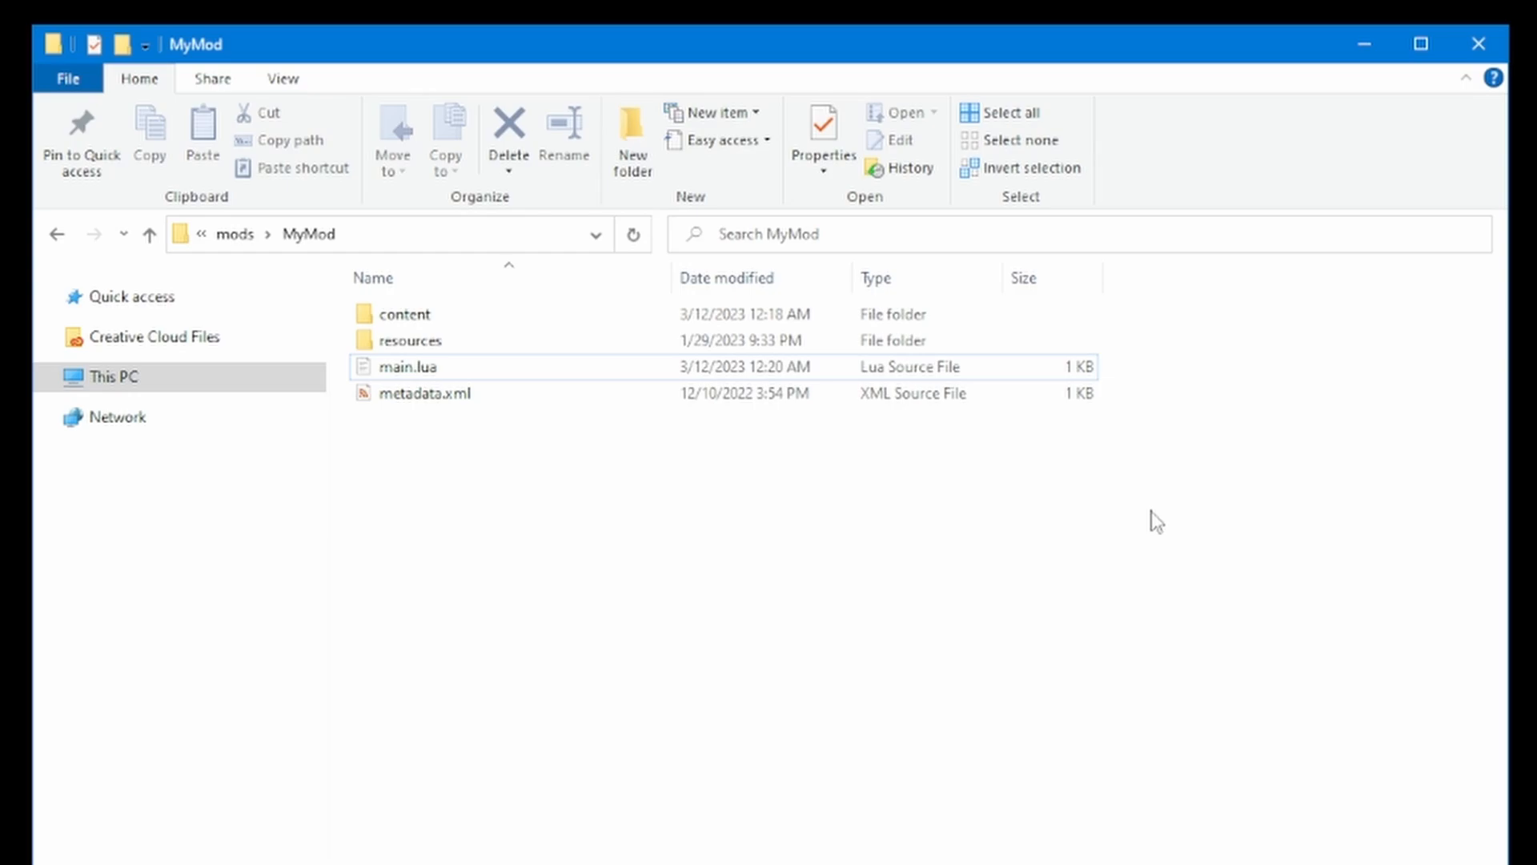
mouse_move(451, 339)
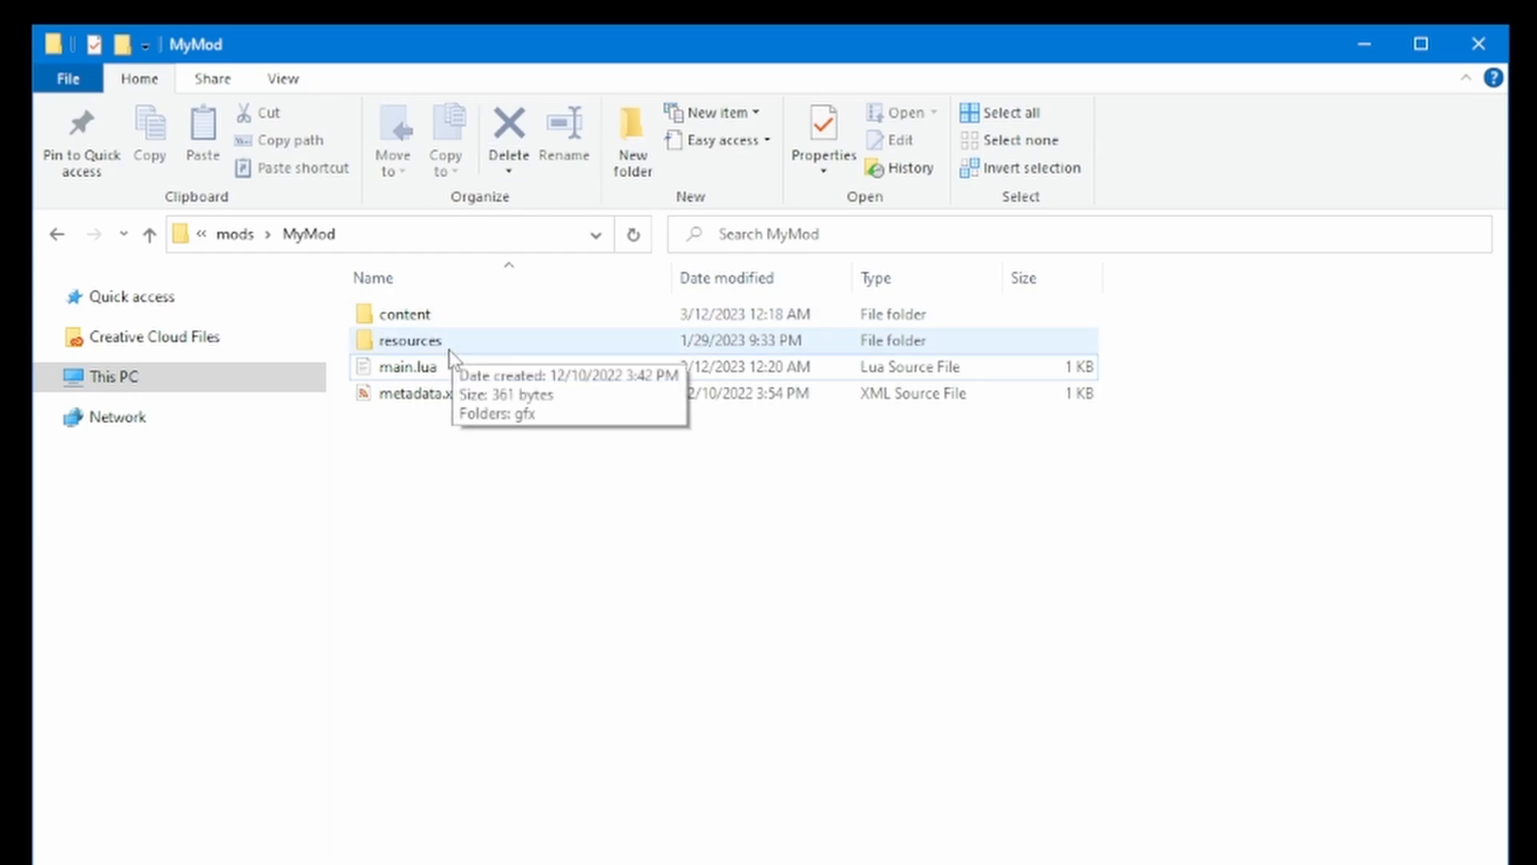
Step: Create a new text document in the content folder and name it items.xml
double_click(404, 314)
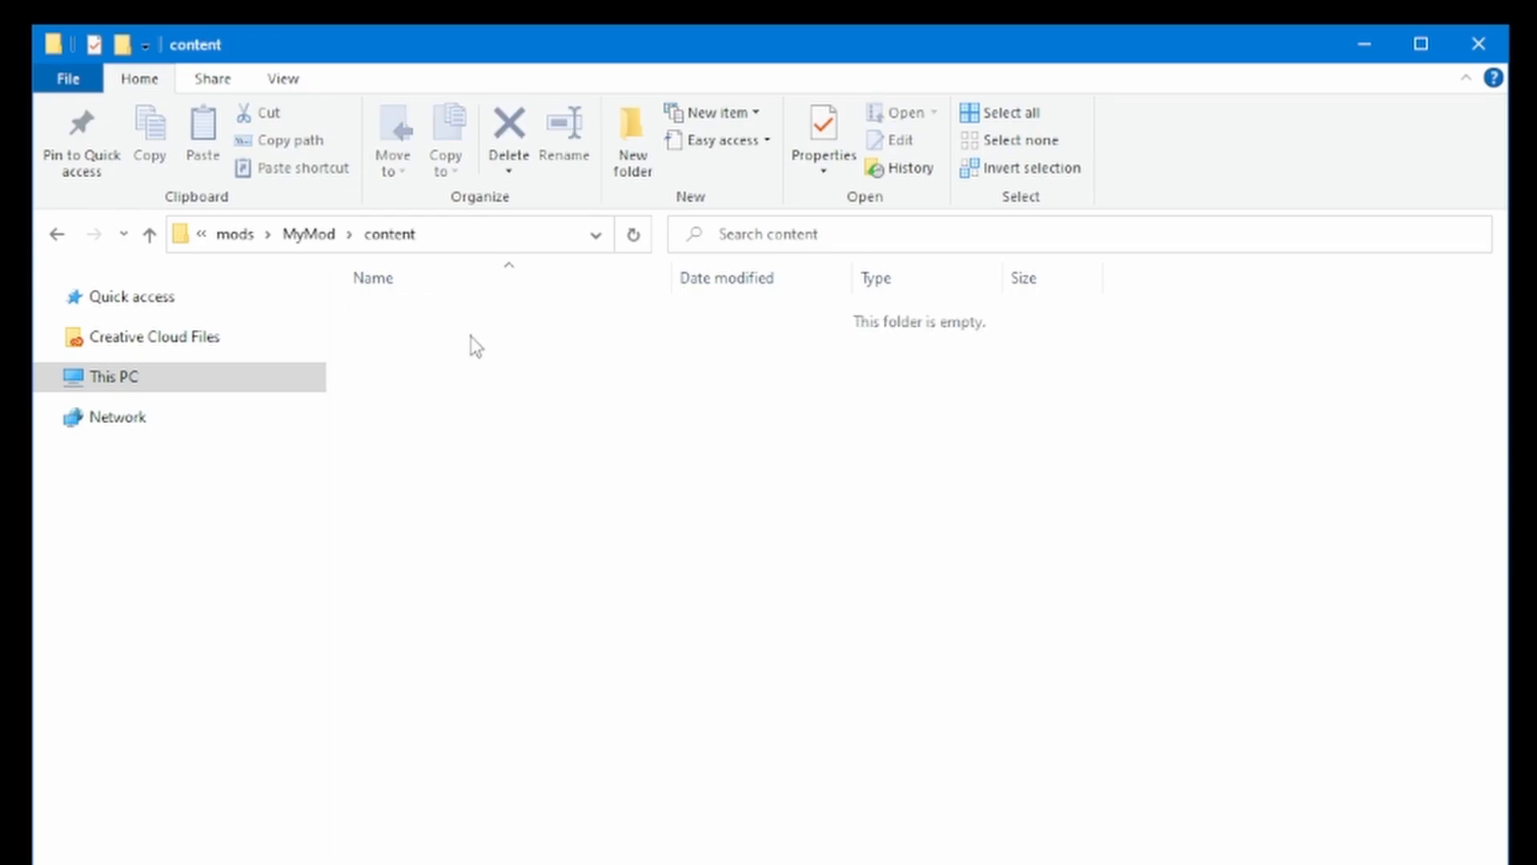
right_click(475, 344)
type("items")
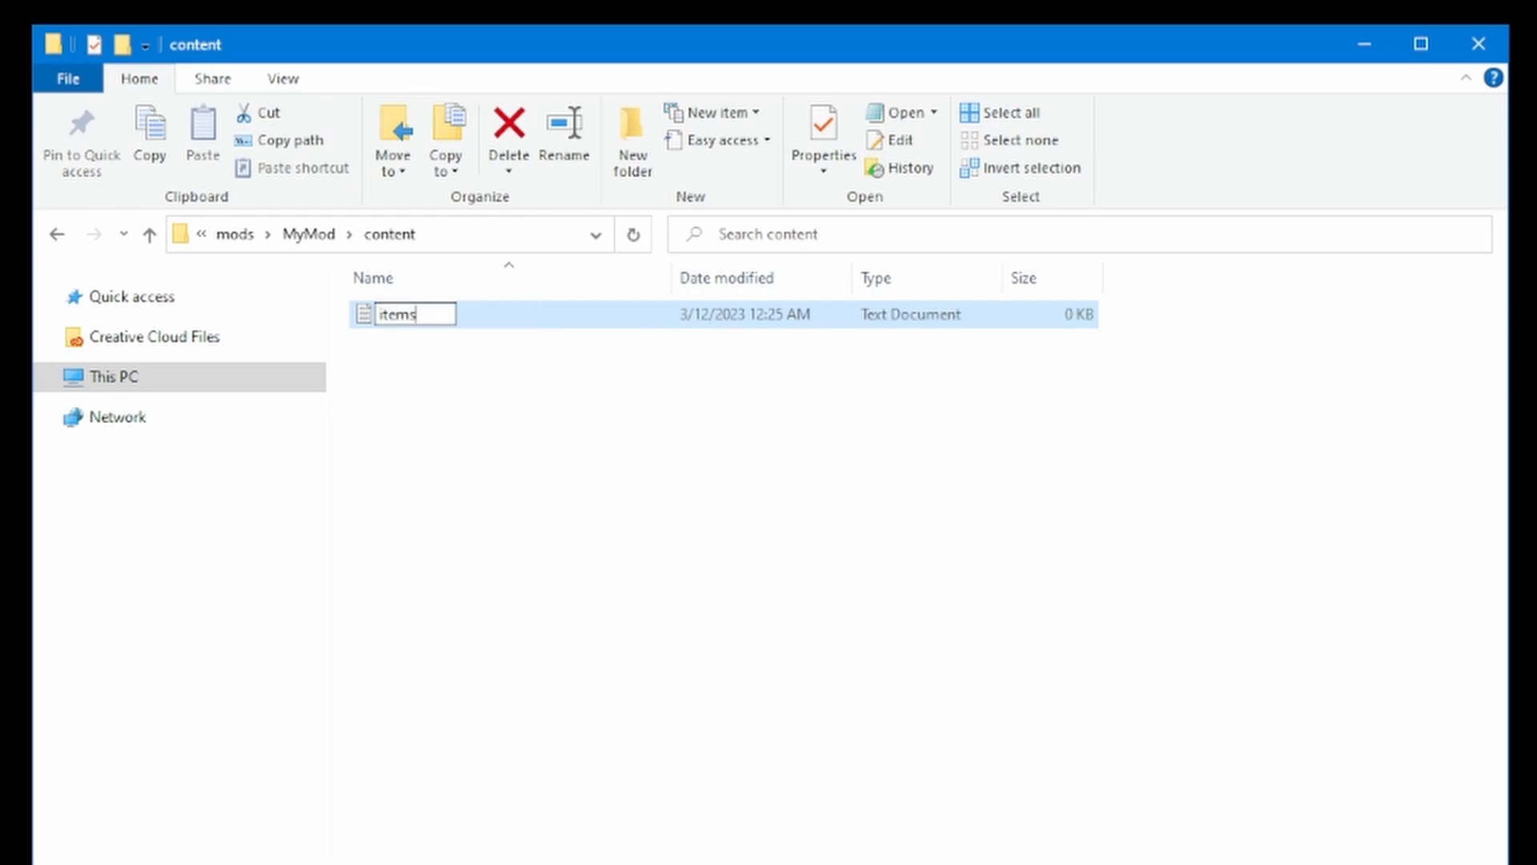
type(".xml")
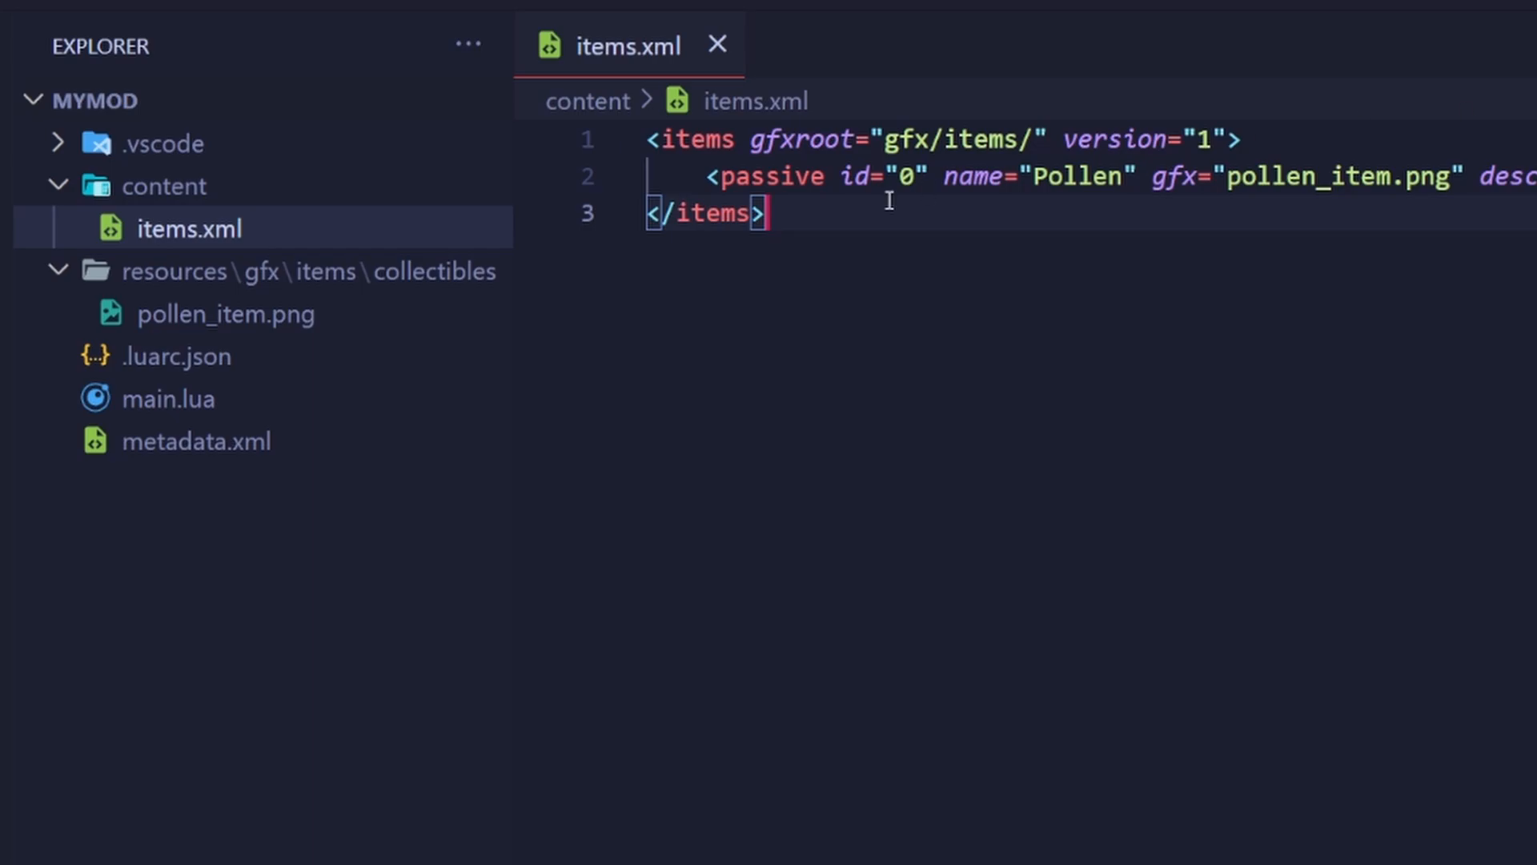
Step: Select the Pollen passive item's id value in items.xml
double_click(882, 177)
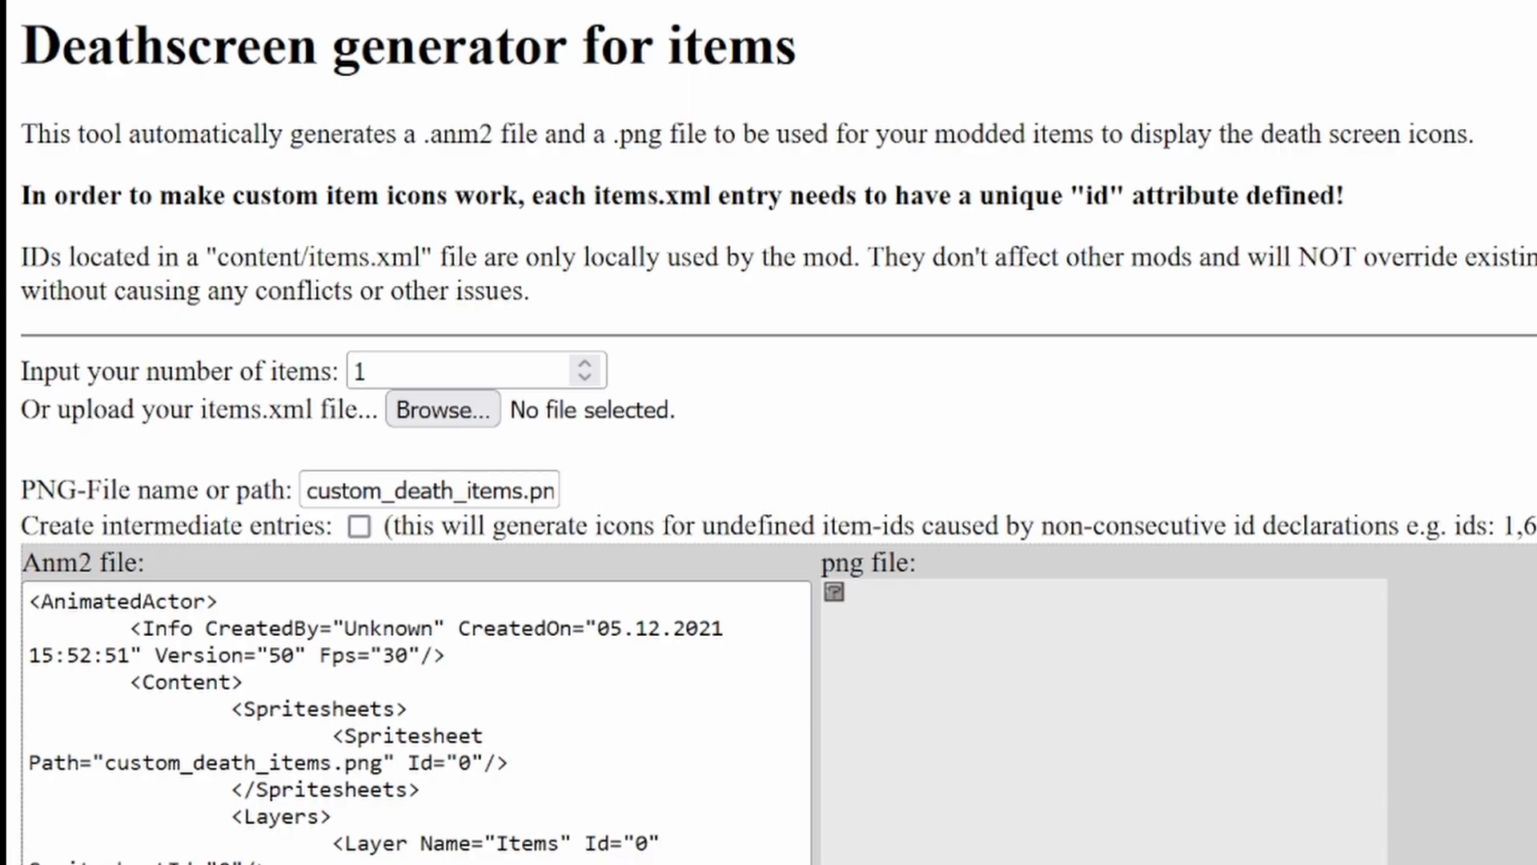
mouse_move(661, 440)
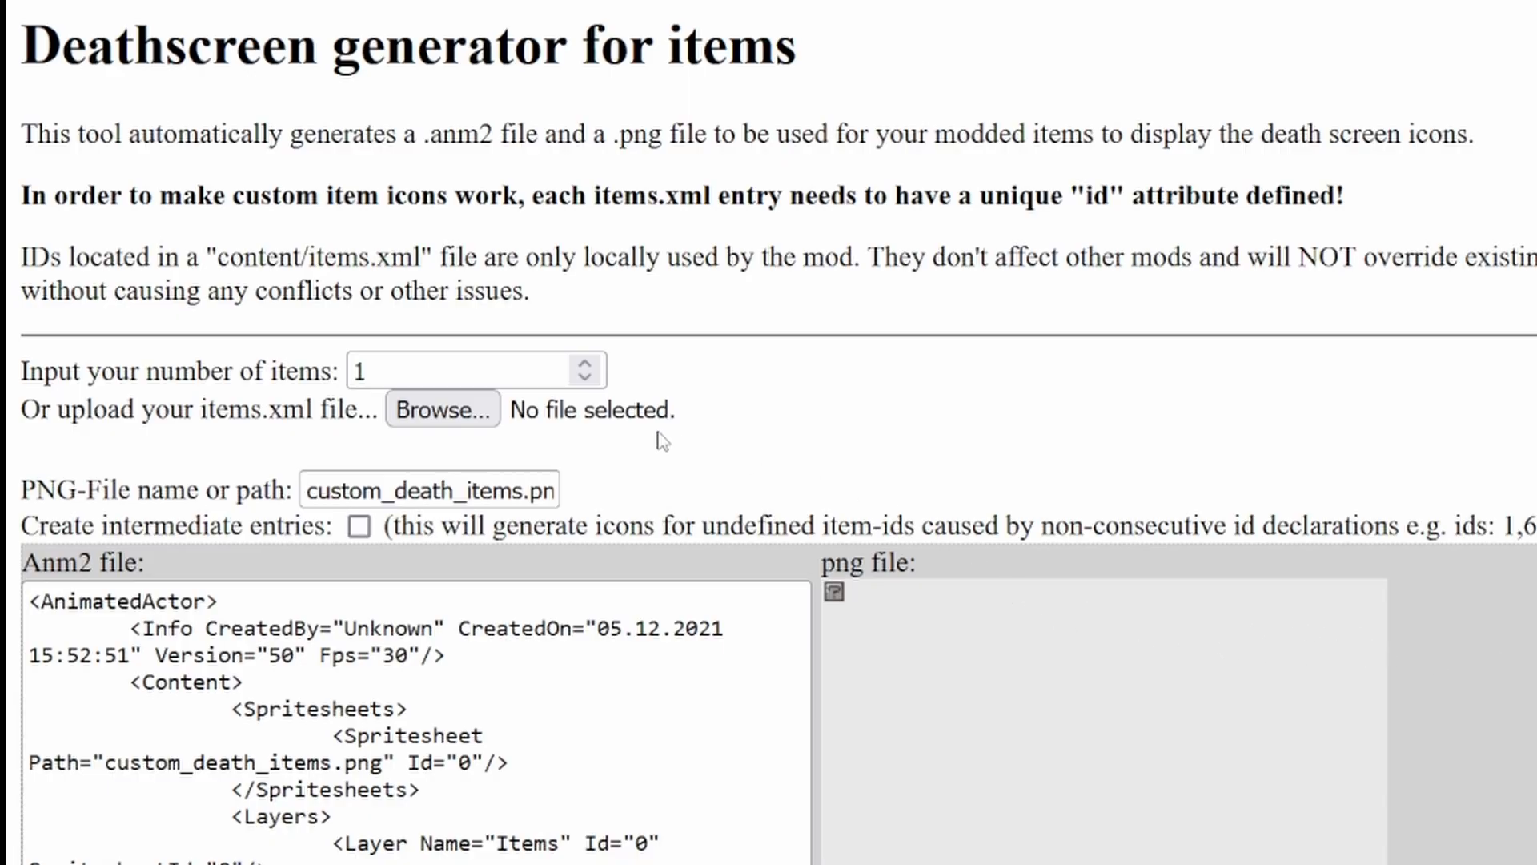
left_click(461, 370)
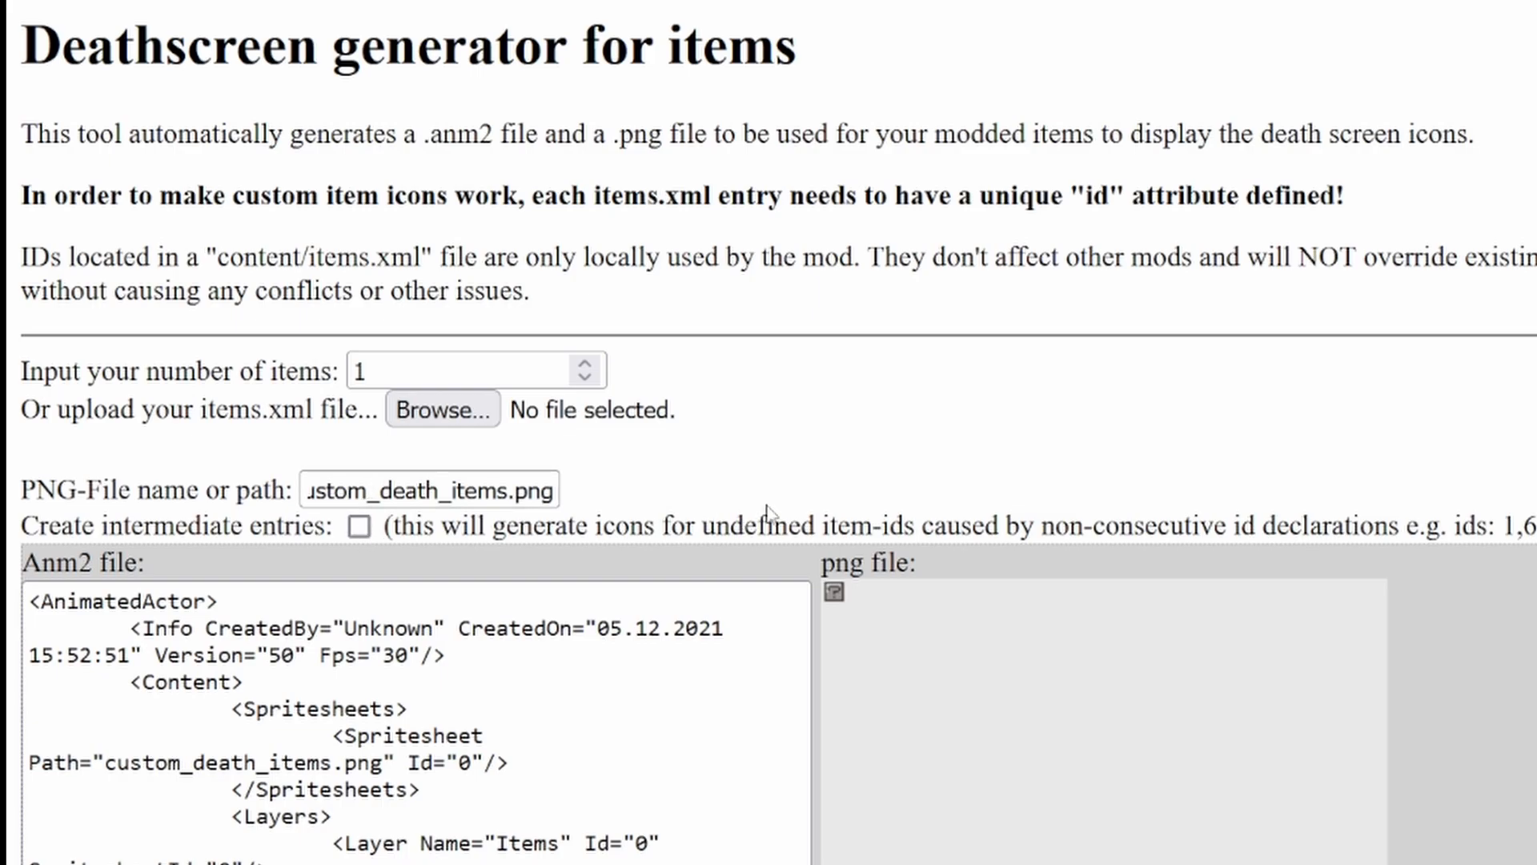
mouse_move(988, 655)
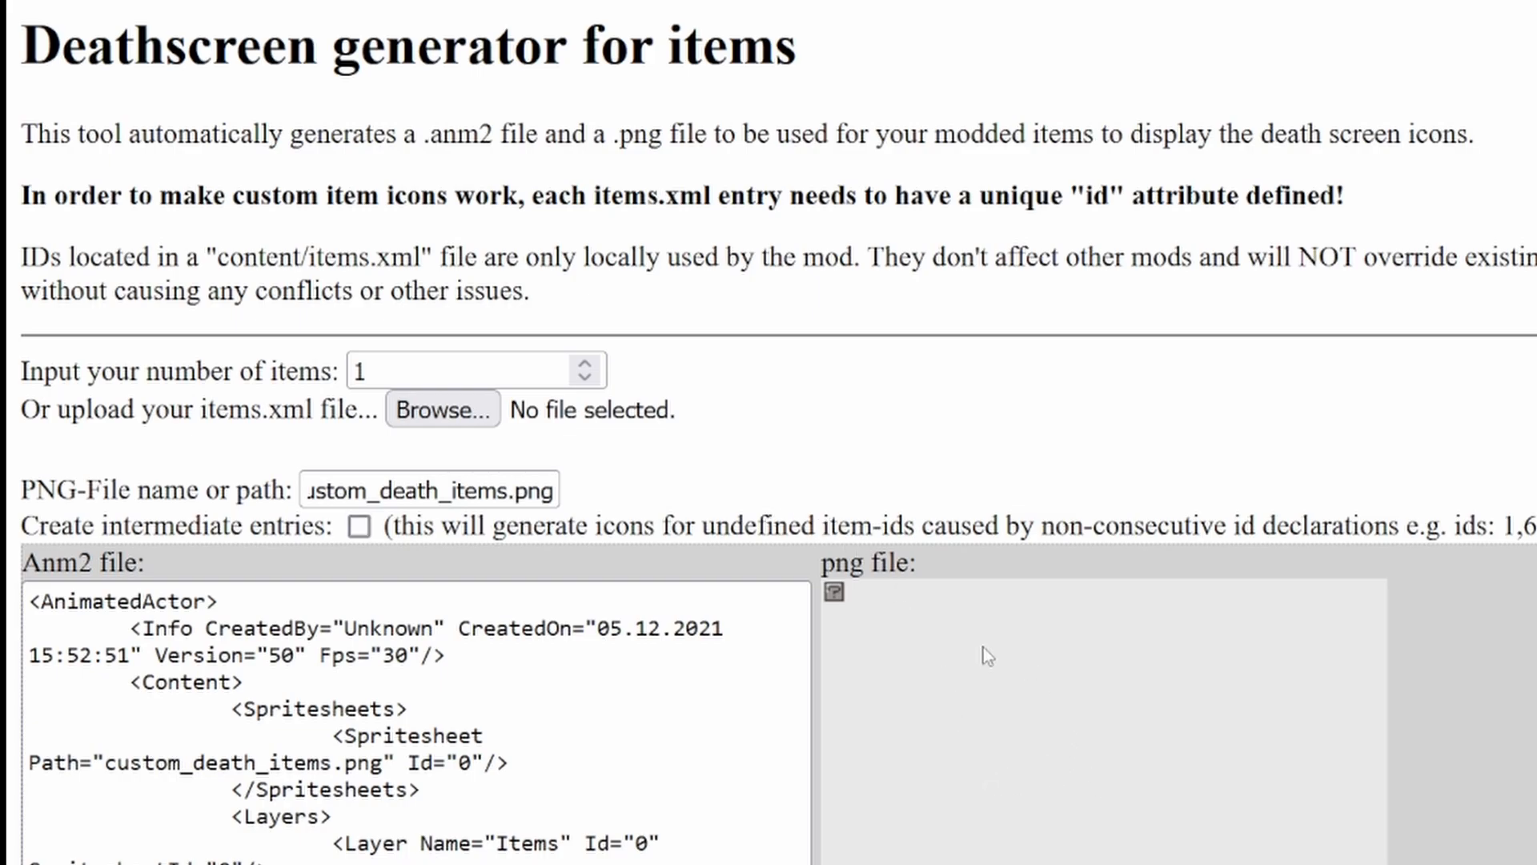
mouse_move(1067, 702)
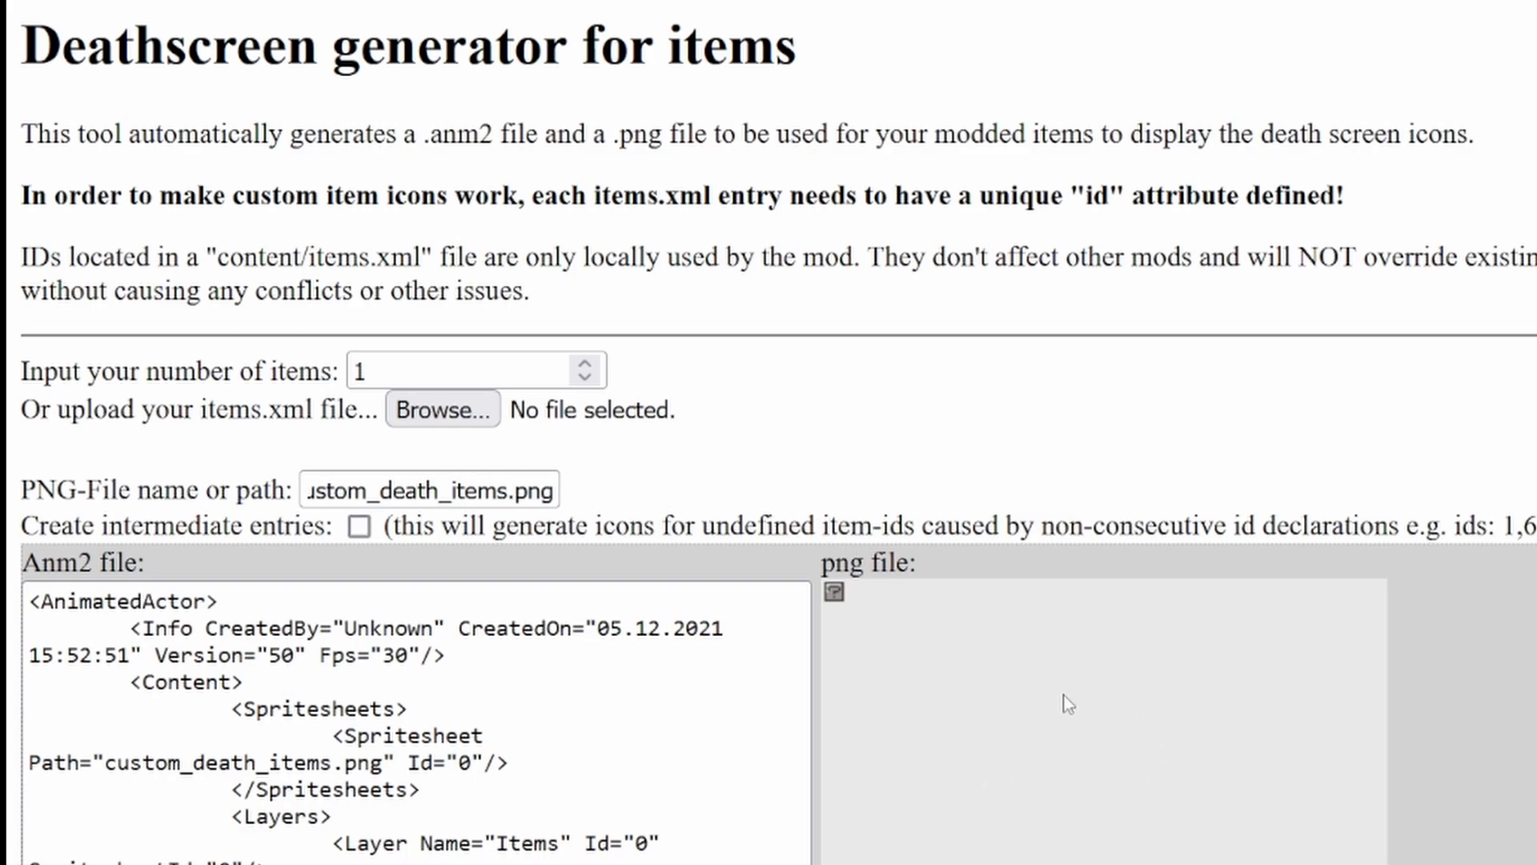
Step: Save the generated PNG as custom_death_items.png into a new gfx folder under content
right_click(1064, 701)
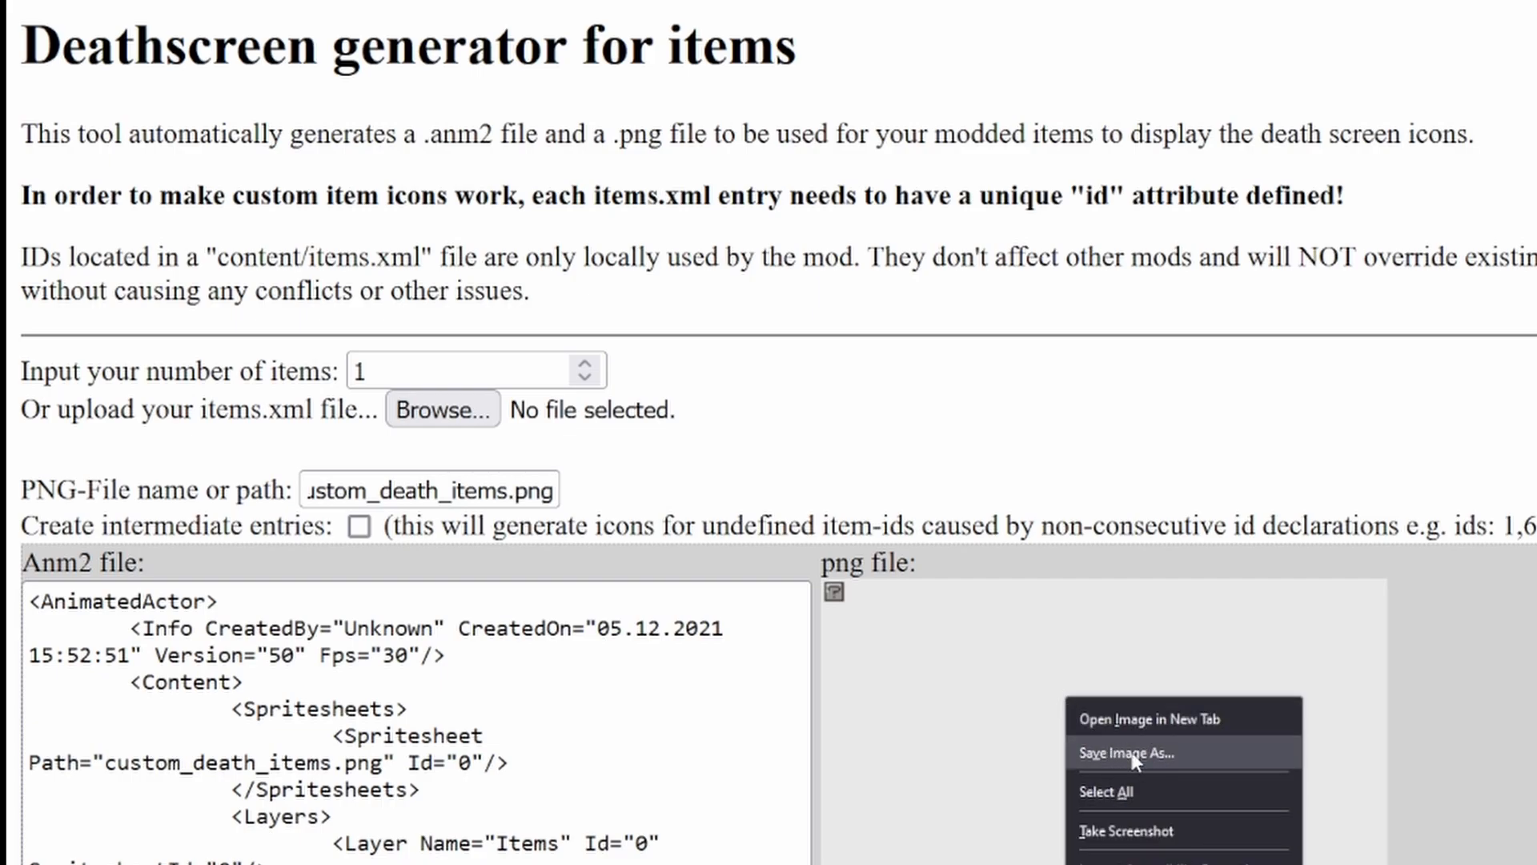
left_click(1128, 753)
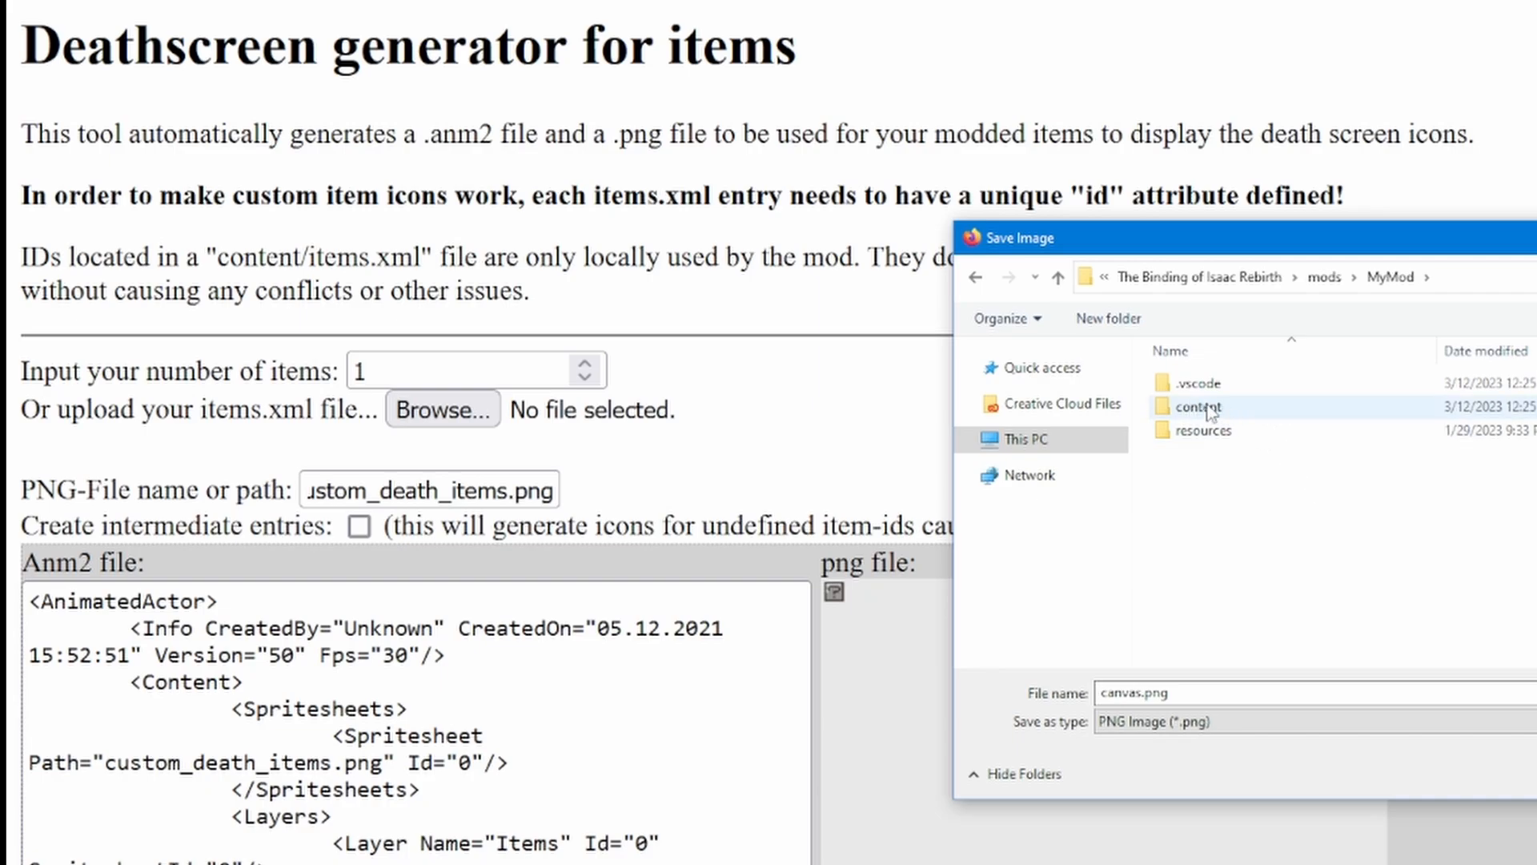
mouse_move(1196, 405)
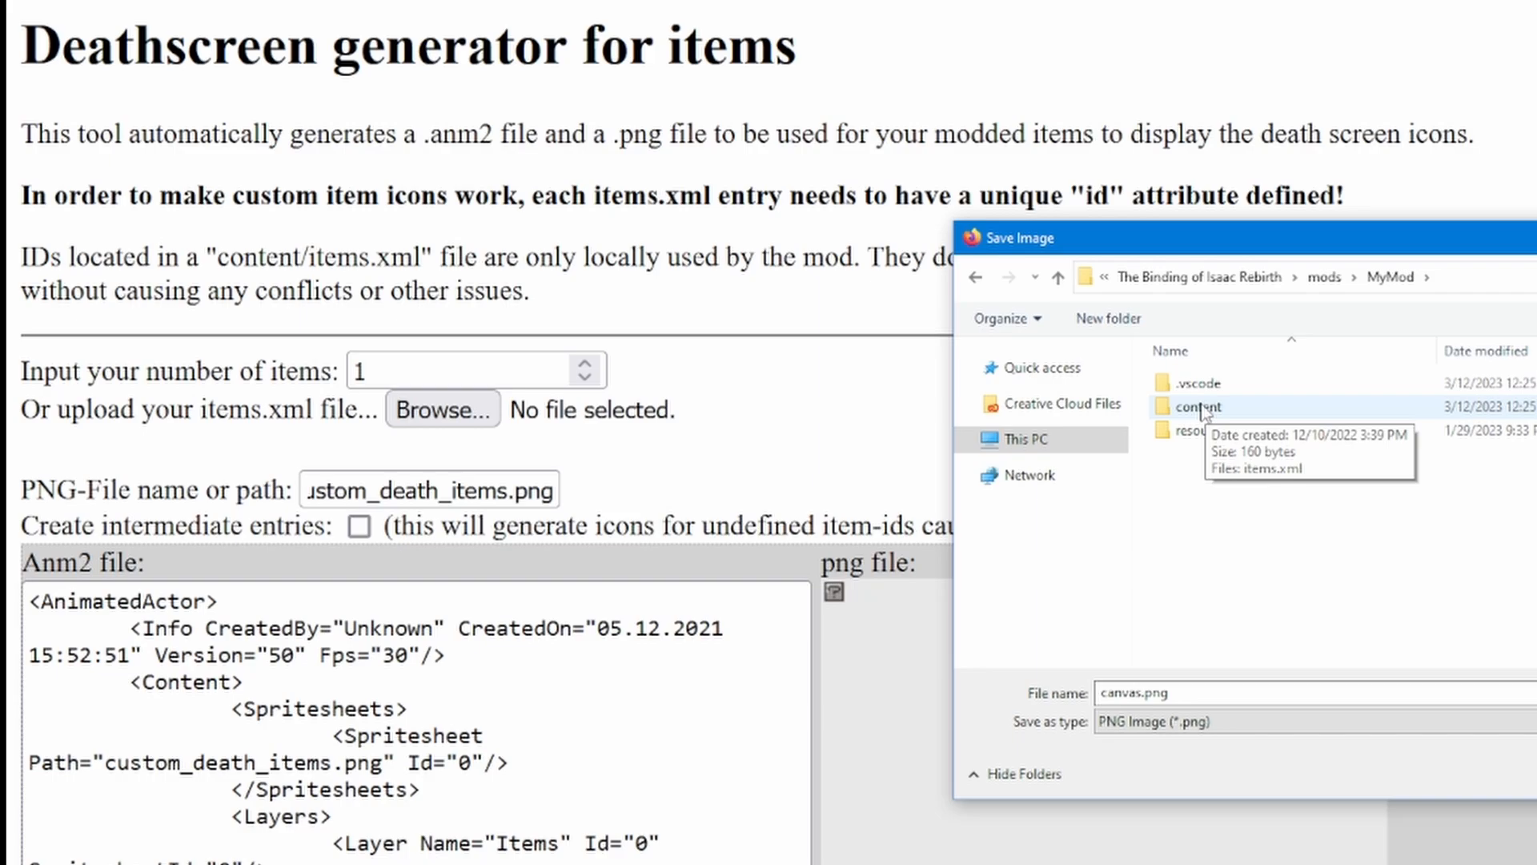
mouse_move(1276, 575)
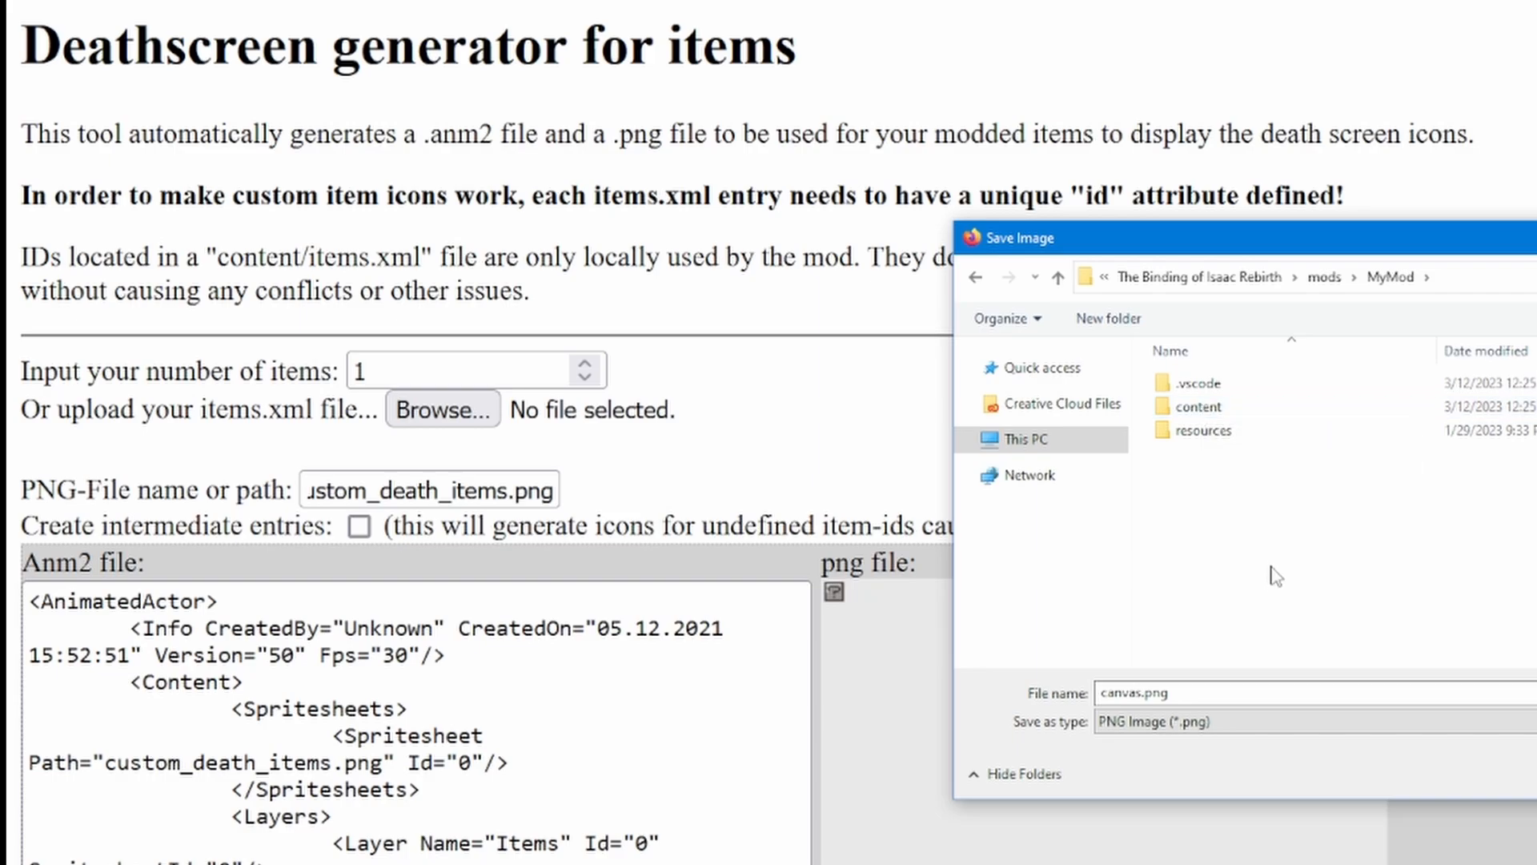
double_click(1197, 405)
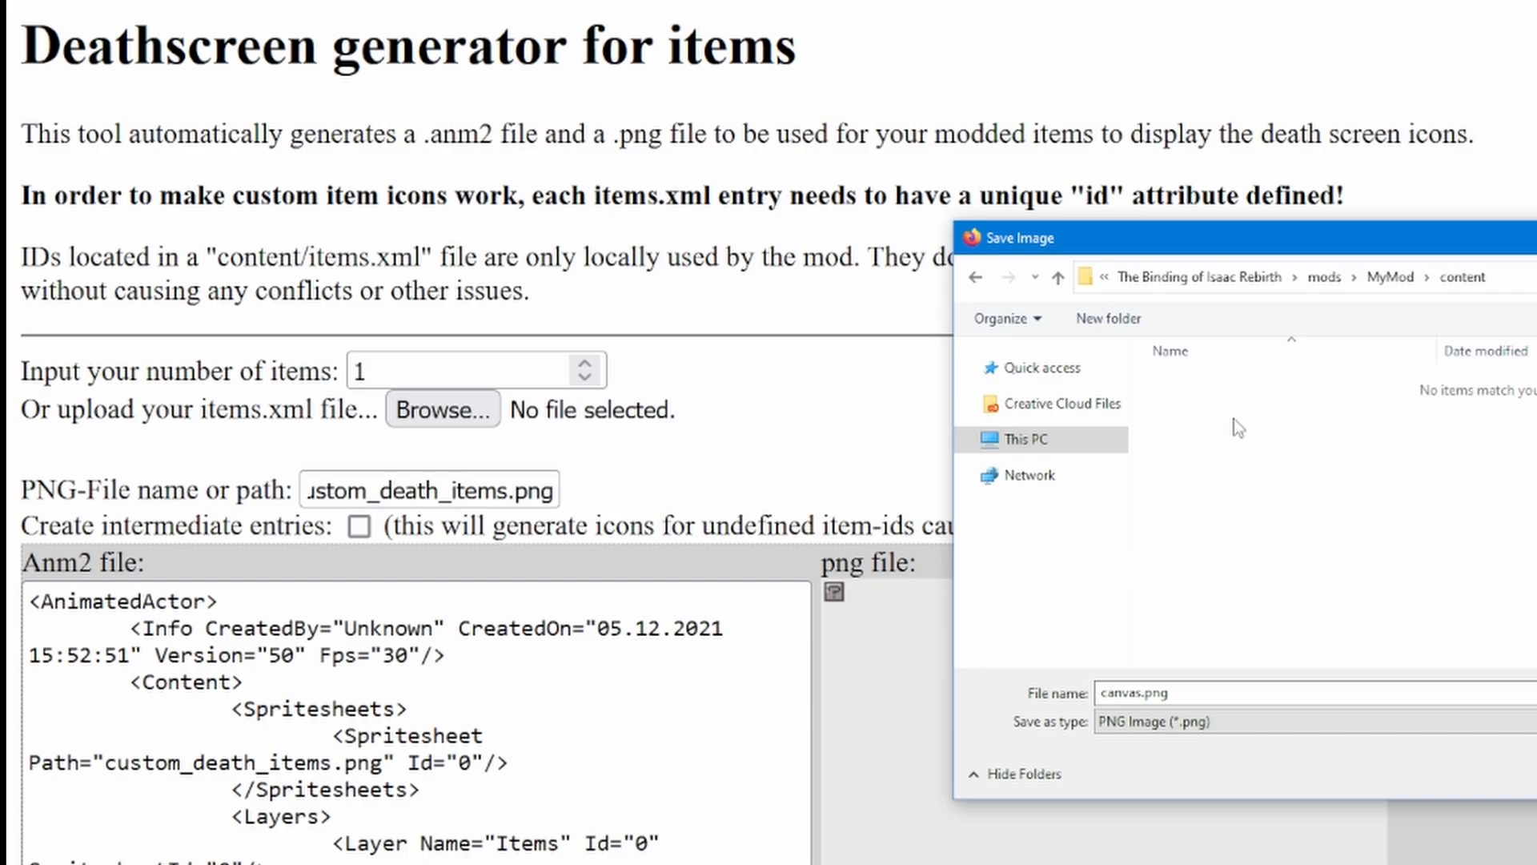
left_click(1108, 317)
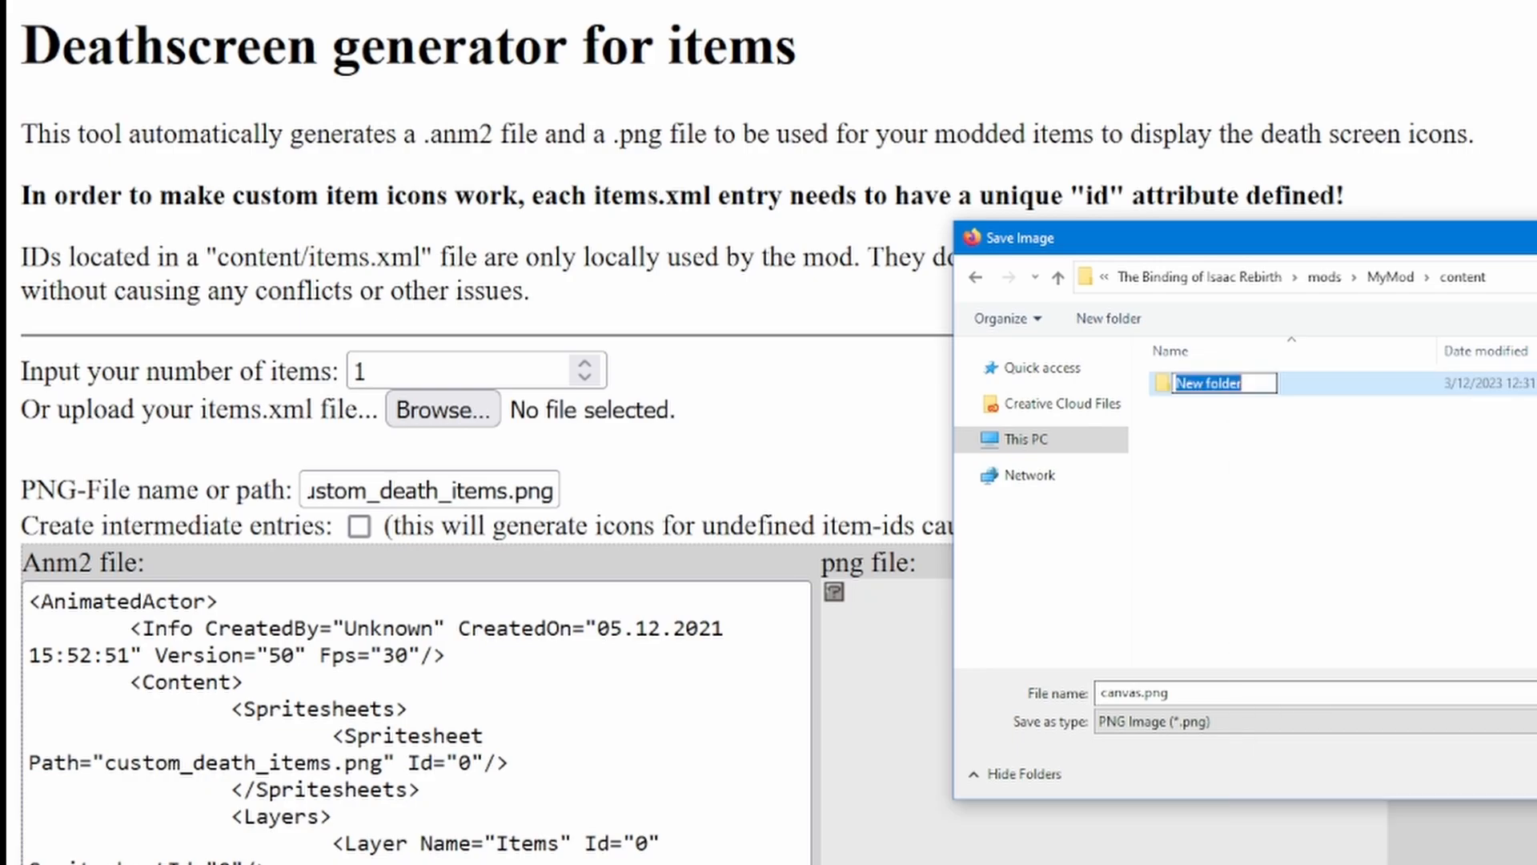
type("gfx")
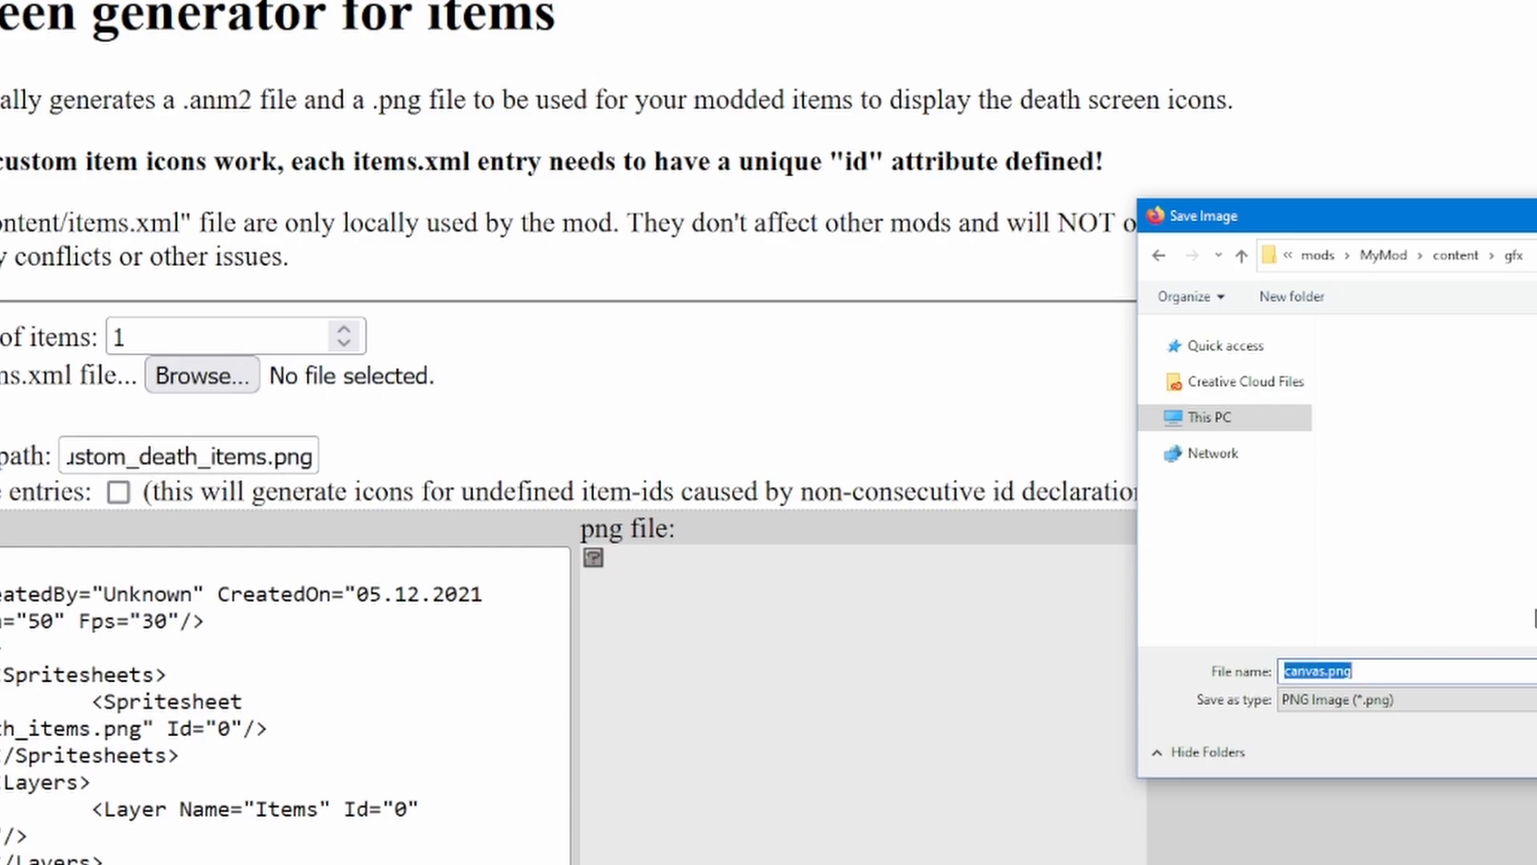
type("custom")
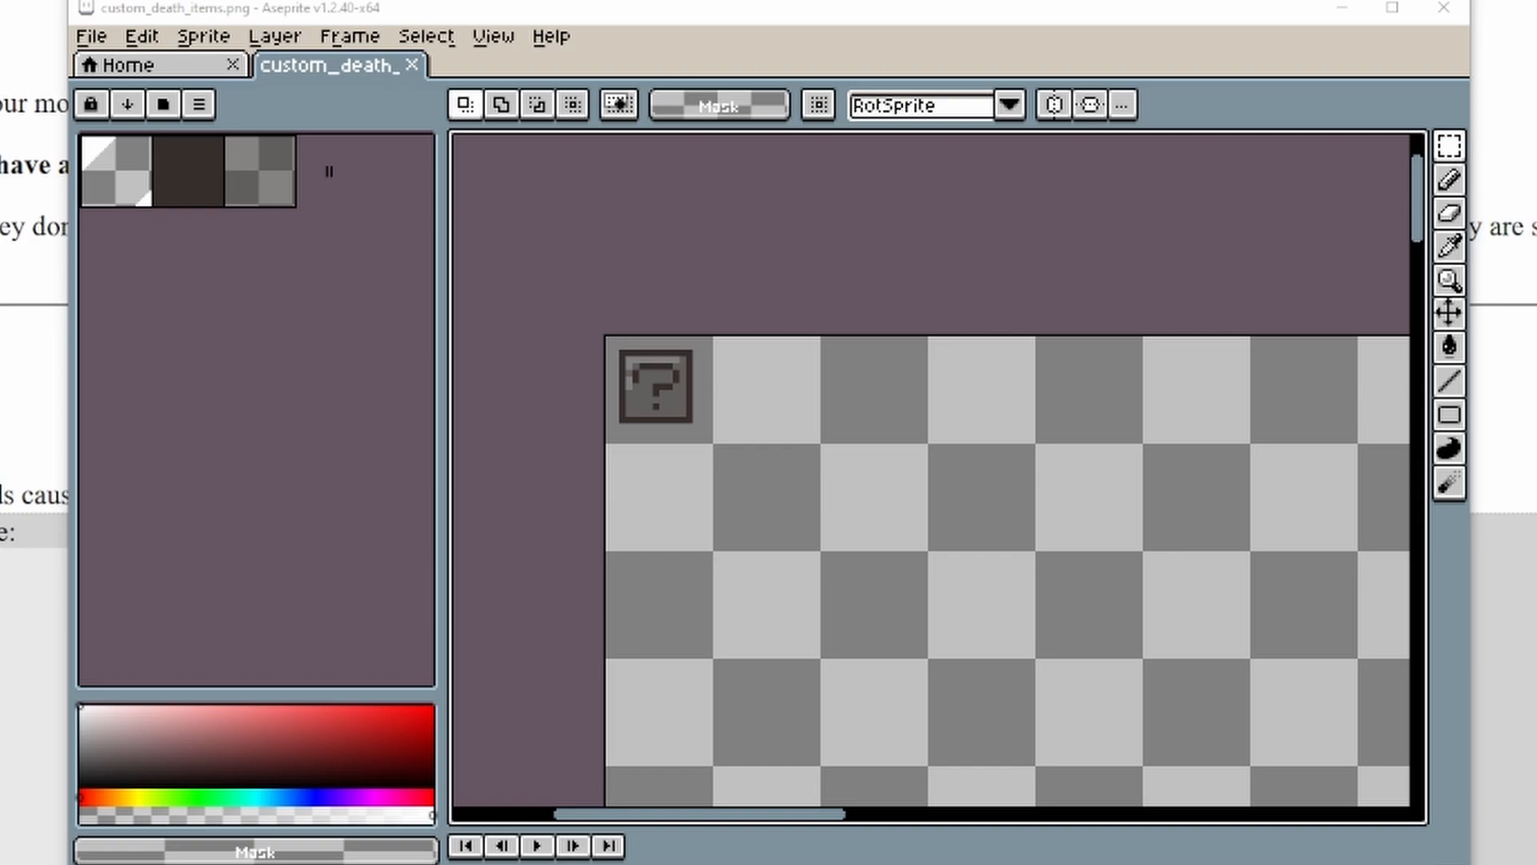
mouse_move(998, 447)
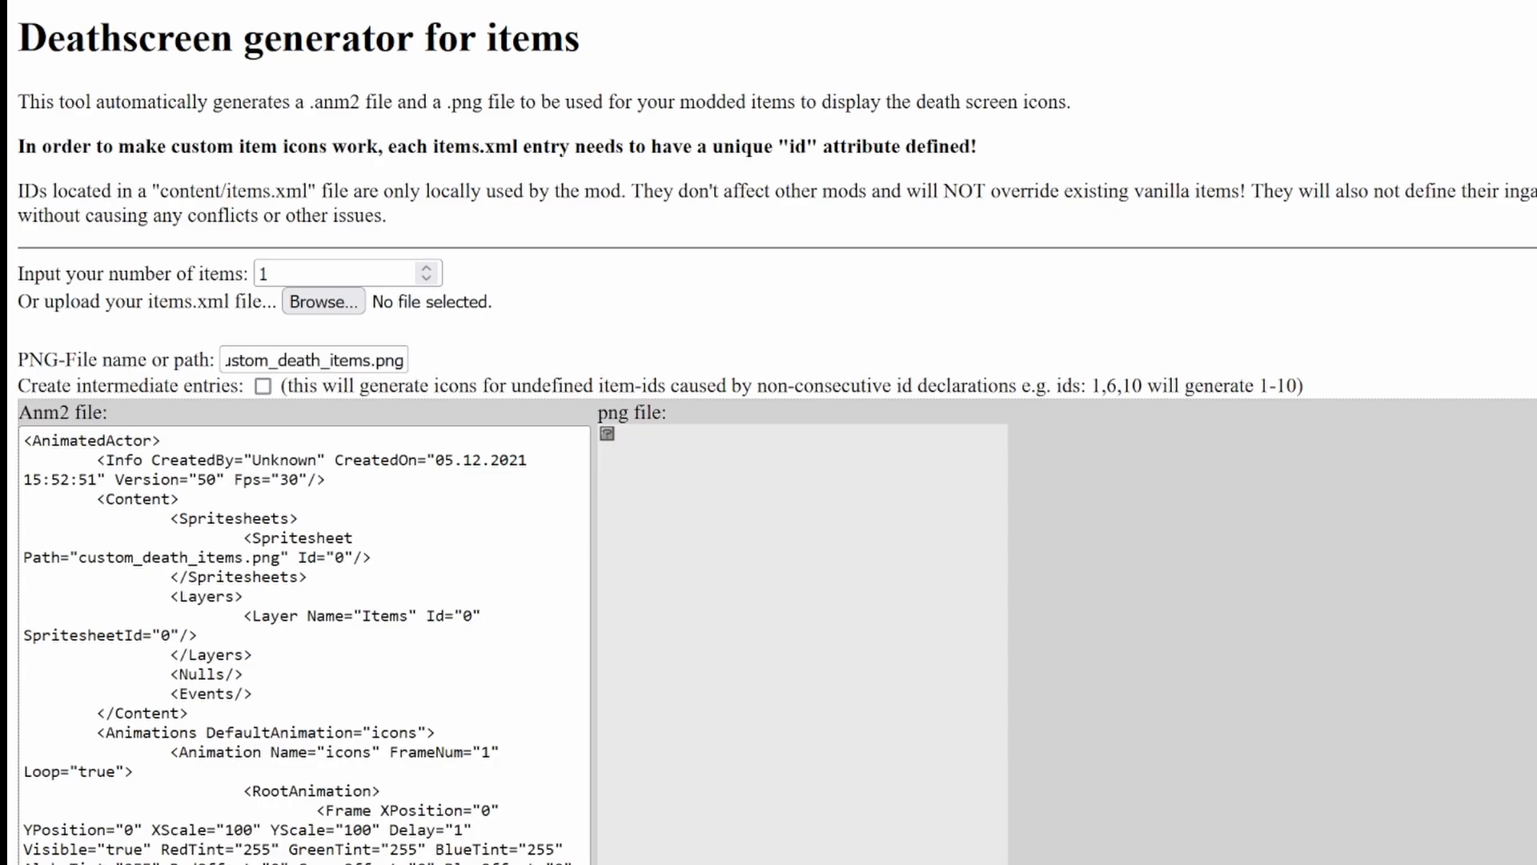
Step: Copy the anm2 text and create death_items.anm2 in content\gfx, accepting the extension change
left_click(464, 495)
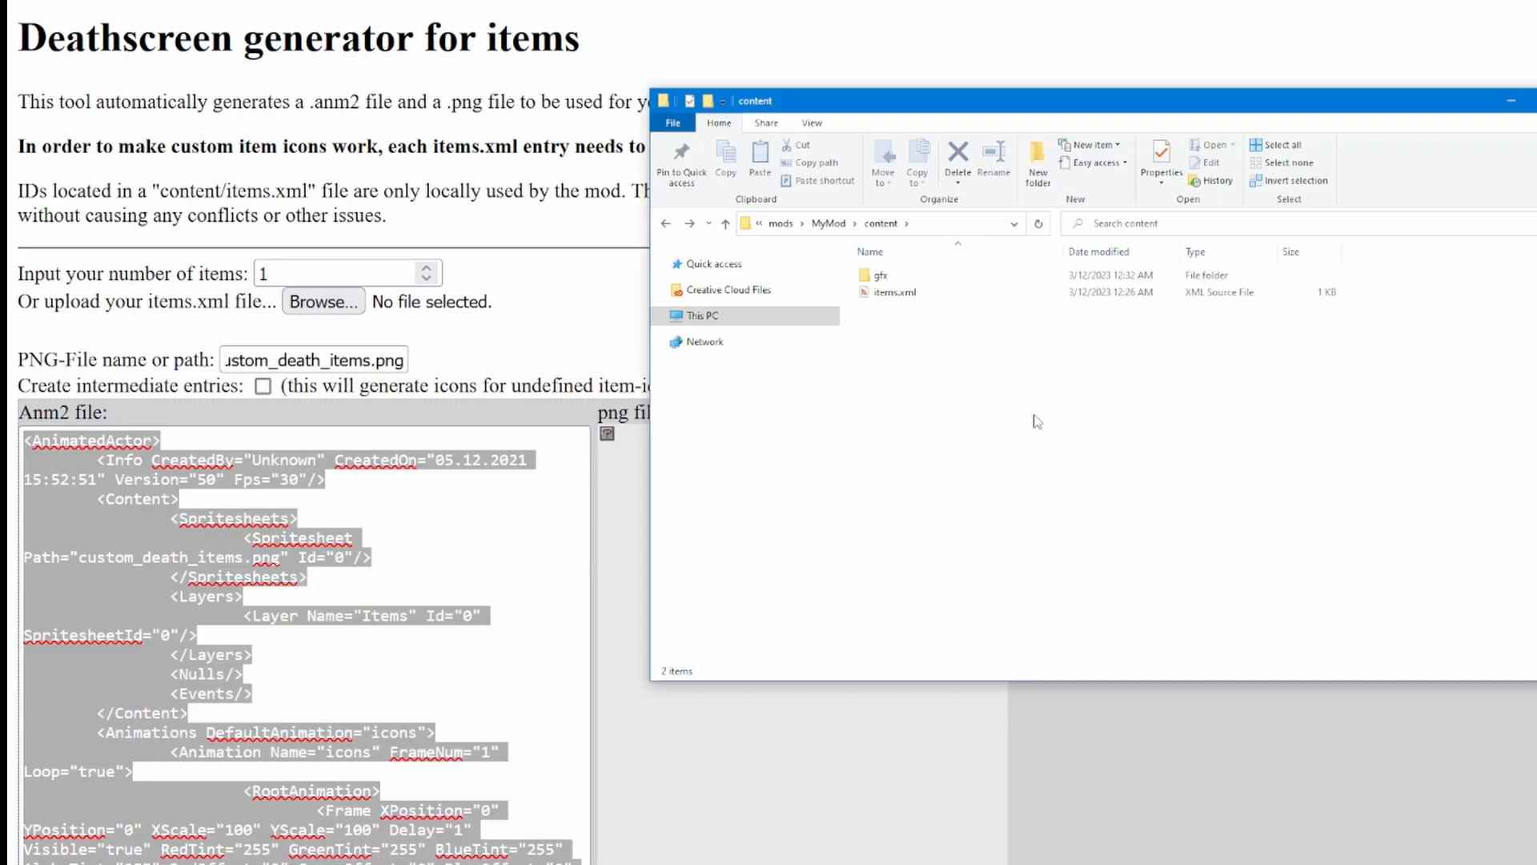
double_click(871, 273)
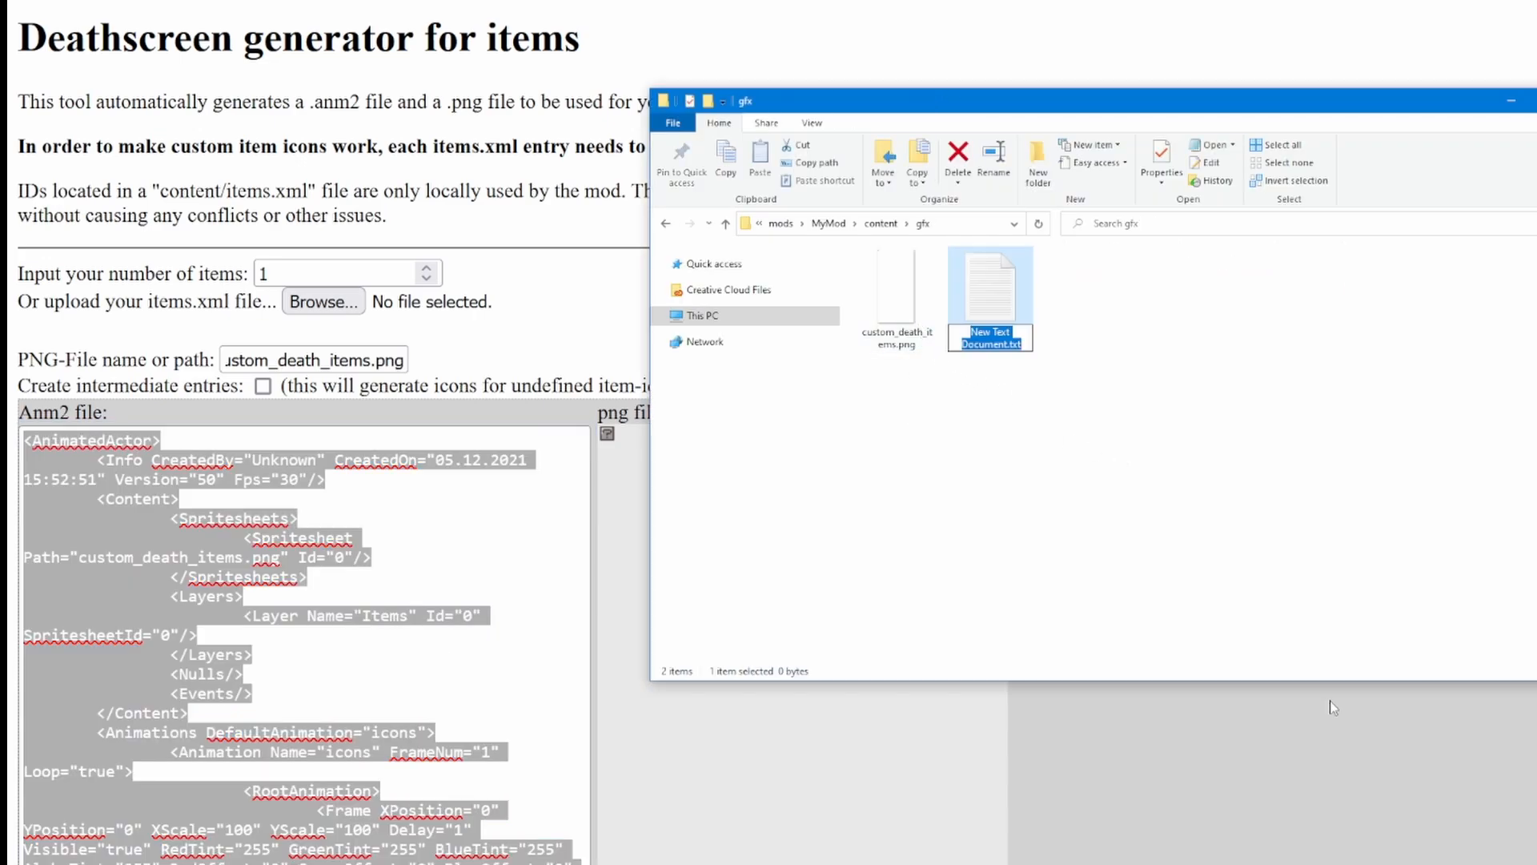
type("death")
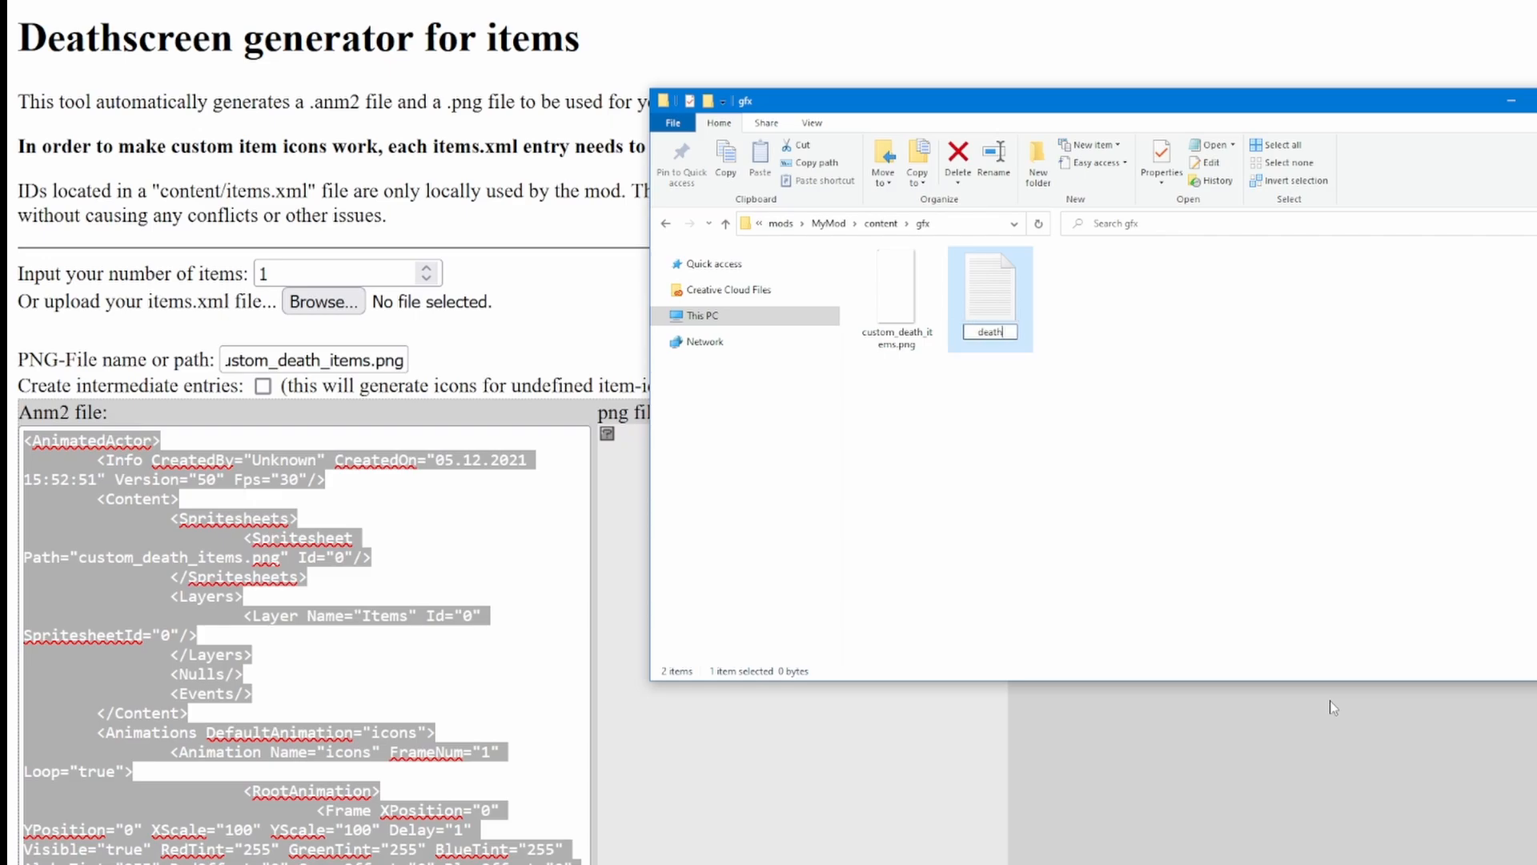
key("enter")
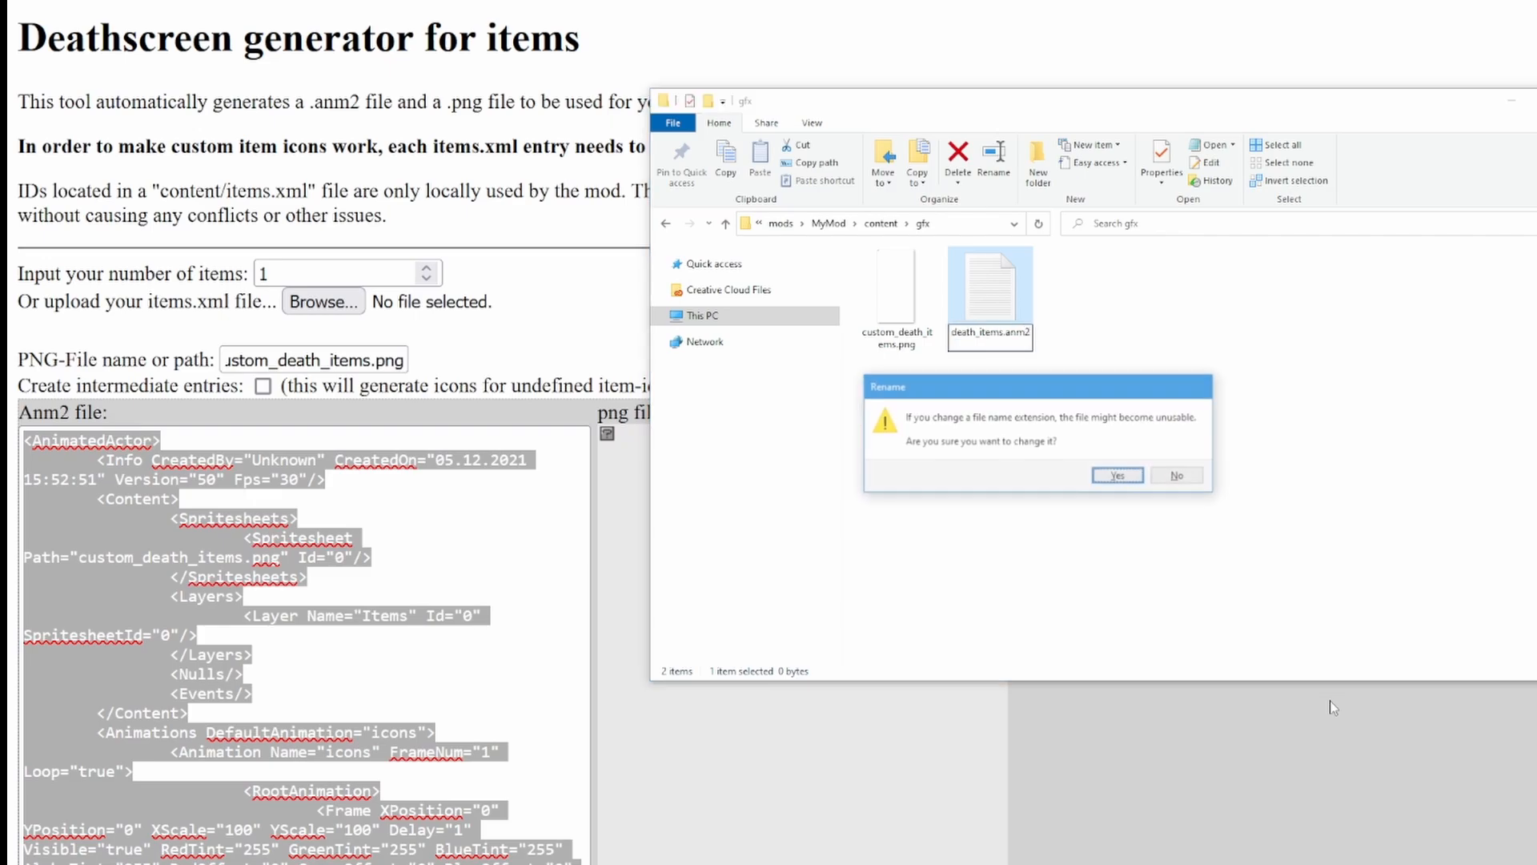
left_click(1116, 474)
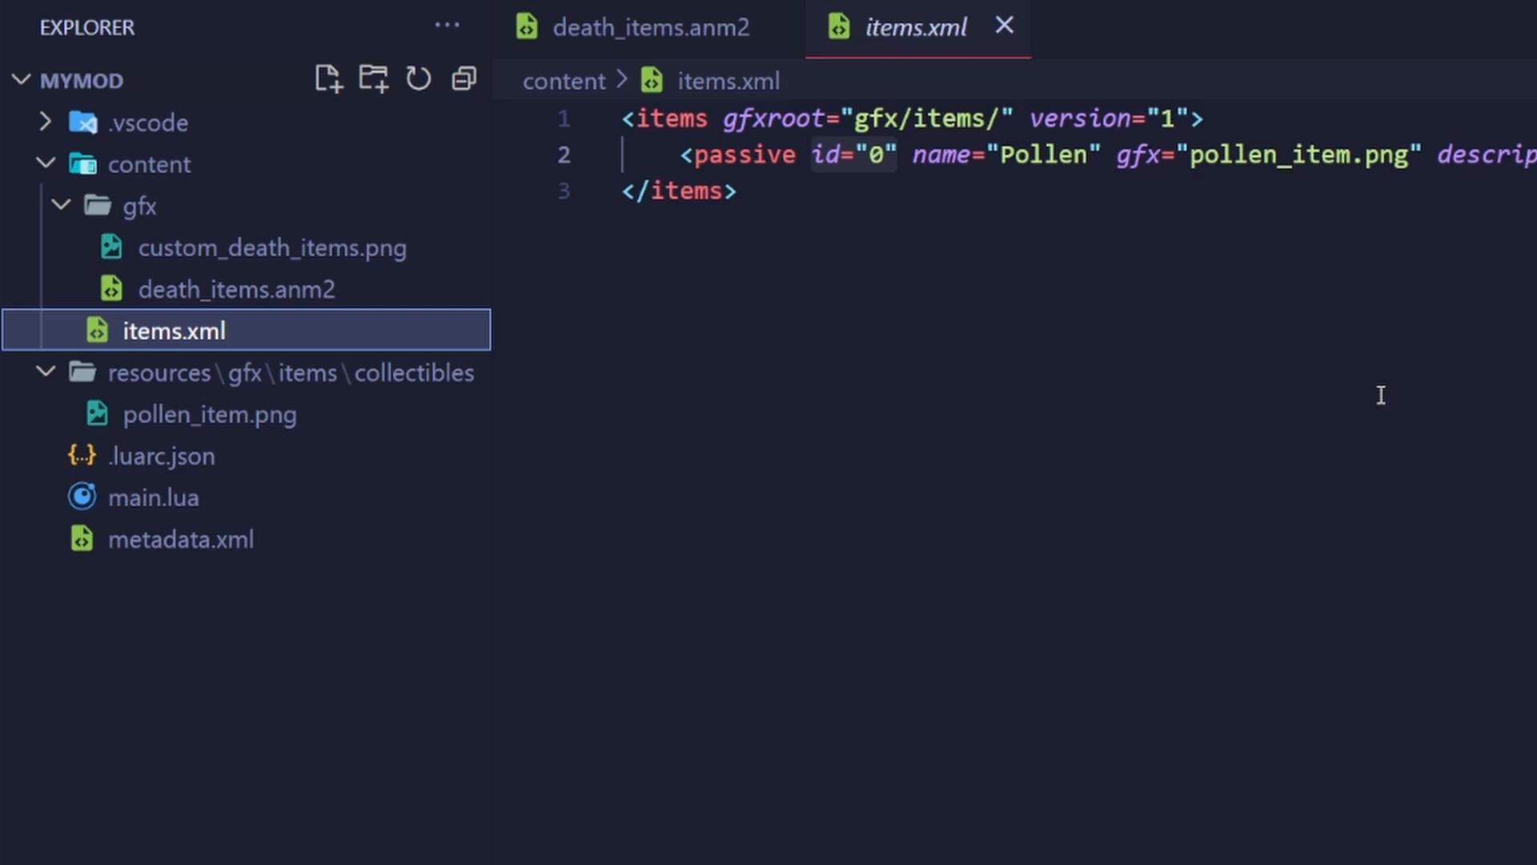
mouse_move(1300, 325)
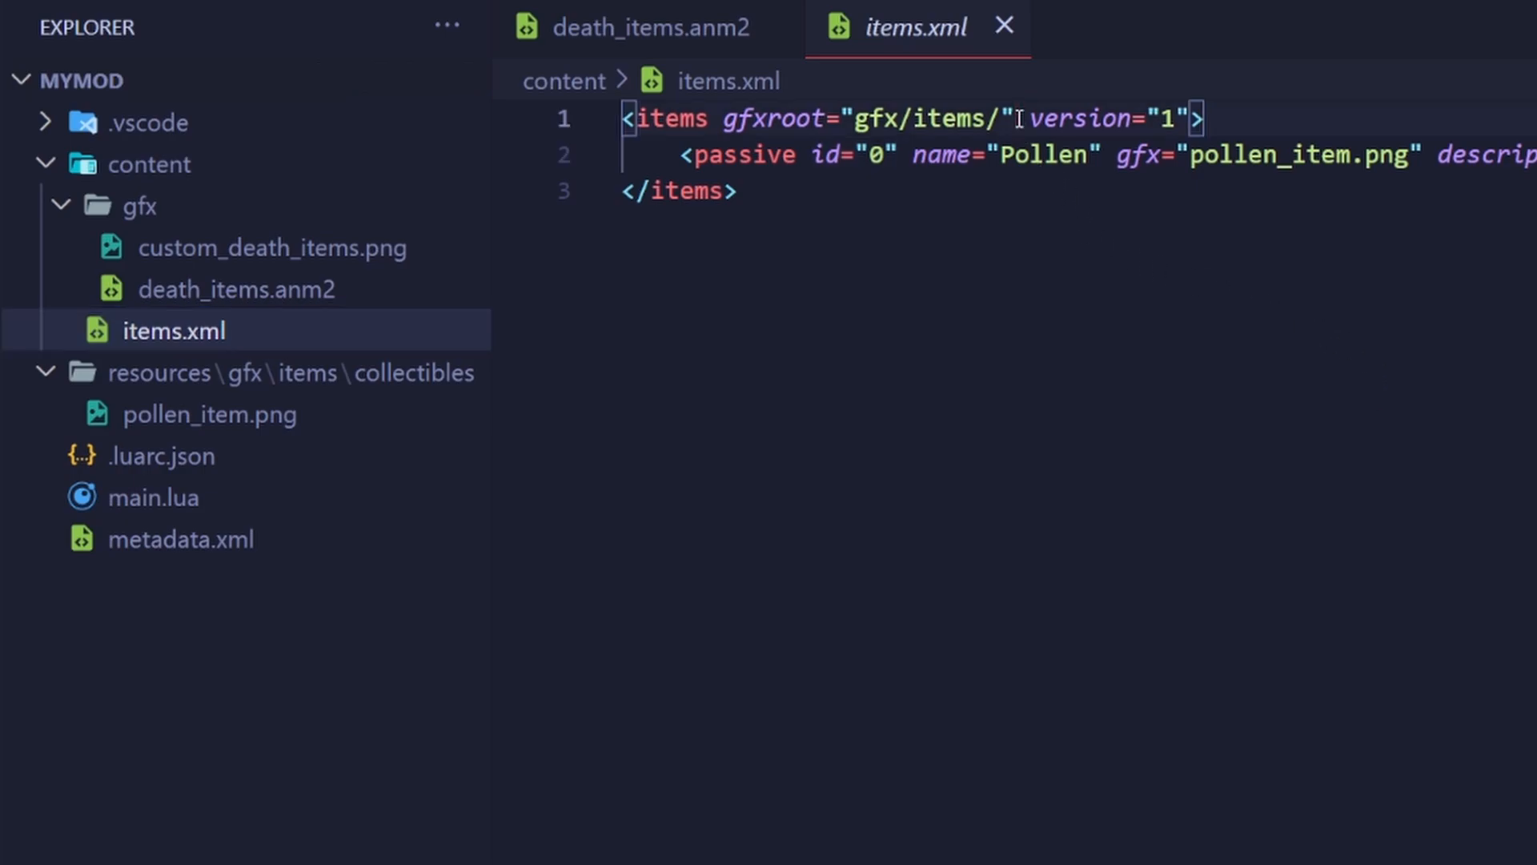
Step: Add deathanm2="gfx/death_items.anm2" to the opening <items> tag
type("deathanm")
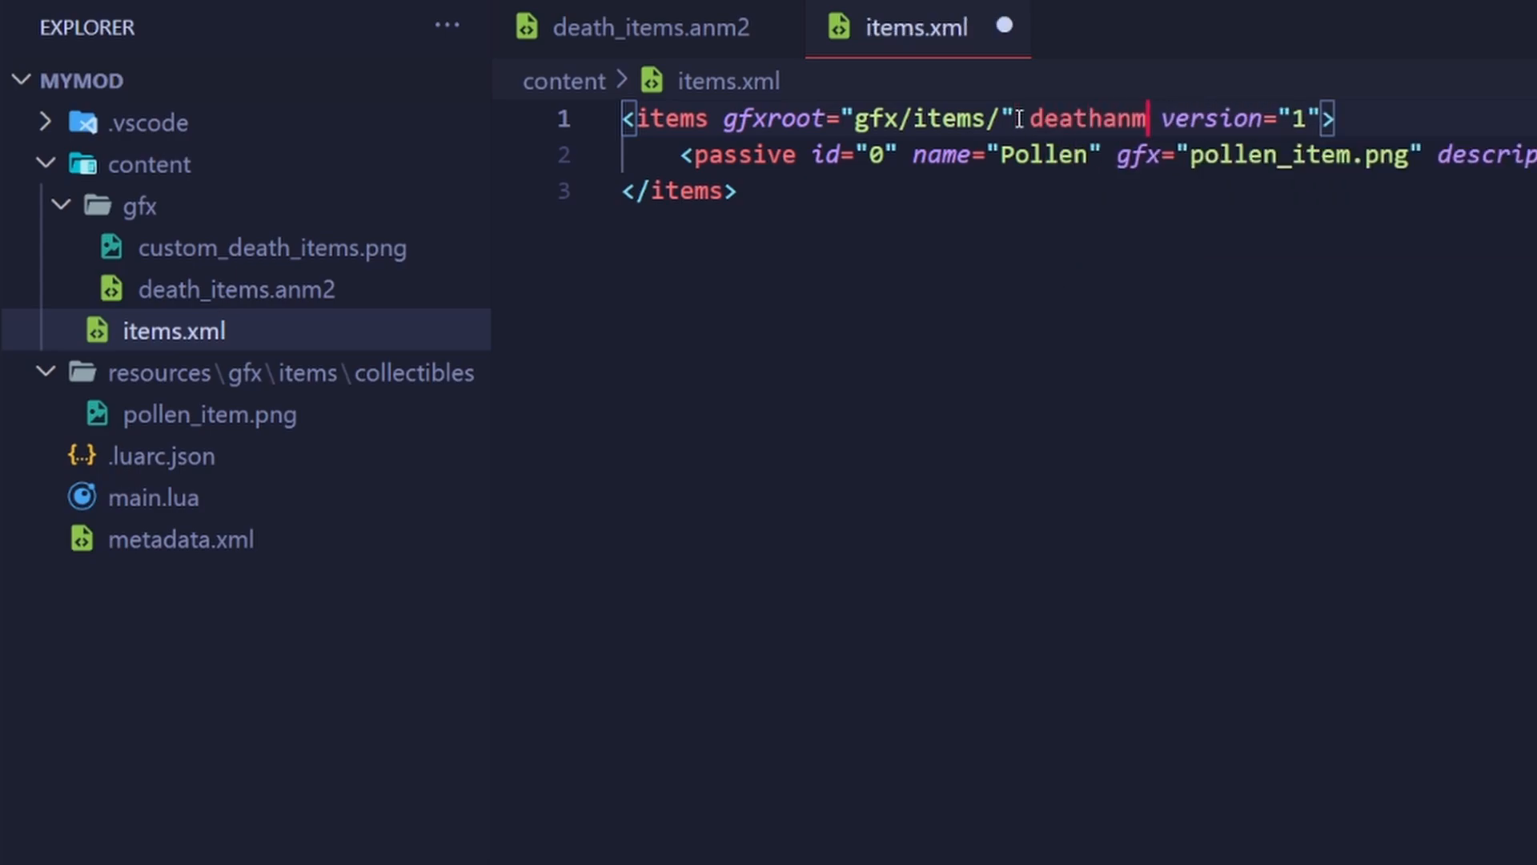
type("2=\"gf")
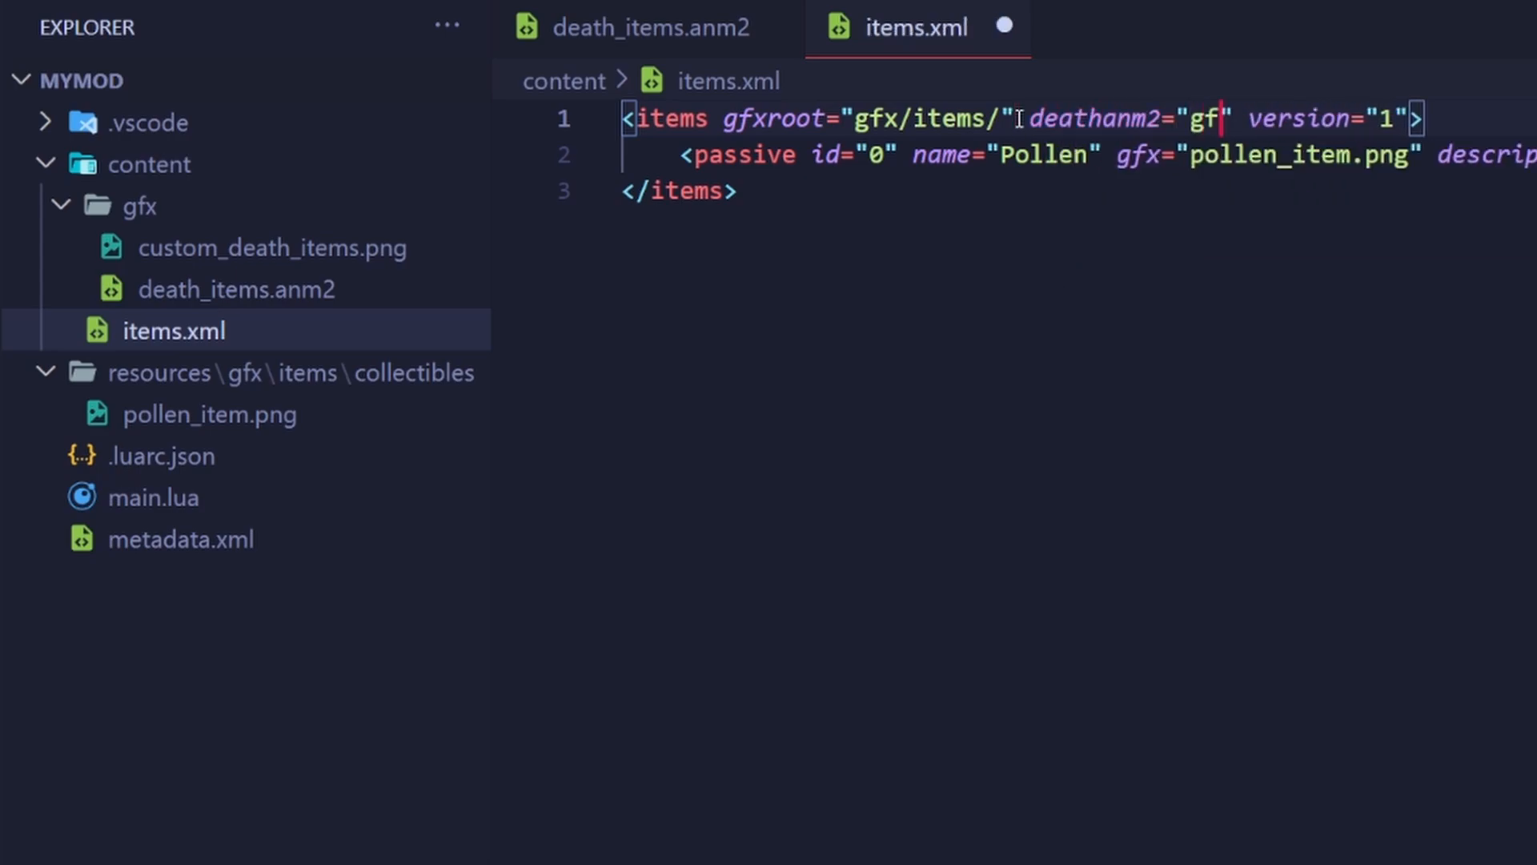
type("x/deatj")
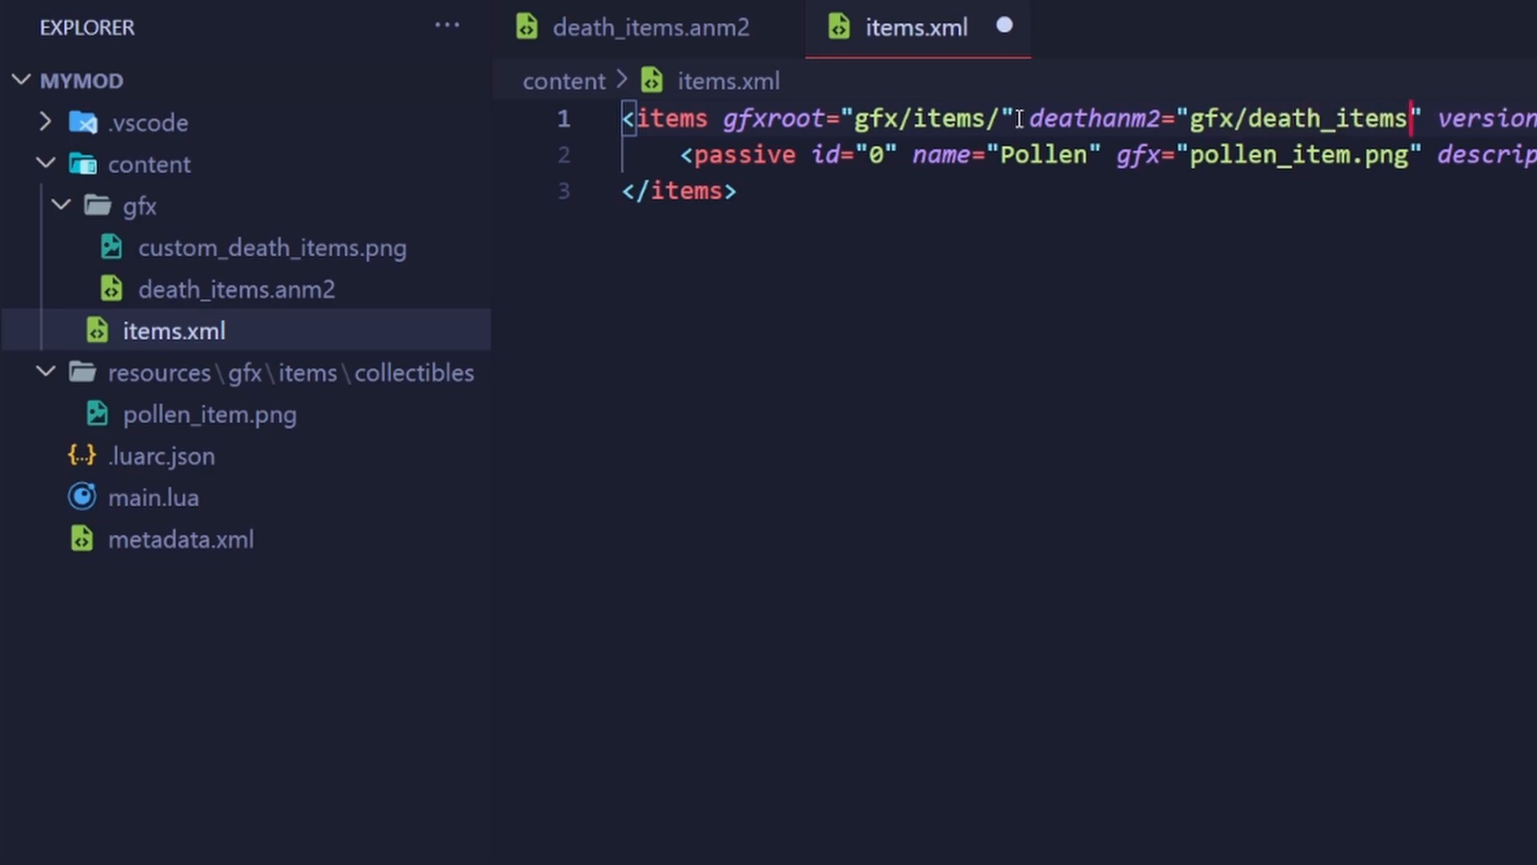
type(".anm2")
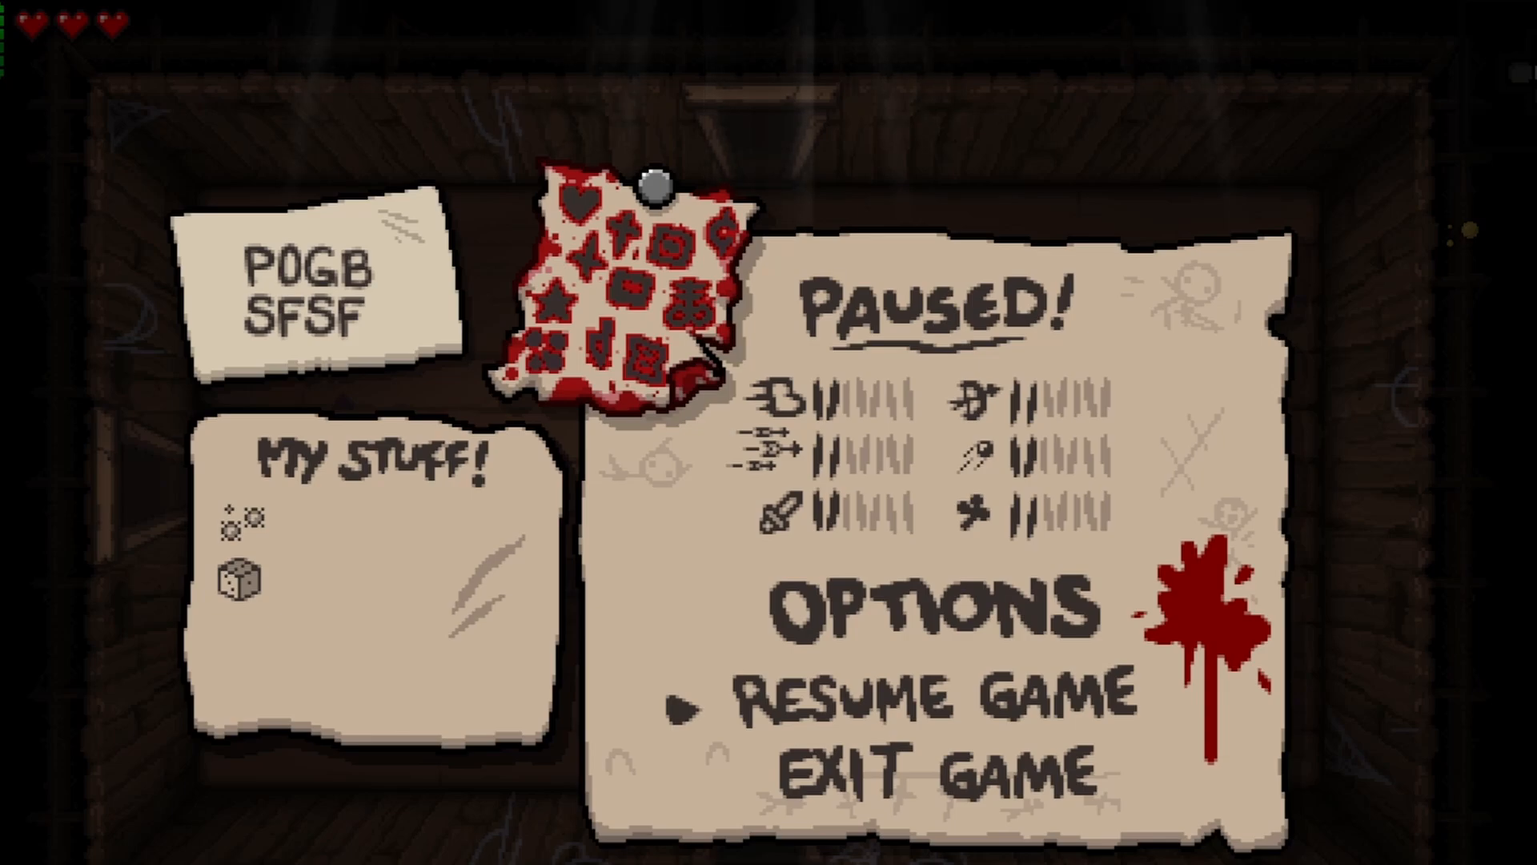
Step: Leave the paused game after reviewing My Stuff
left_click(922, 694)
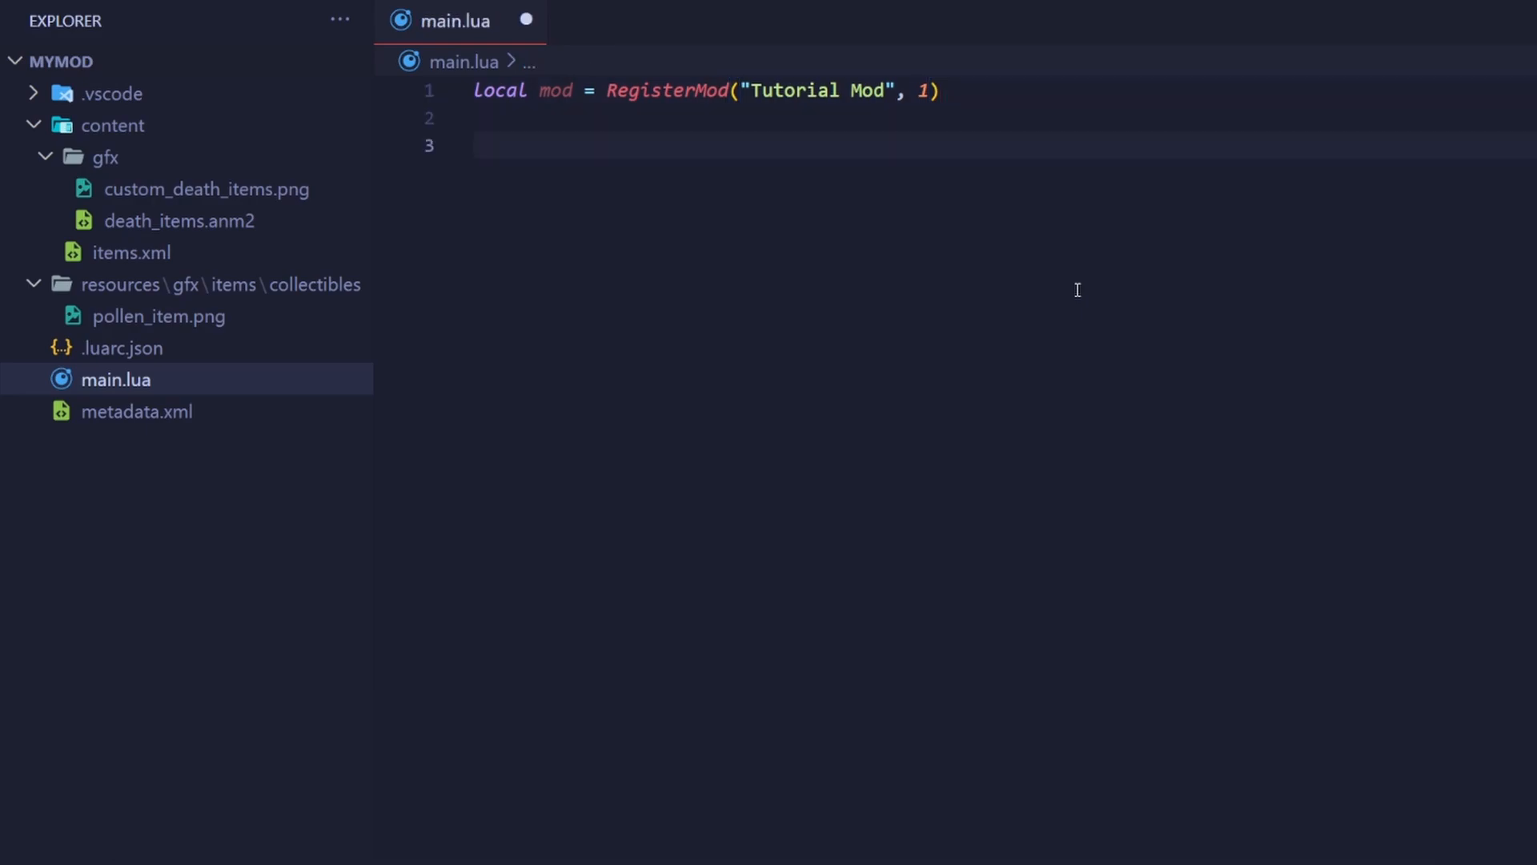
Step: Define local POLLEN_ITEM_ID = Isaac.GetItemIdByName("Pollen") and check its CollectibleType hover
type("local POLLEN_ITEM_ID = Isaac.GetItemIdByName(\"Pollen\")")
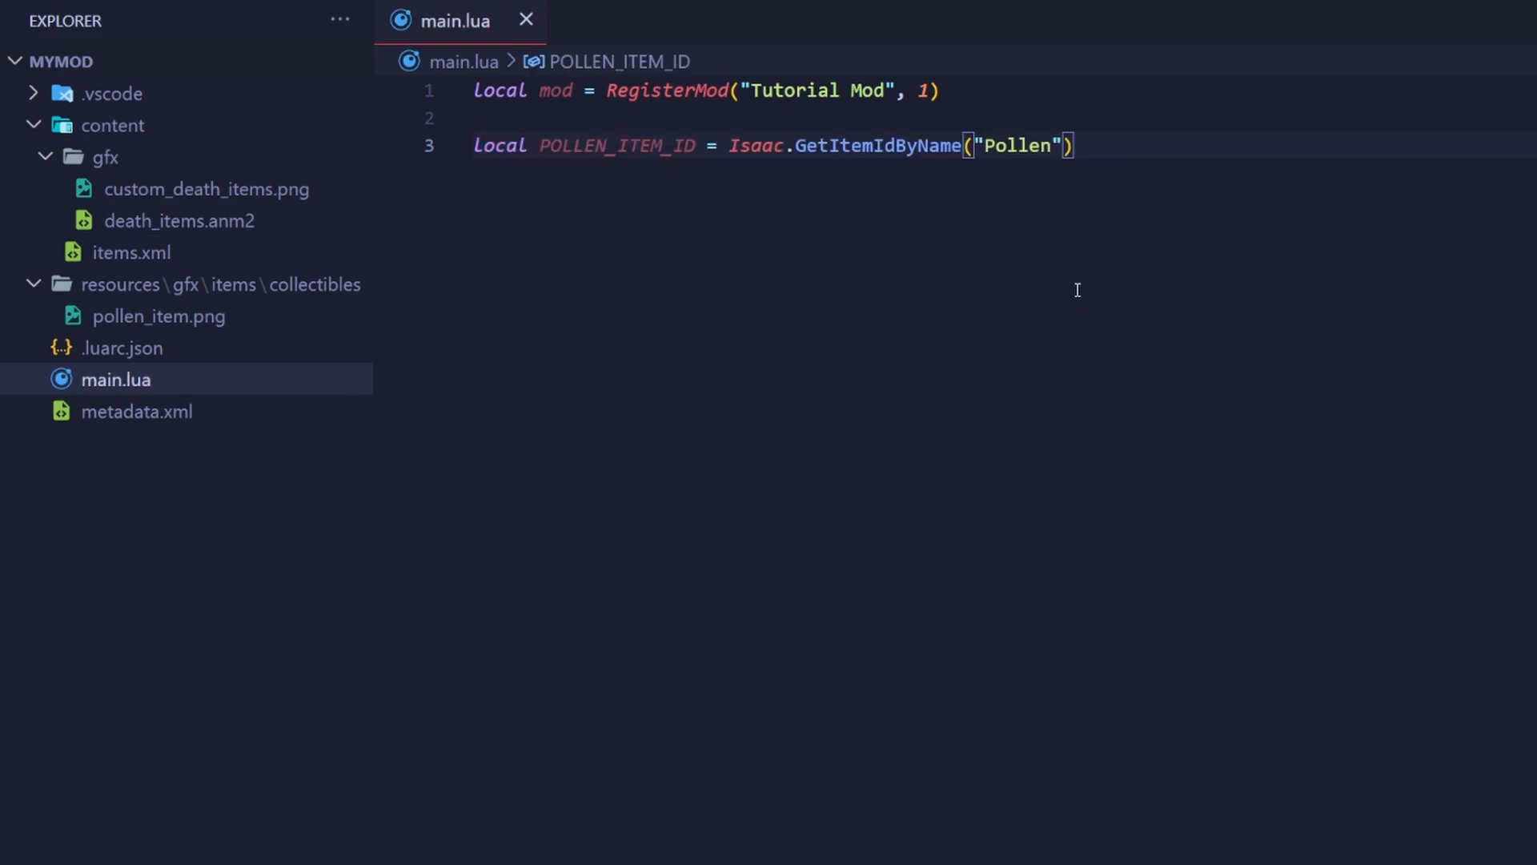
double_click(756, 146)
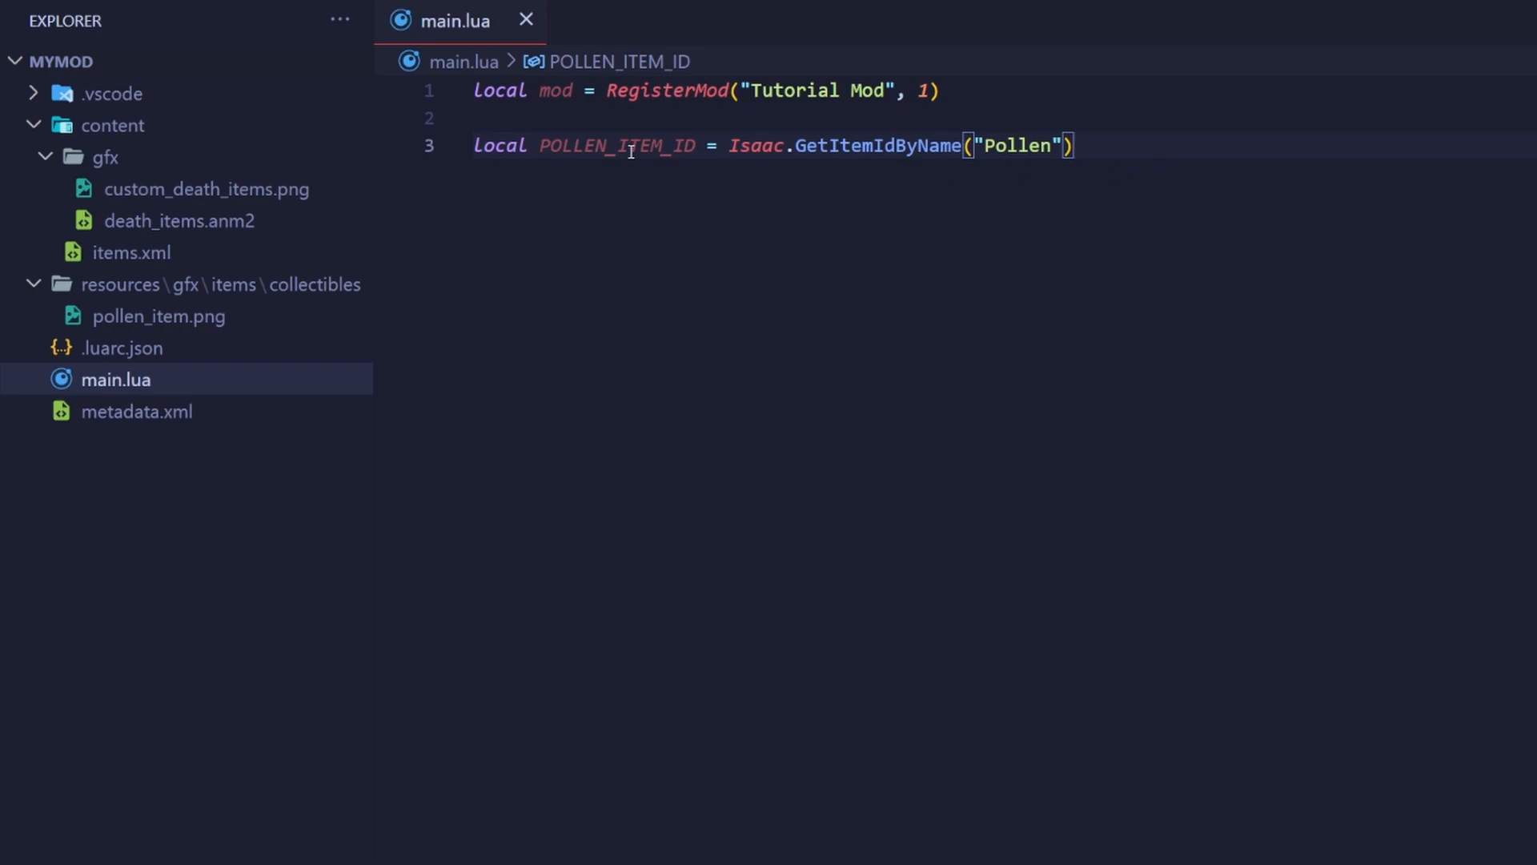
double_click(631, 146)
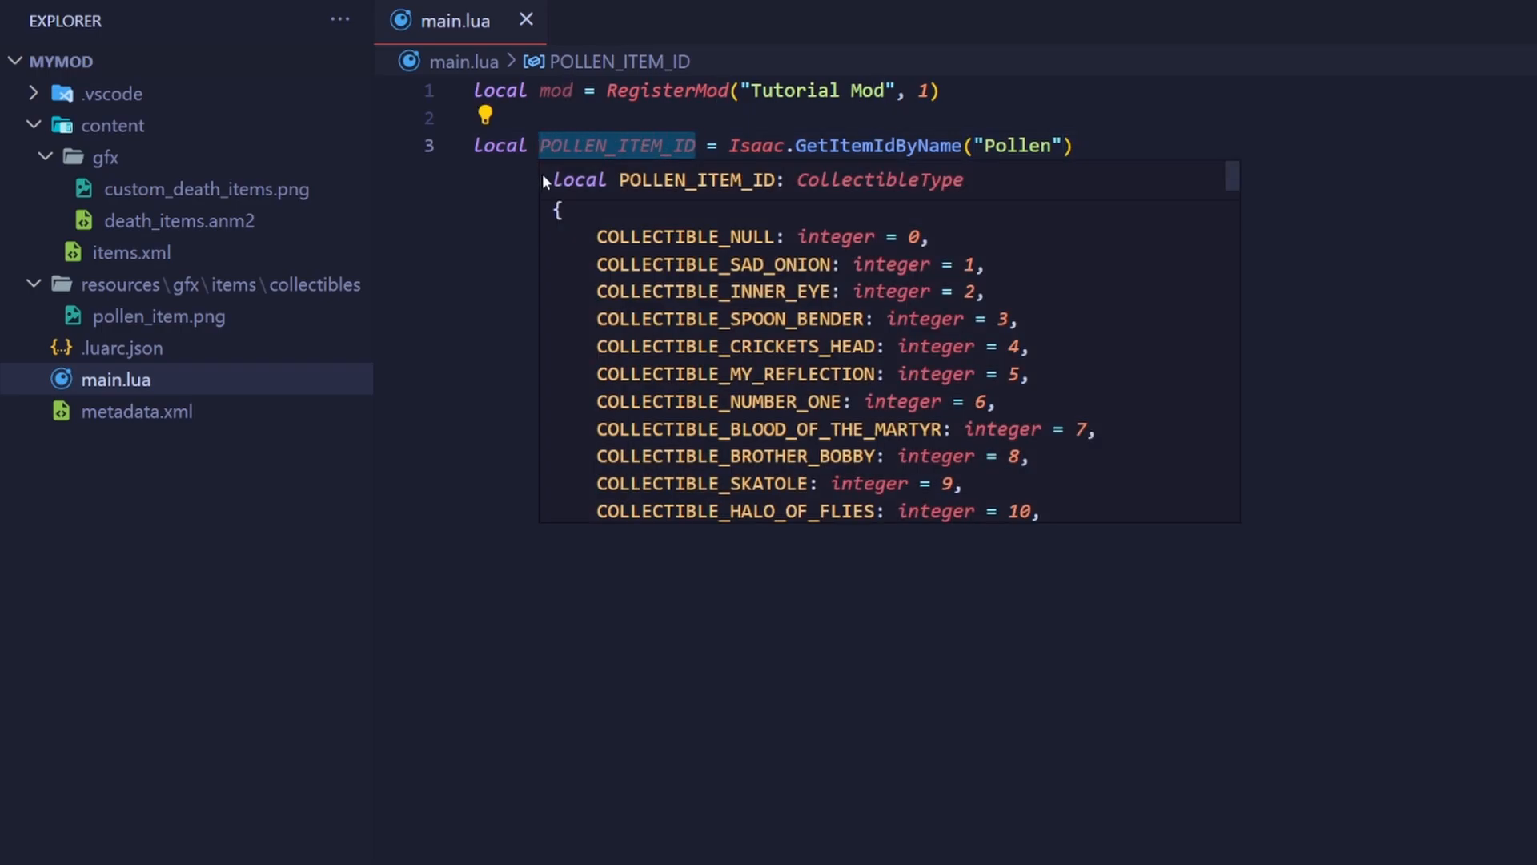
mouse_move(461, 242)
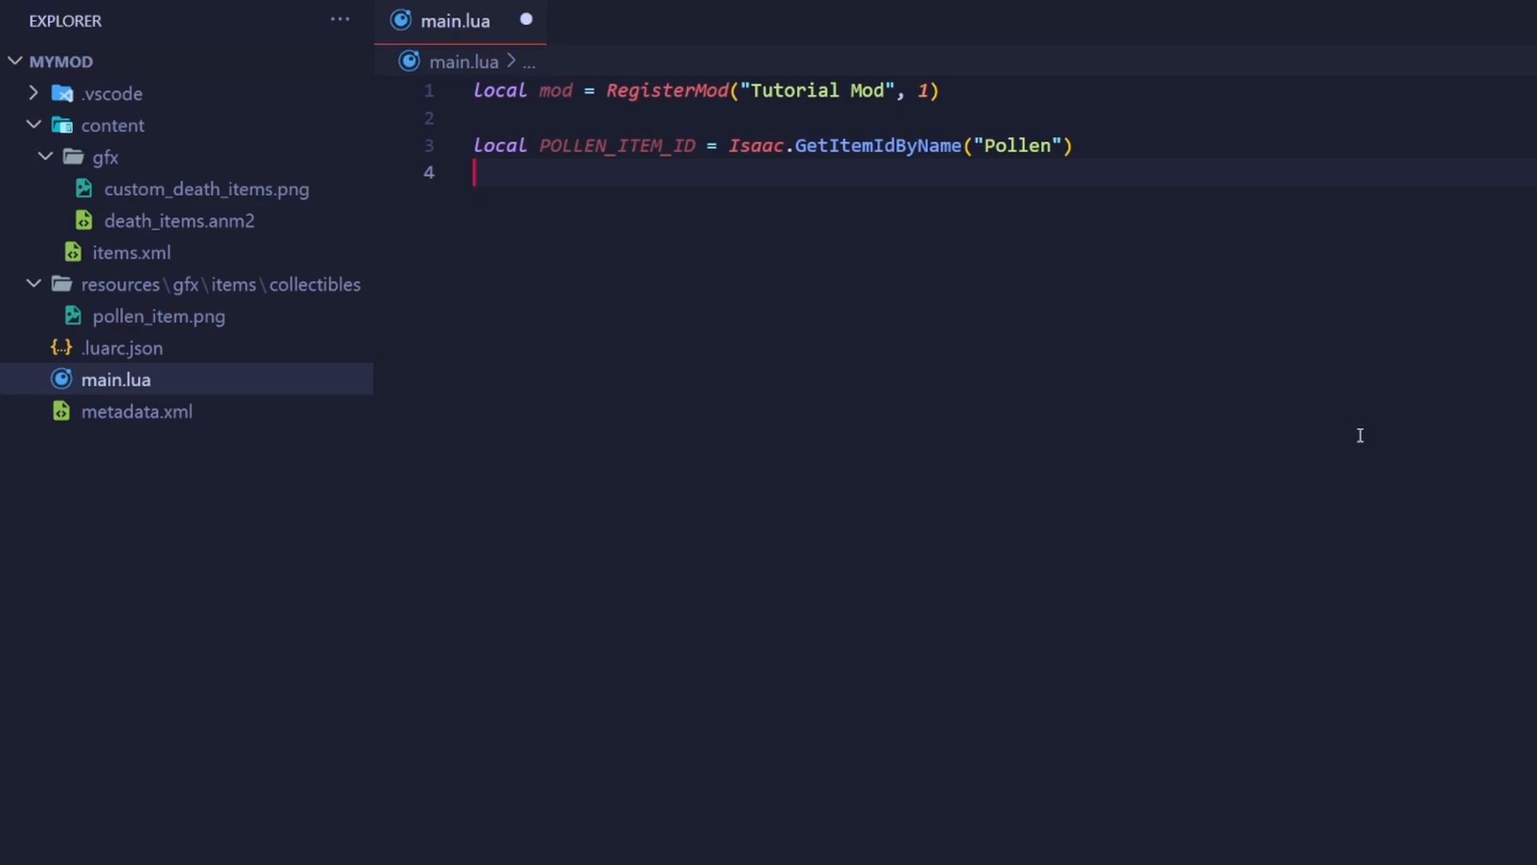
Step: Add local POLLEN_POISON_CHANCE = 0.4 and local POLLEN_POISON_LENGTH = 3 constants
type("local POLLEN_POISON_CH")
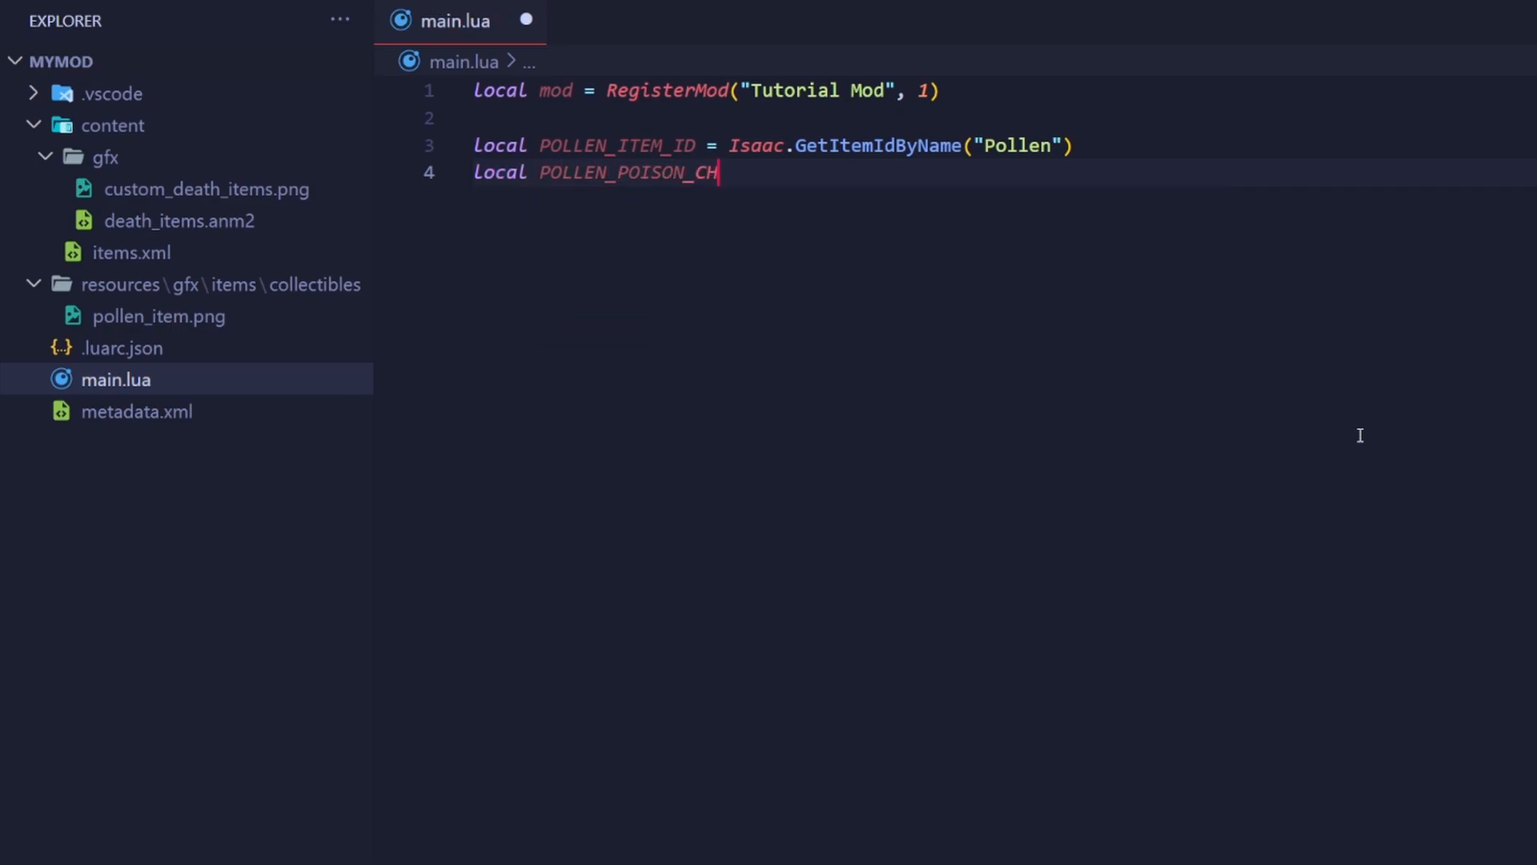
type("ANCE = 0.4")
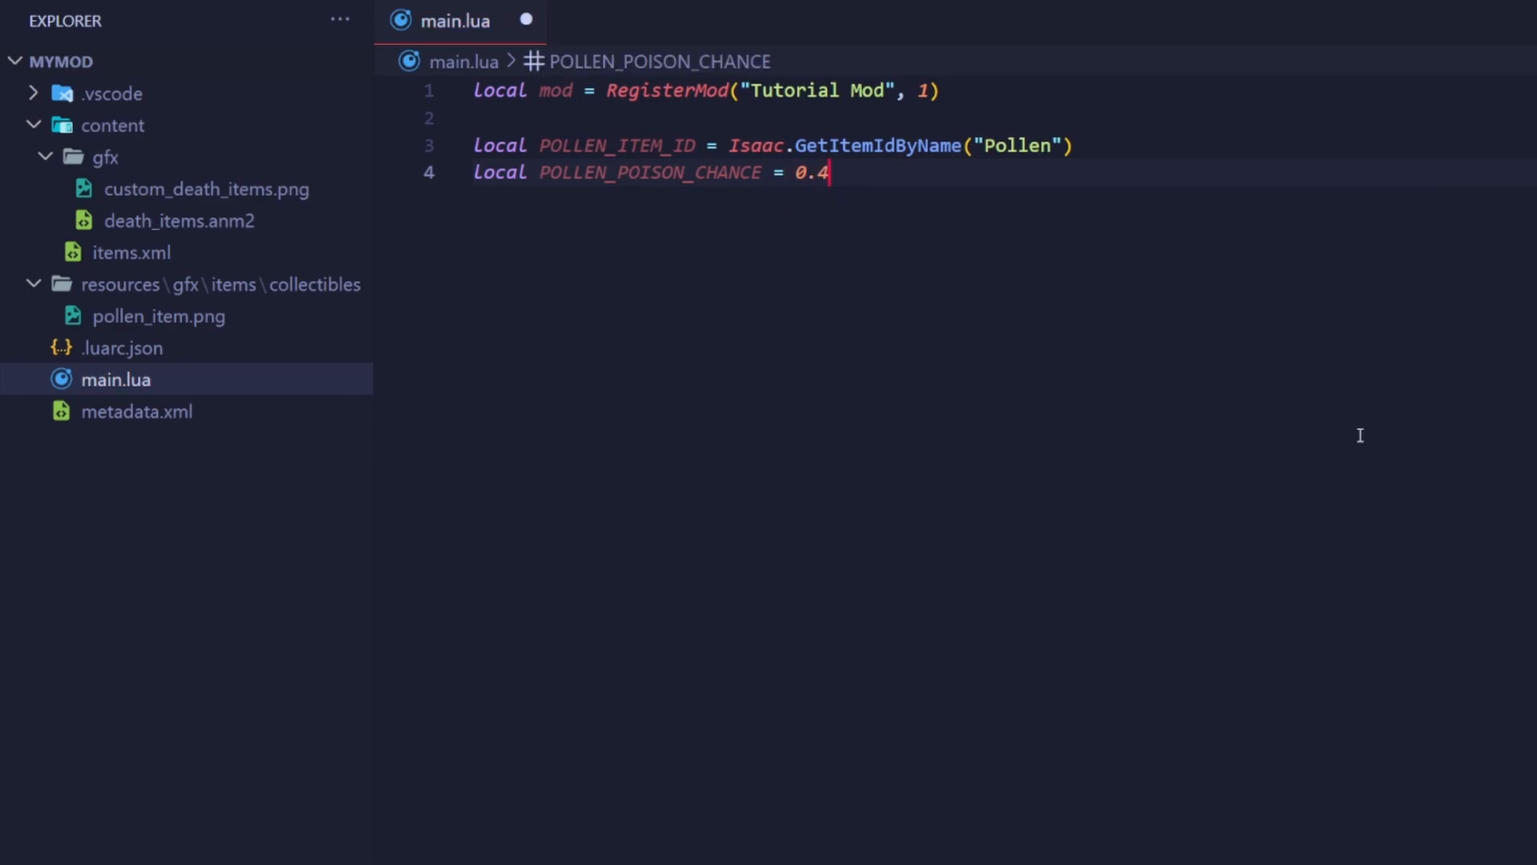
double_click(810, 172)
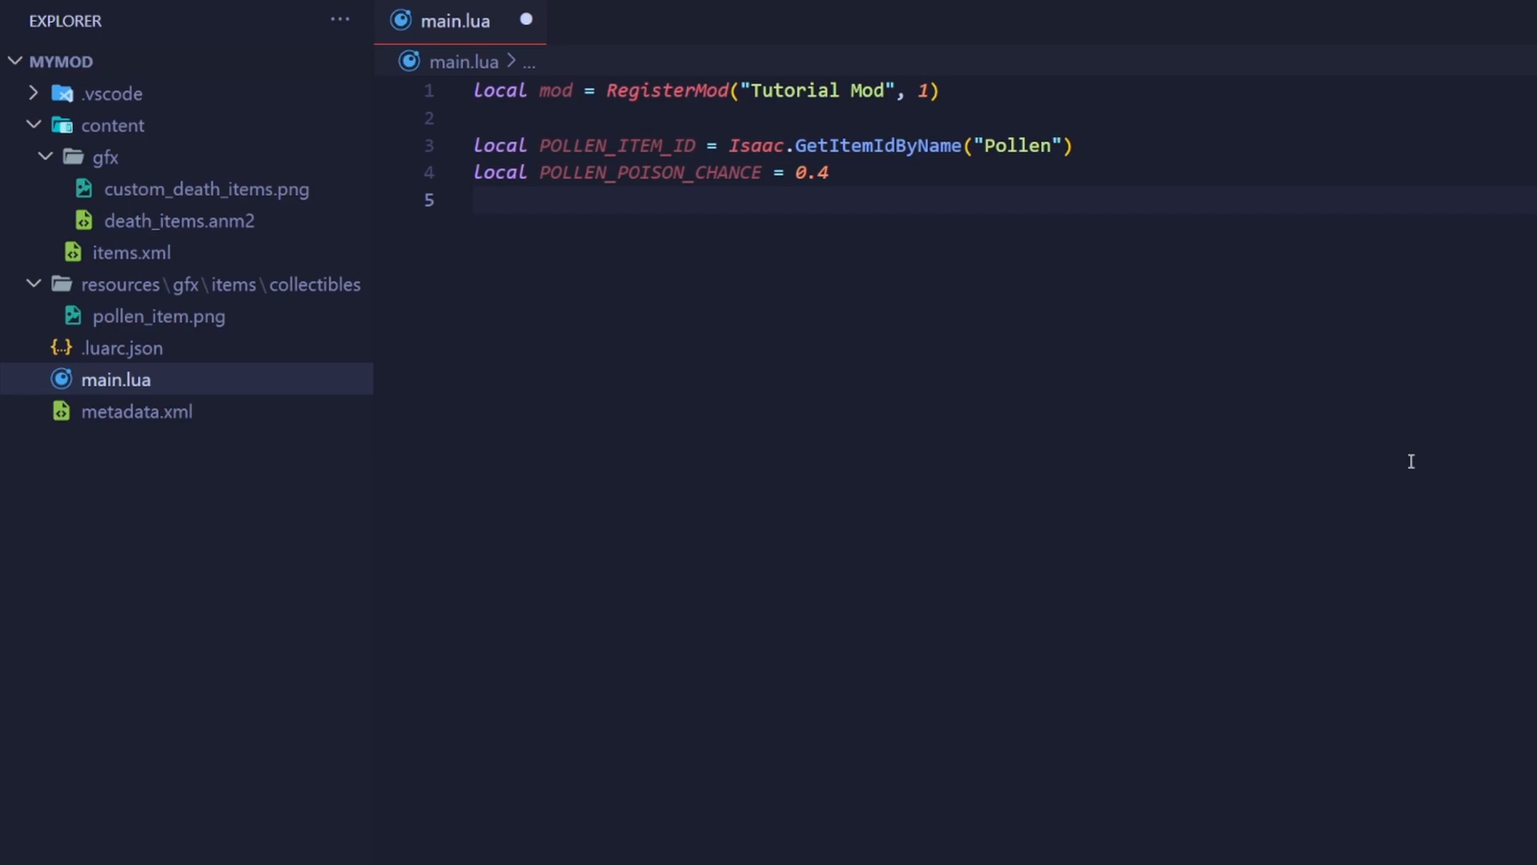
left_click(476, 200)
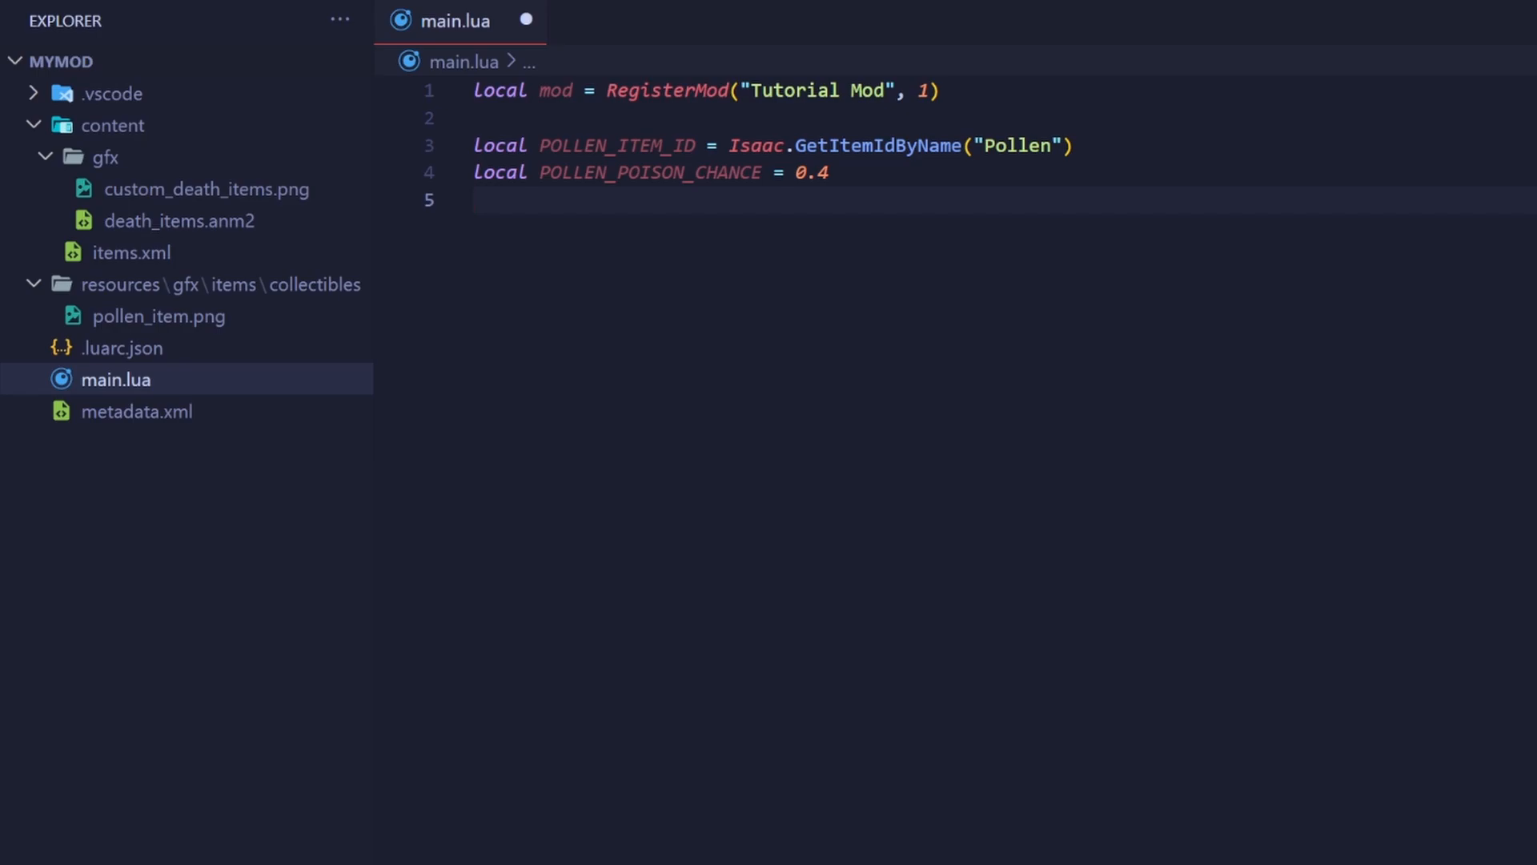
type("local POLLEN_POISON_LENGTH = 3")
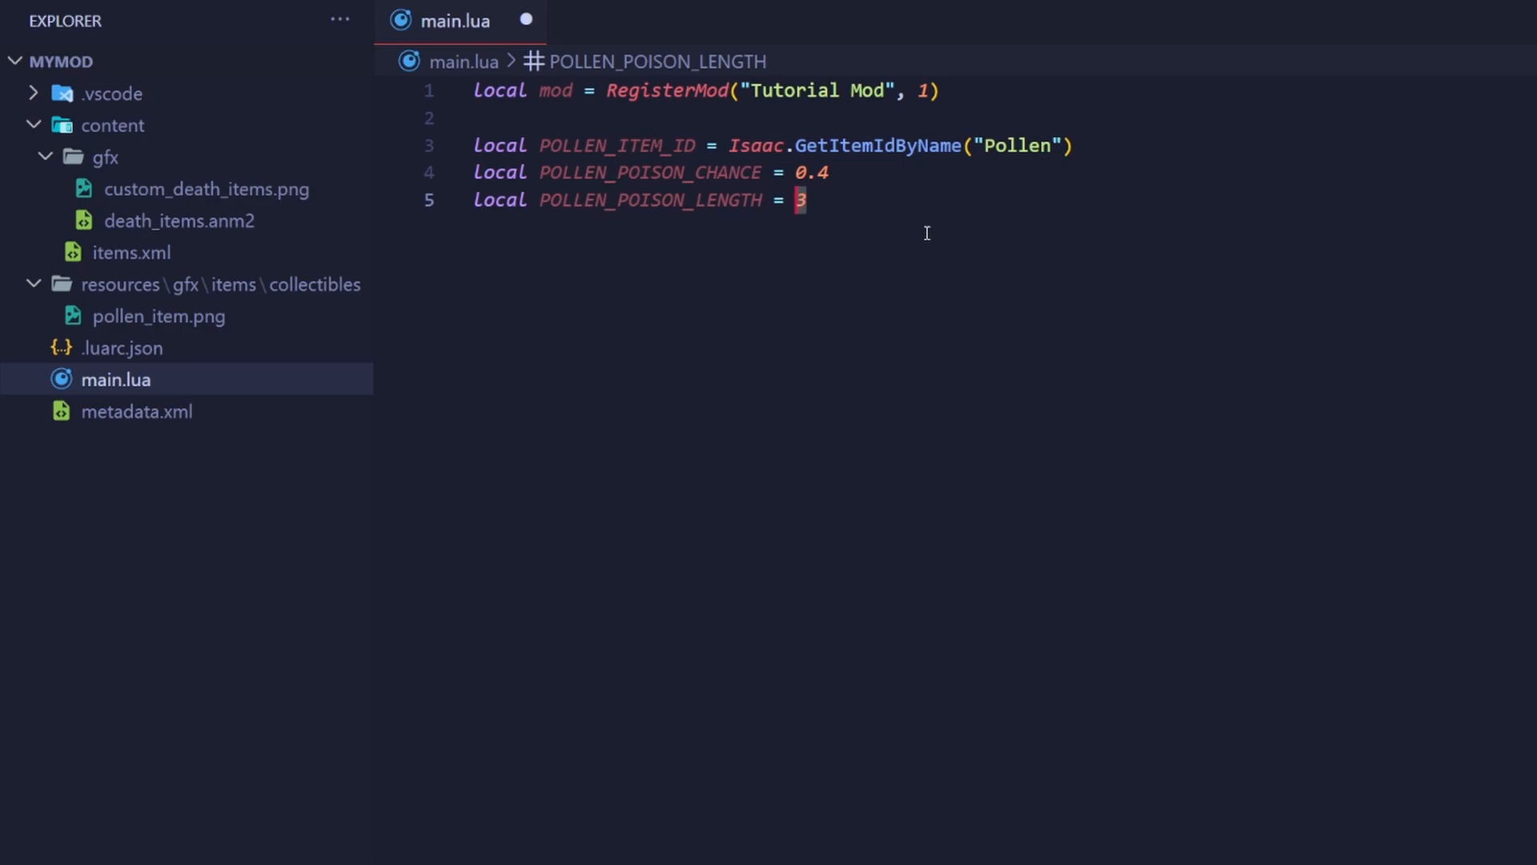
key("enter")
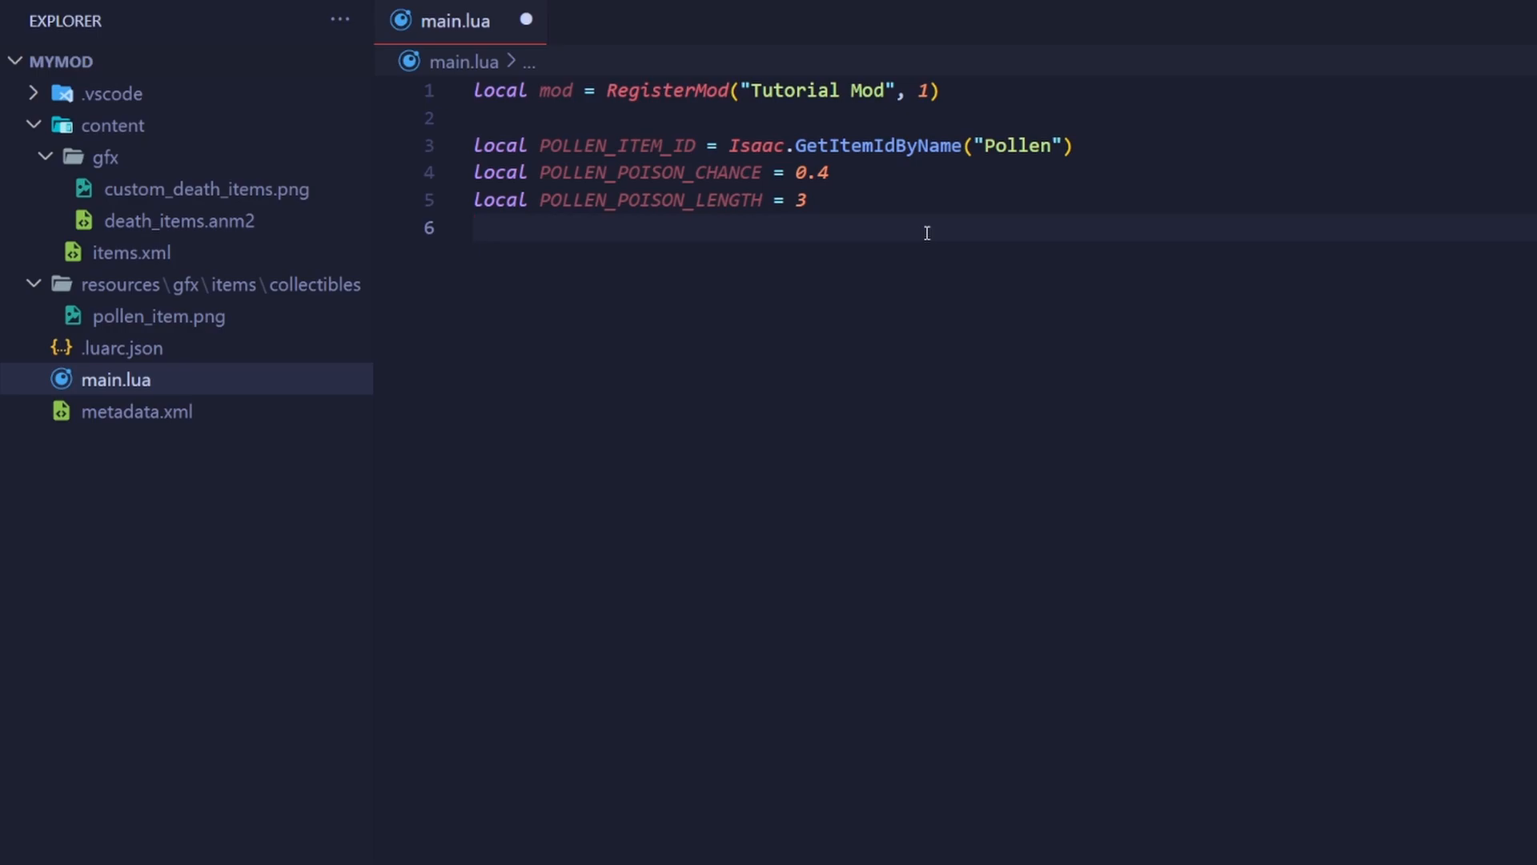
Step: Add local ONE_INTERVAL_OF_POISON = 20 with blank lines below it
type("L")
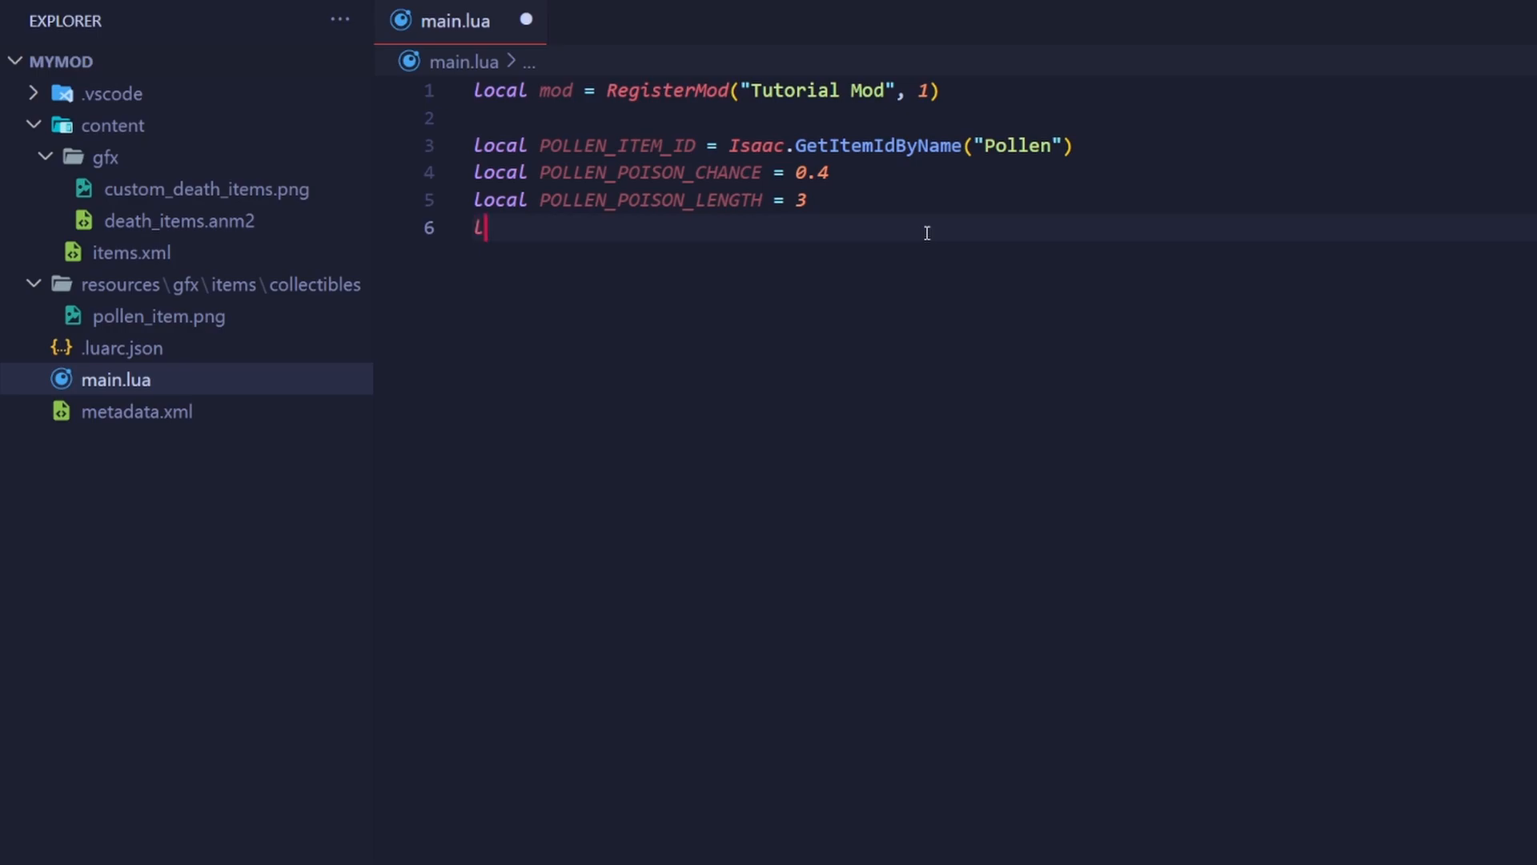
type("ocal ONE_INTERVAL")
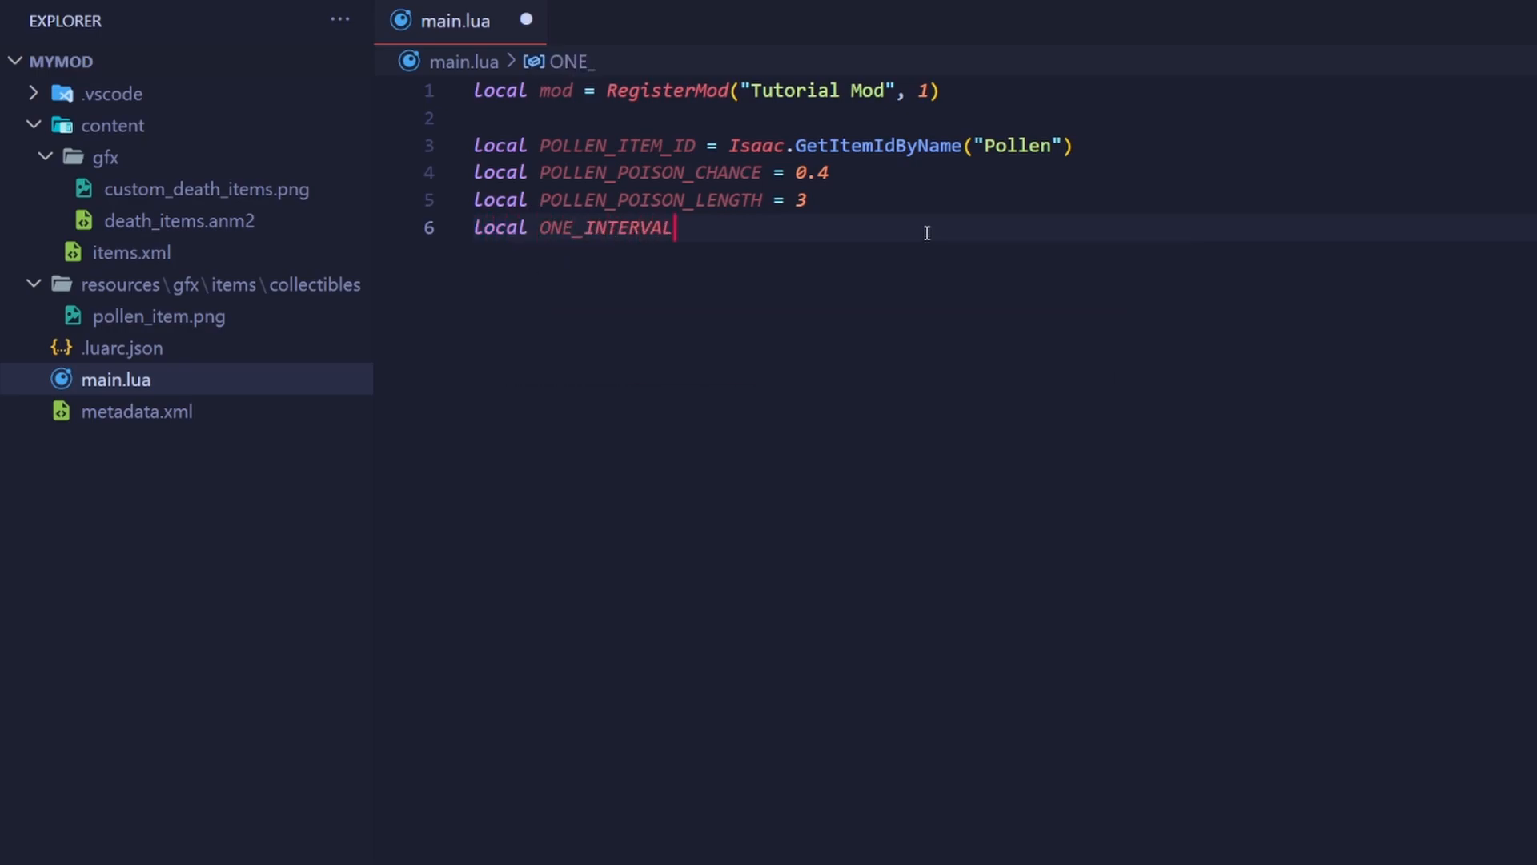
type("_OF_POISON = 20")
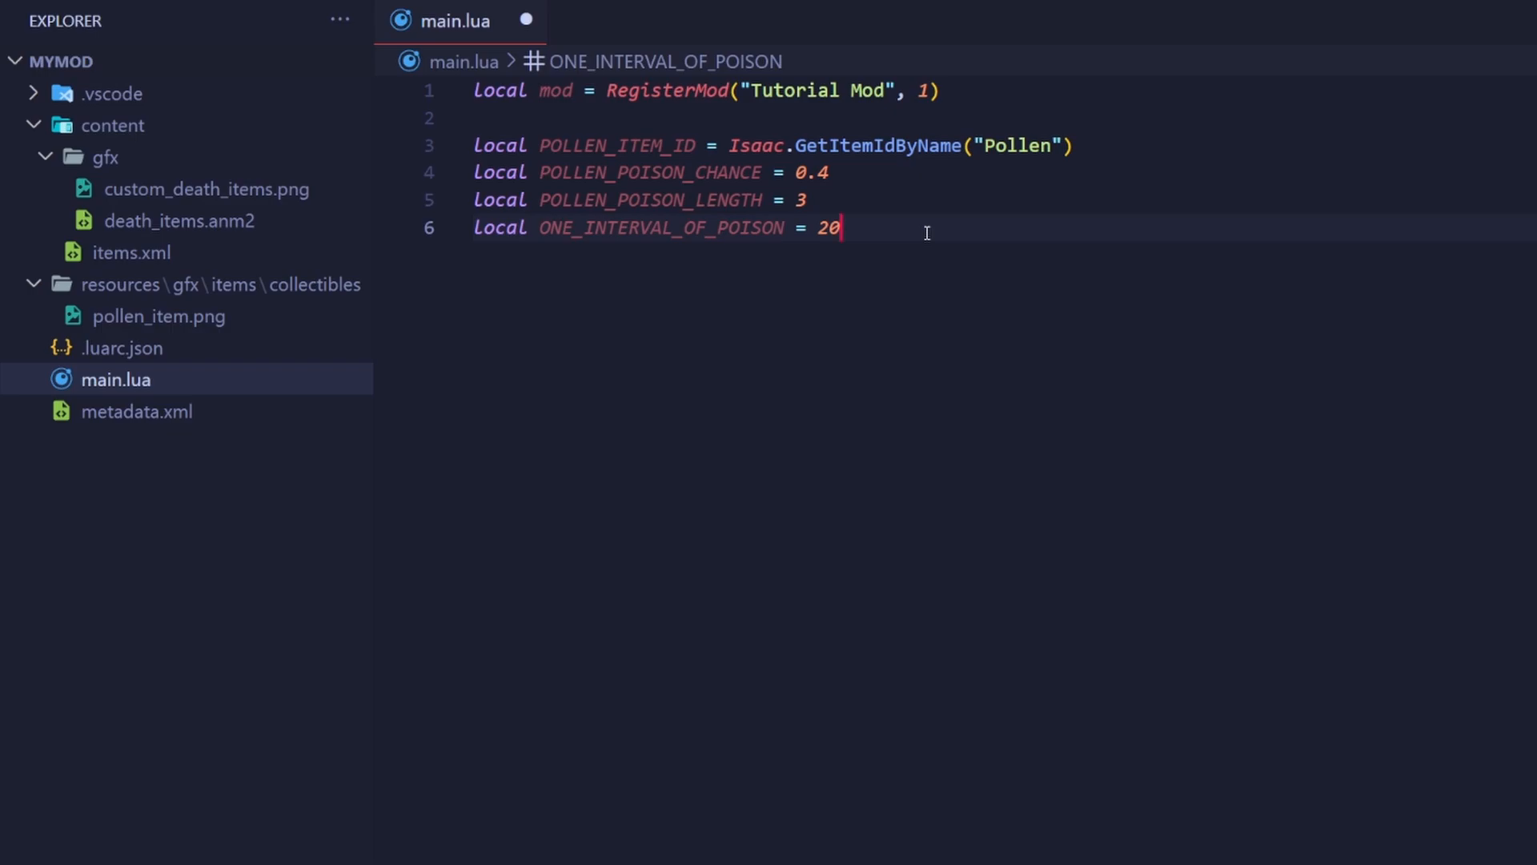
key("Enter")
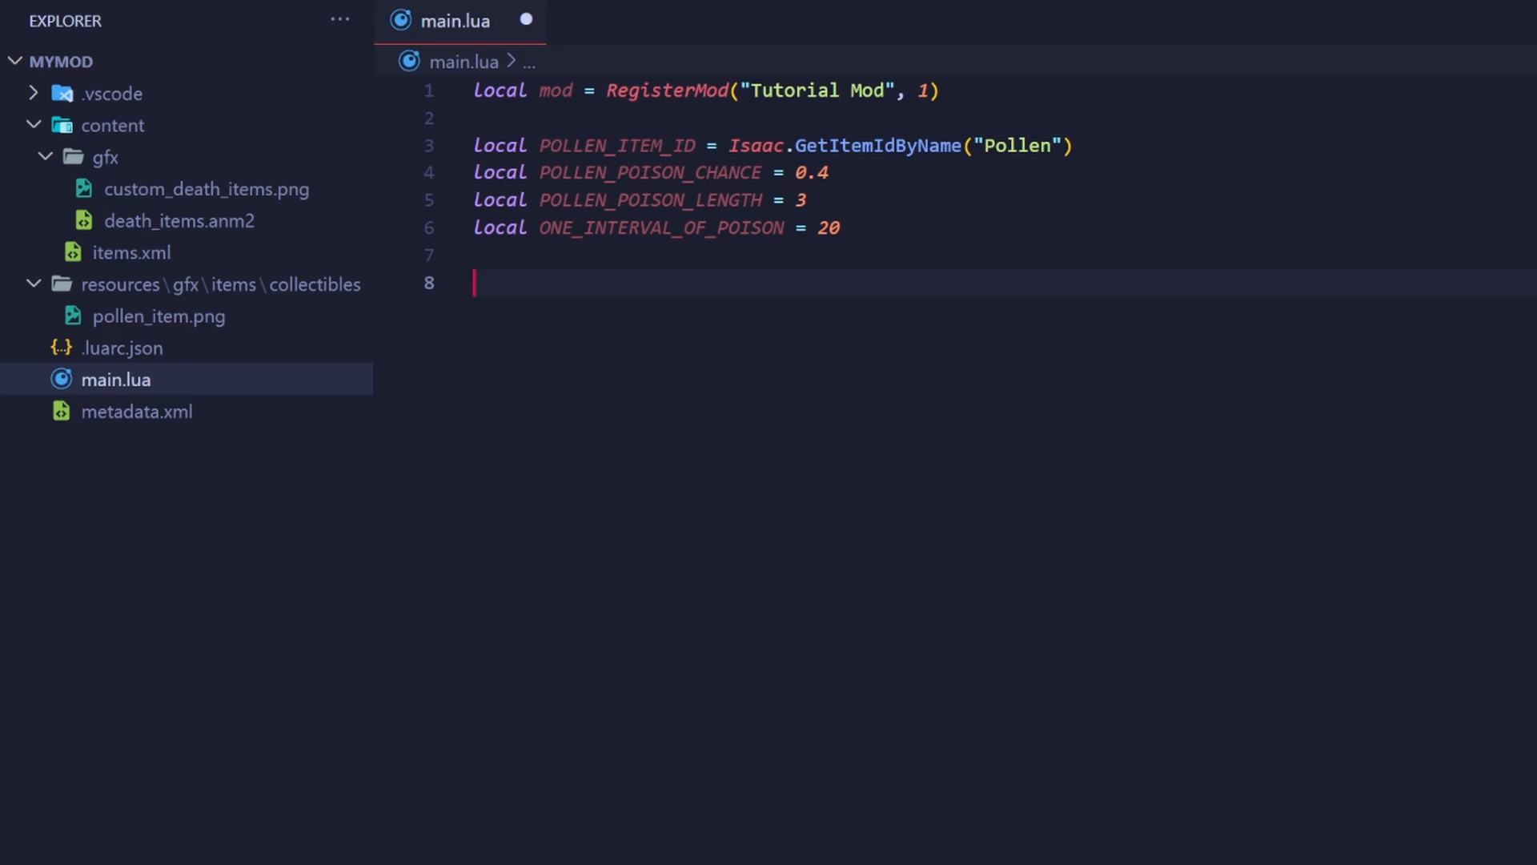
Step: Cache Game() in local game and start the mod:PollenNewRoom function stub
type("Local game = Game()")
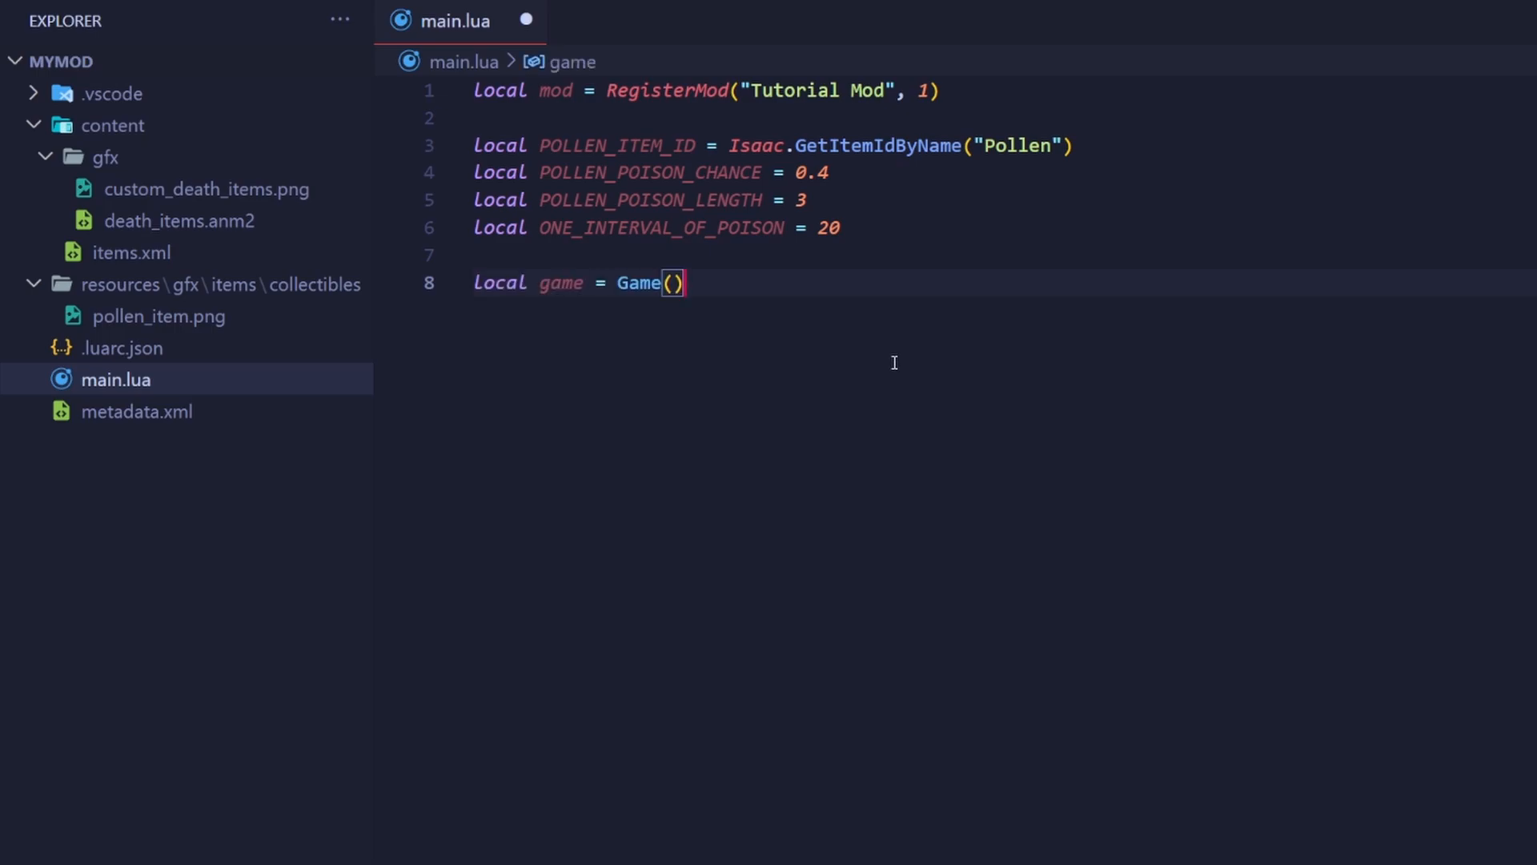
double_click(637, 282)
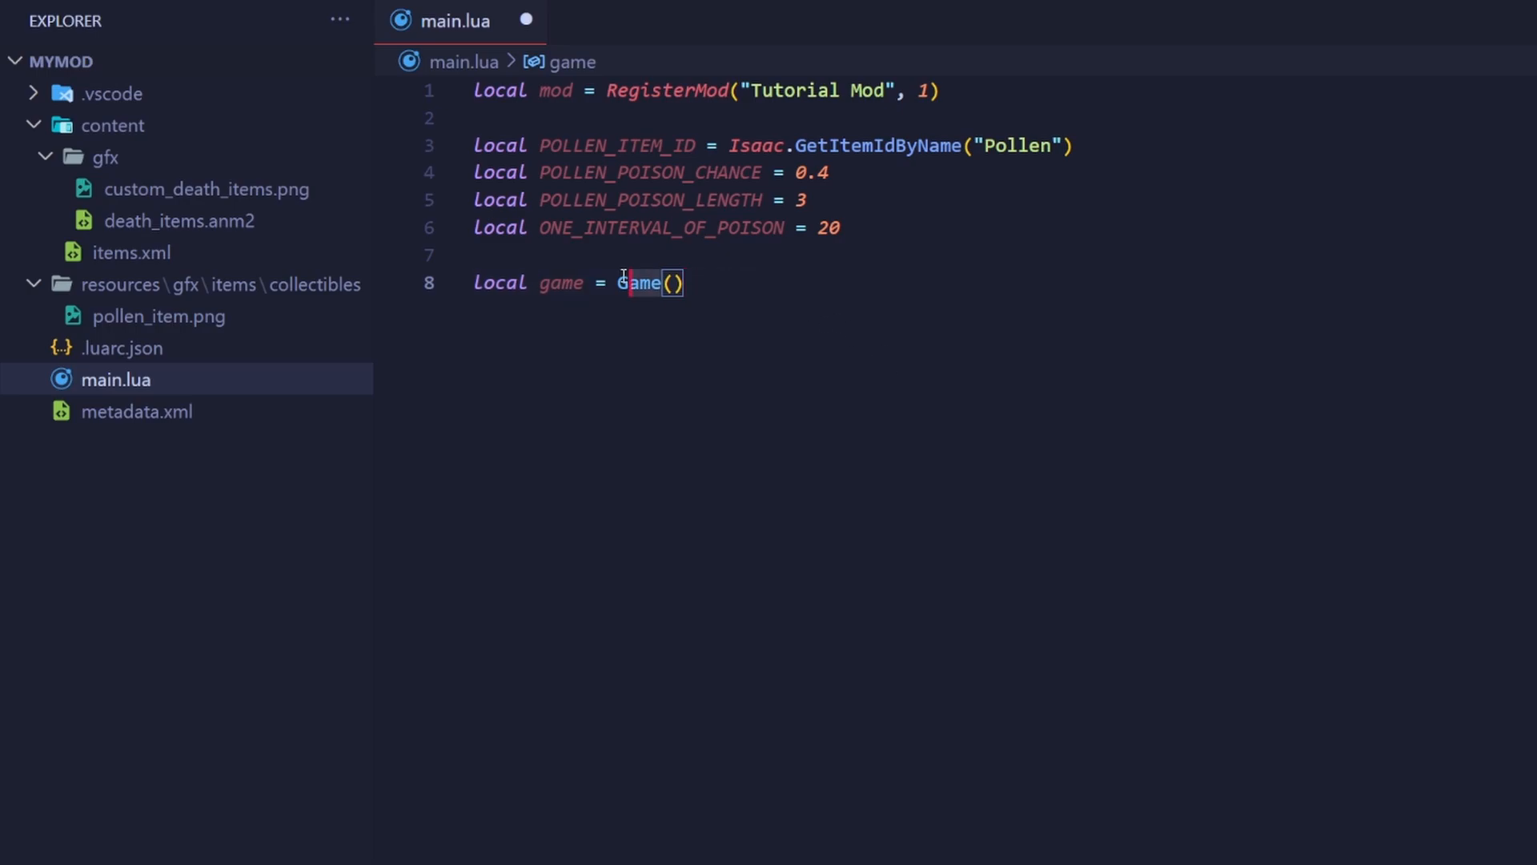
key("Enter")
type("function mod:PollenNewRoom()")
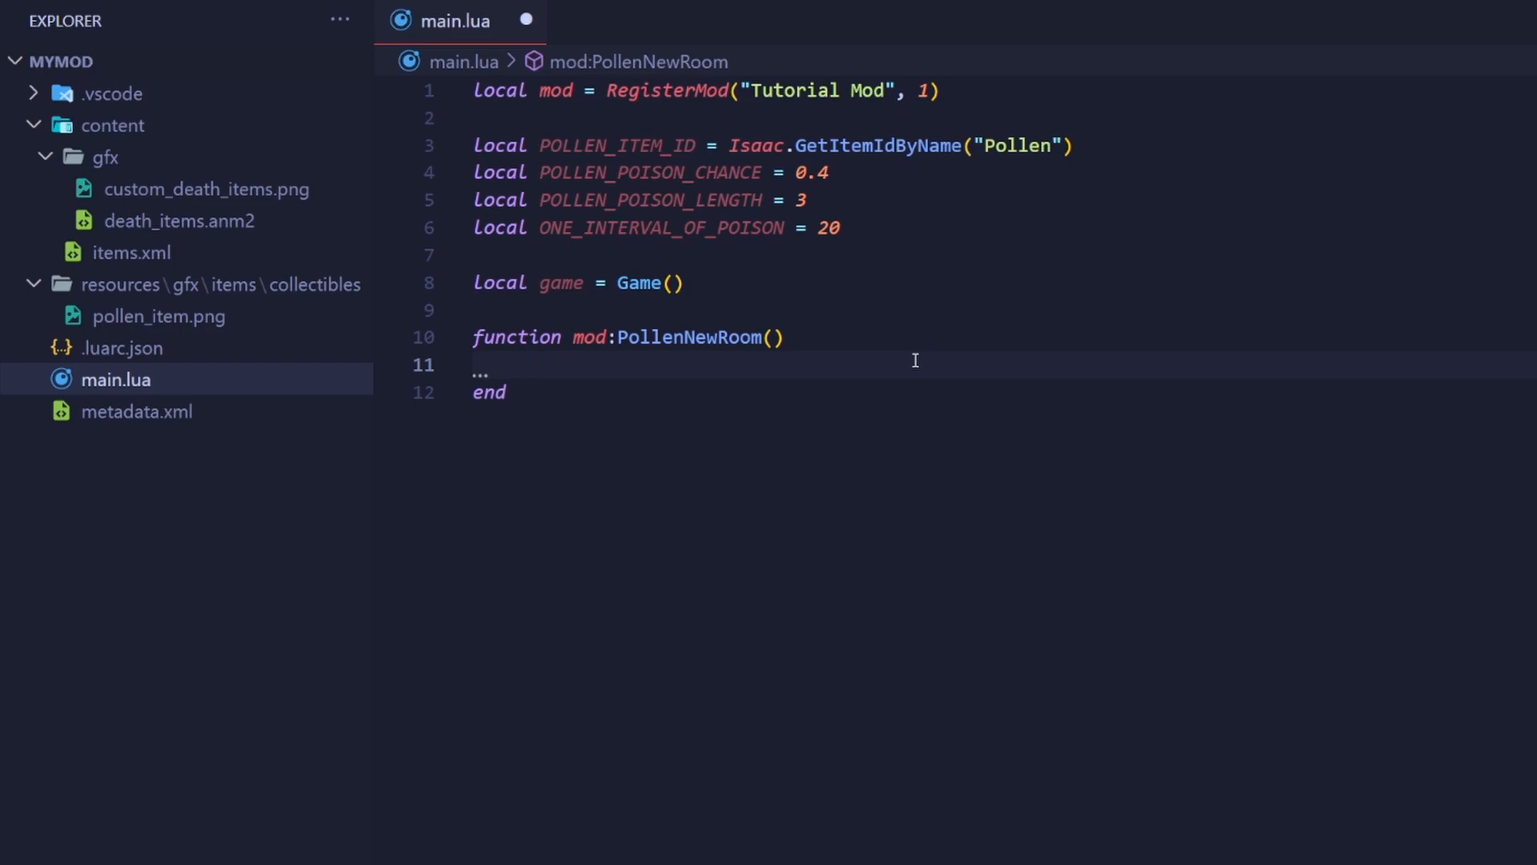
Step: Add local playerCount = game:GetNumPlayers() as the first line of PollenNewRoom
left_click(519, 365)
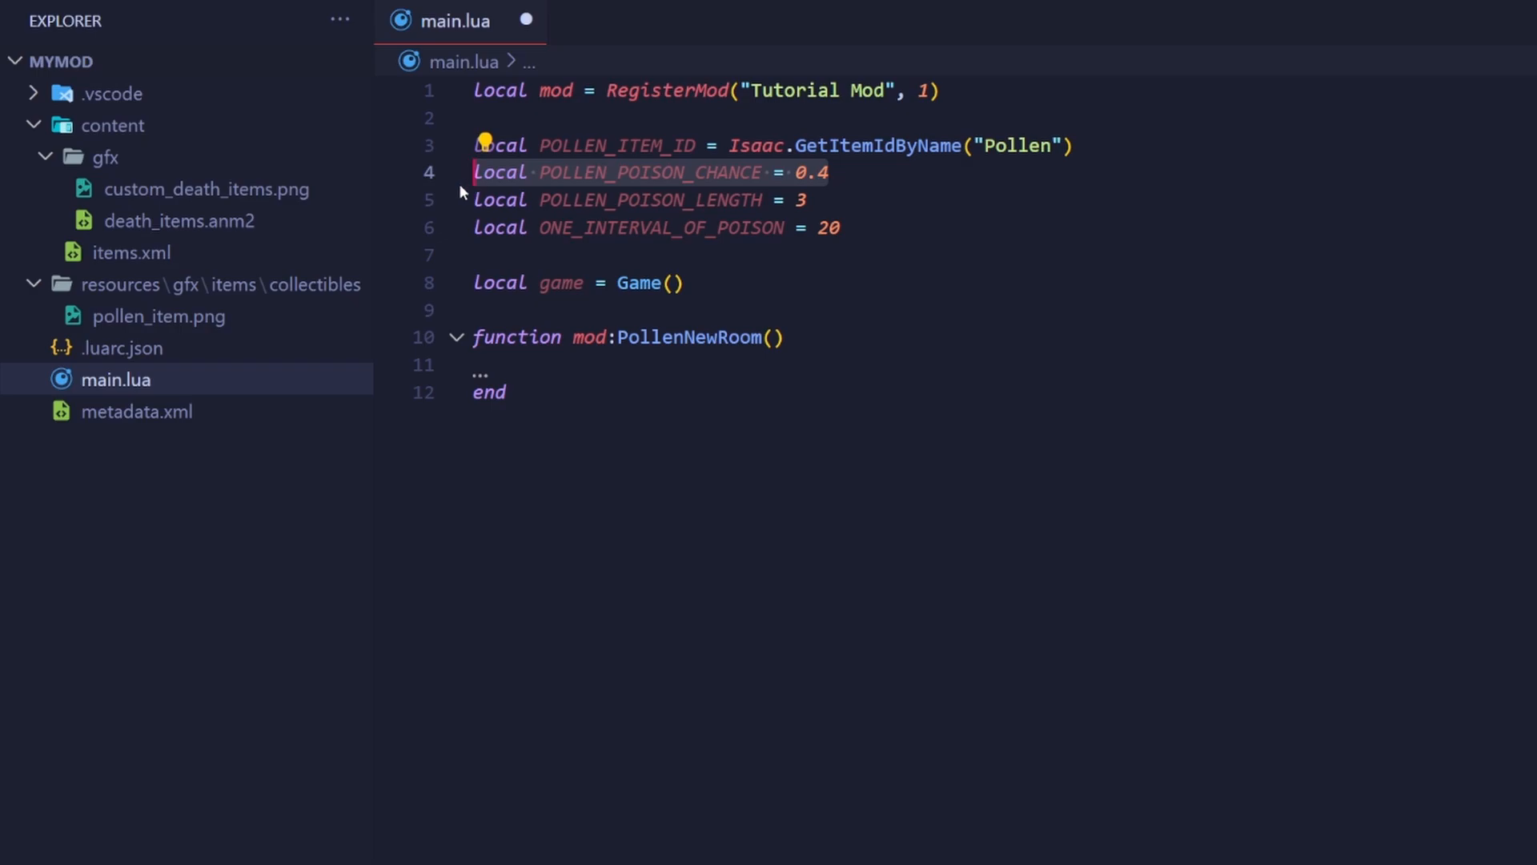
mouse_move(499, 168)
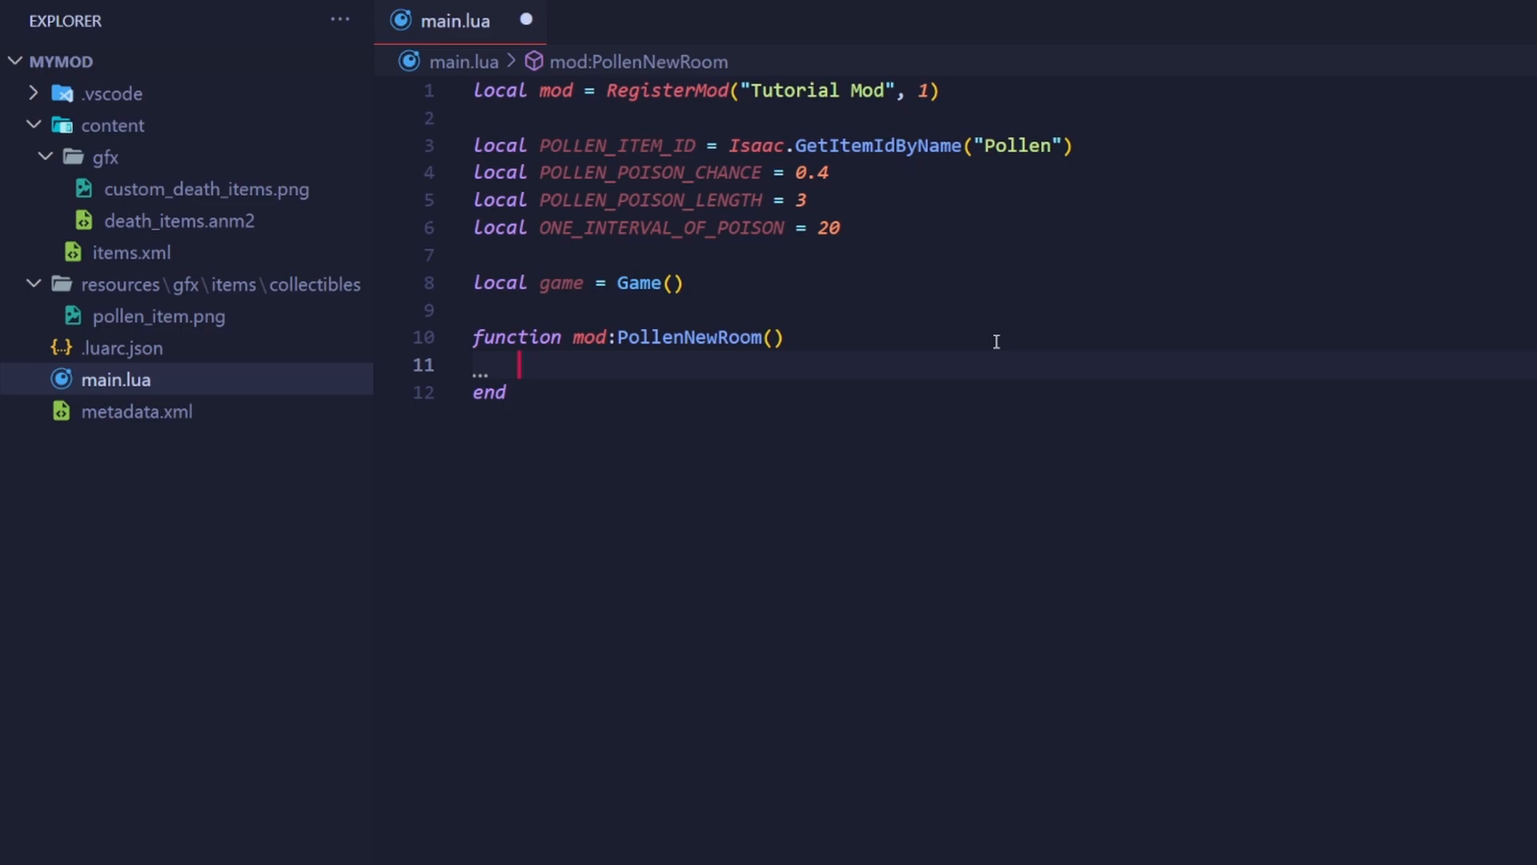
type("local playerCount =")
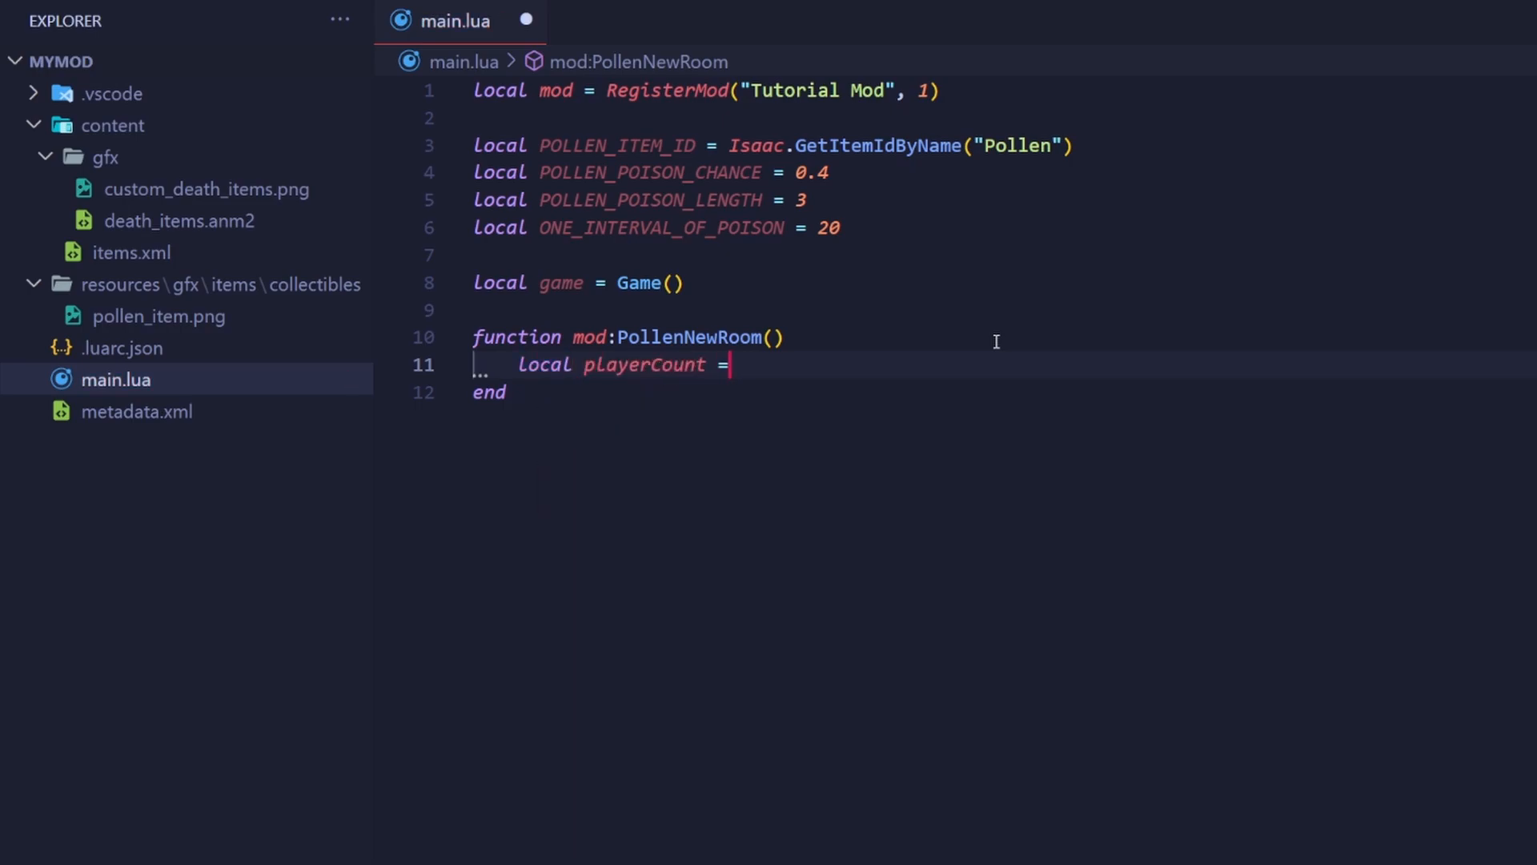
type("game:GetNumPlayers(")
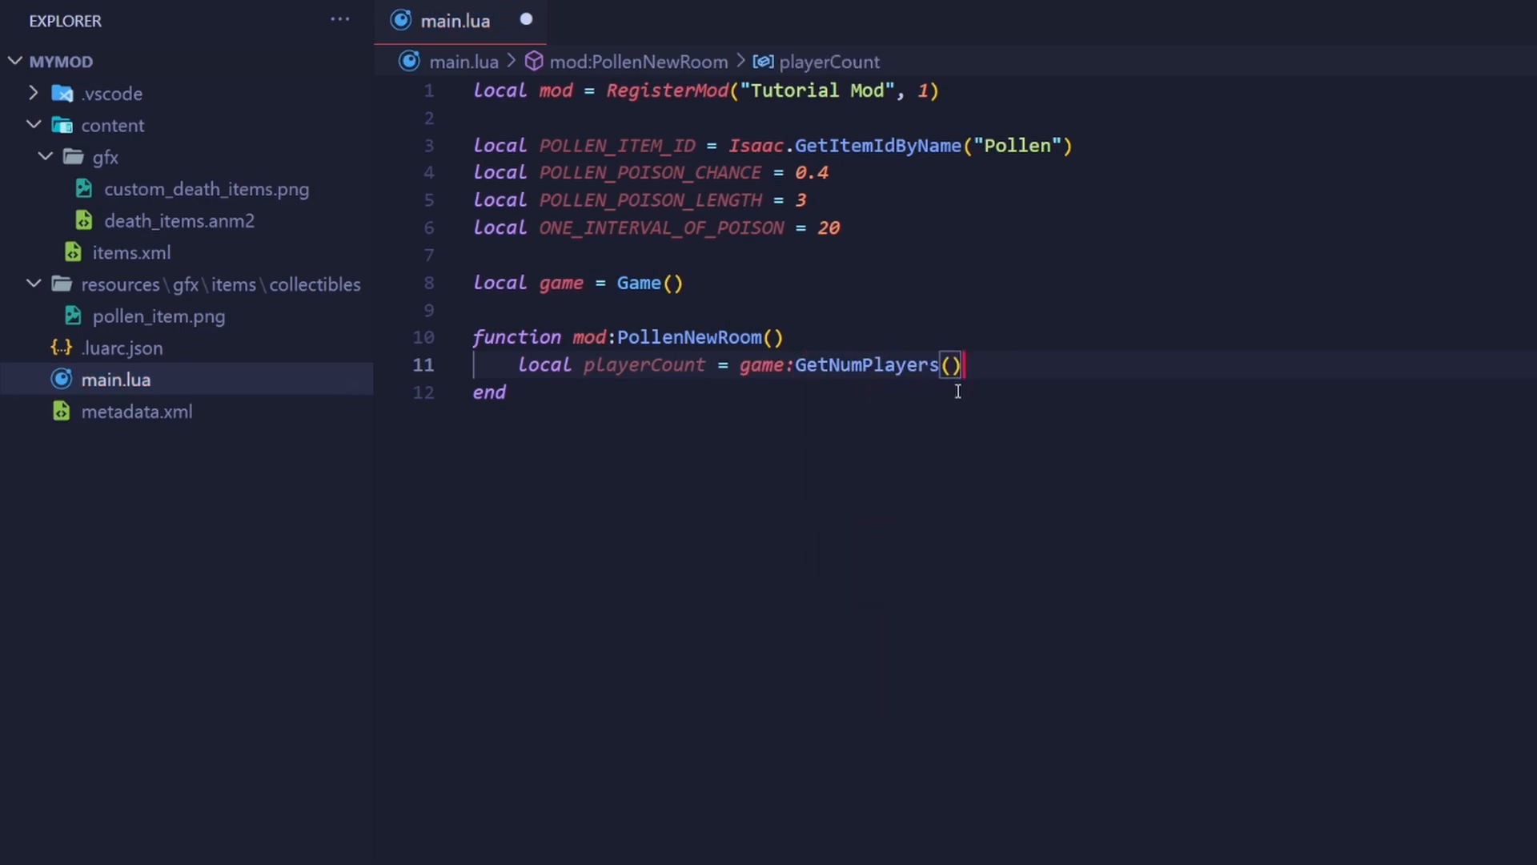
mouse_move(896, 388)
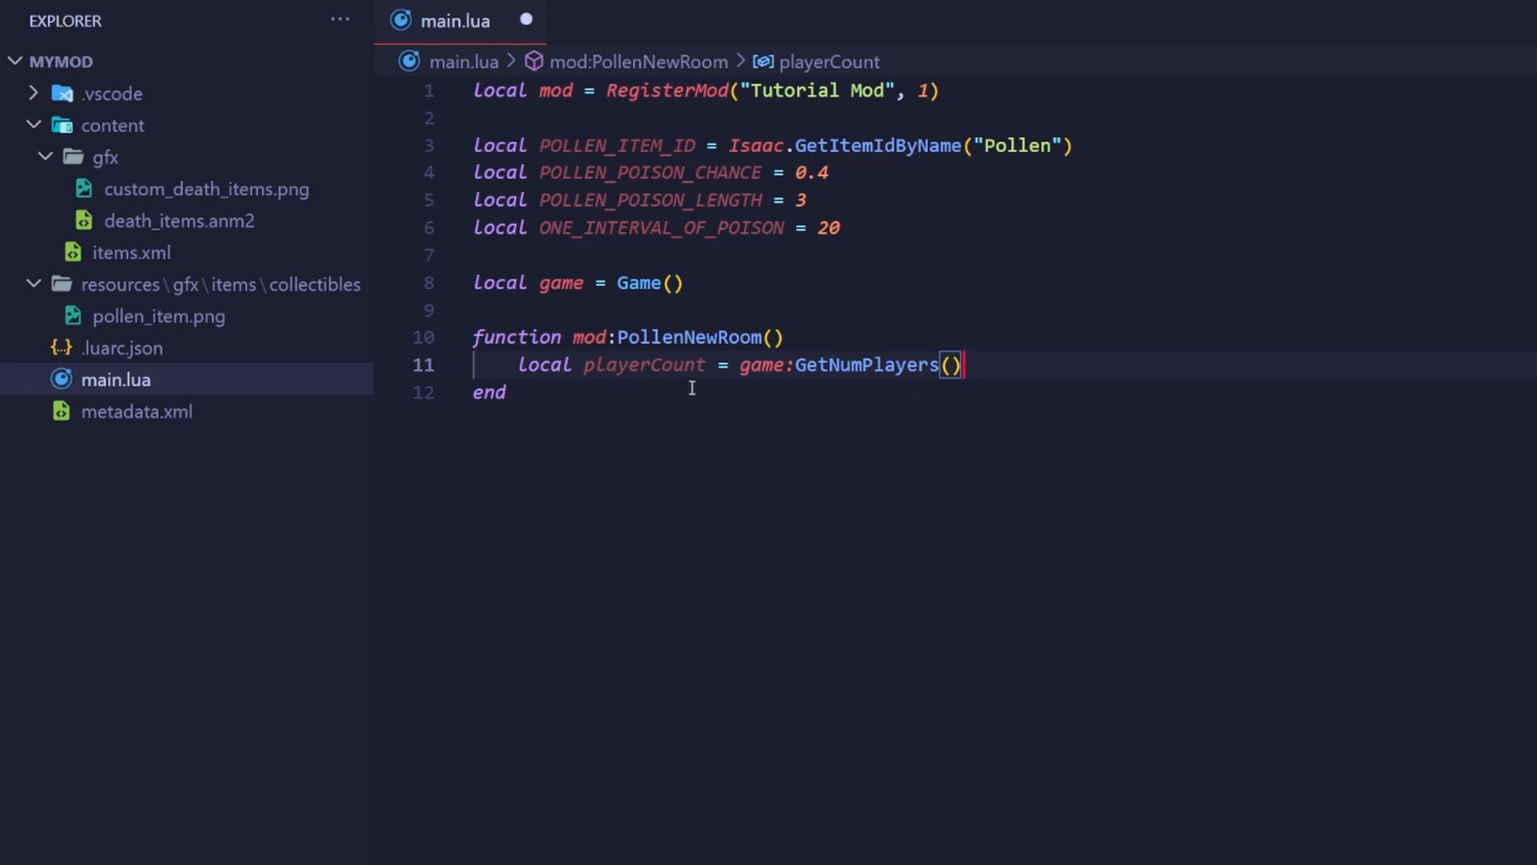
key("Enter")
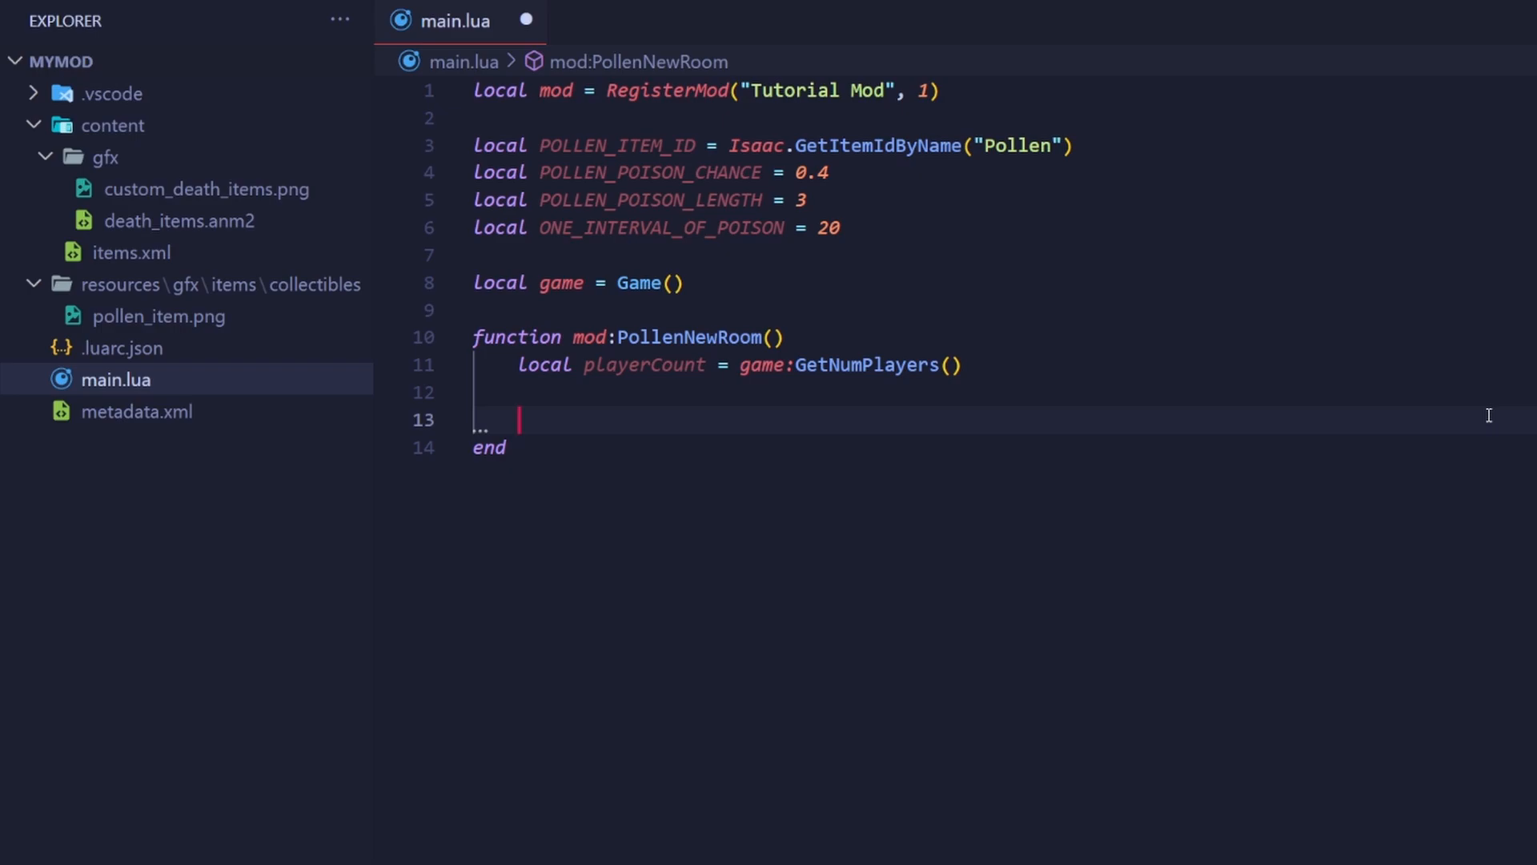
Step: Write the loop header for playerIndex = 0, playerCount - 1 do … end
type("Isaac.GetPlayer")
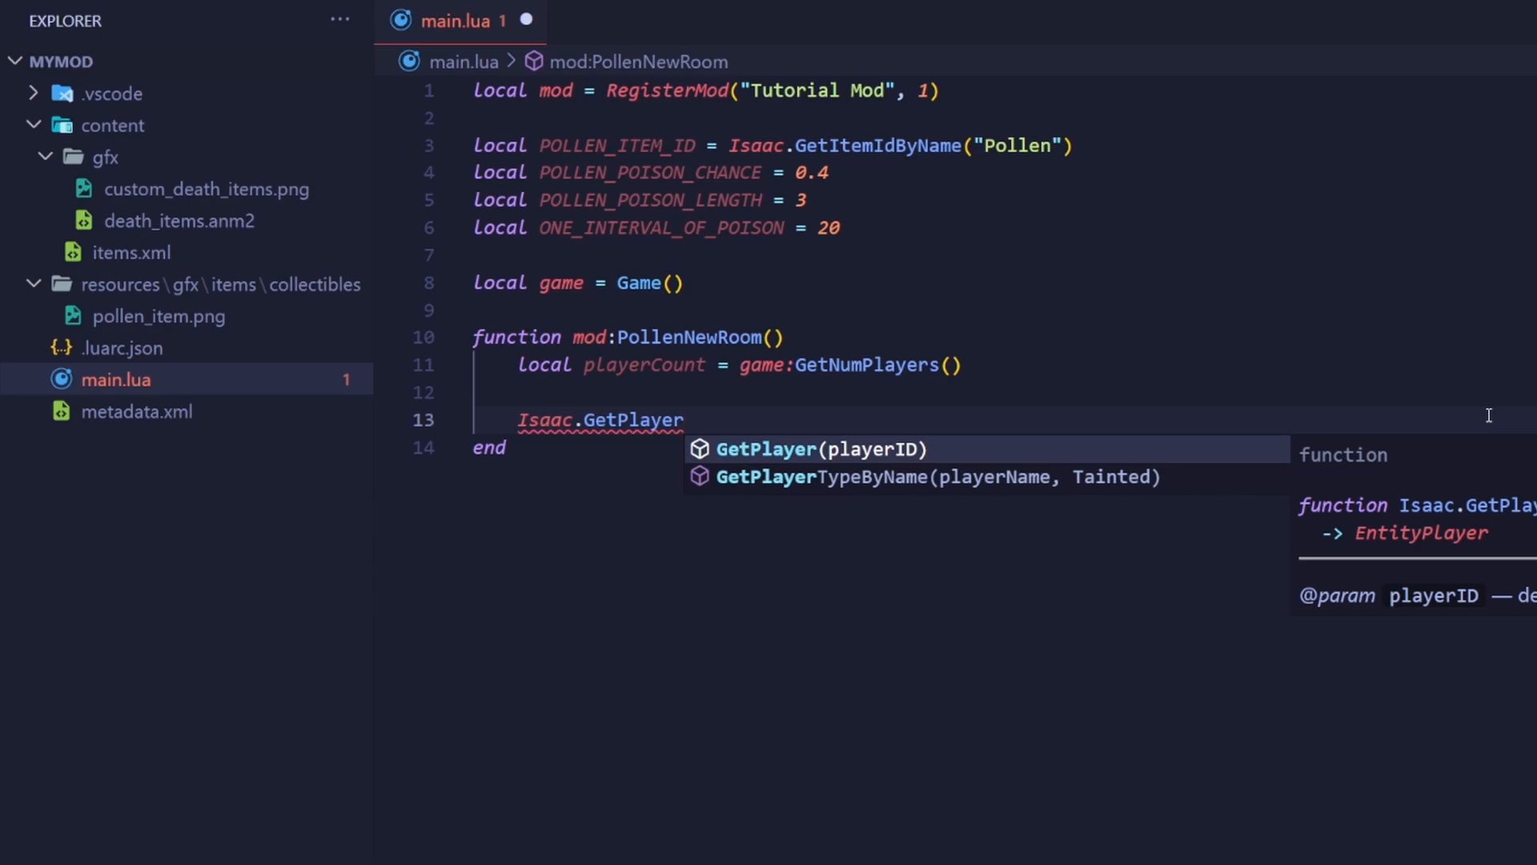
type("for pl")
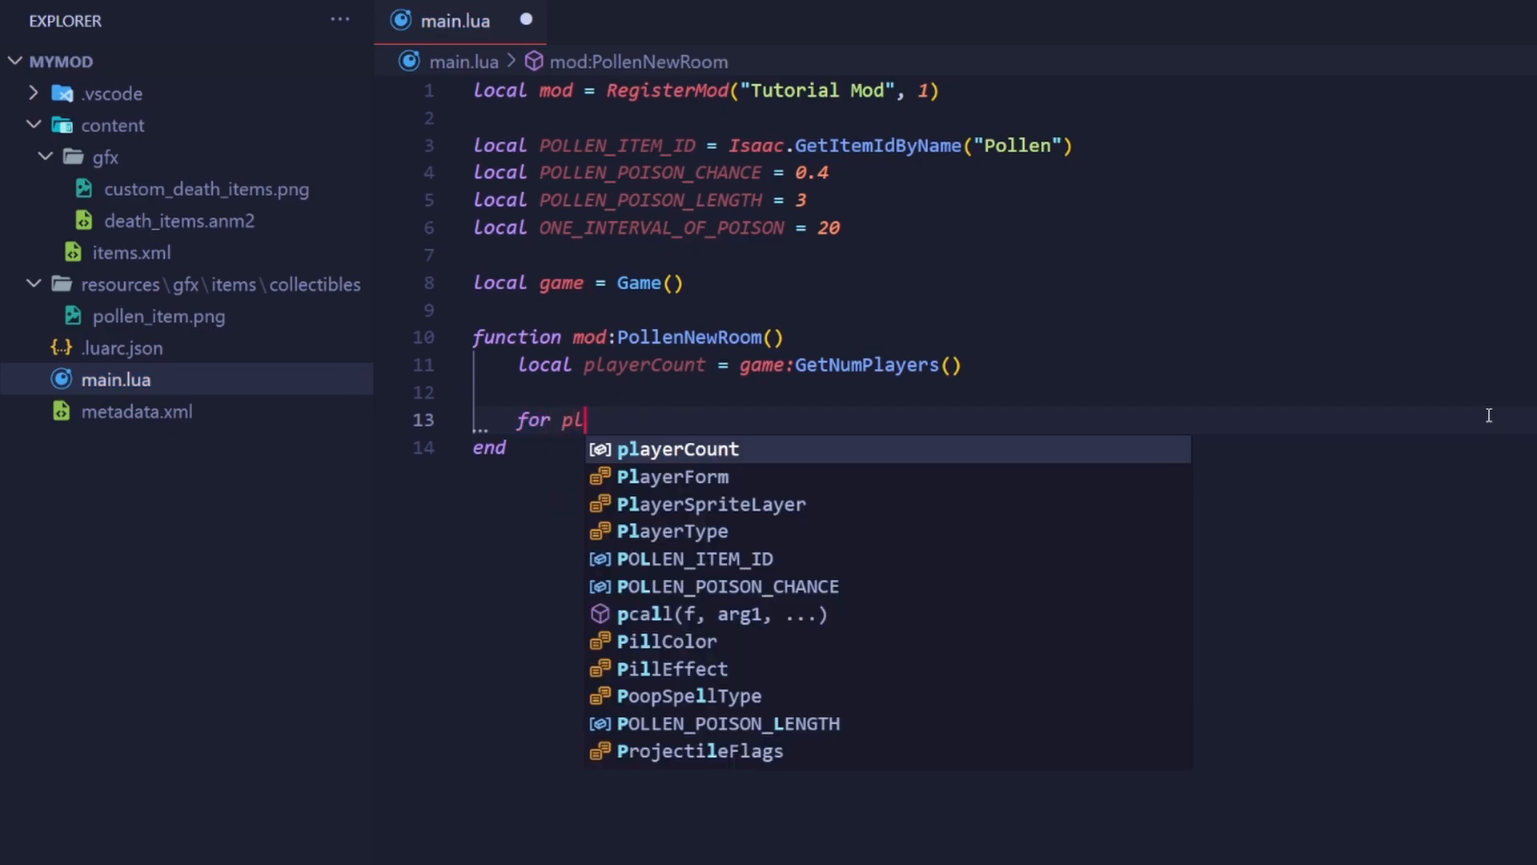
type("ayerIndex =")
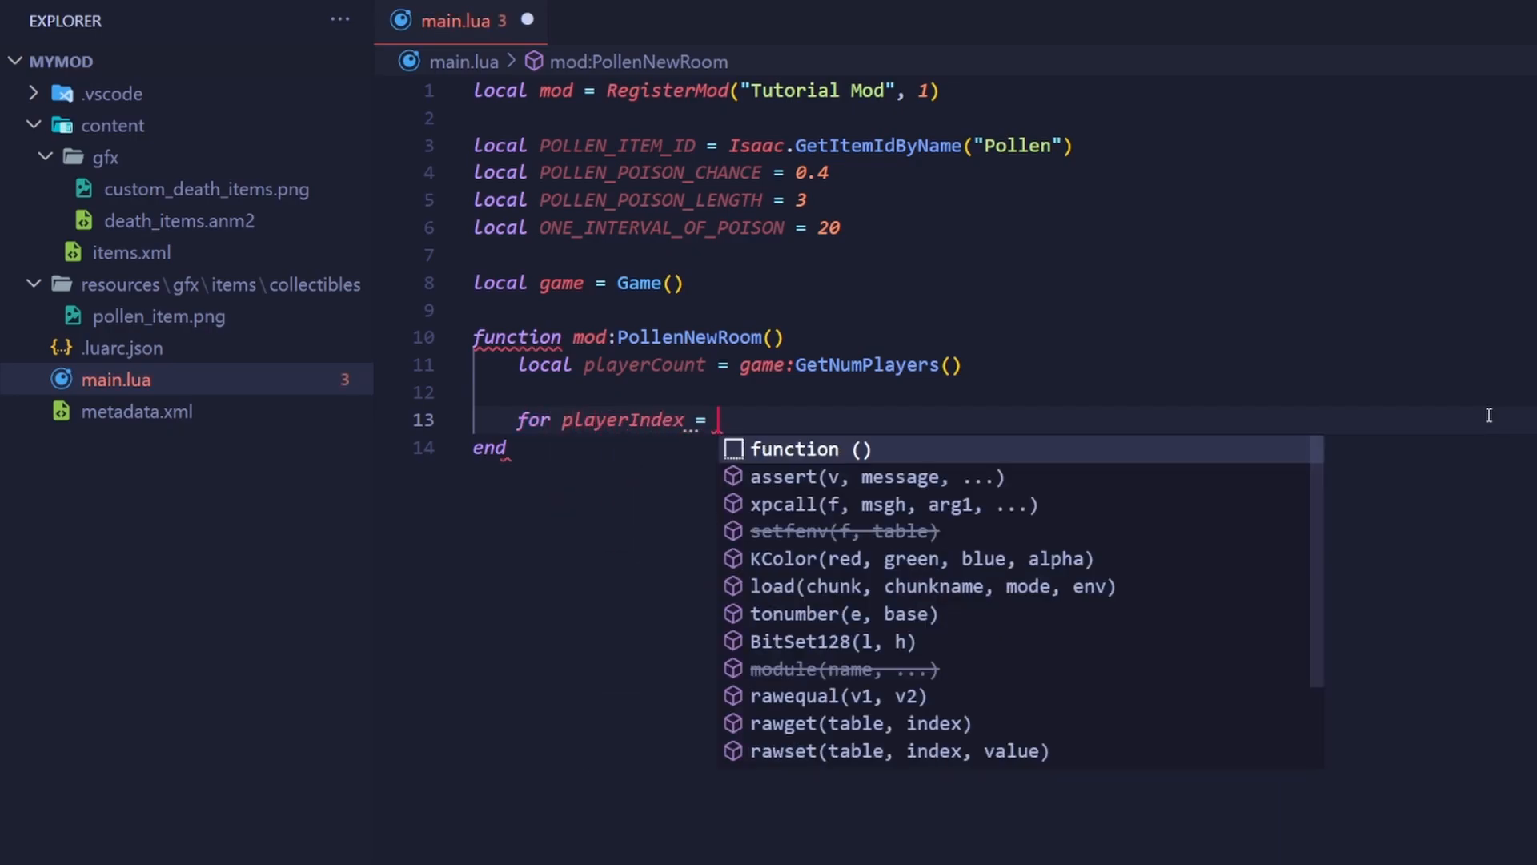
type("0, playerCount - 1 do")
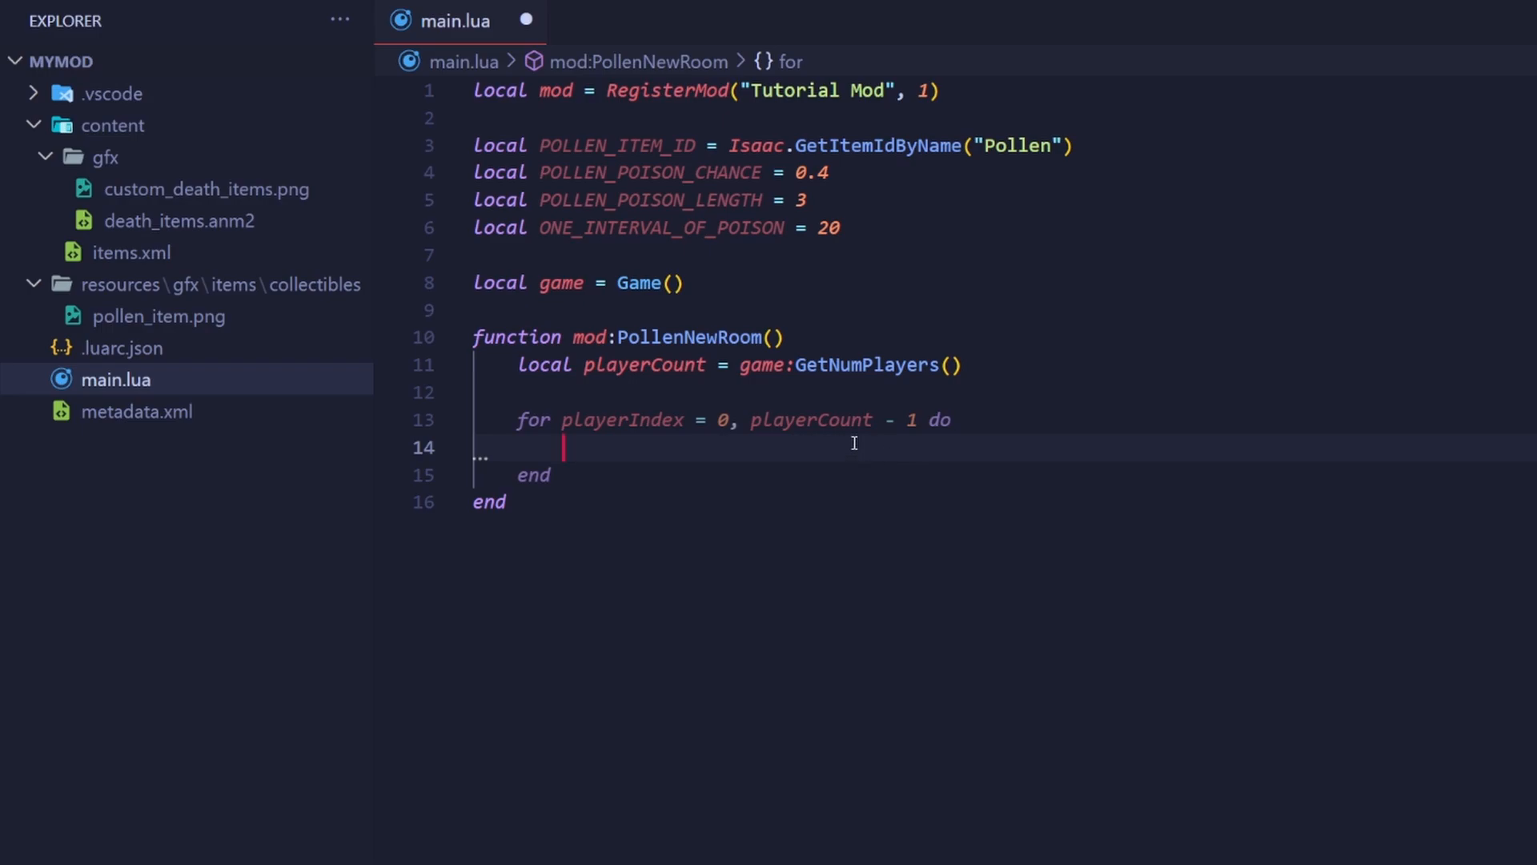
Step: Add local player = Isaac.GetPlayer(playerIndex) inside the player loop
type("local player = Isaac.GetPla")
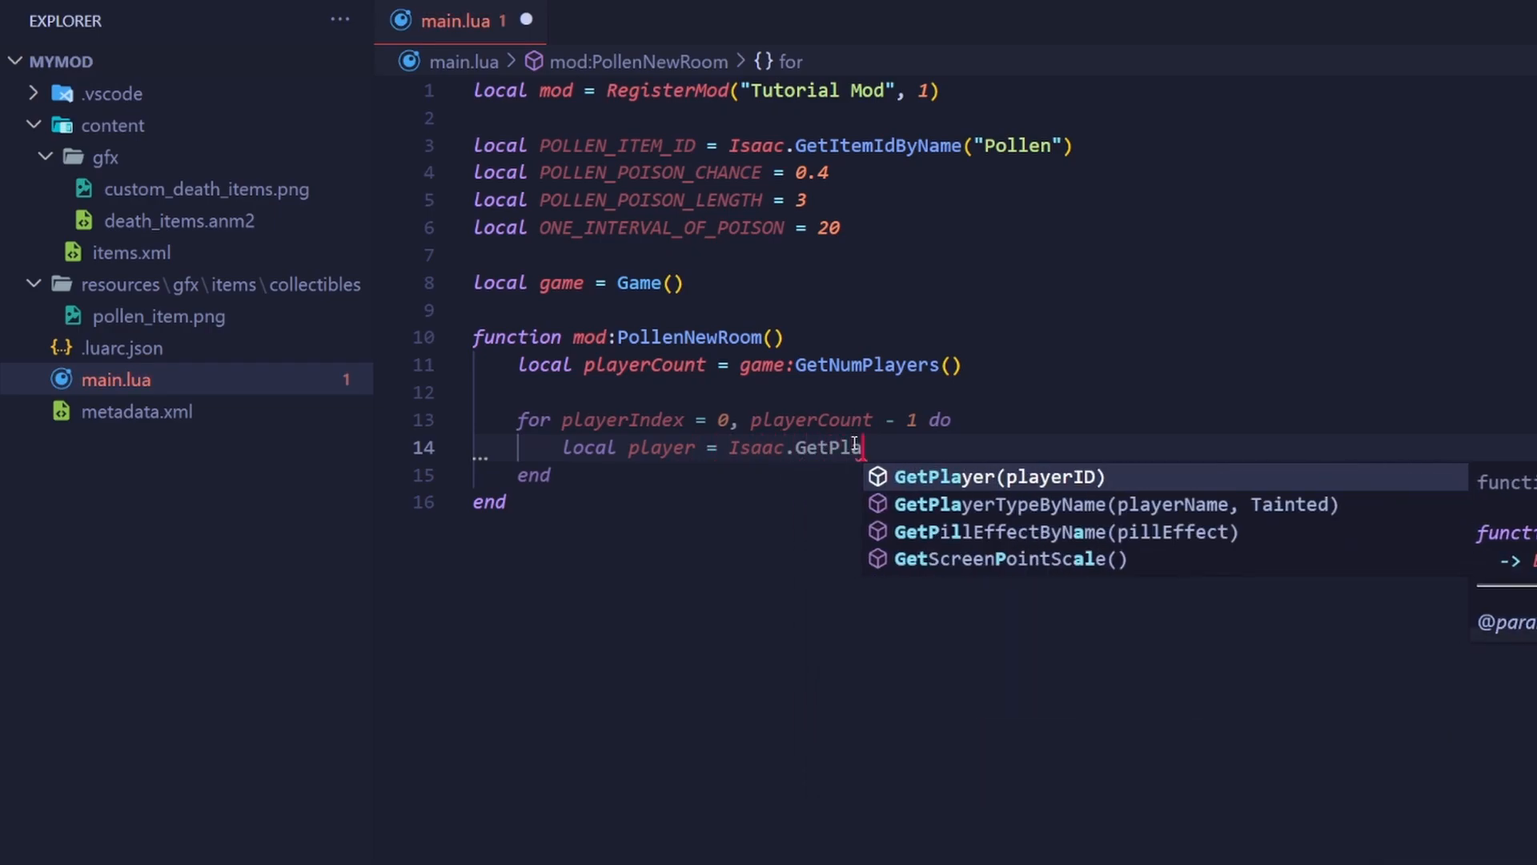
key("Tab")
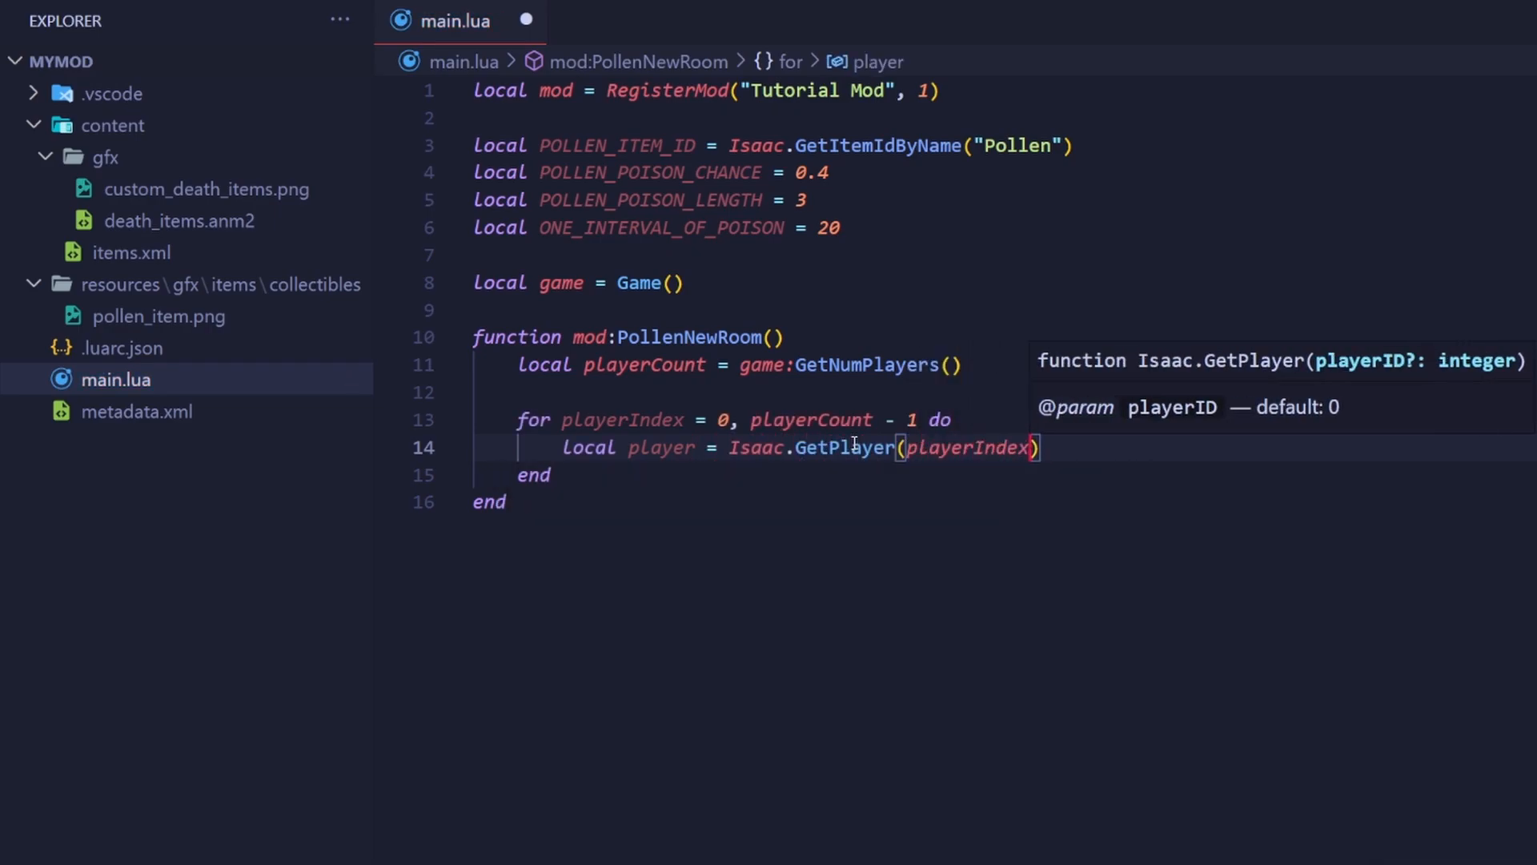
key("enter")
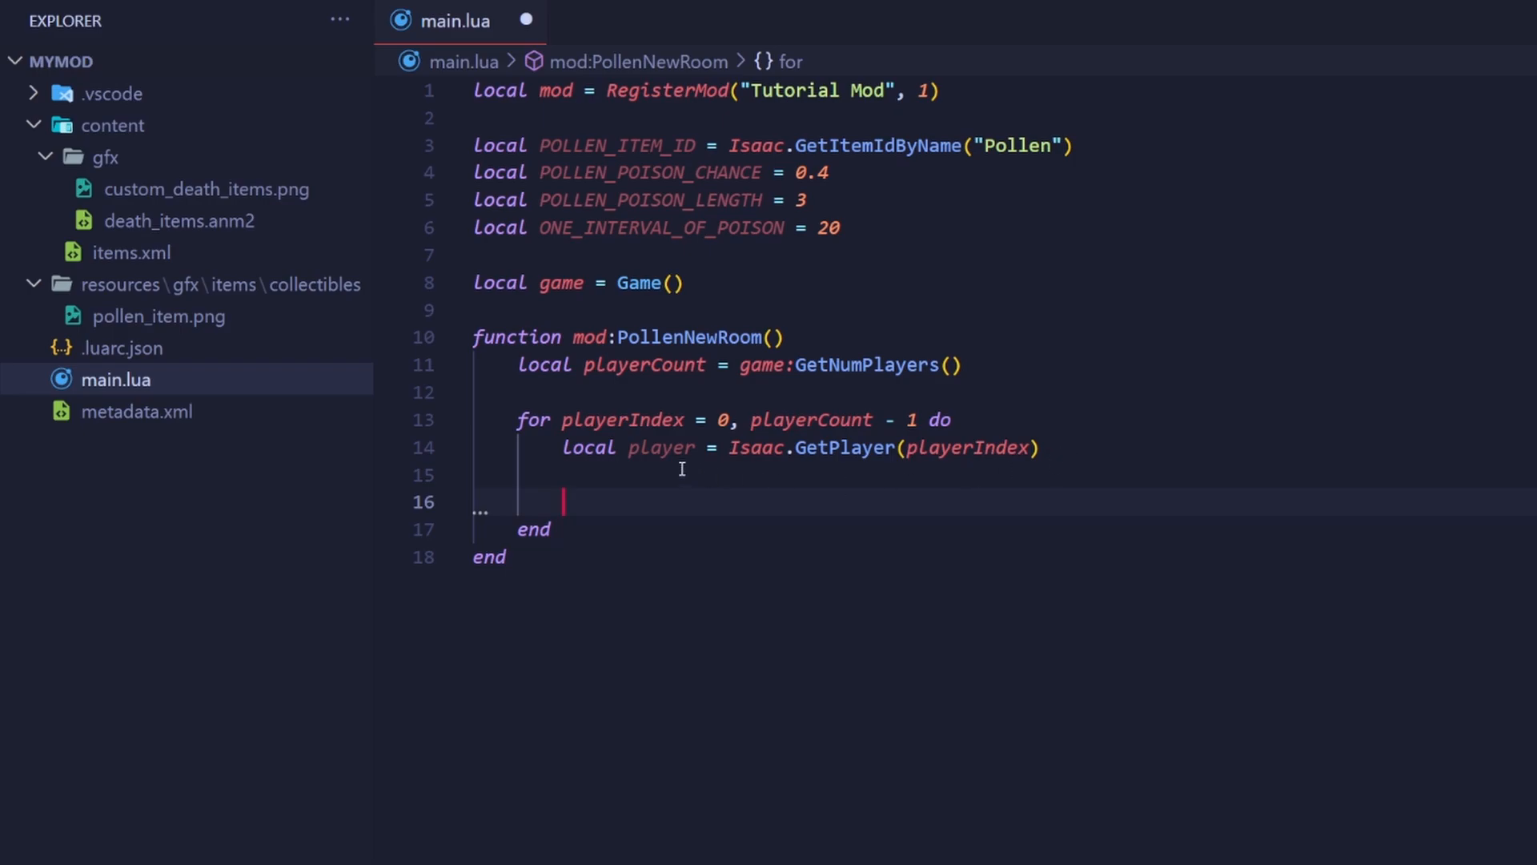
double_click(623, 419)
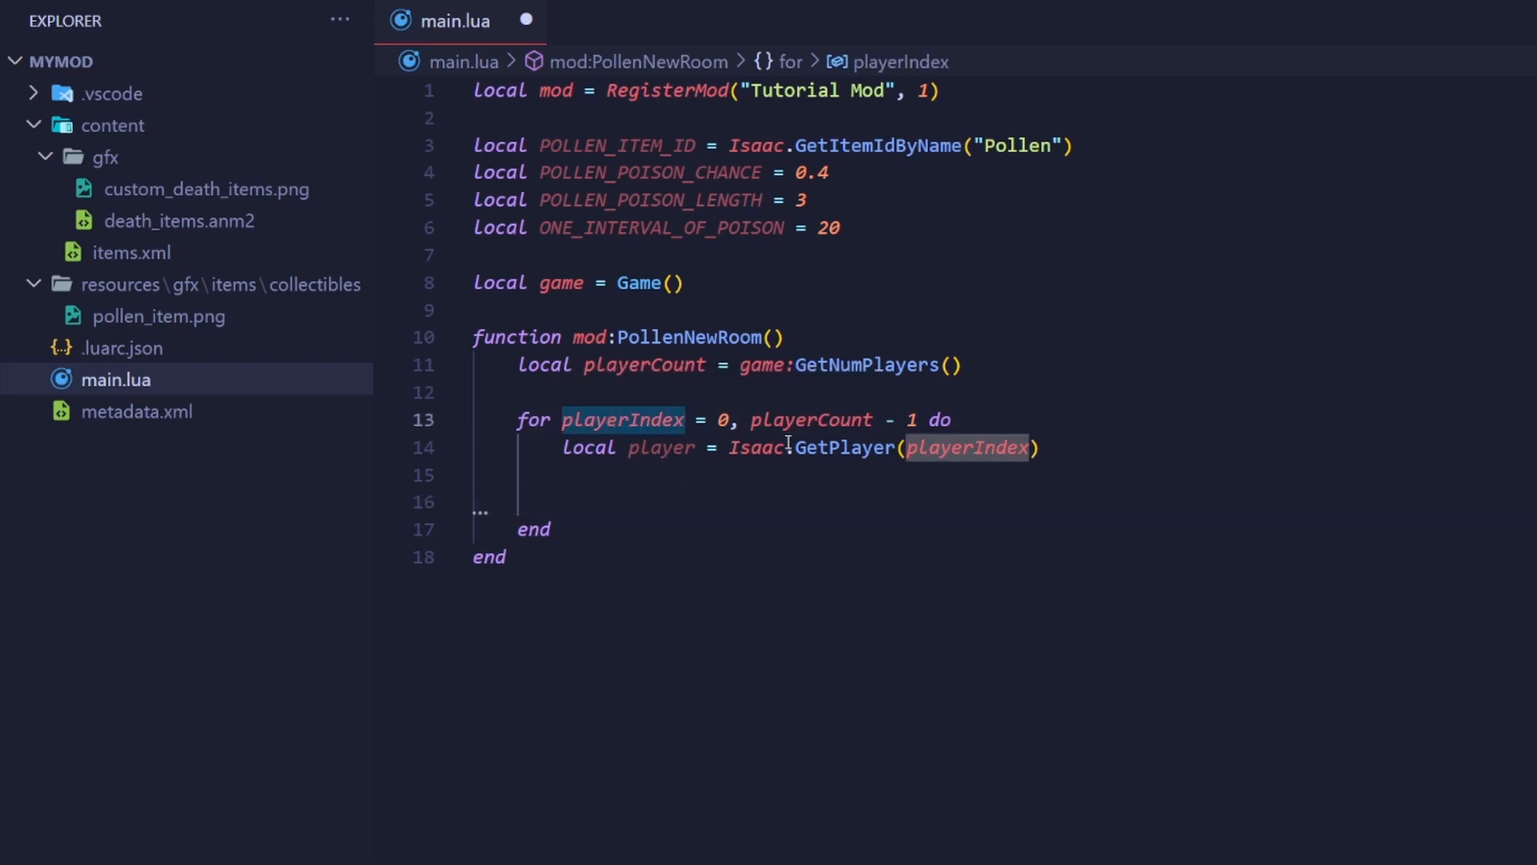
mouse_move(840, 448)
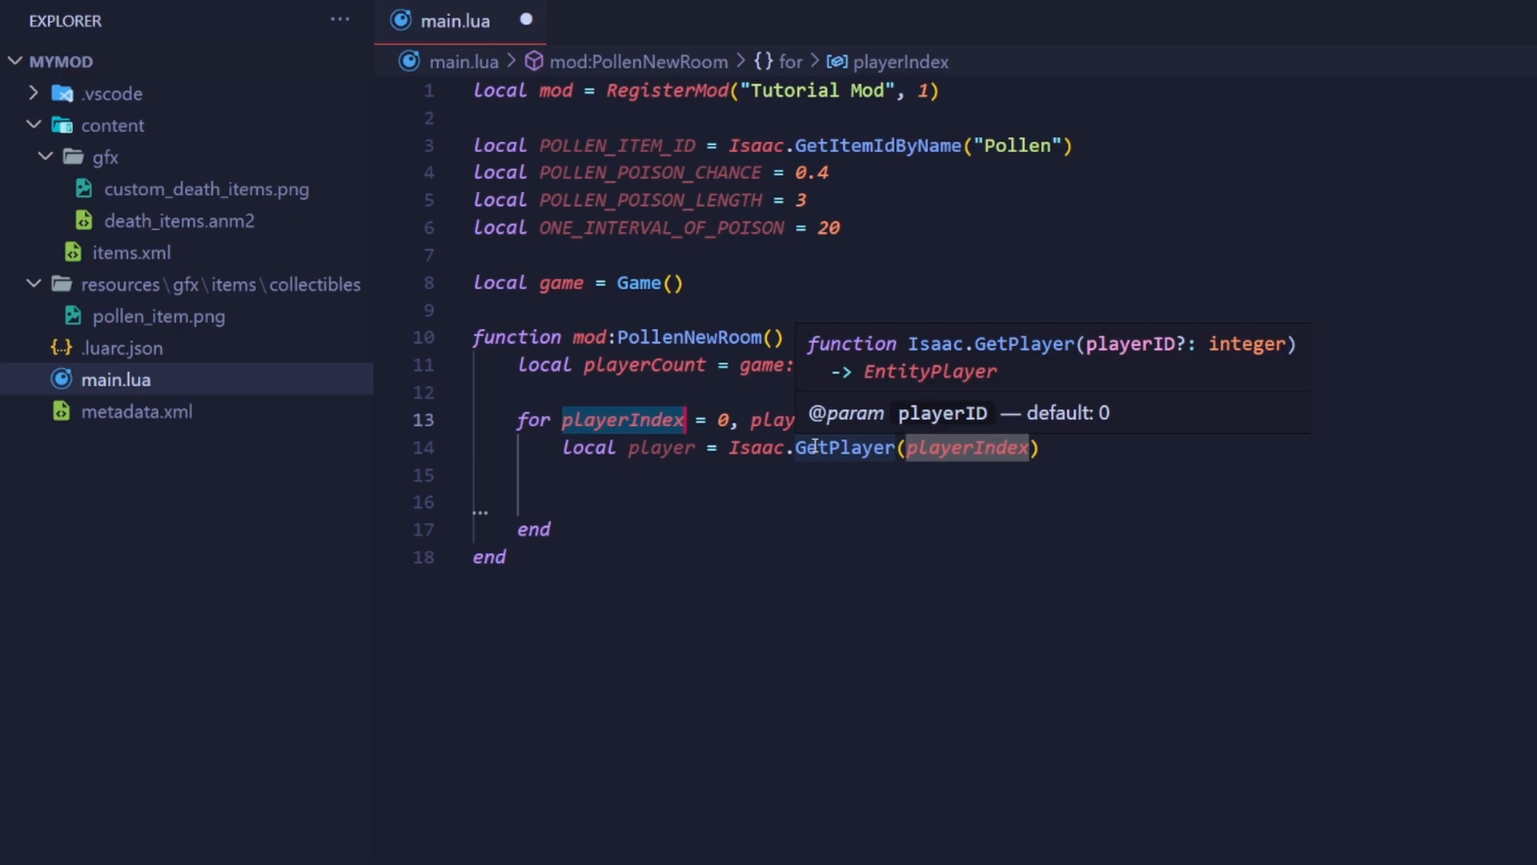
Step: Add local copyCount = player:GetCollectibleNum(POLLEN_ITEM_ID) below the player line
type("local copyCount =")
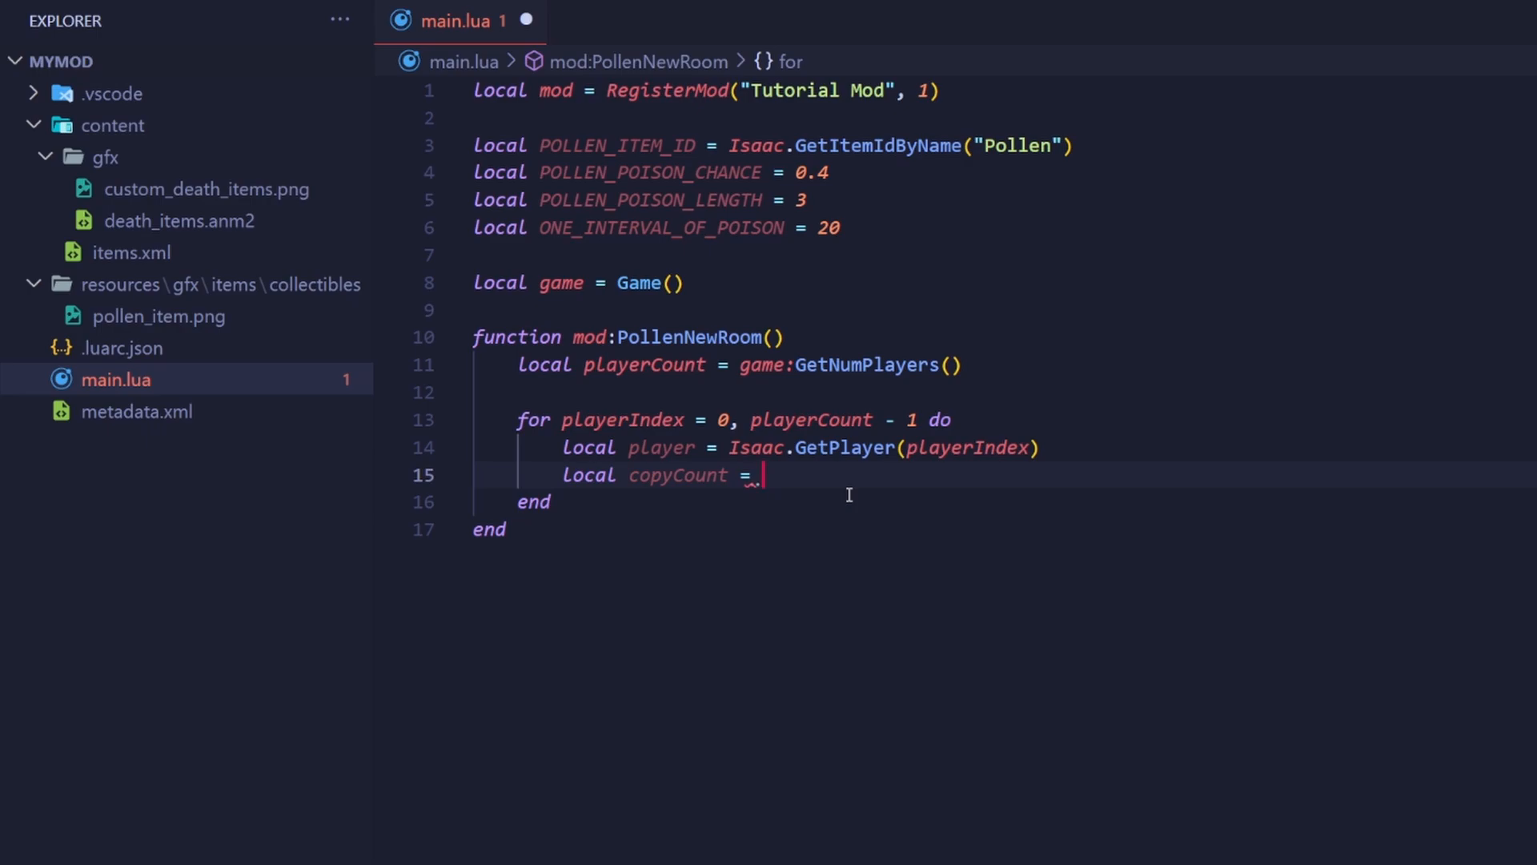
type("player:GetcollectibleNum(")
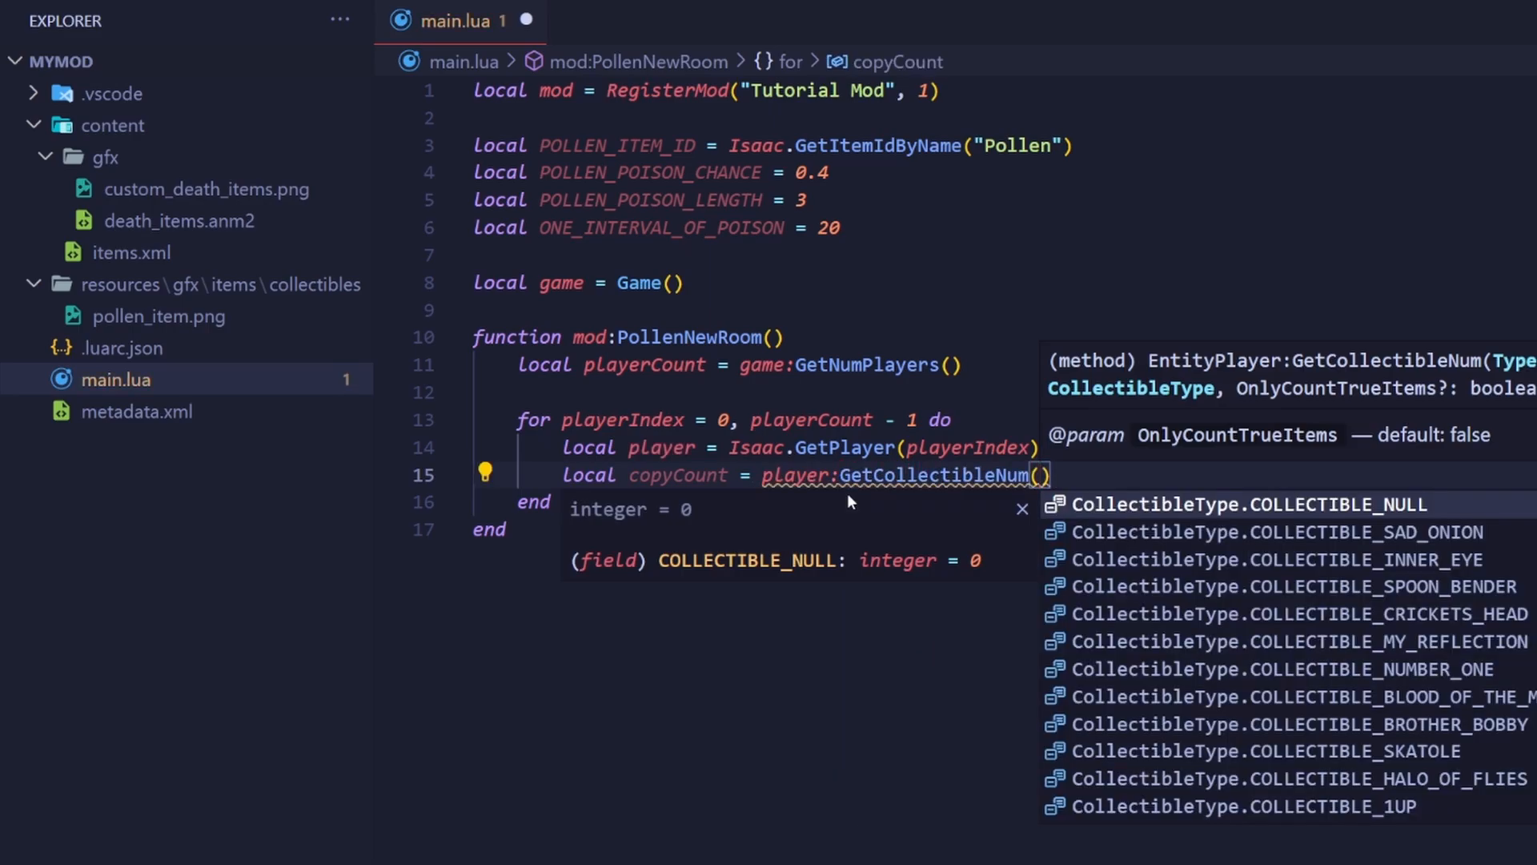
type("POLLEN_ITEM_ID")
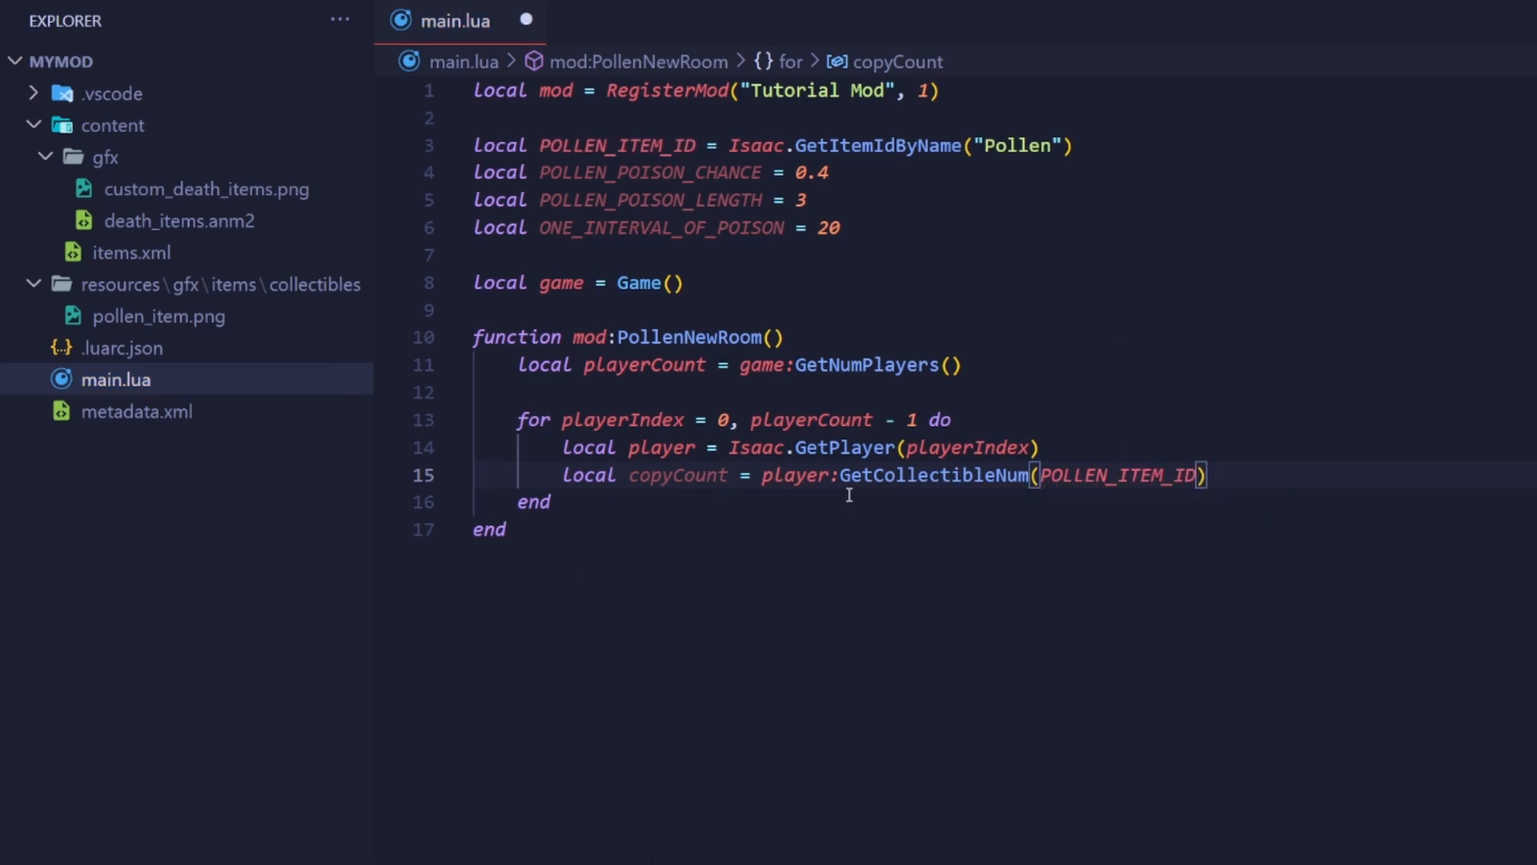
key("Enter")
type("if copyCount > 0 then")
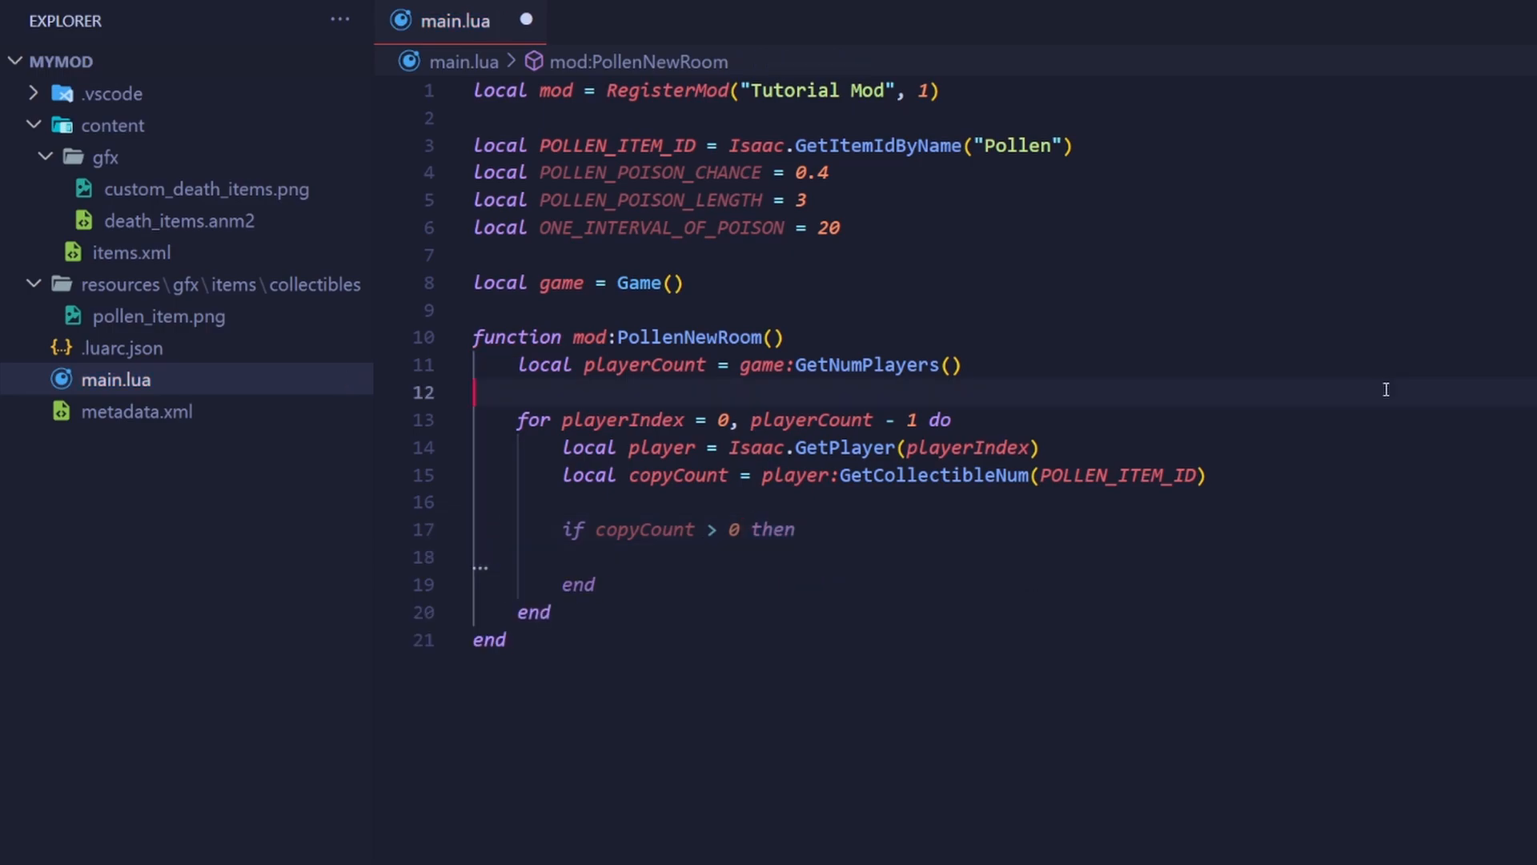
mouse_move(1141, 425)
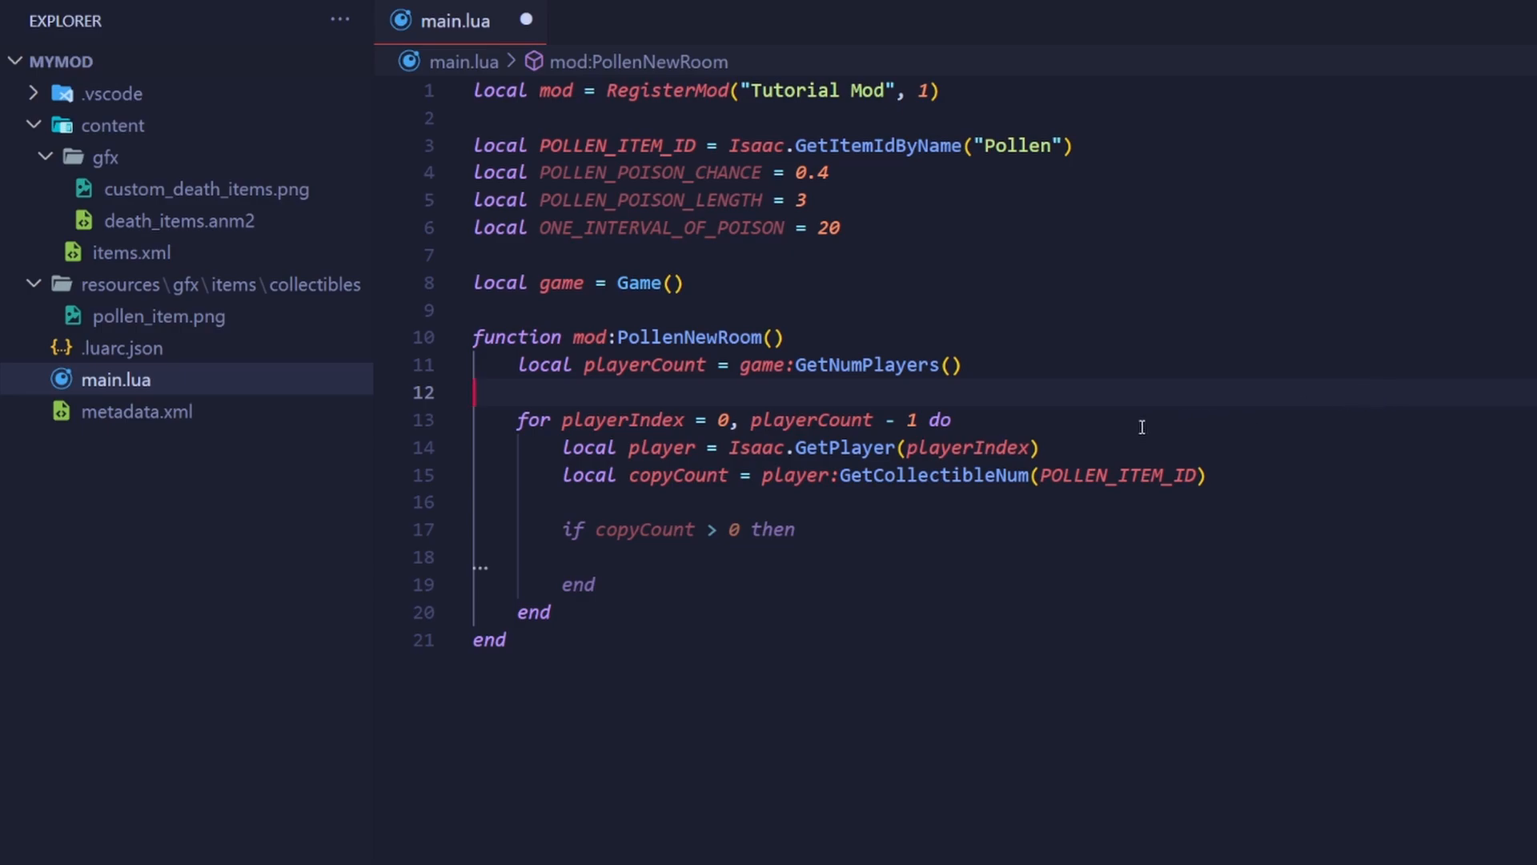
Step: Check the POLLEN_POISON_CHANCE constant and return to the empty if copyCount > 0 body
left_click(1043, 448)
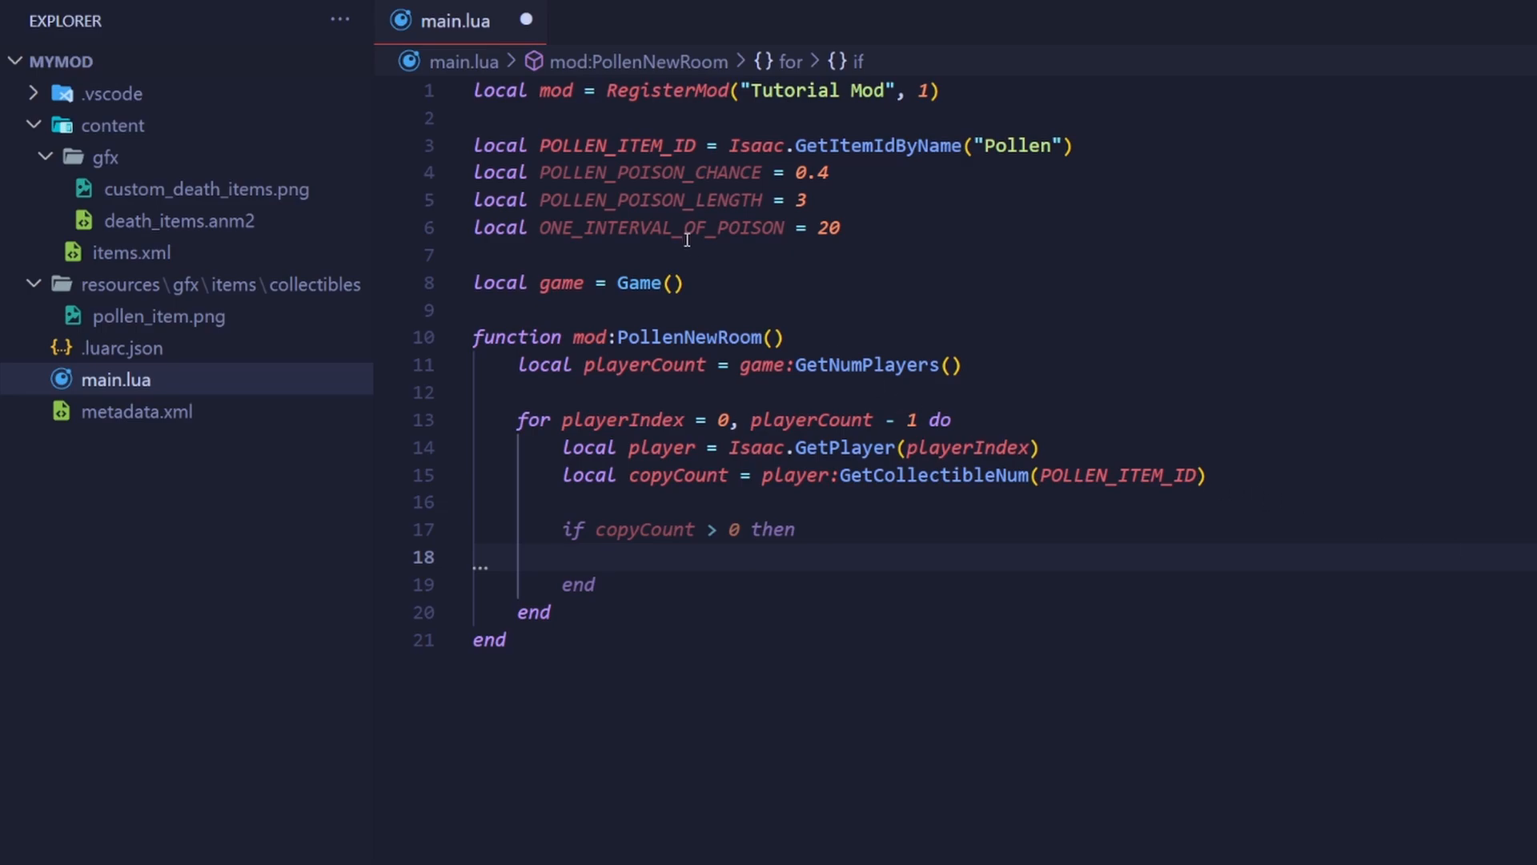
double_click(649, 173)
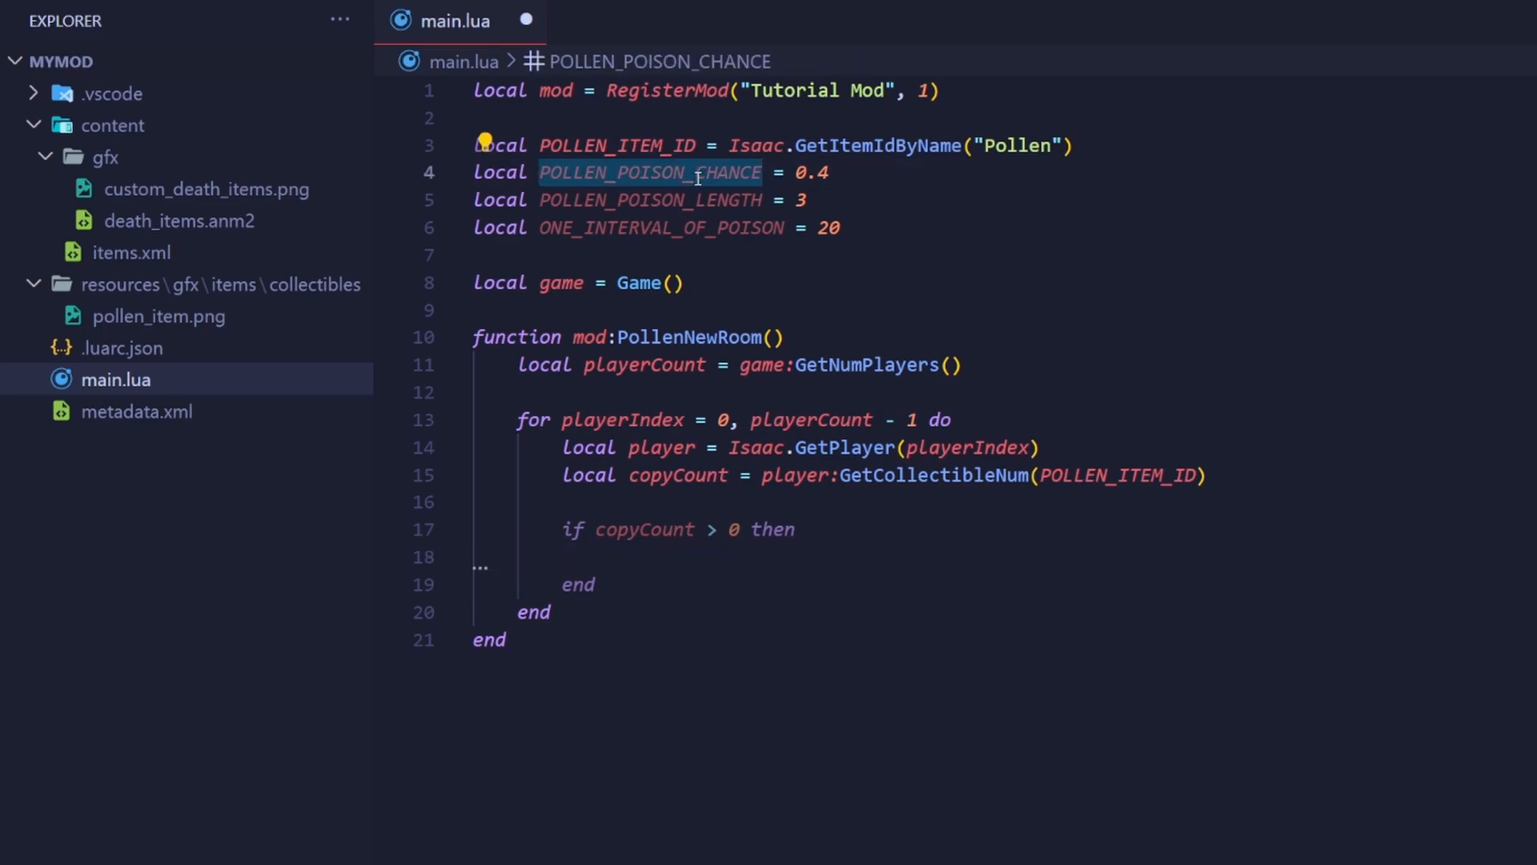
left_click(608, 557)
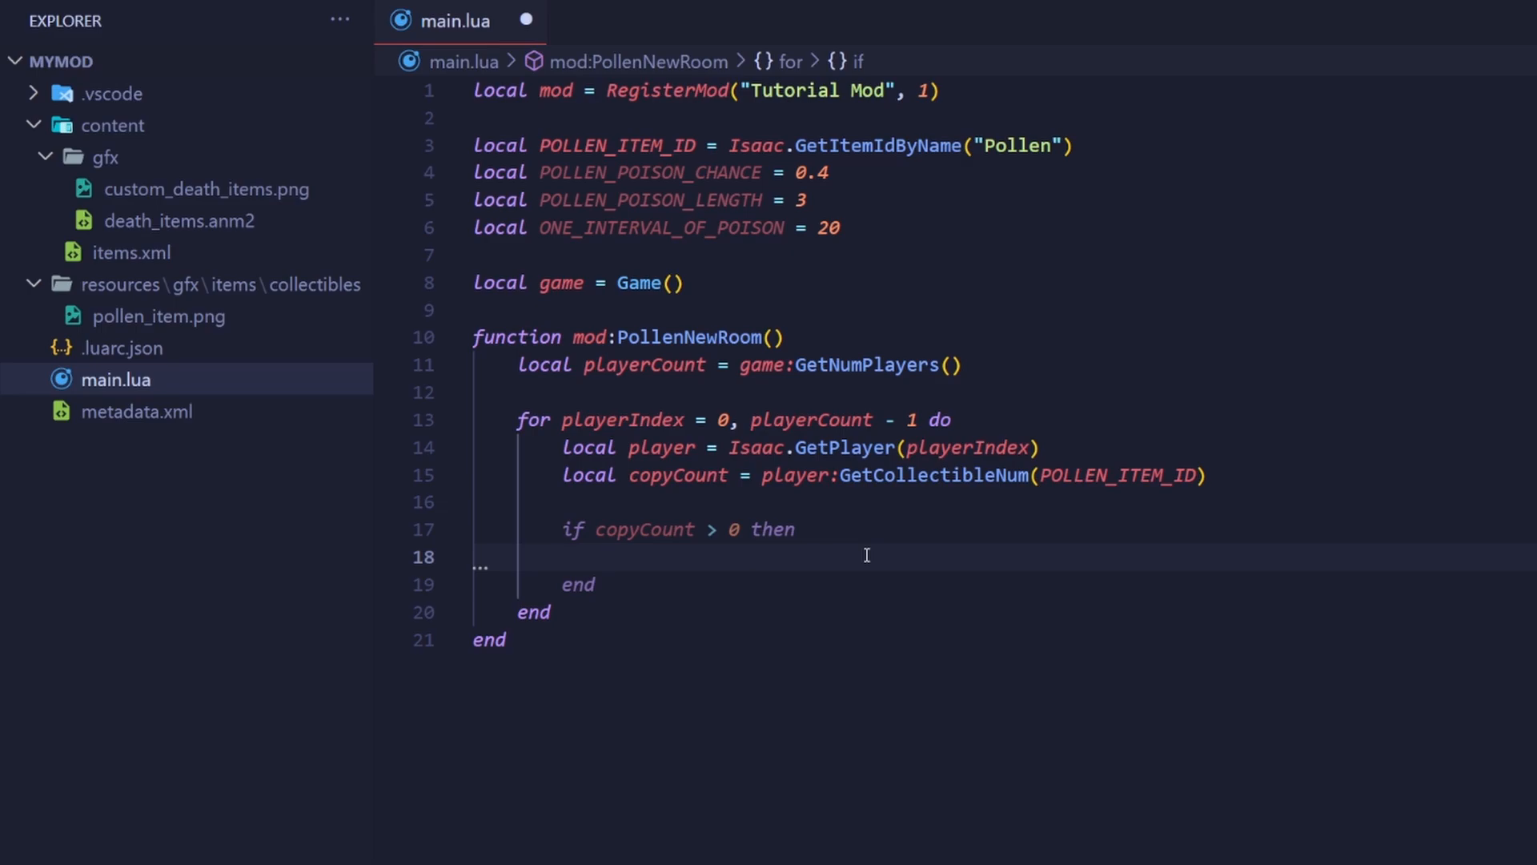
Step: Add local rng = player:GetCollectibleRNG(POLLEN_ITEM_ID) inside the copyCount check
type("local r")
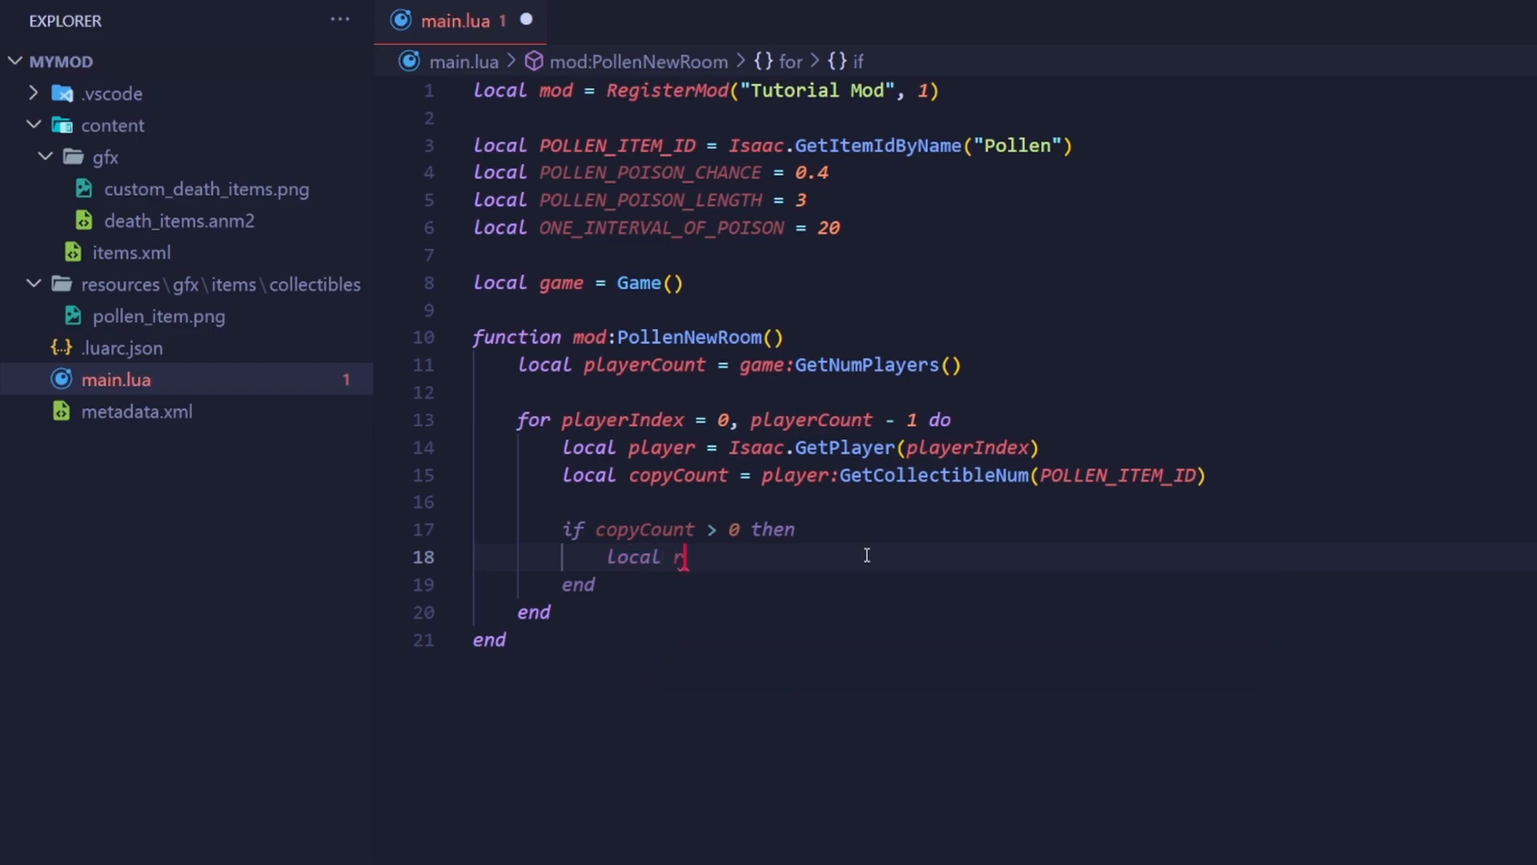
type("ng = player")
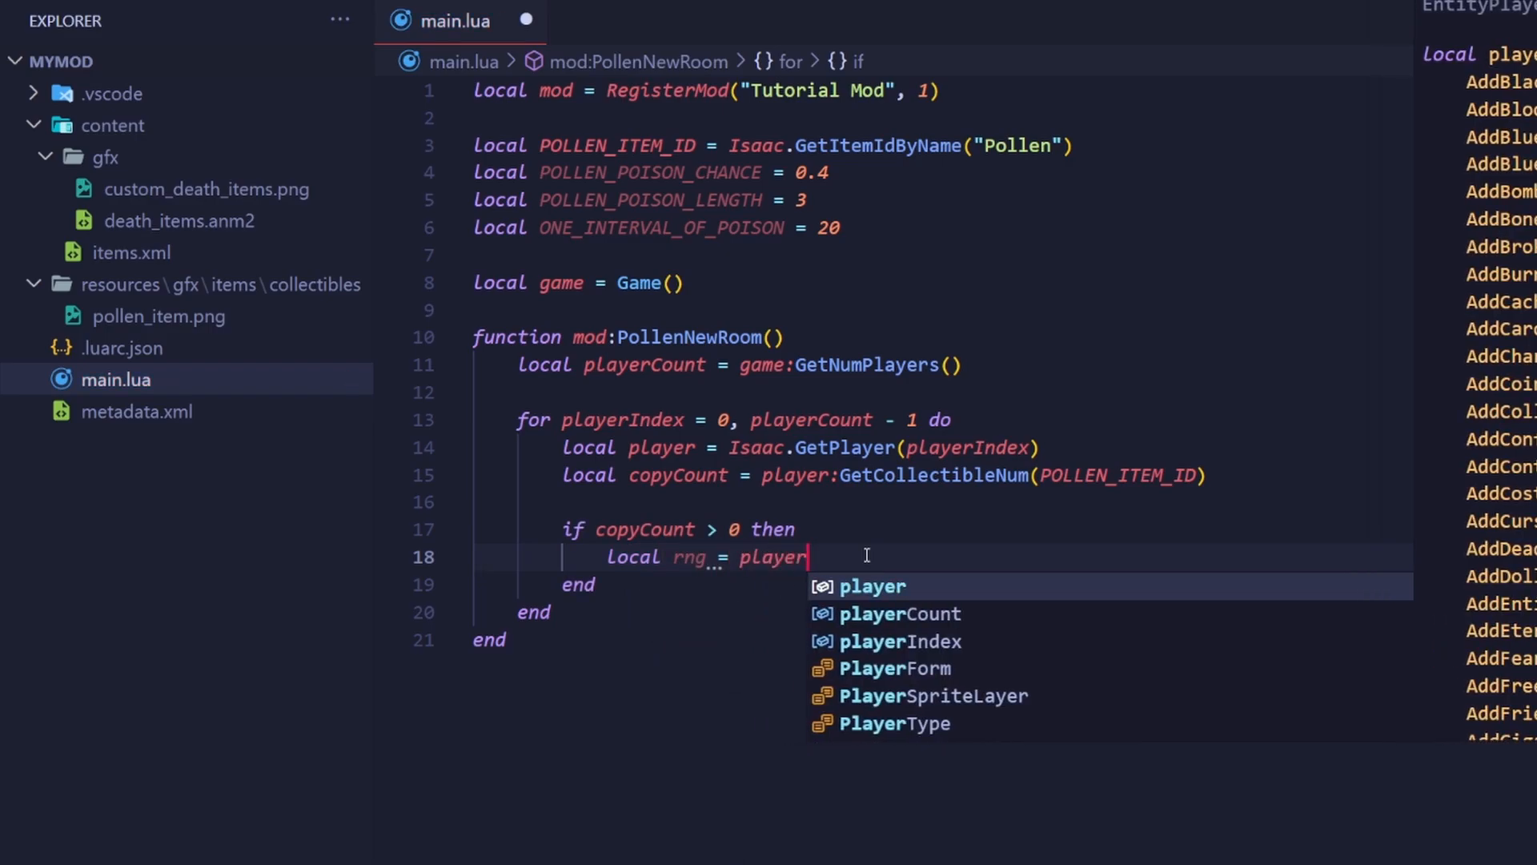
type(":GetcollectibleRNG(")
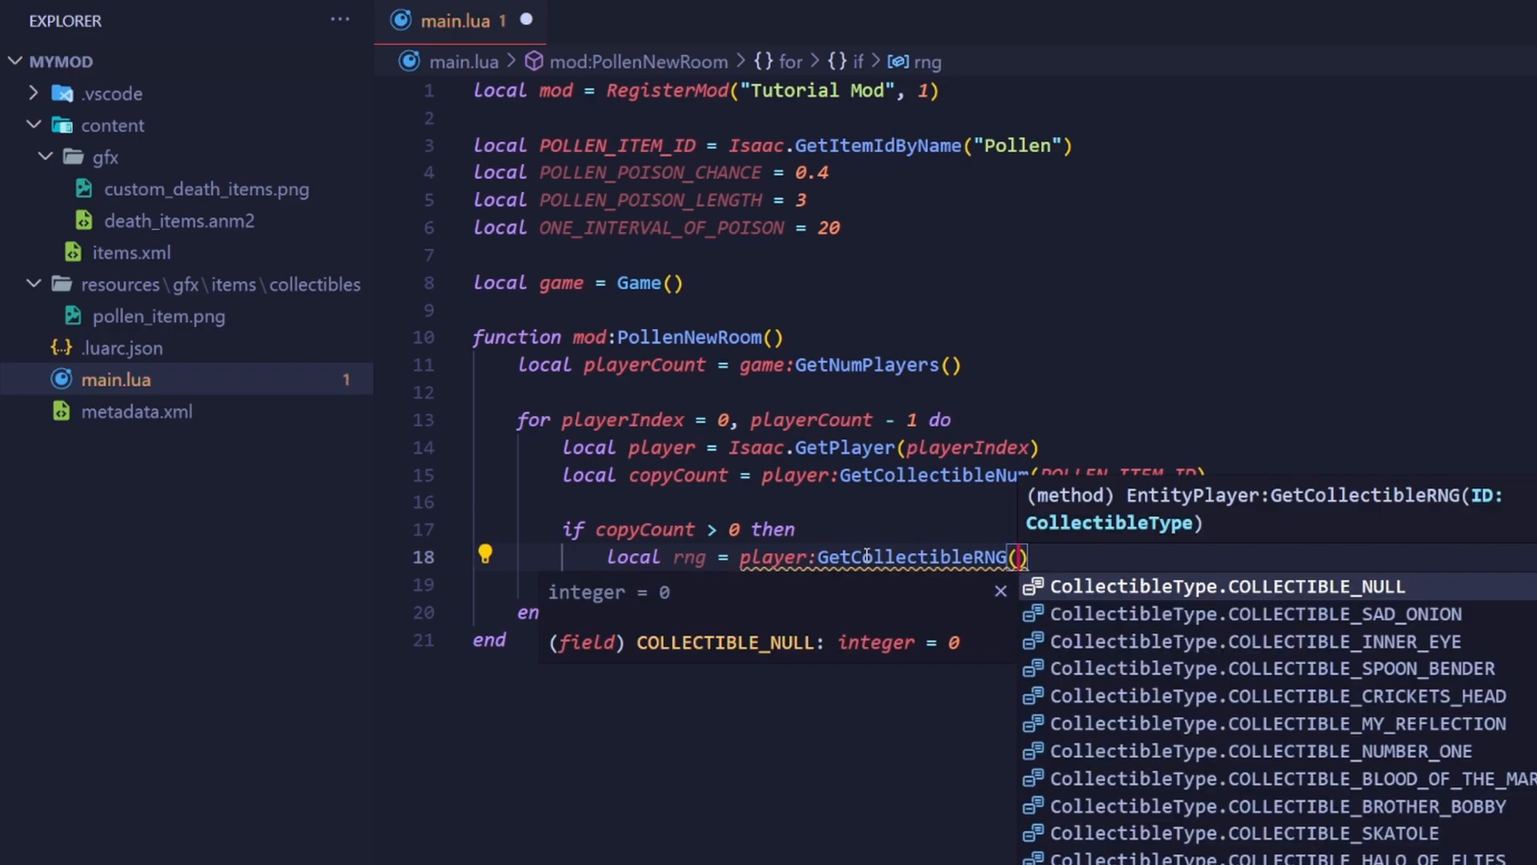
type("POLLEN_ITEM")
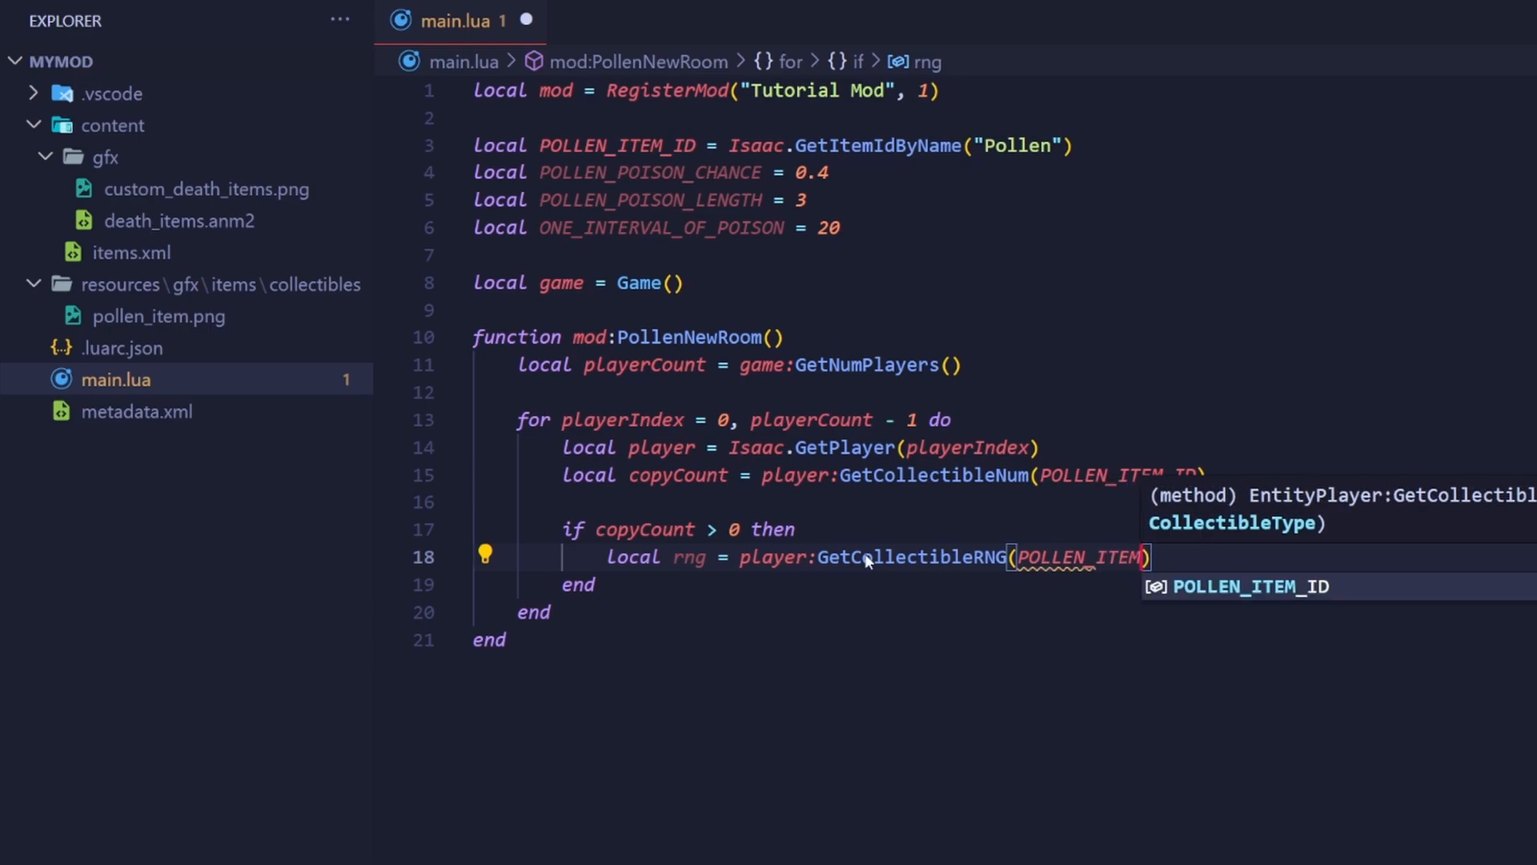
mouse_move(1072, 557)
type("_ID")
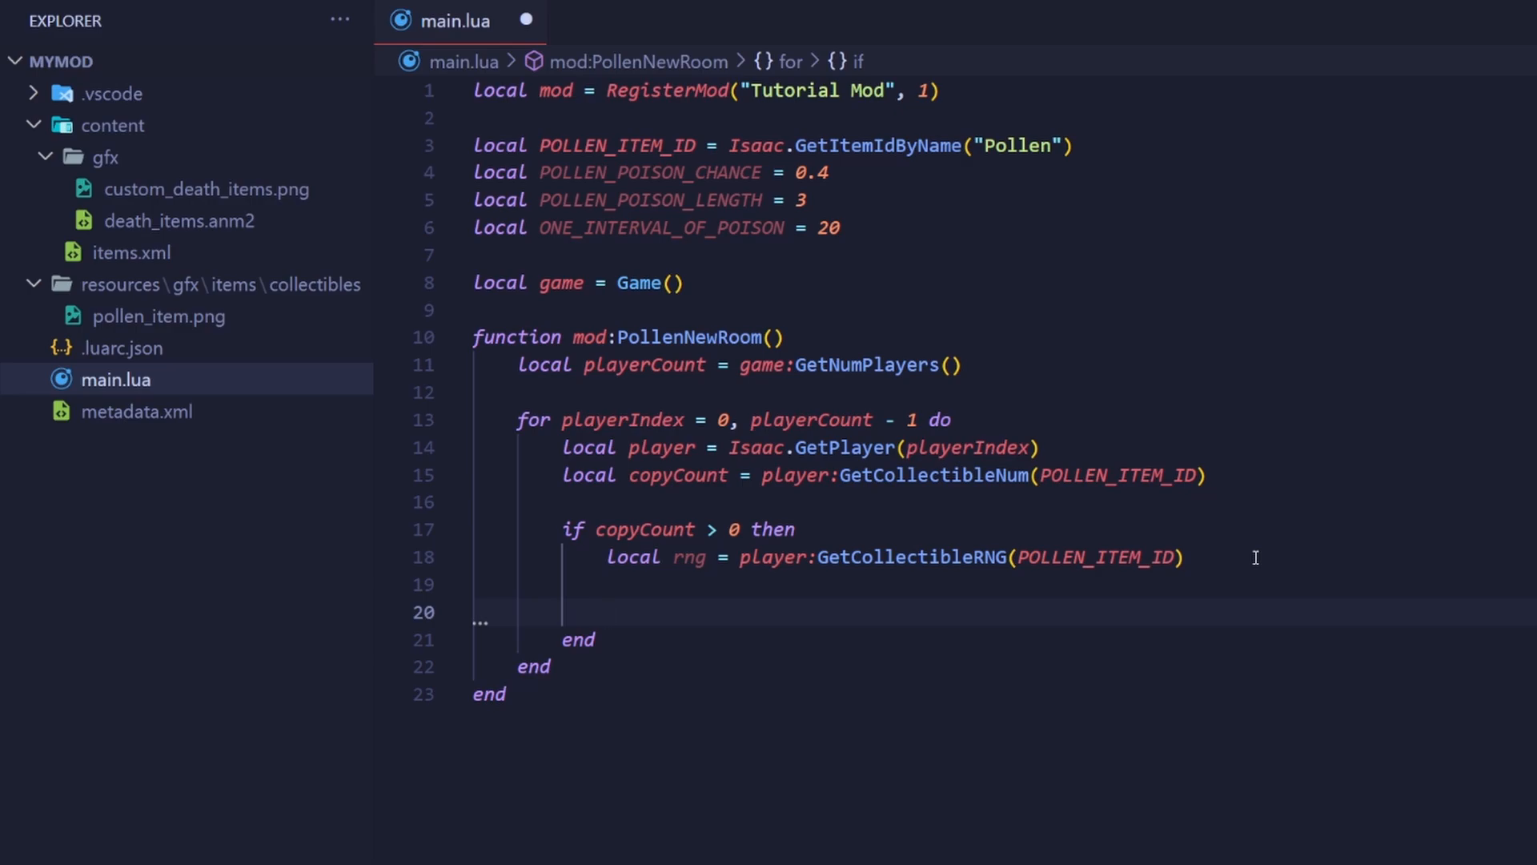
Step: Add local entities = Isaac.GetRoomEntities() below the rng line
left_click(609, 612)
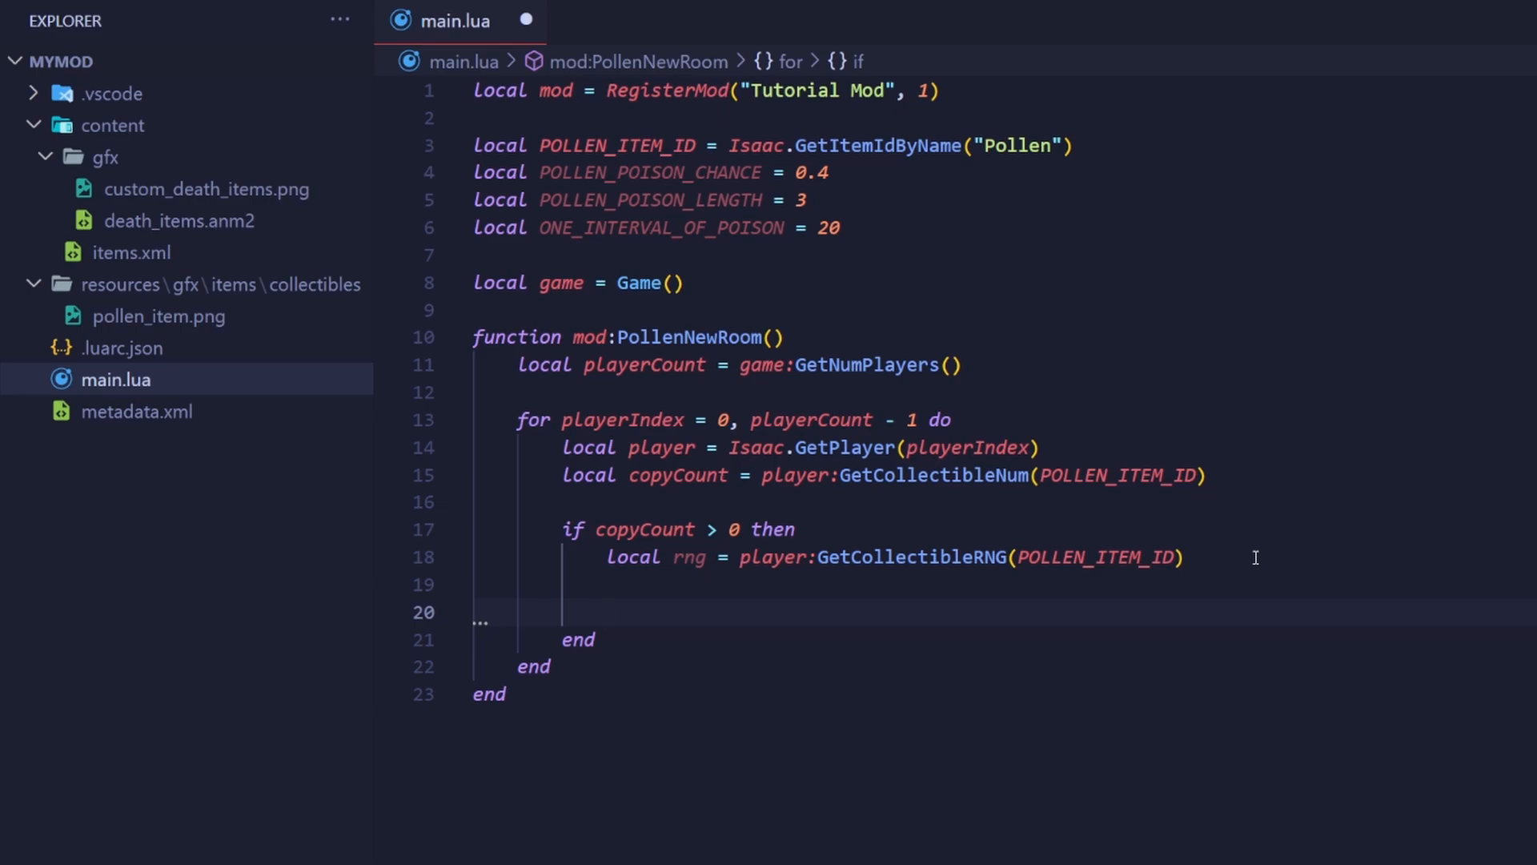
type("local e")
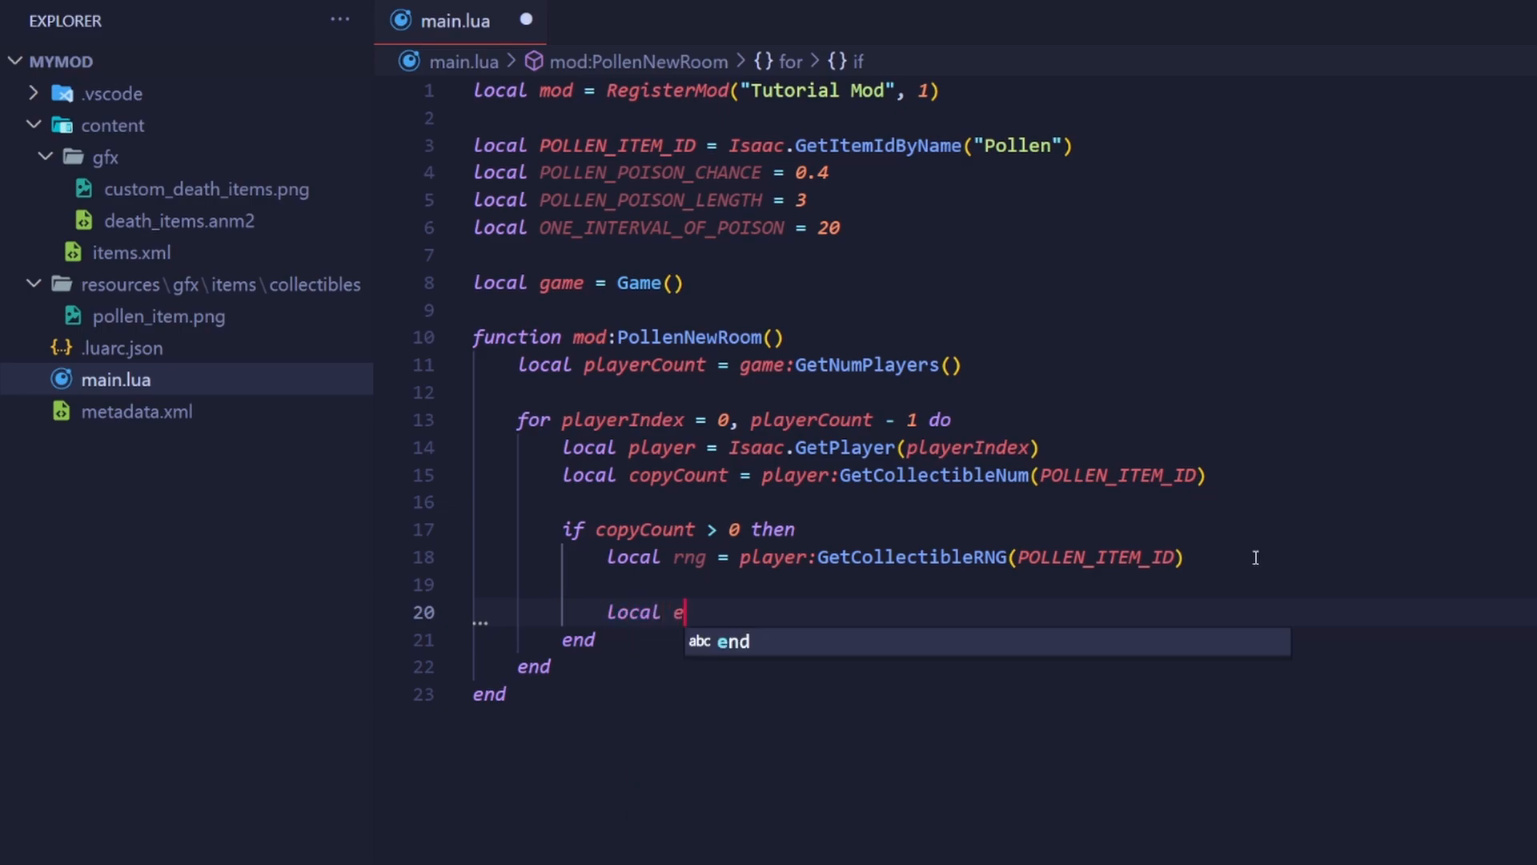
type("ntities = Isaac.GetRoomEntities(")
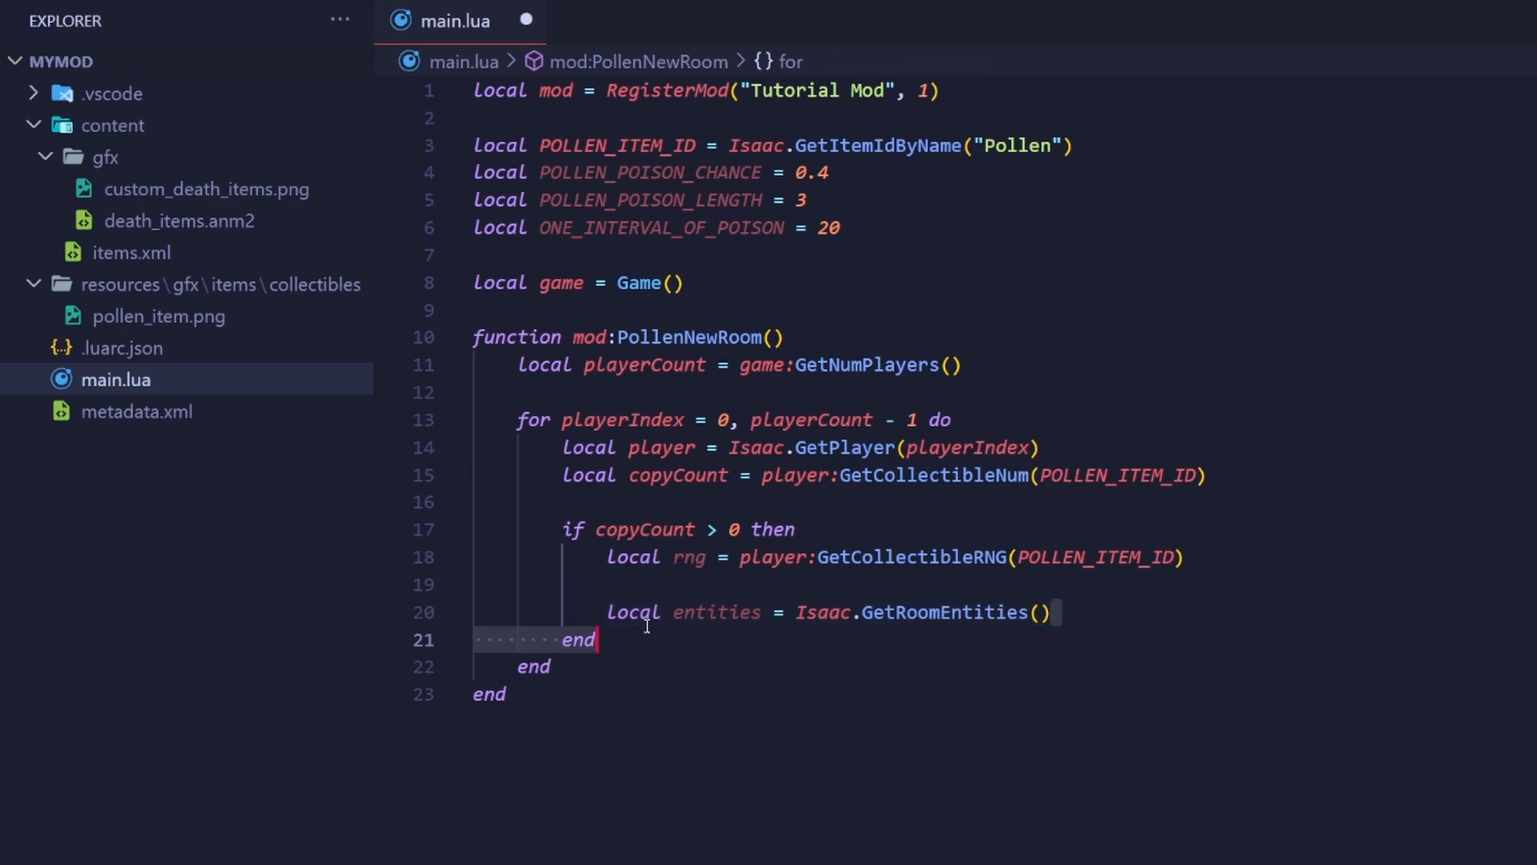
Step: Write for _, entity in ipairs(entities) do … end and begin an if inside it
type("for _, entity")
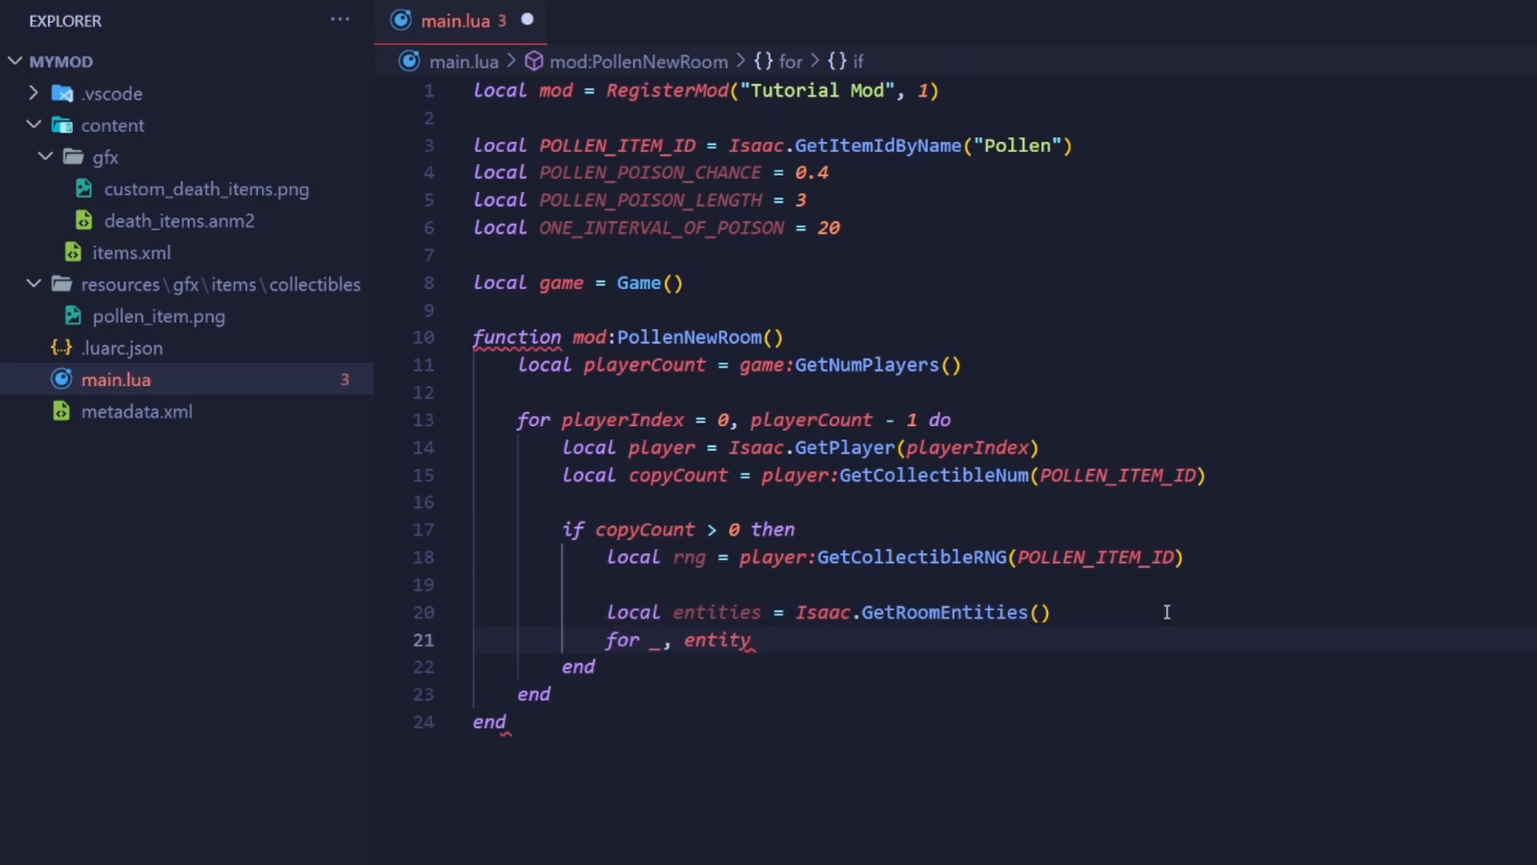
type("i")
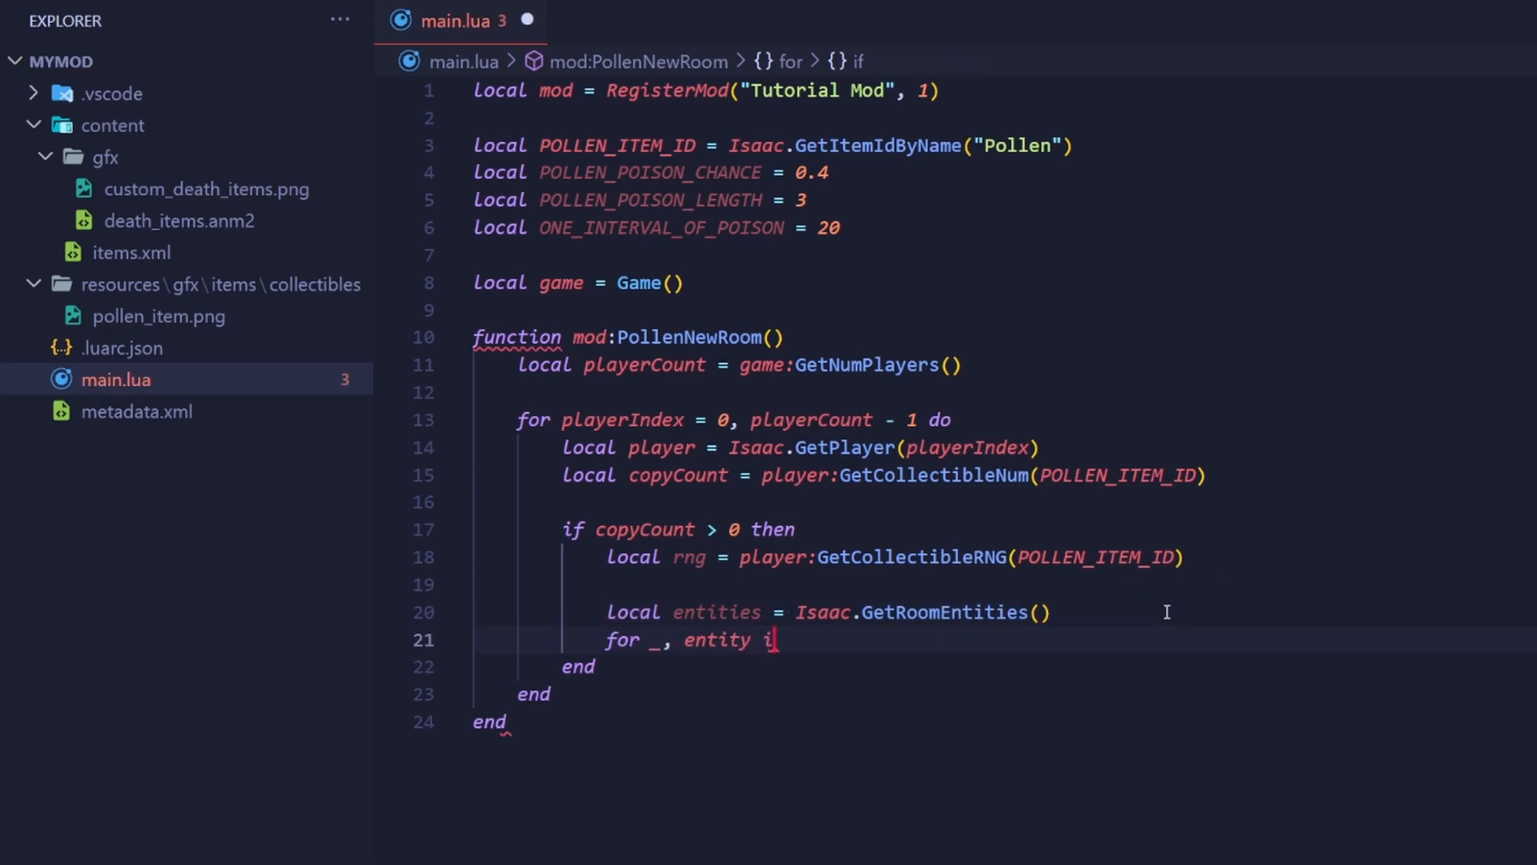
type("in ipairs")
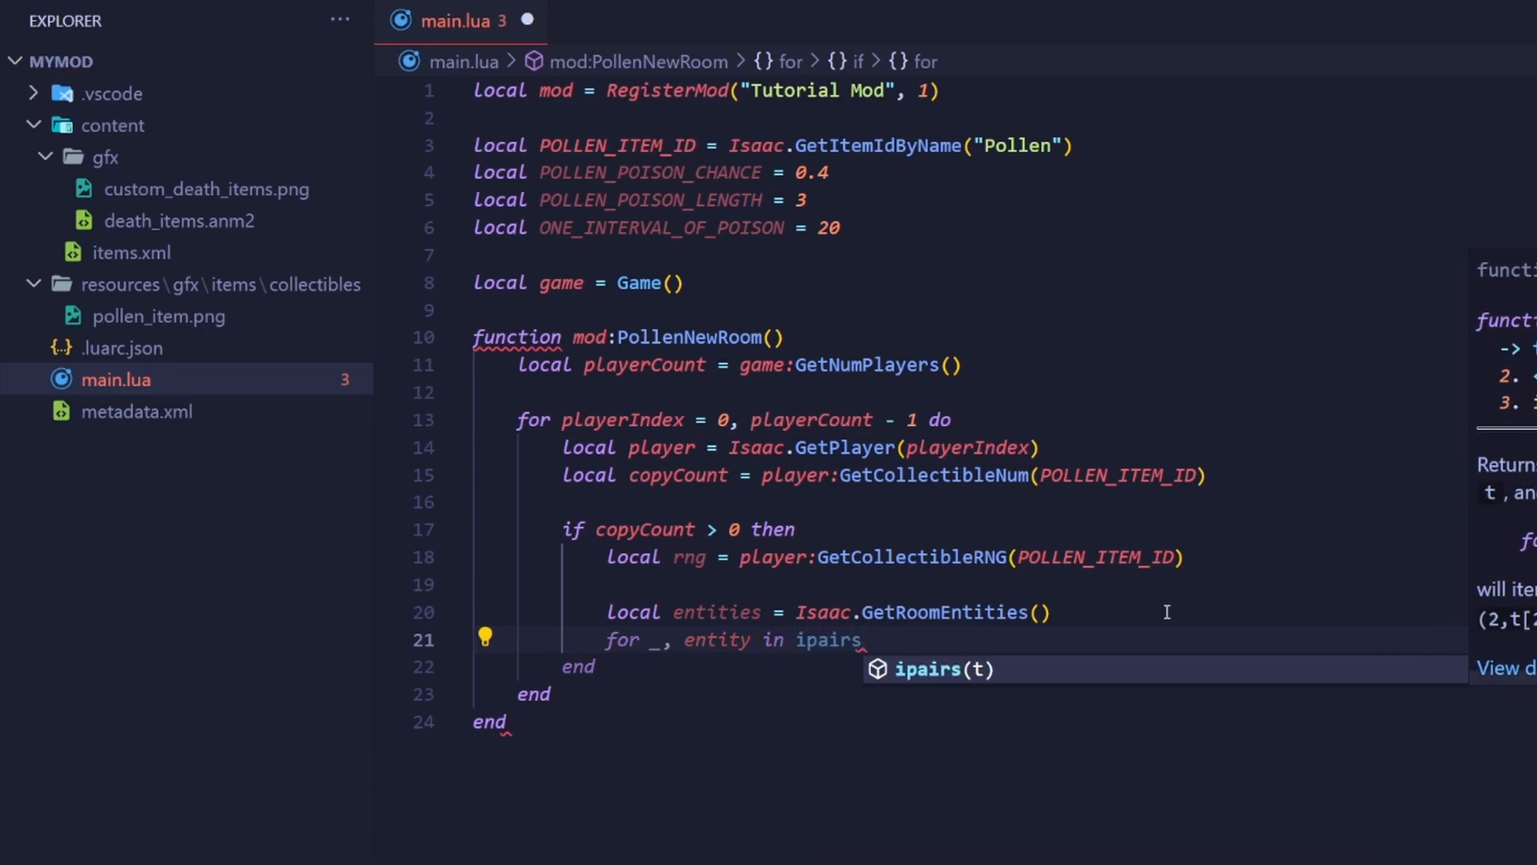
type("(entities) do")
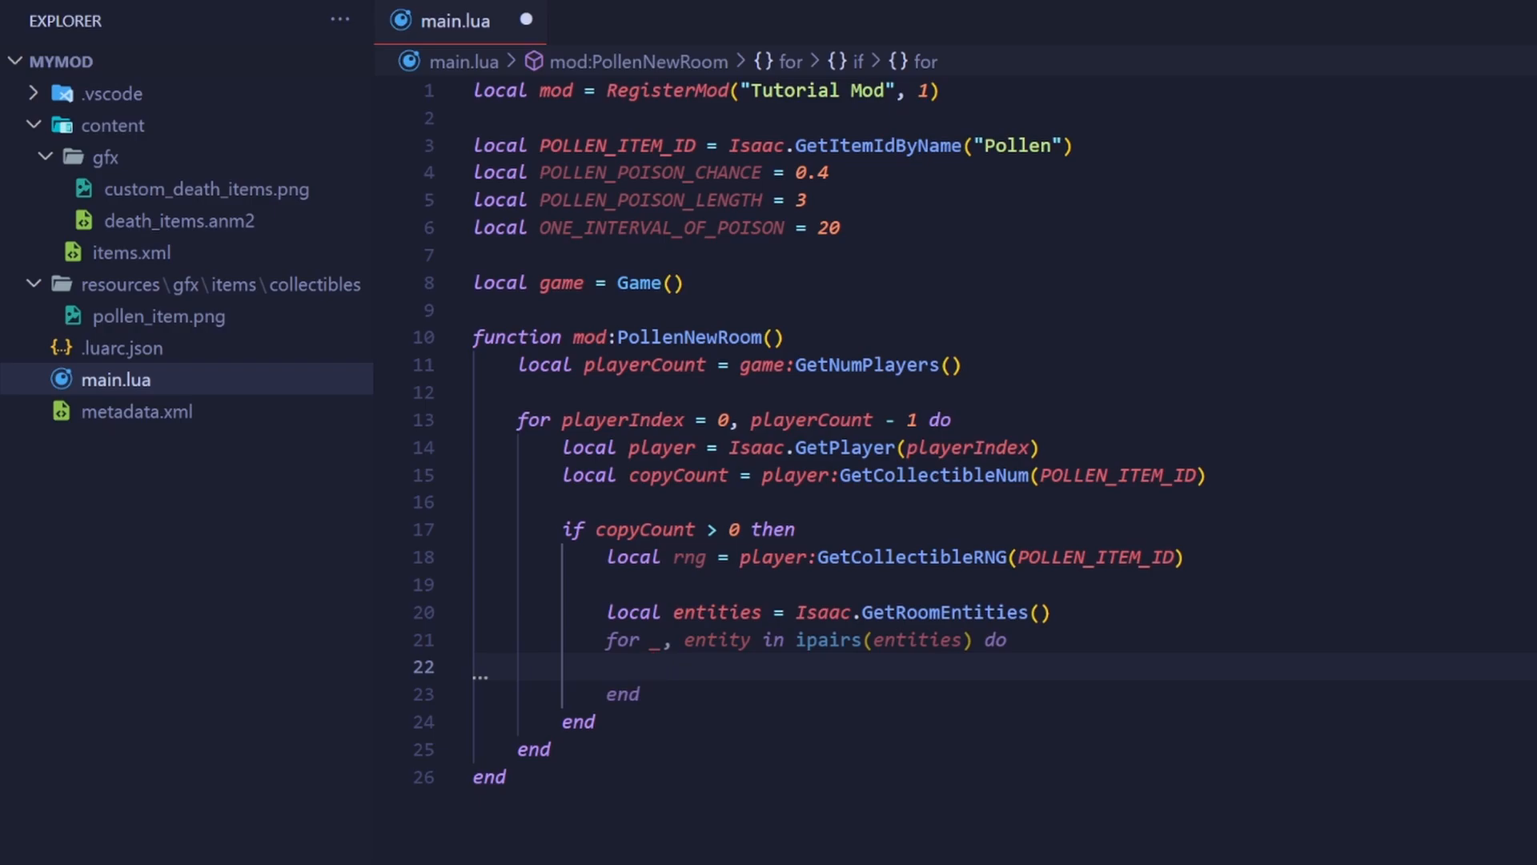
type("if")
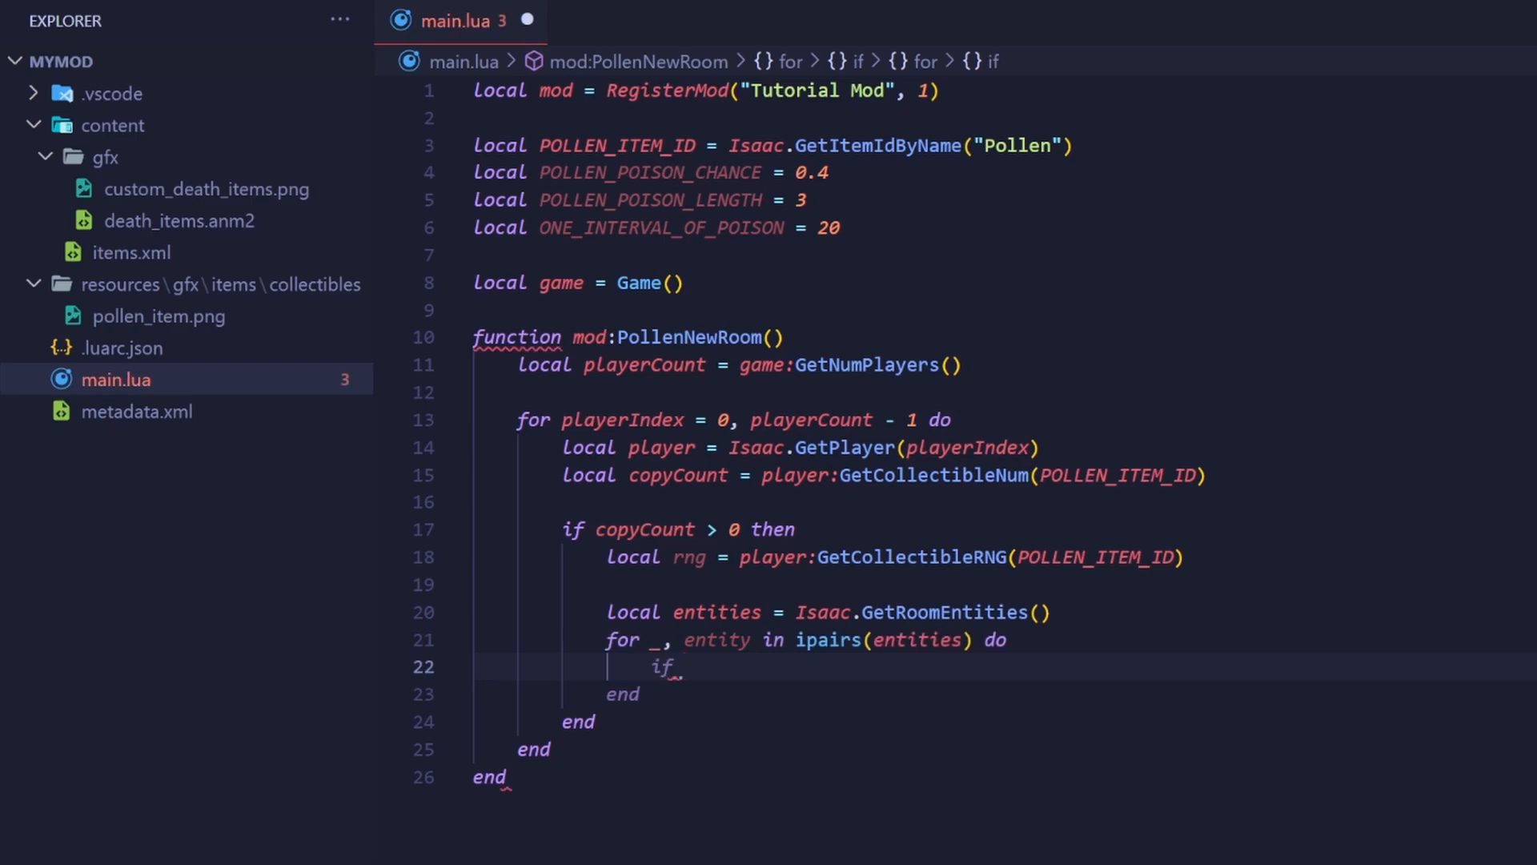
Step: Write if entity:IsActiveEnemy() and entity:IsVulnerableEnemy() then inside the entity loop
type("entity")
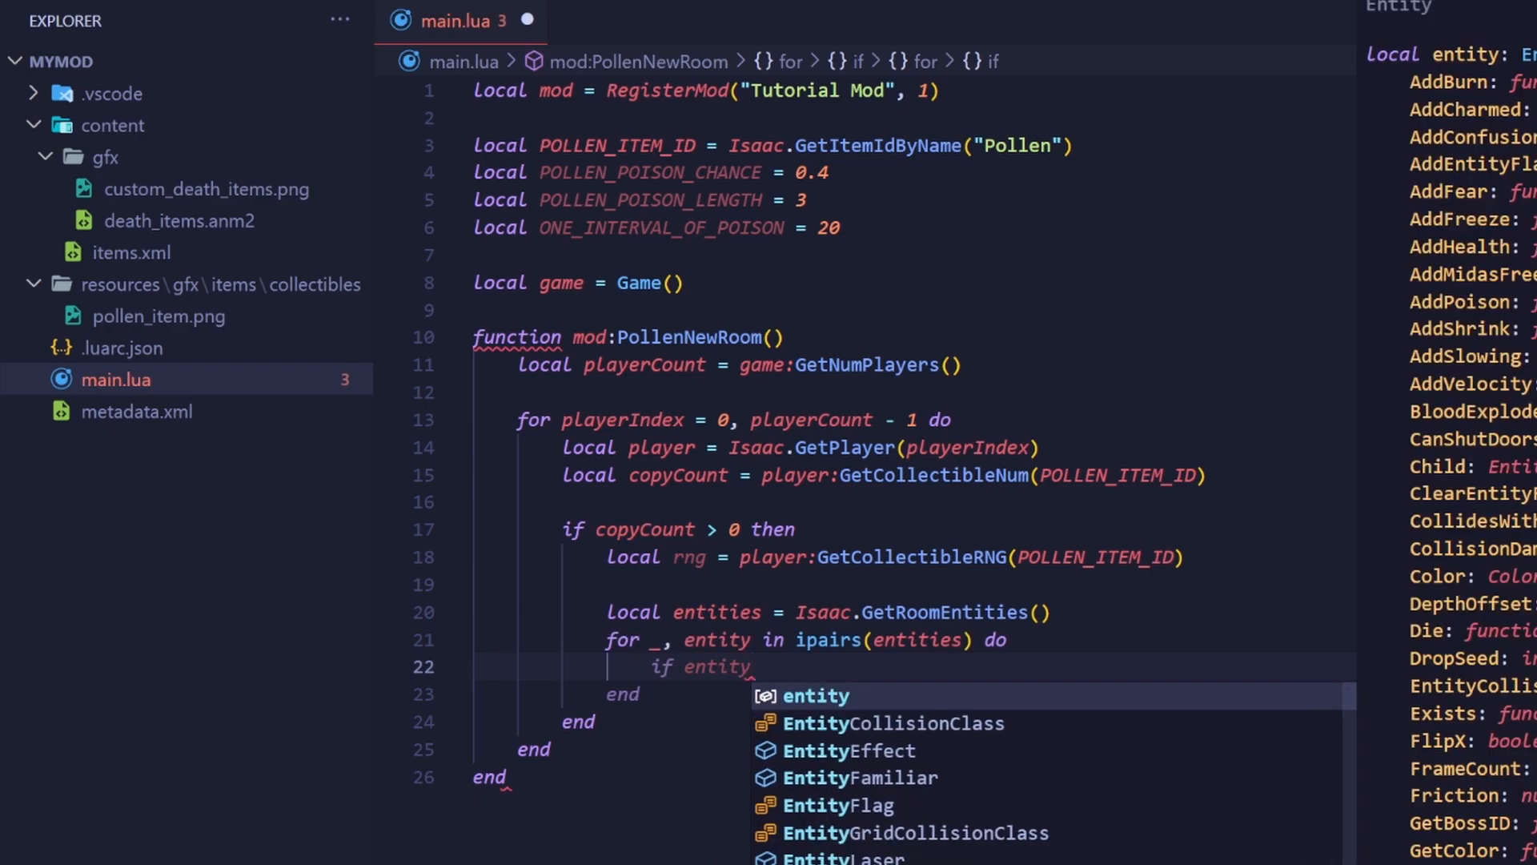
type(":IsActiveEnemy")
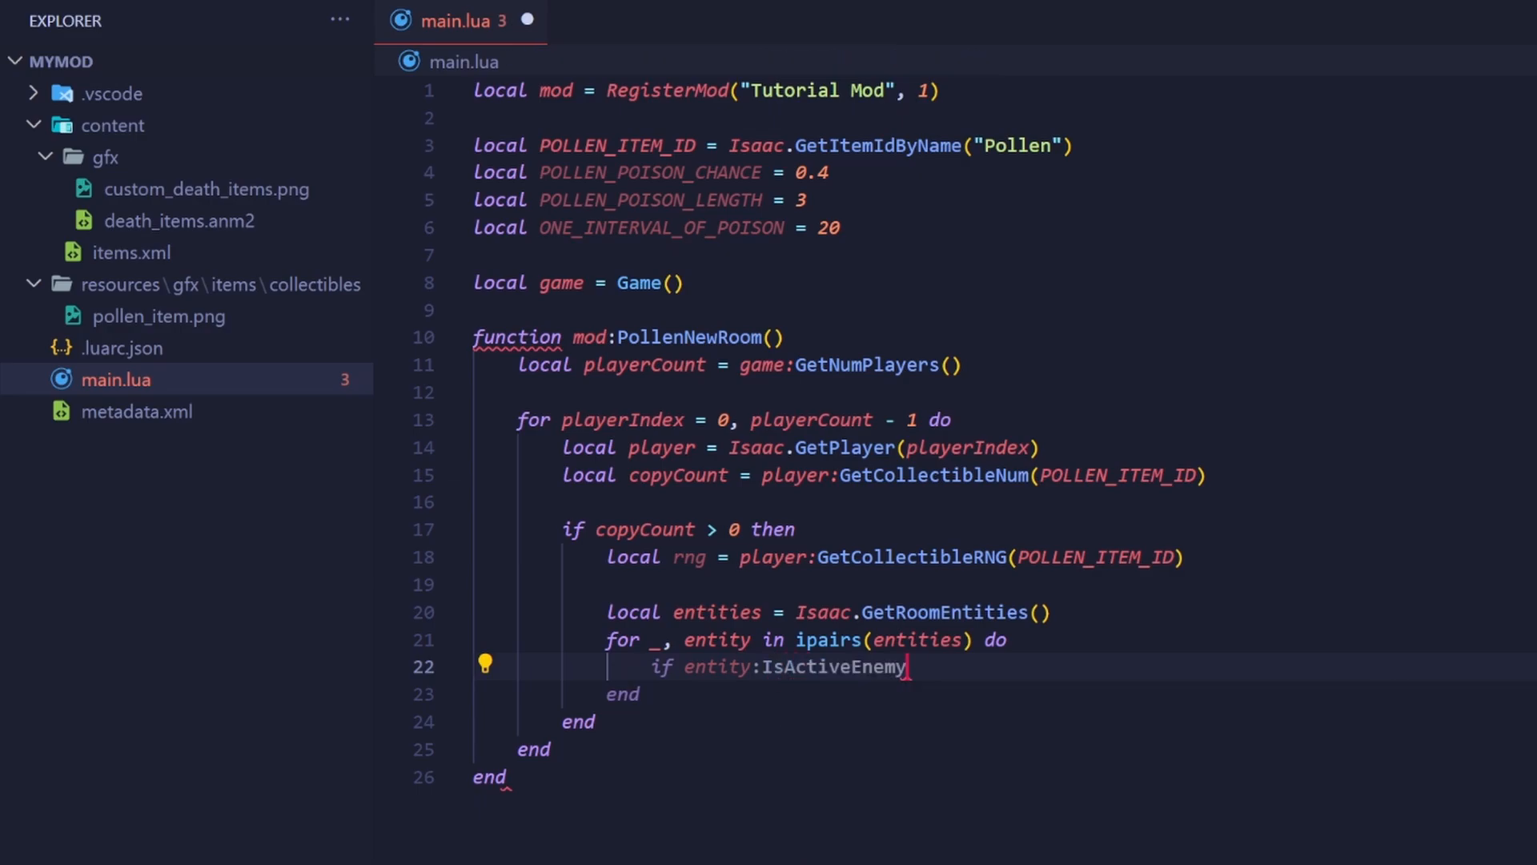
type("()")
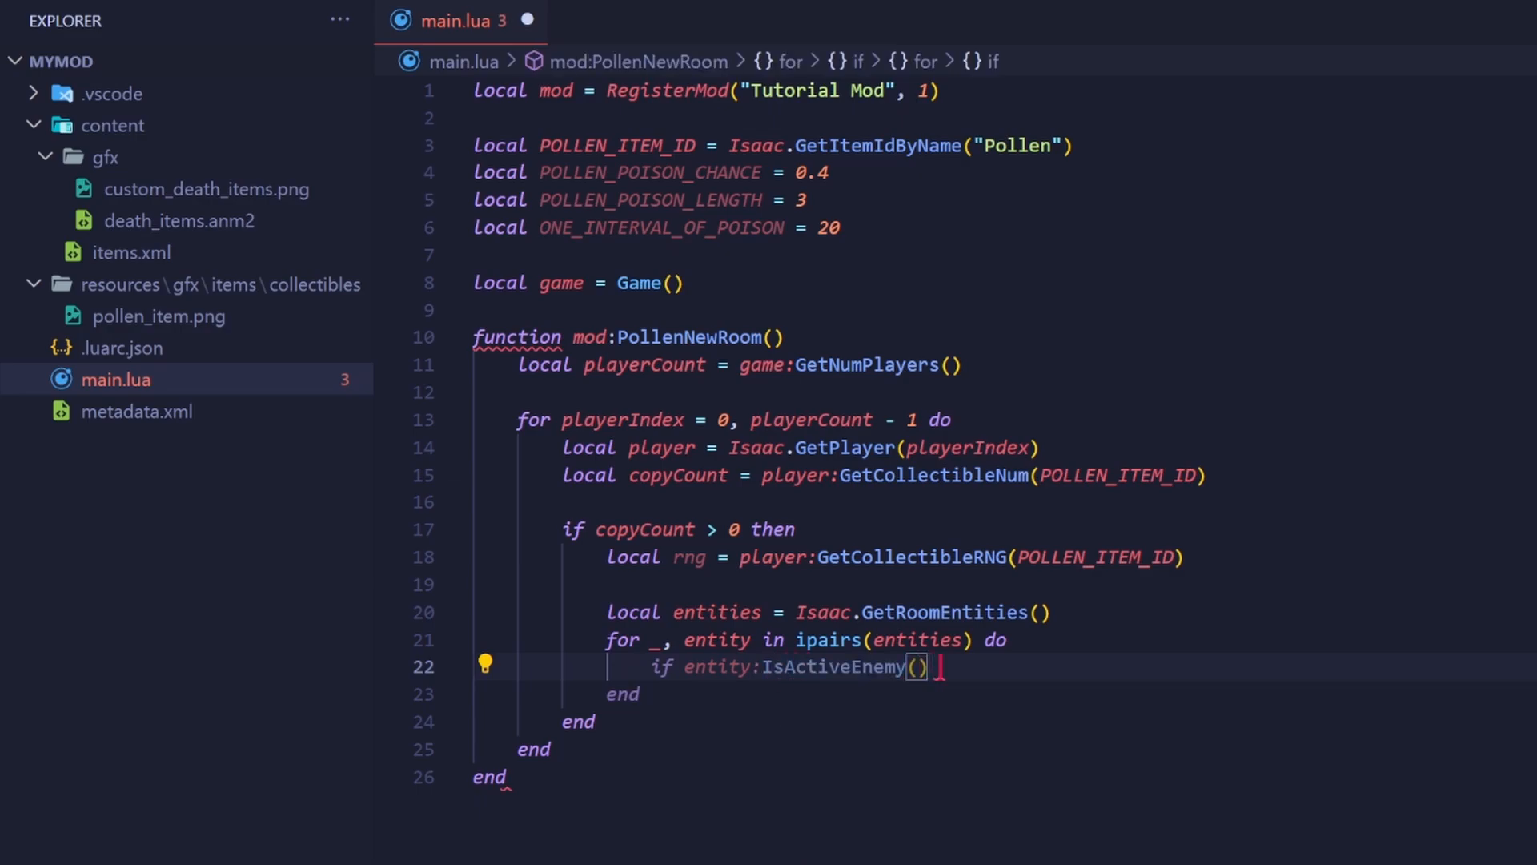
type("and")
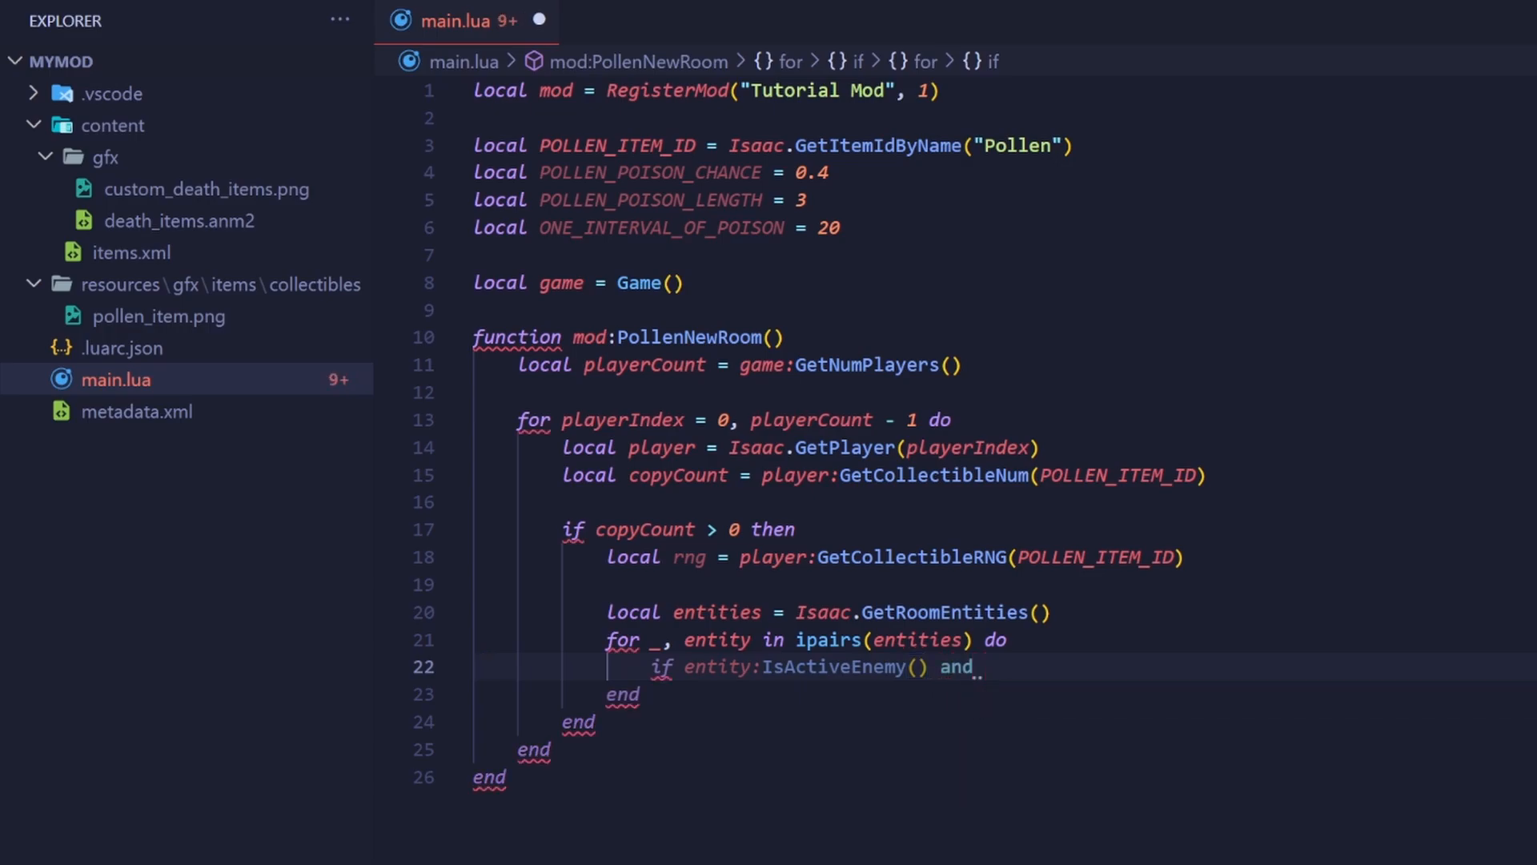
type("entity:IsVuln")
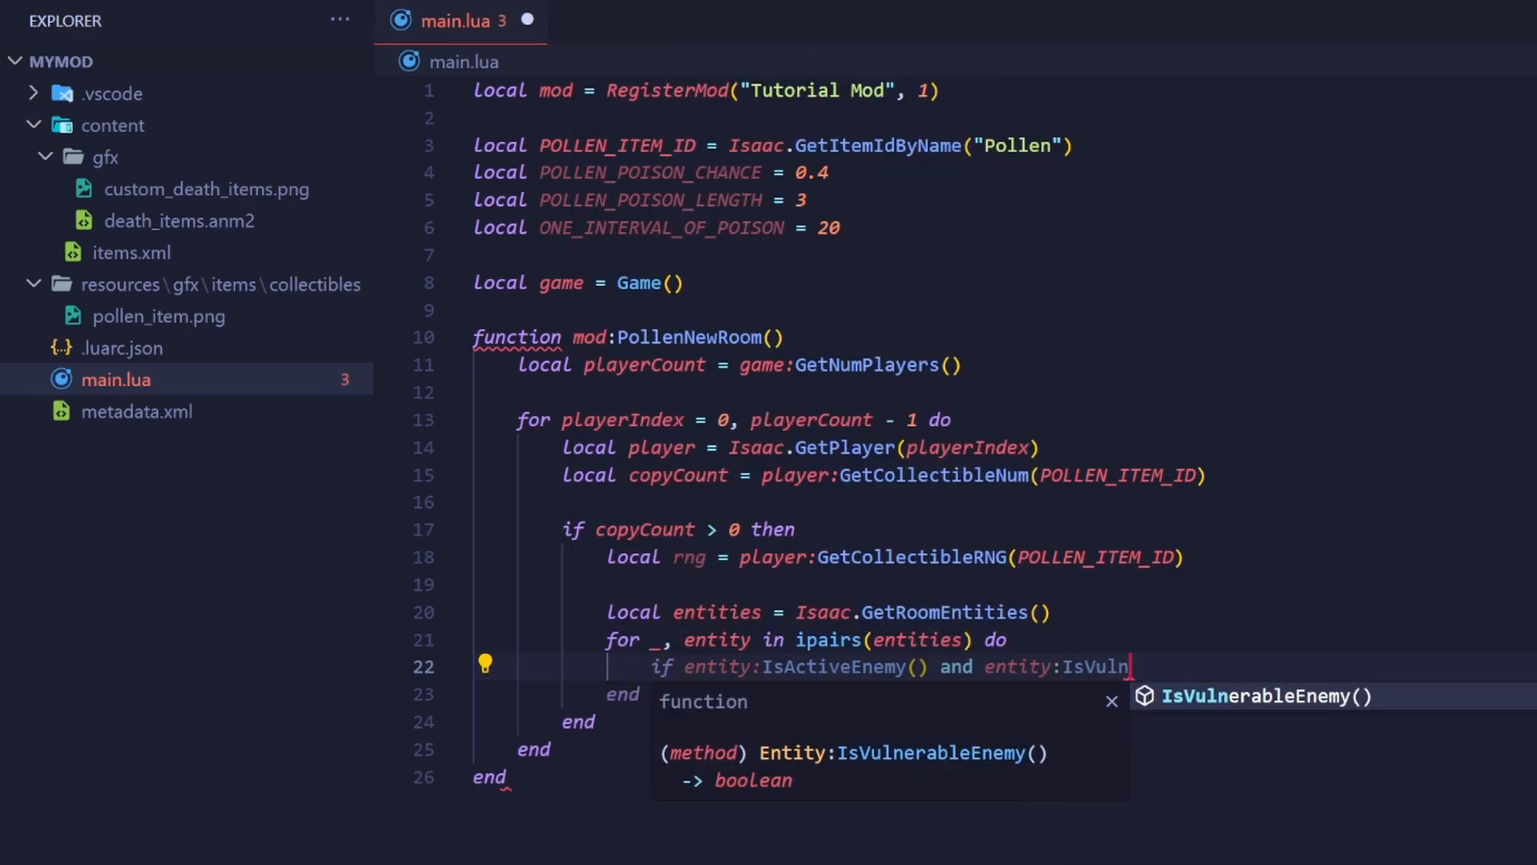
key("Tab")
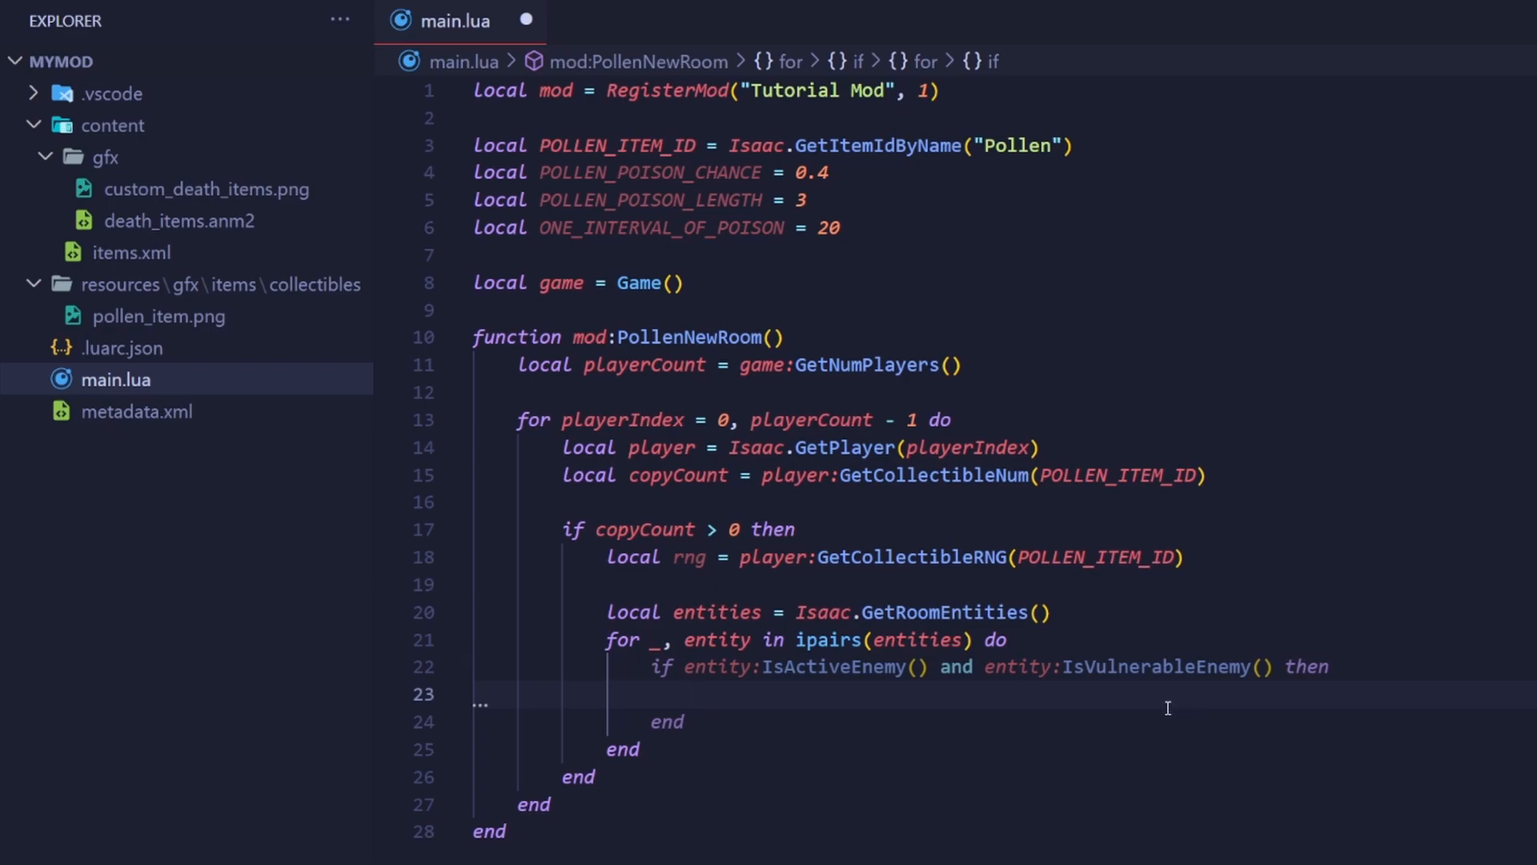
left_click(696, 693)
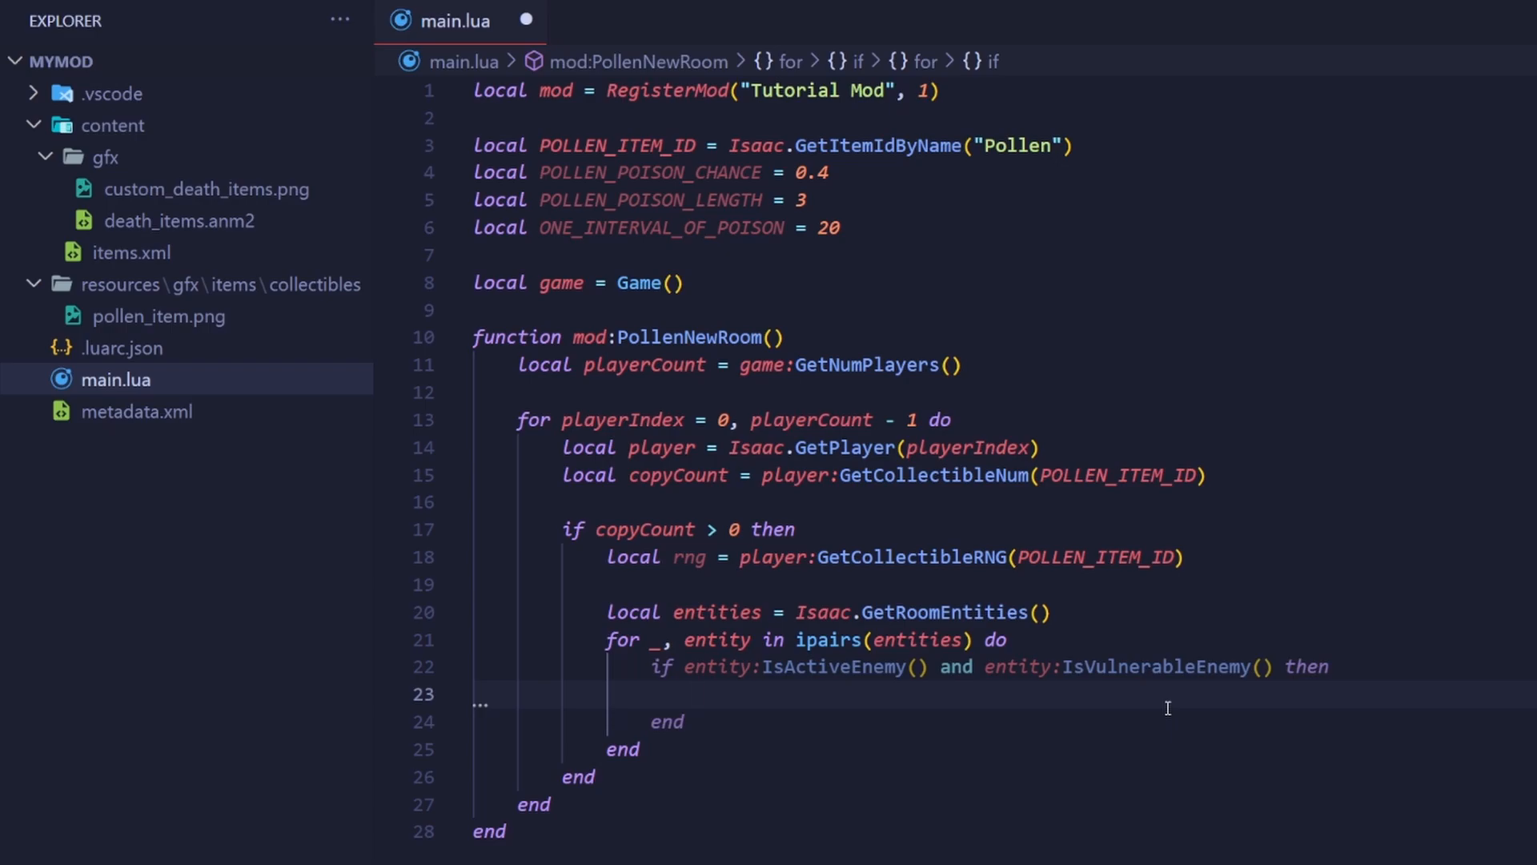
left_click(696, 693)
type("if")
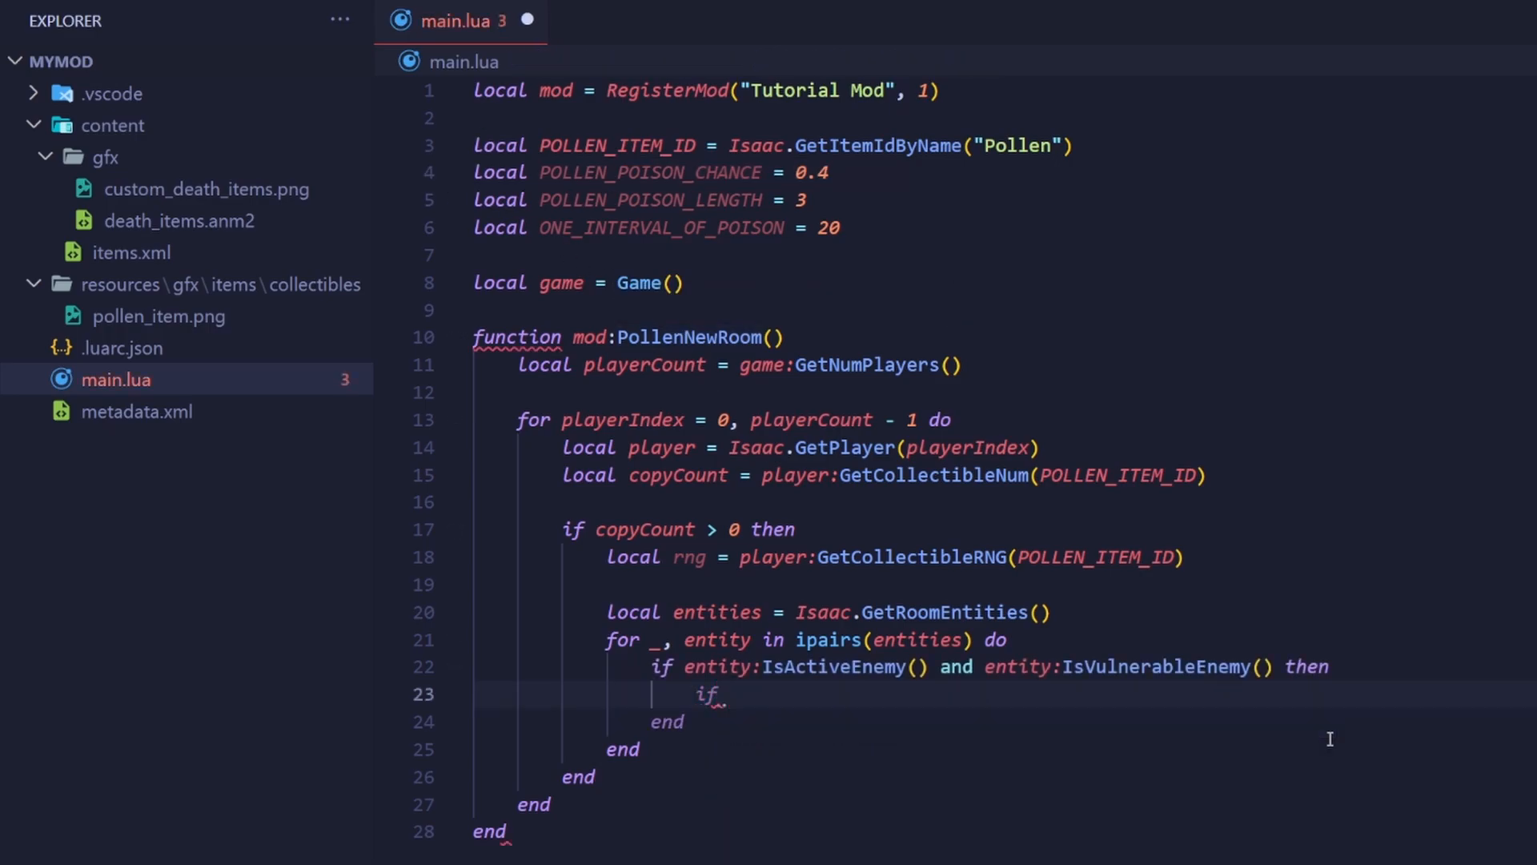
Step: Write the nested if rng:RandomFloat() < POLLEN_POISON_CHANCE then and begin the entity call
type("rng:R")
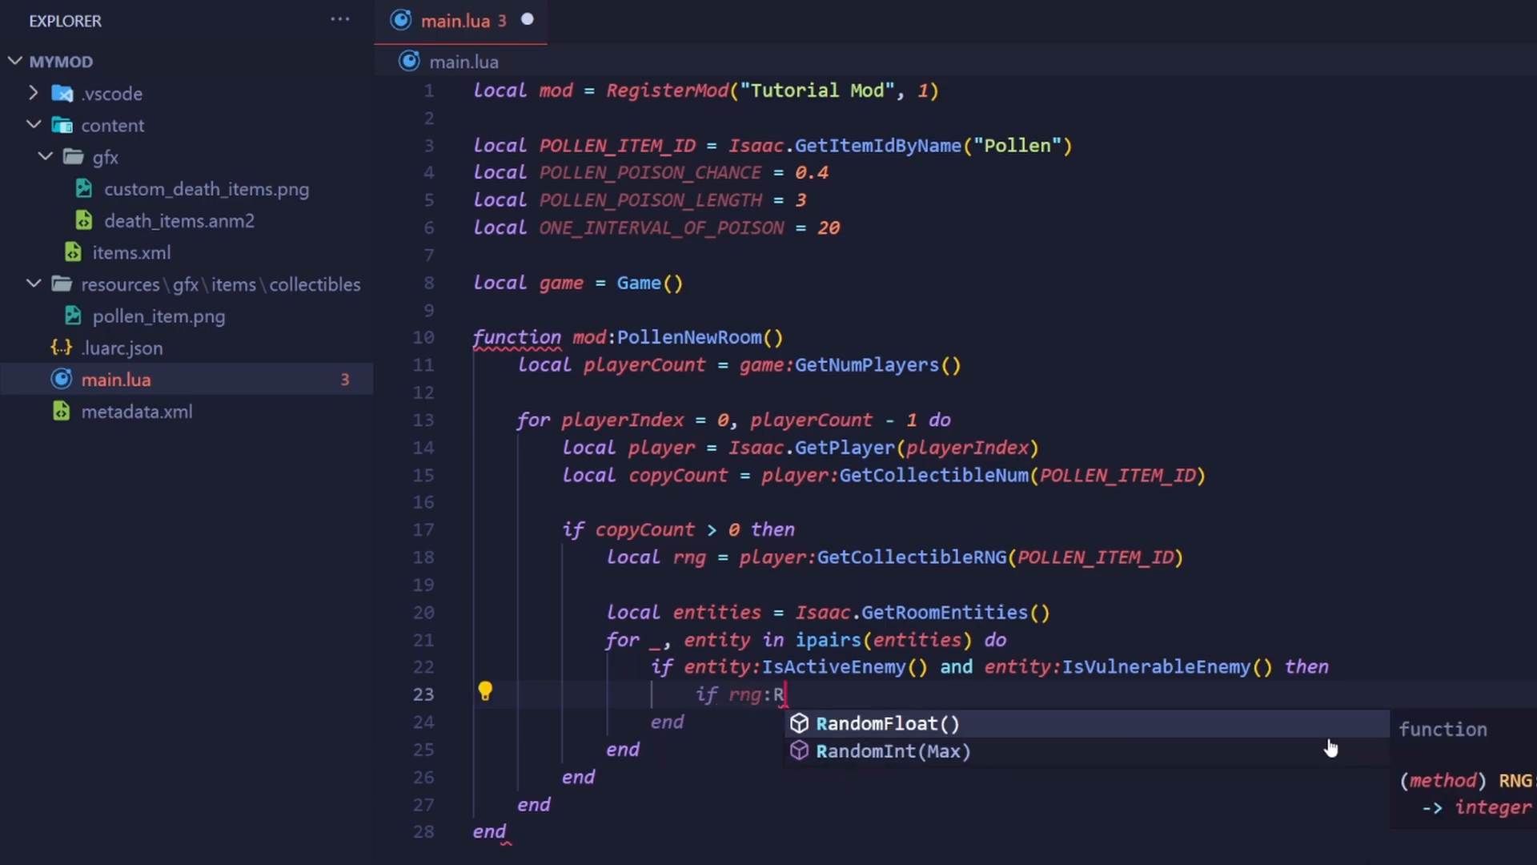
left_click(885, 722)
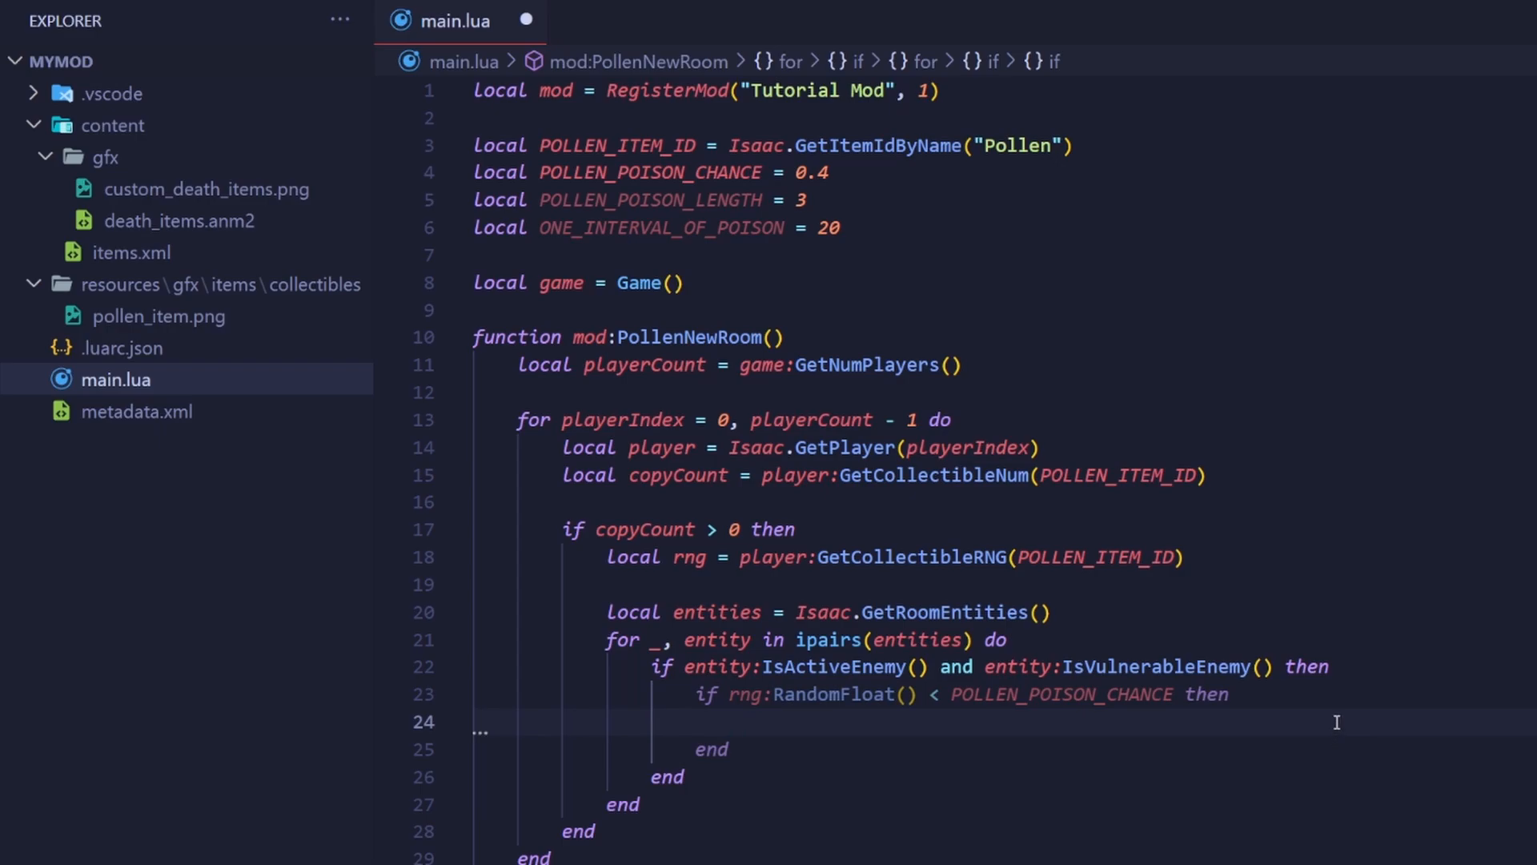
type("entity:AddPoison")
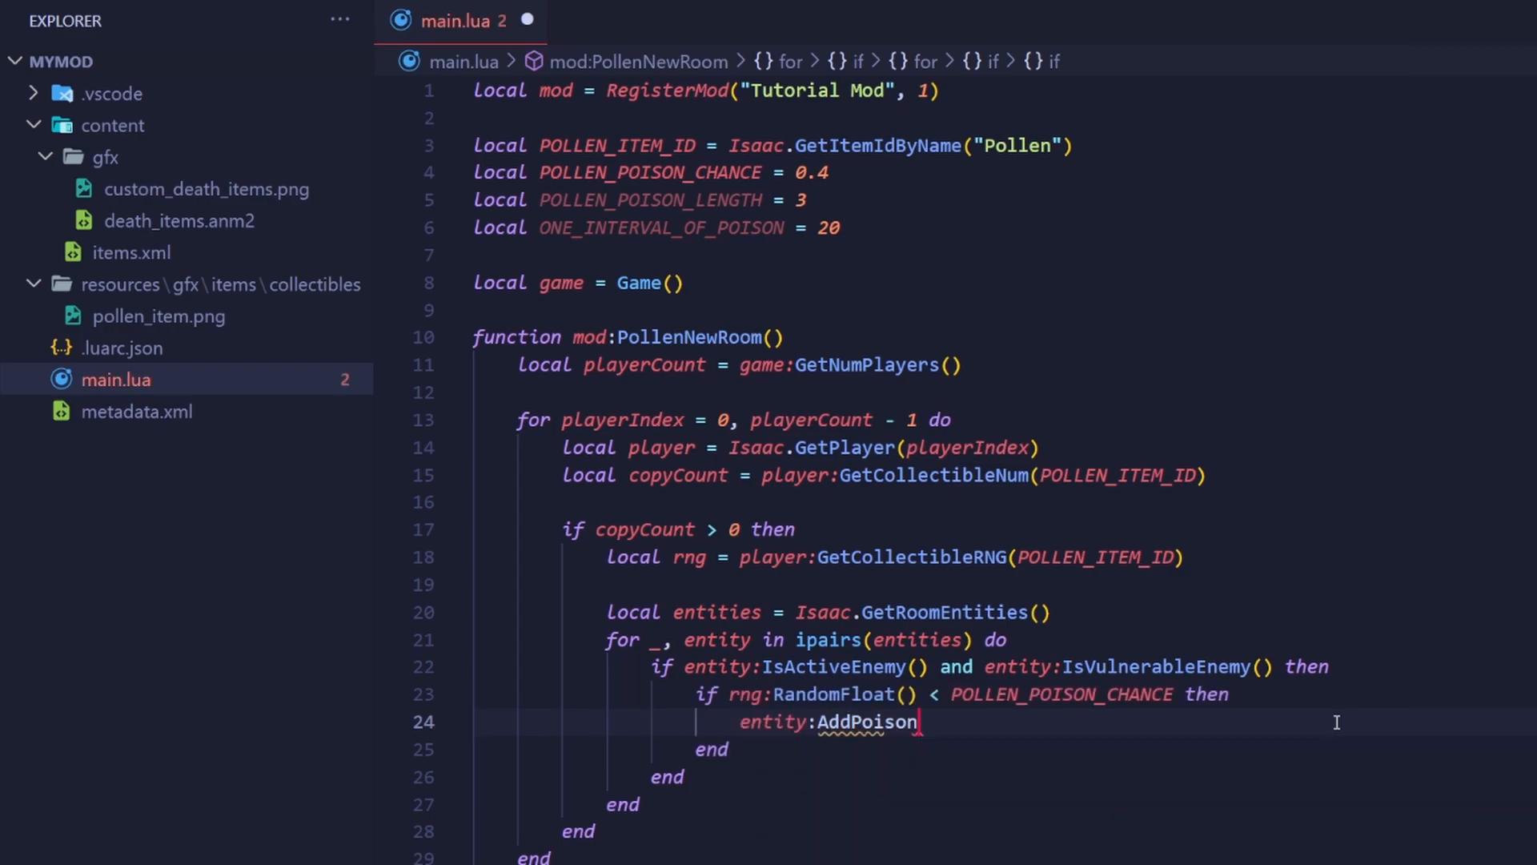
Step: Complete entity:AddPoison(EntityRef(player), POLLEN_POISON_LENGTH + (ONE_INTERVAL_OF_POISON * copyCount), player.Damage)
type("()")
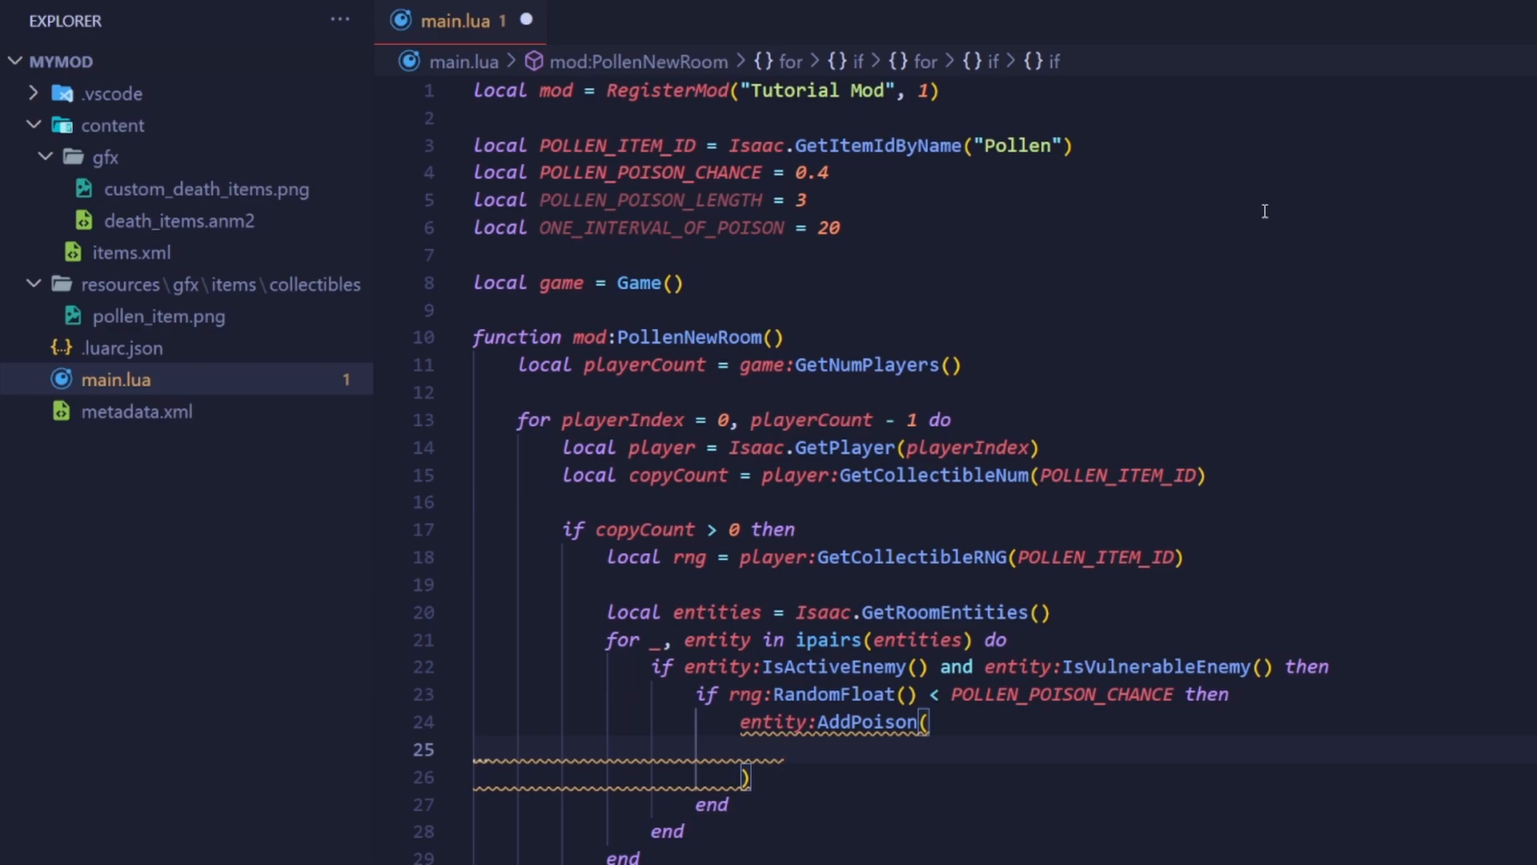
type("En")
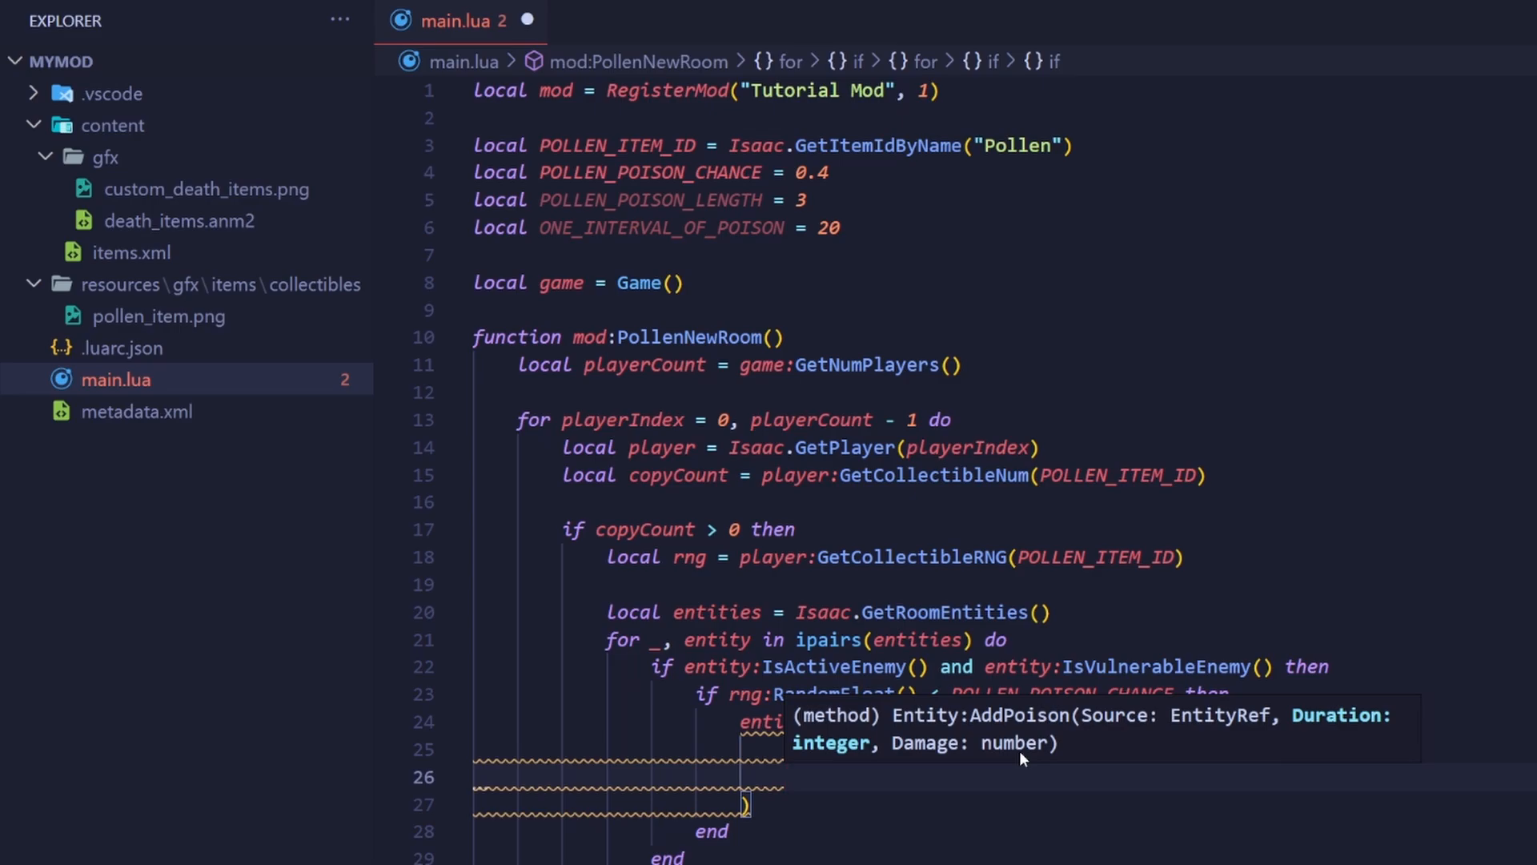
type("POLLEN_POISON_LENGTH")
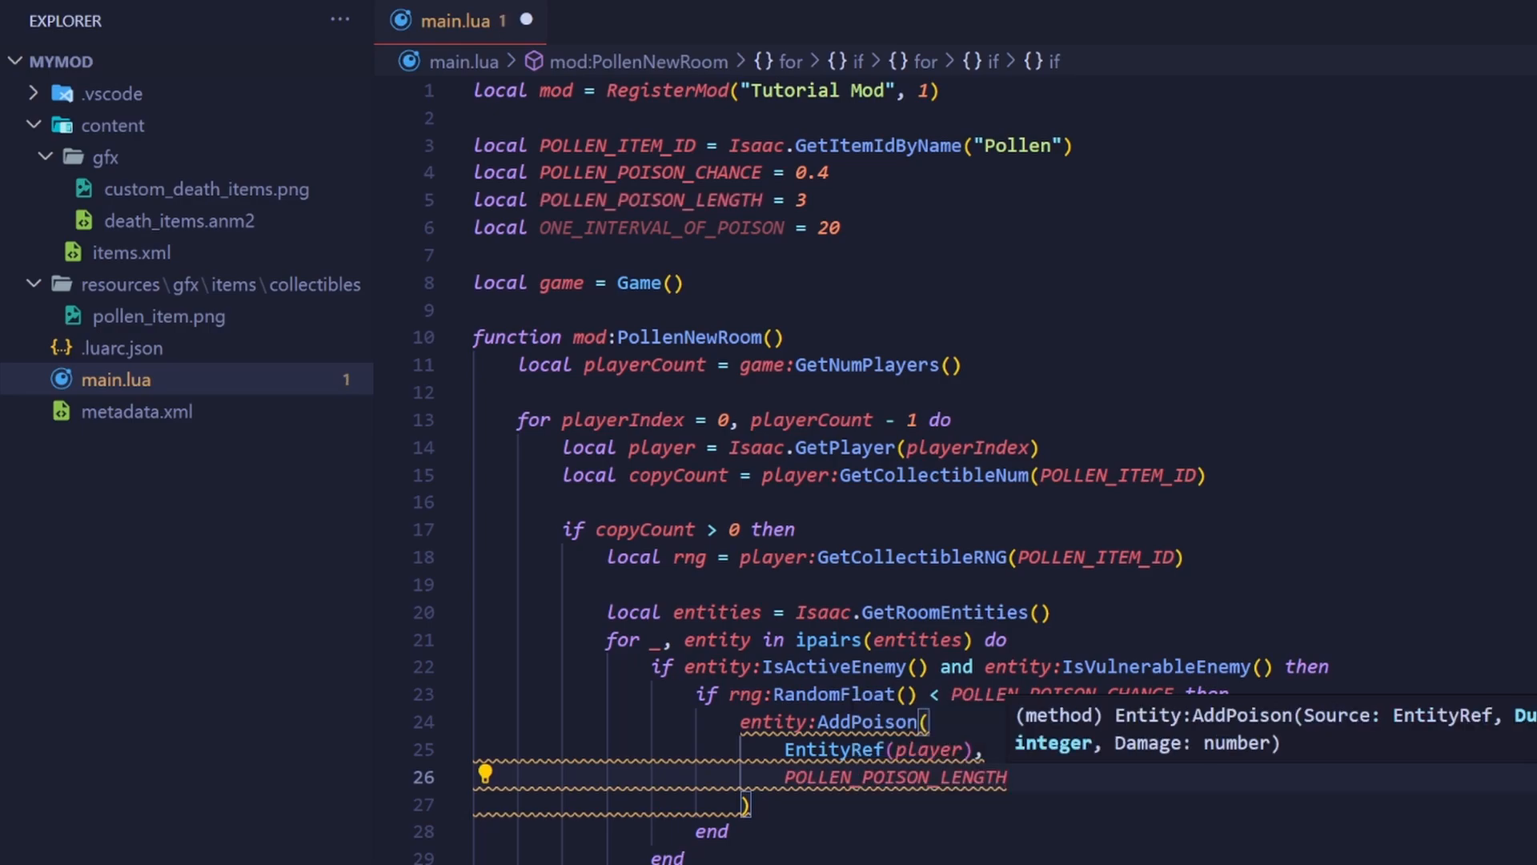
type("+")
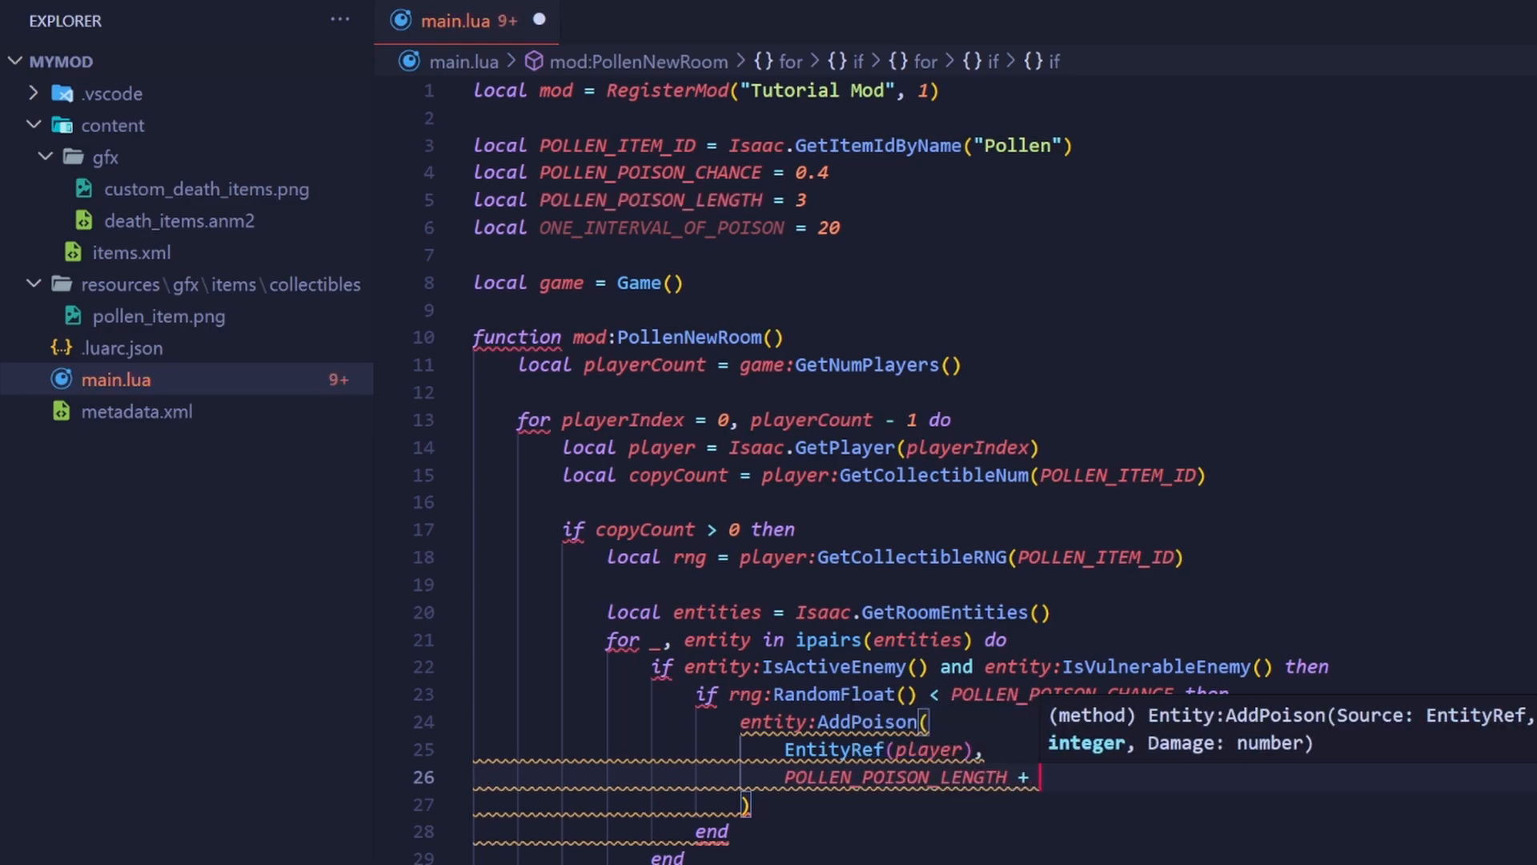
type("ONE_INTERVAL_OF_POISON )")
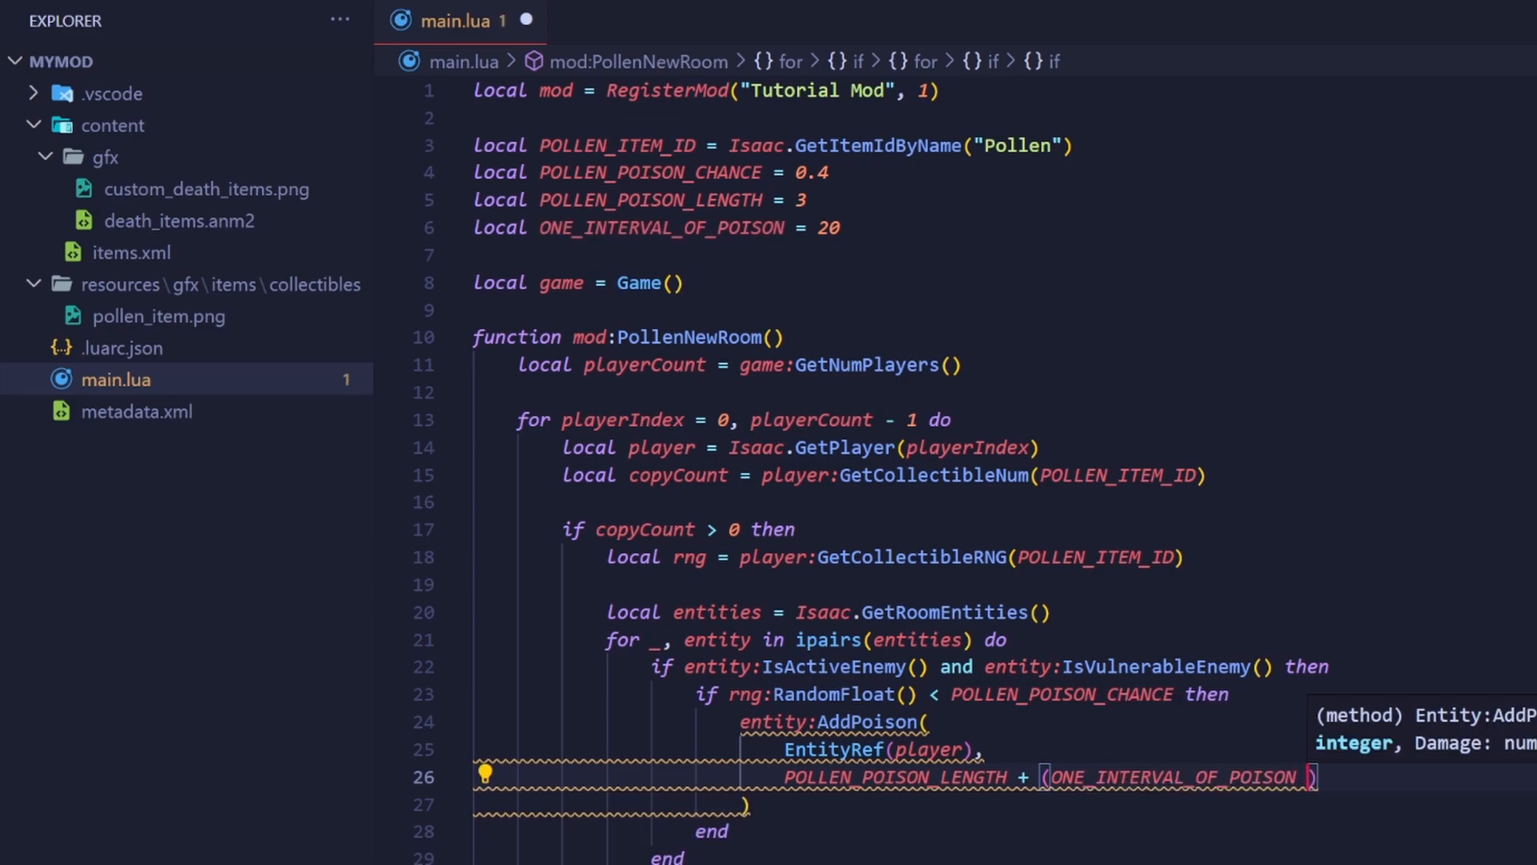
type("* copyCount")
type("player.Damage")
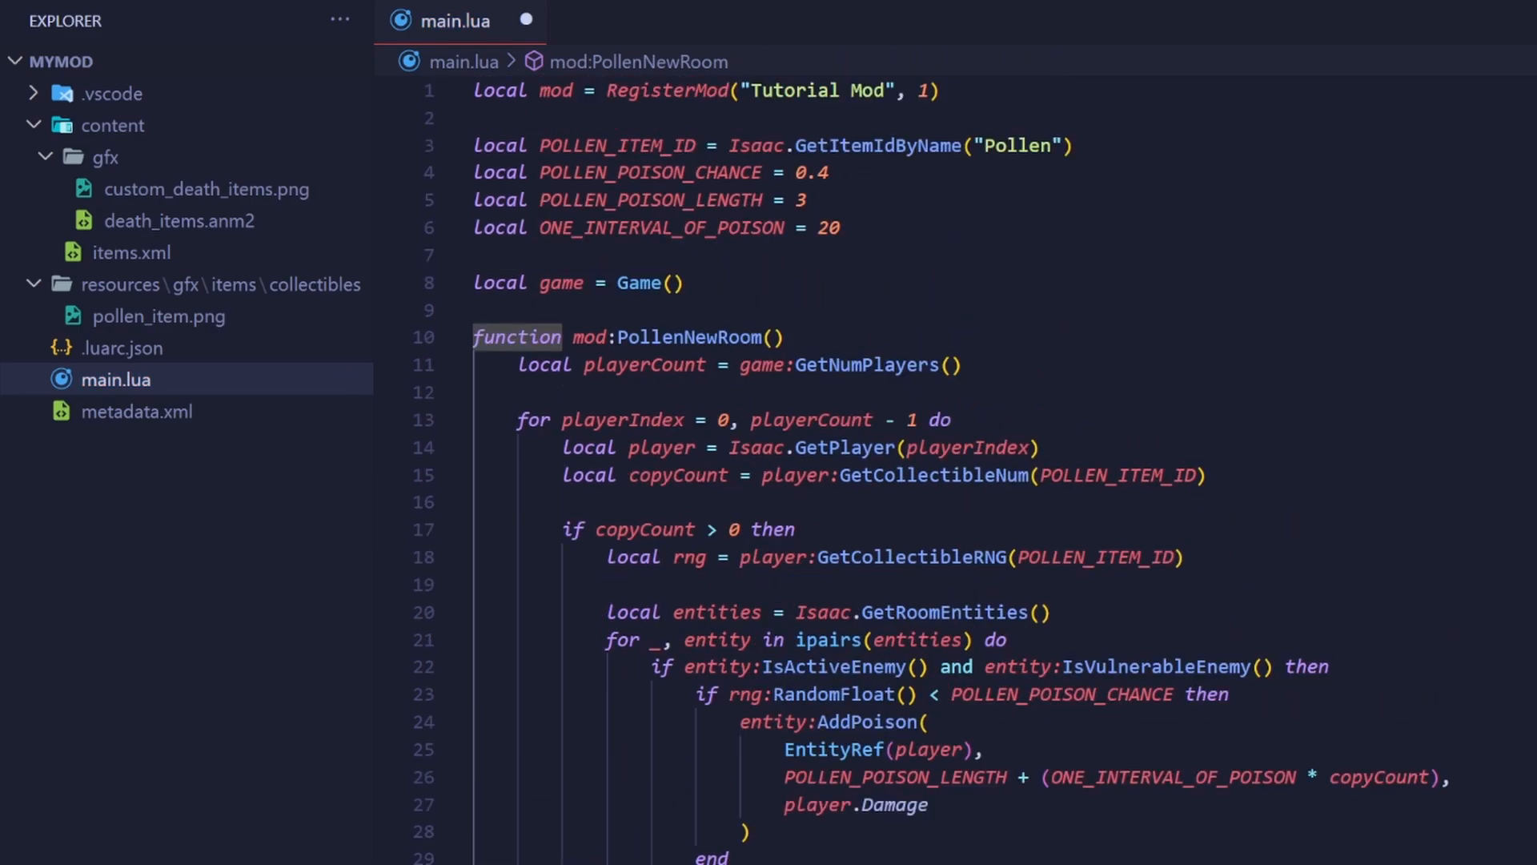
Step: Add mod:AddCallback(ModCallbacks.MC_POST_NEW_ROOM, mod.PollenNewRoom) at the bottom of main.lua
scroll("down", 3)
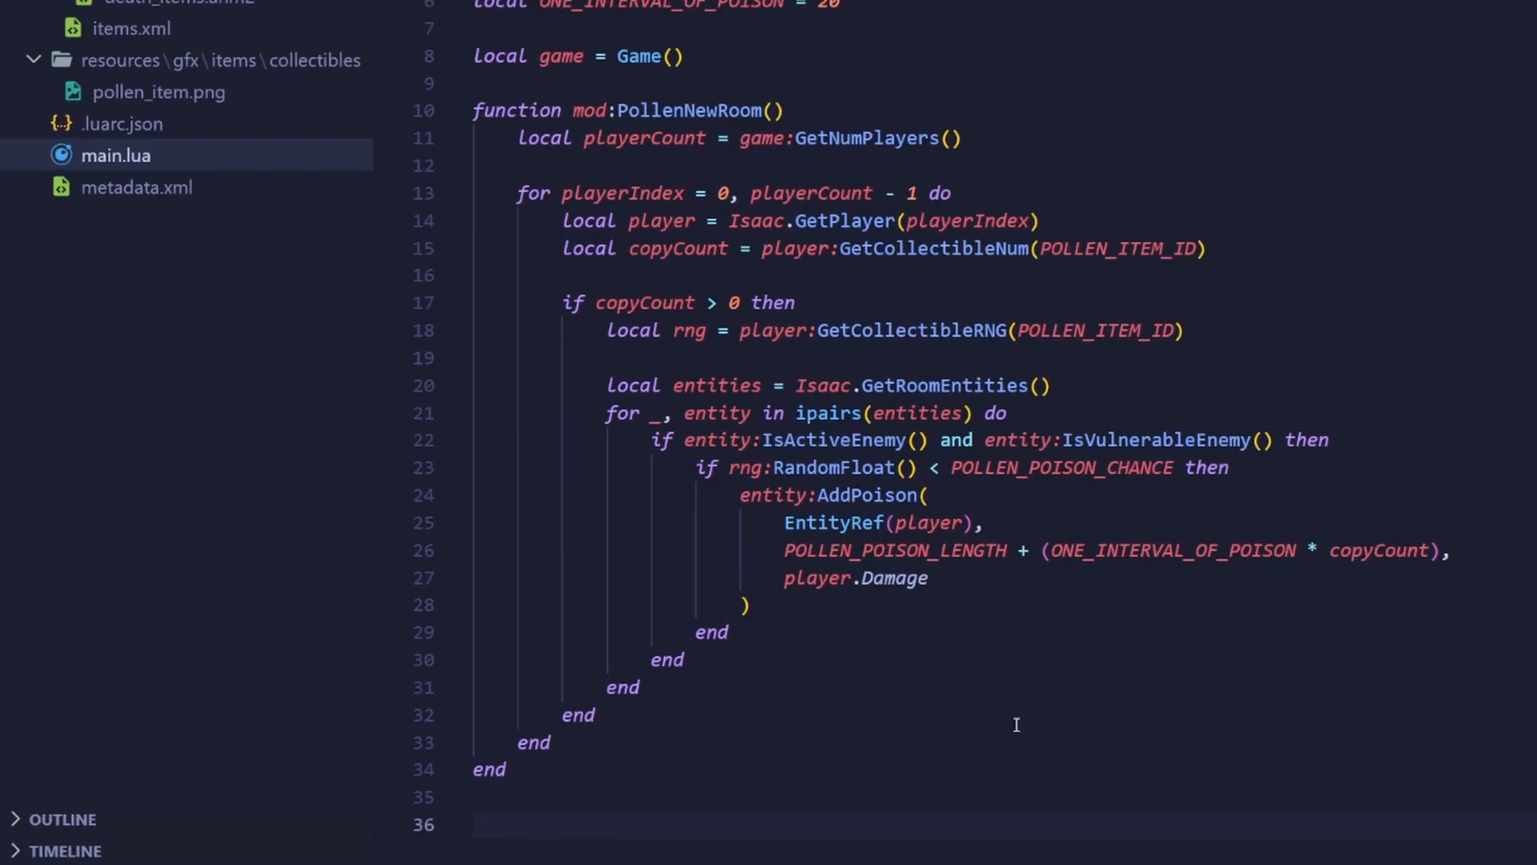
type("mod:")
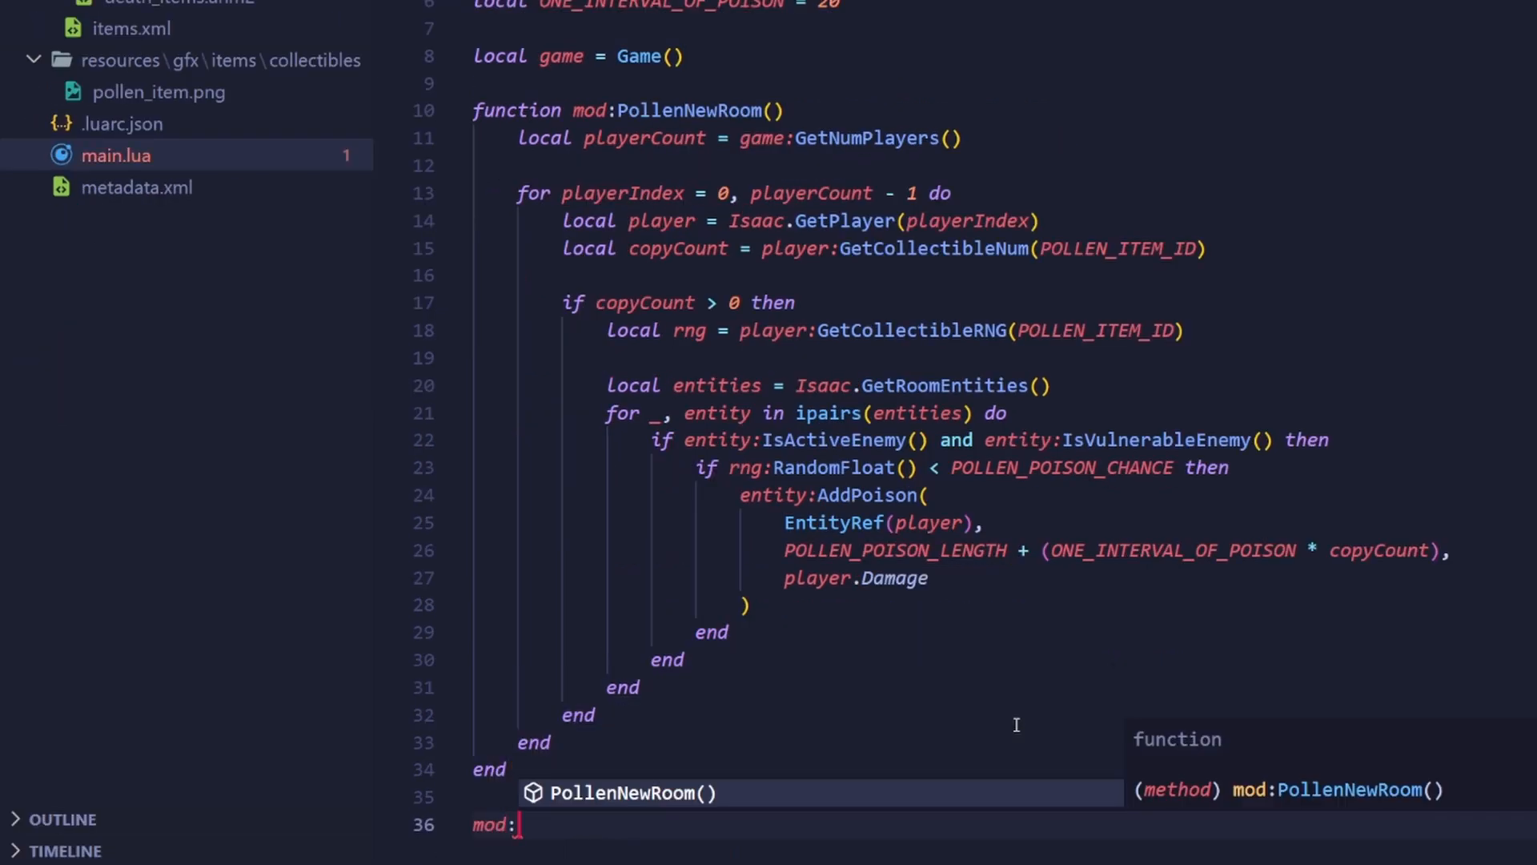
type("AddCallback(")
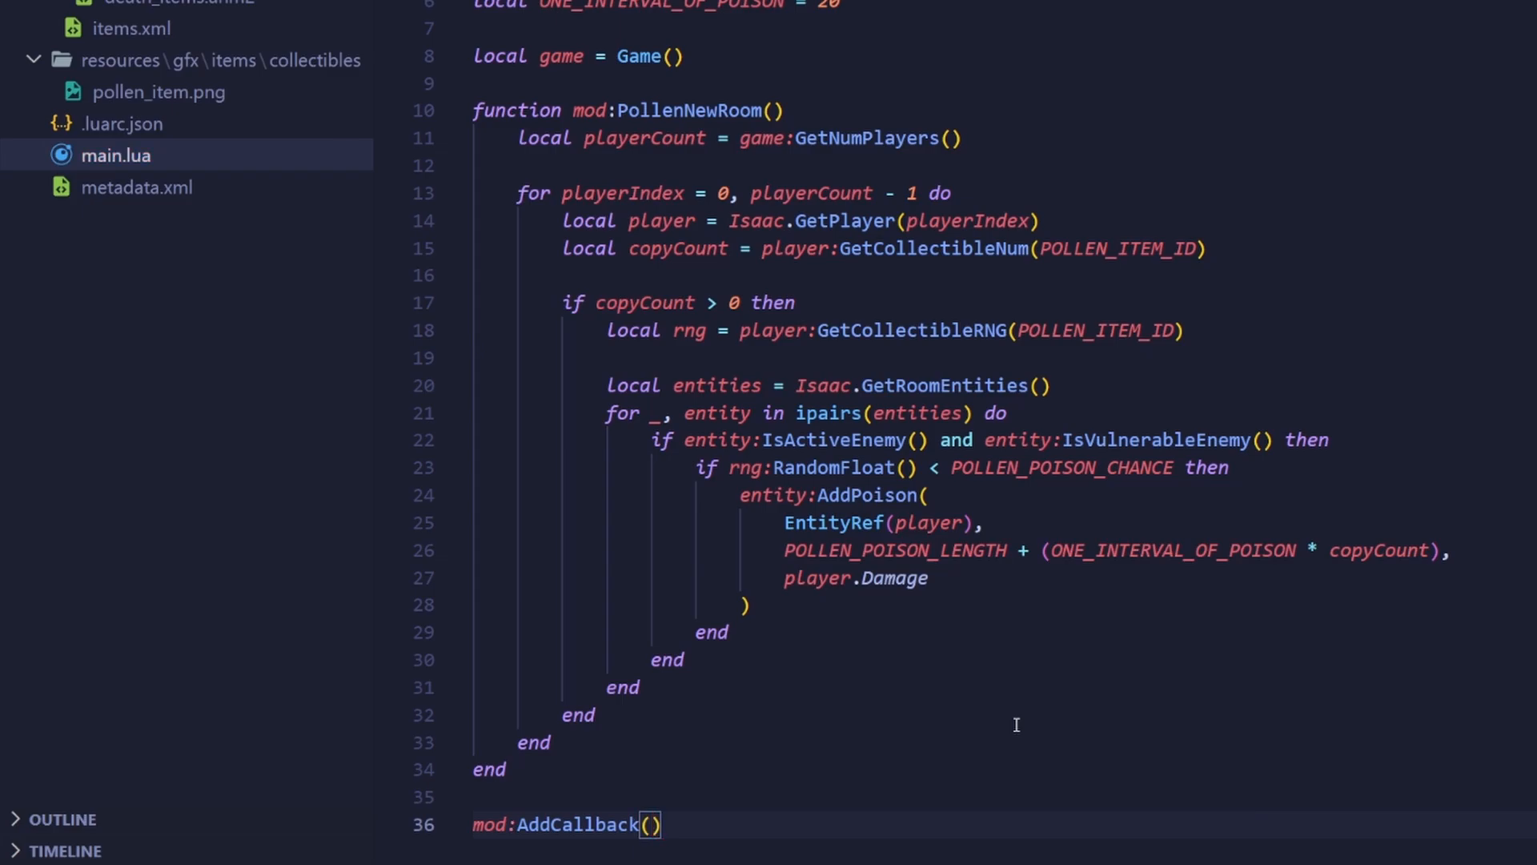
type("Modca")
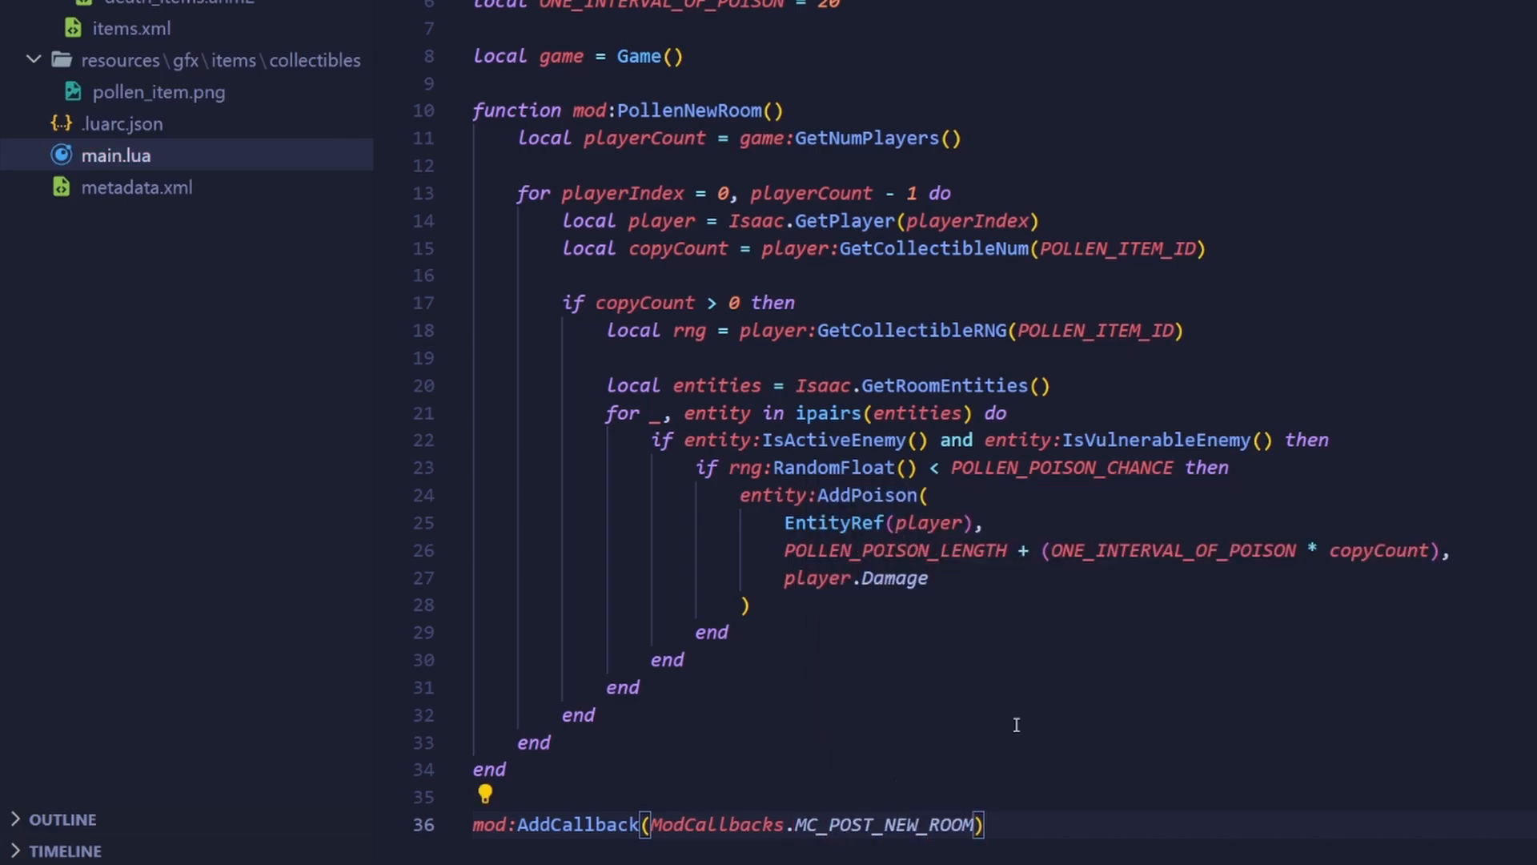
type(",")
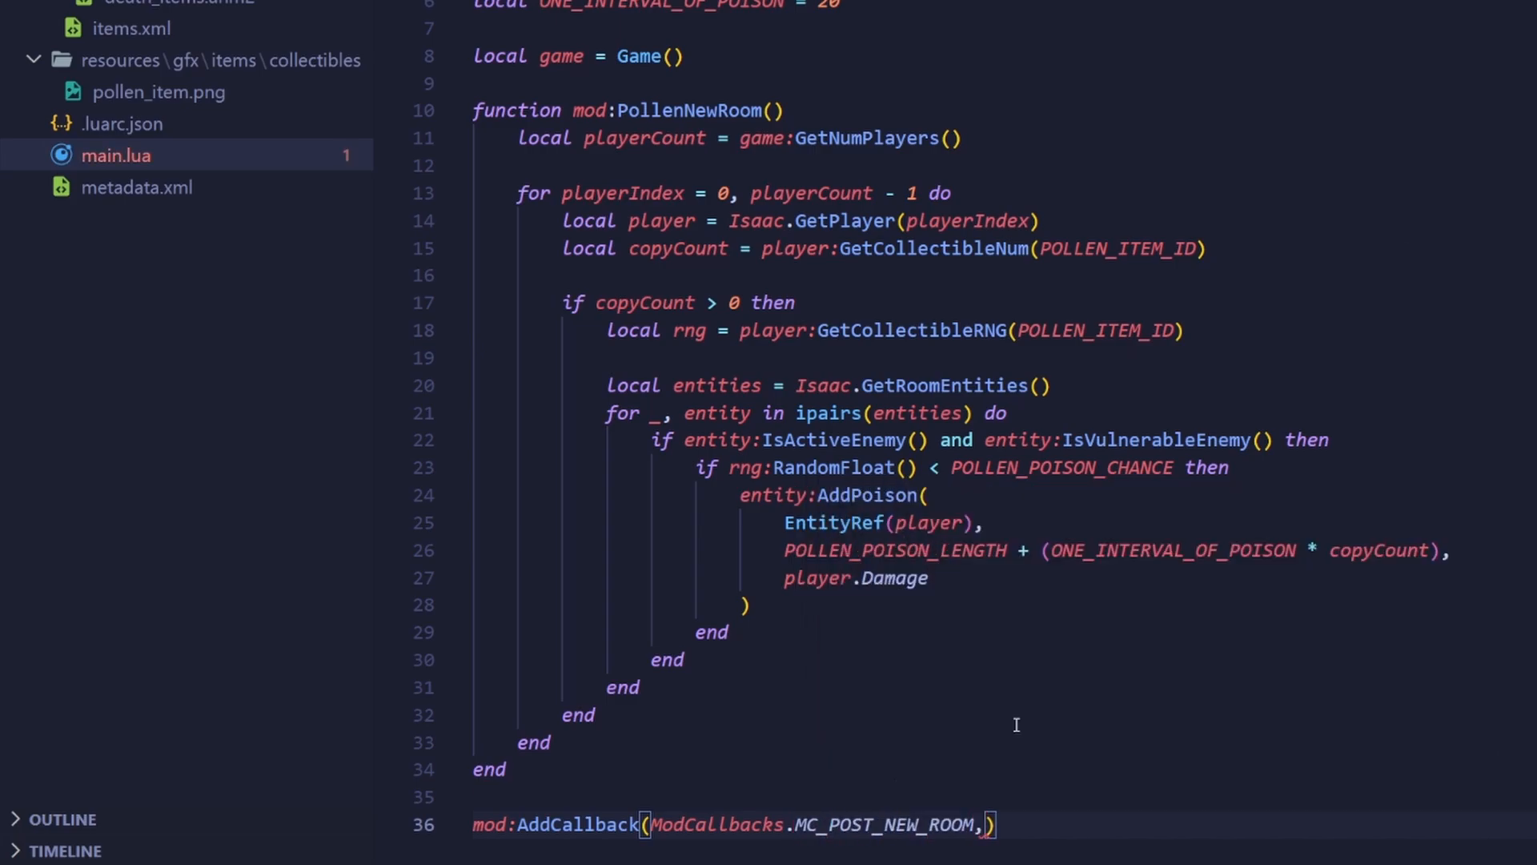
mouse_move(691, 110)
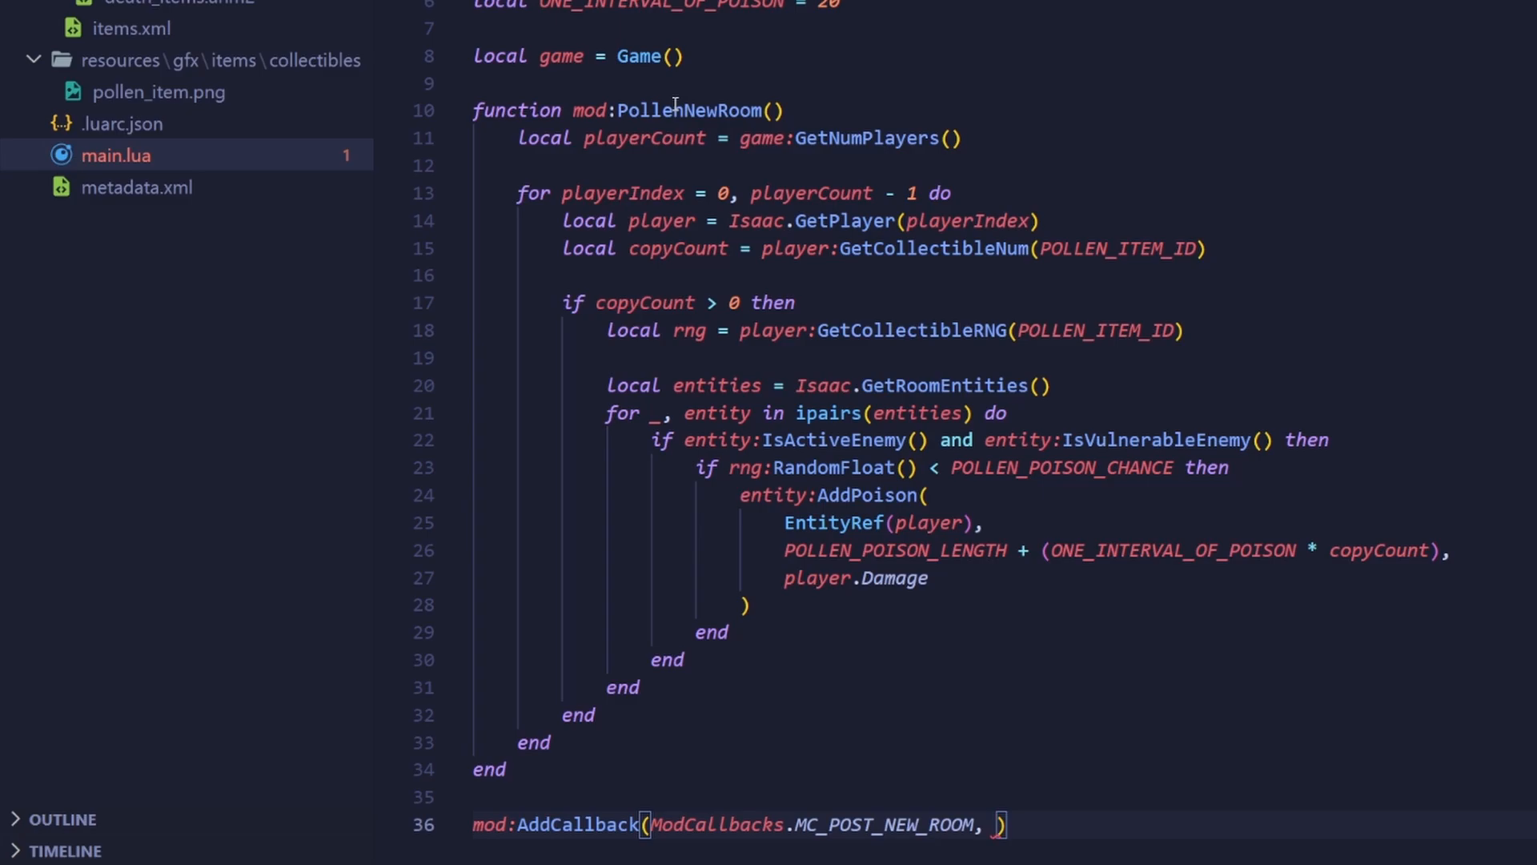
type("mod.Po")
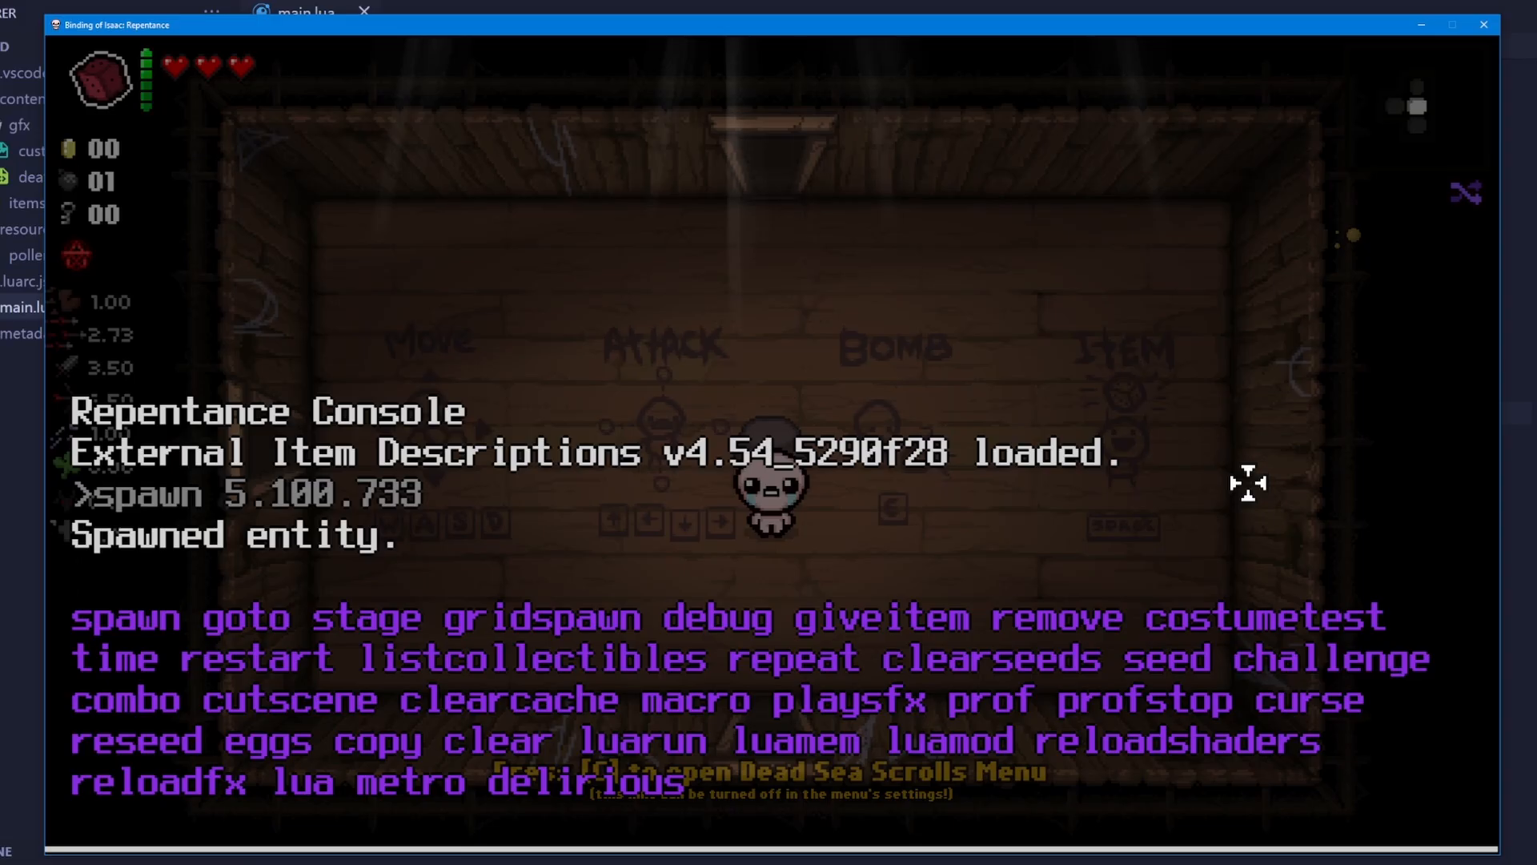
Step: Run 'luamod mymod' in the debug console, grant Pollen, change stage and begin a 'repeat' command
type("luan")
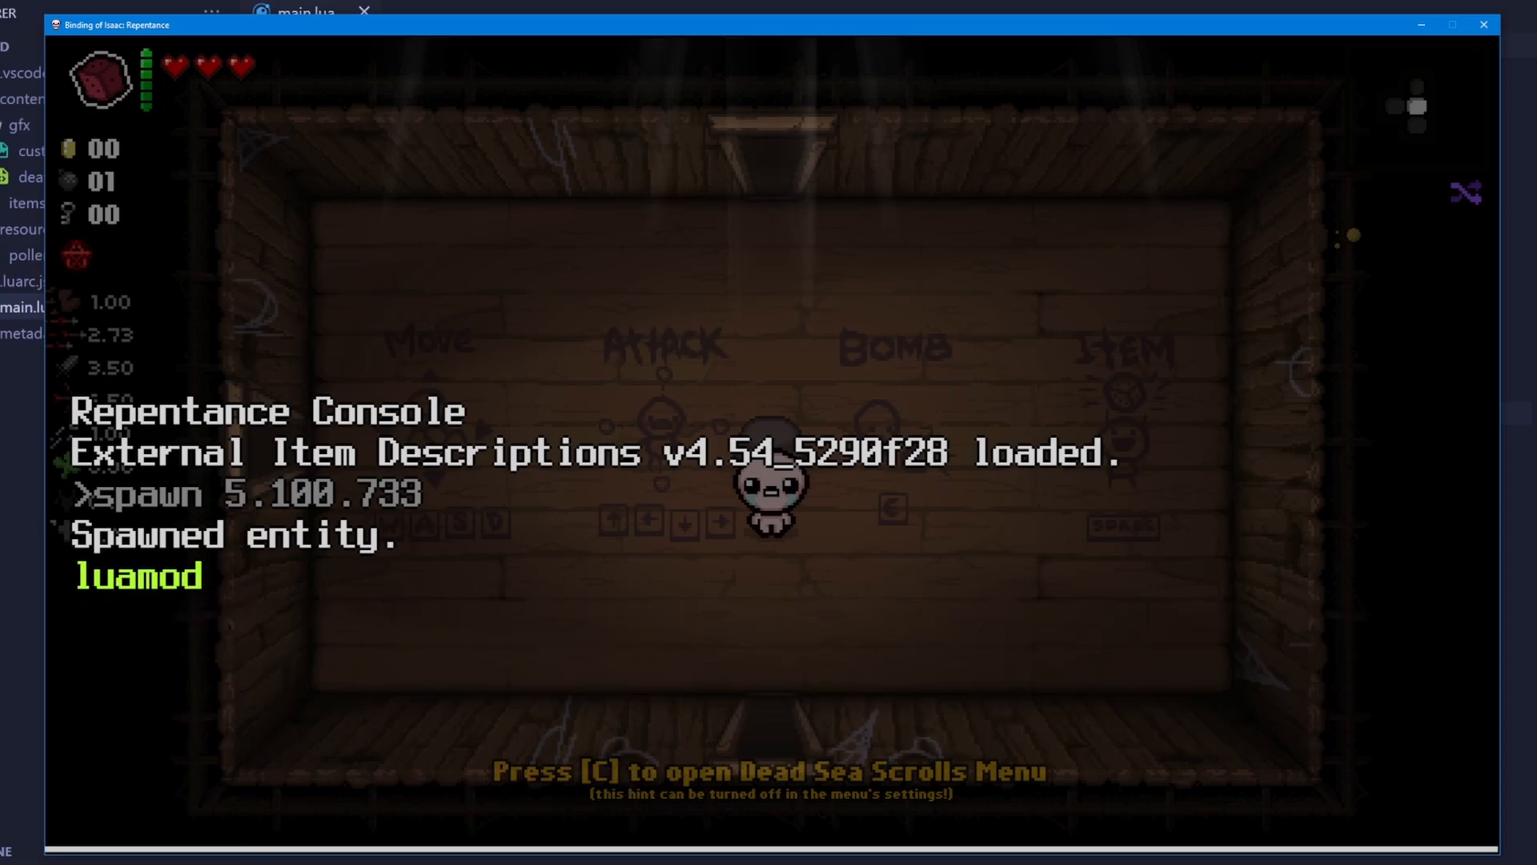
type("mymod")
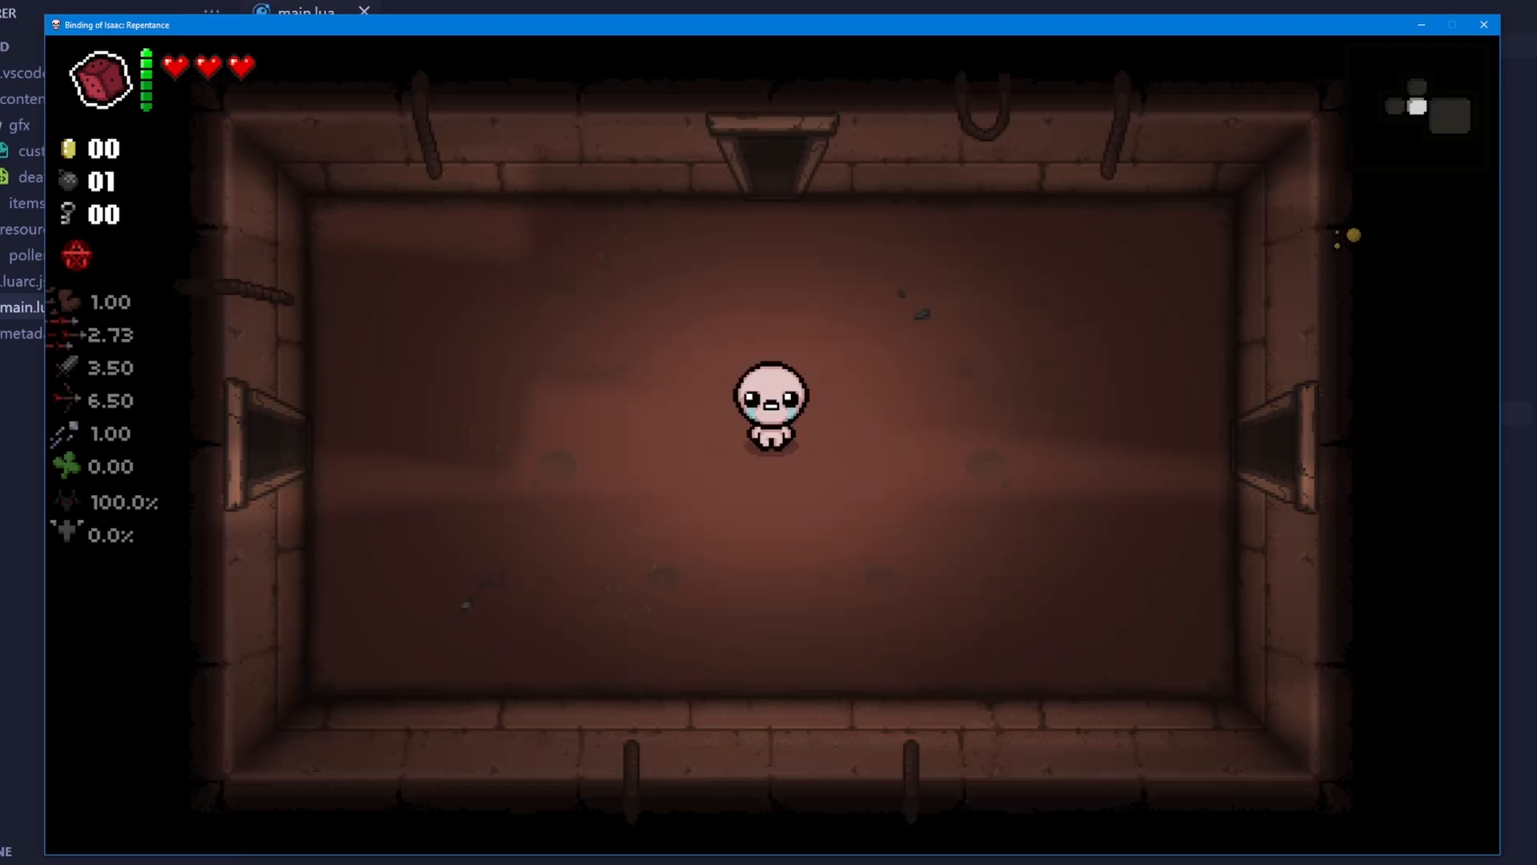
type("repe")
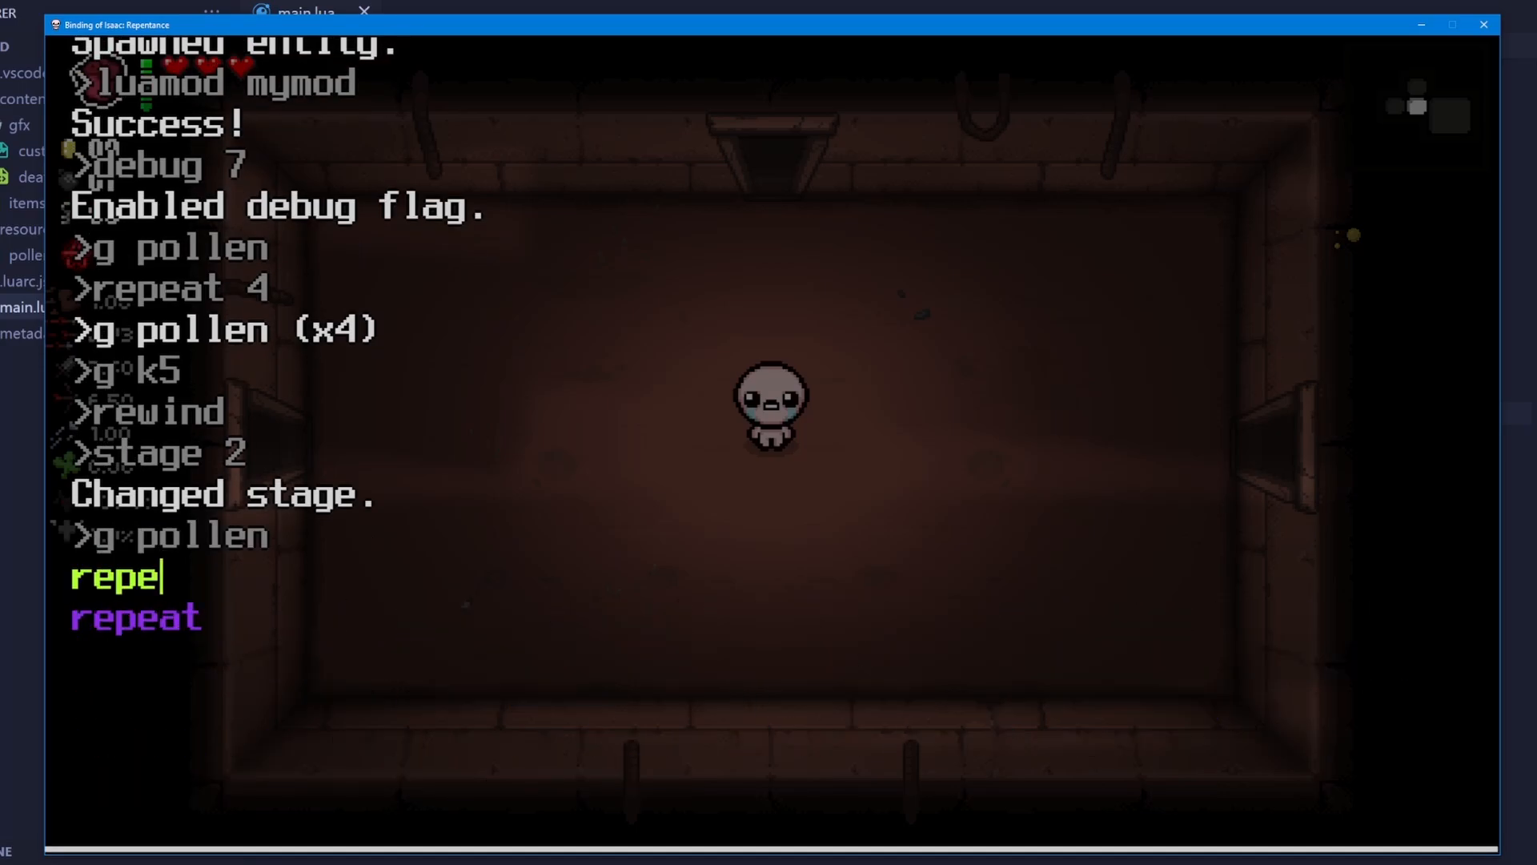